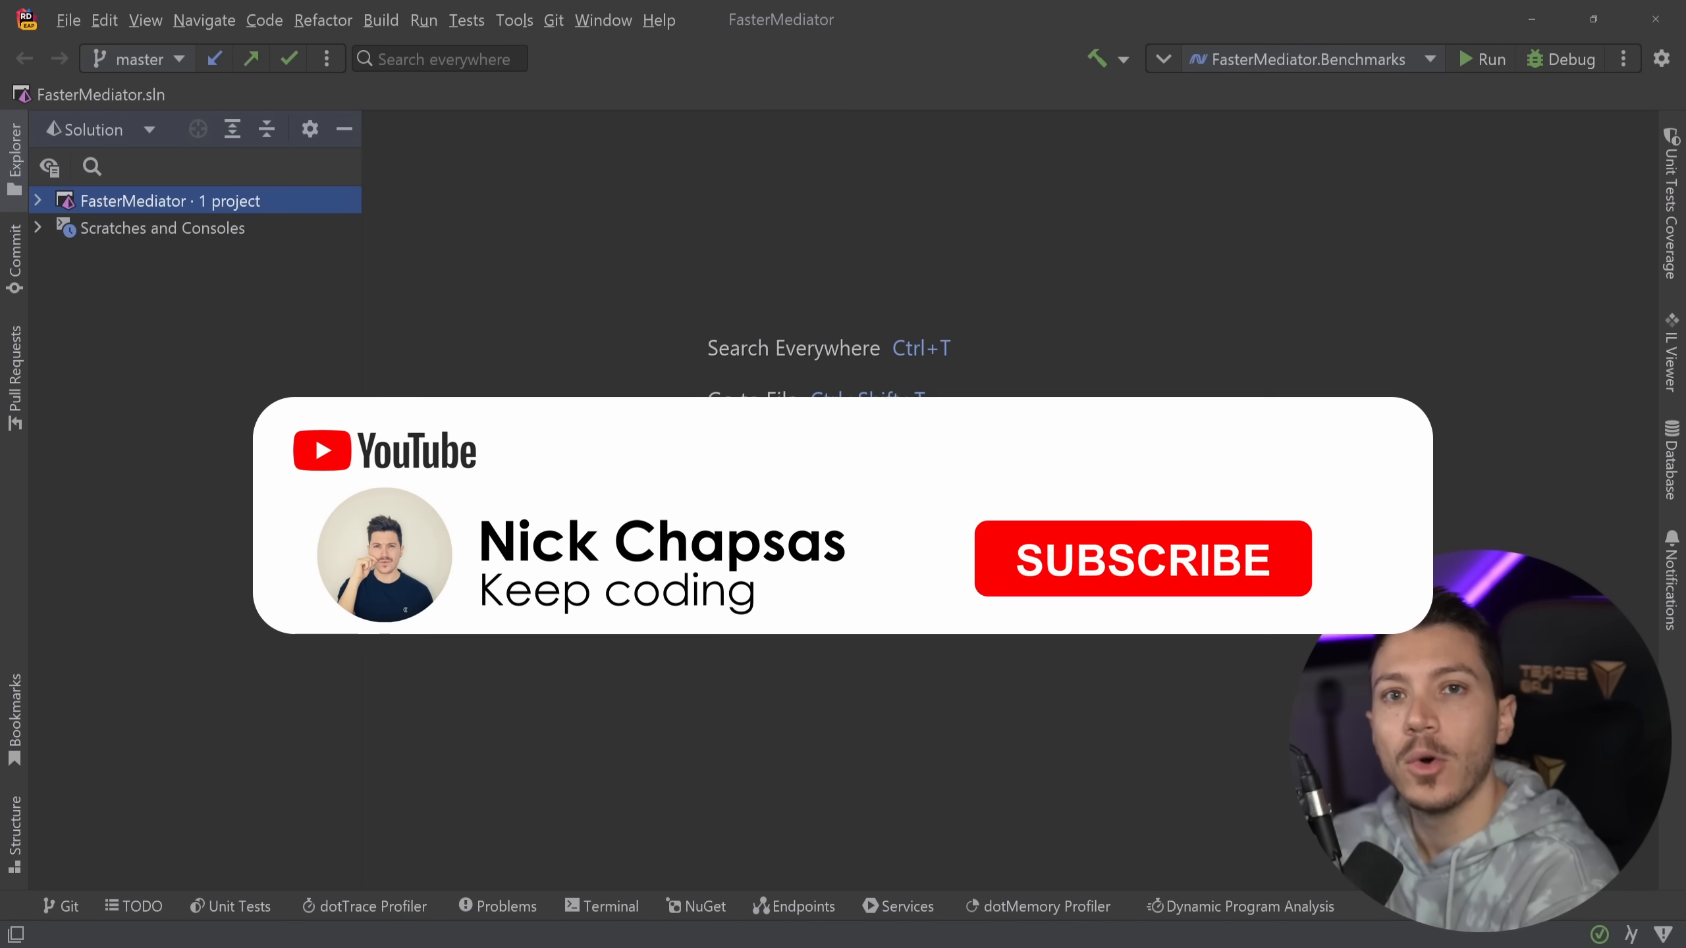
# Step: Expand FasterMediator and FasterMediator.Mediatr.Api to show the Weather folder files
pyautogui.click(1140, 558)
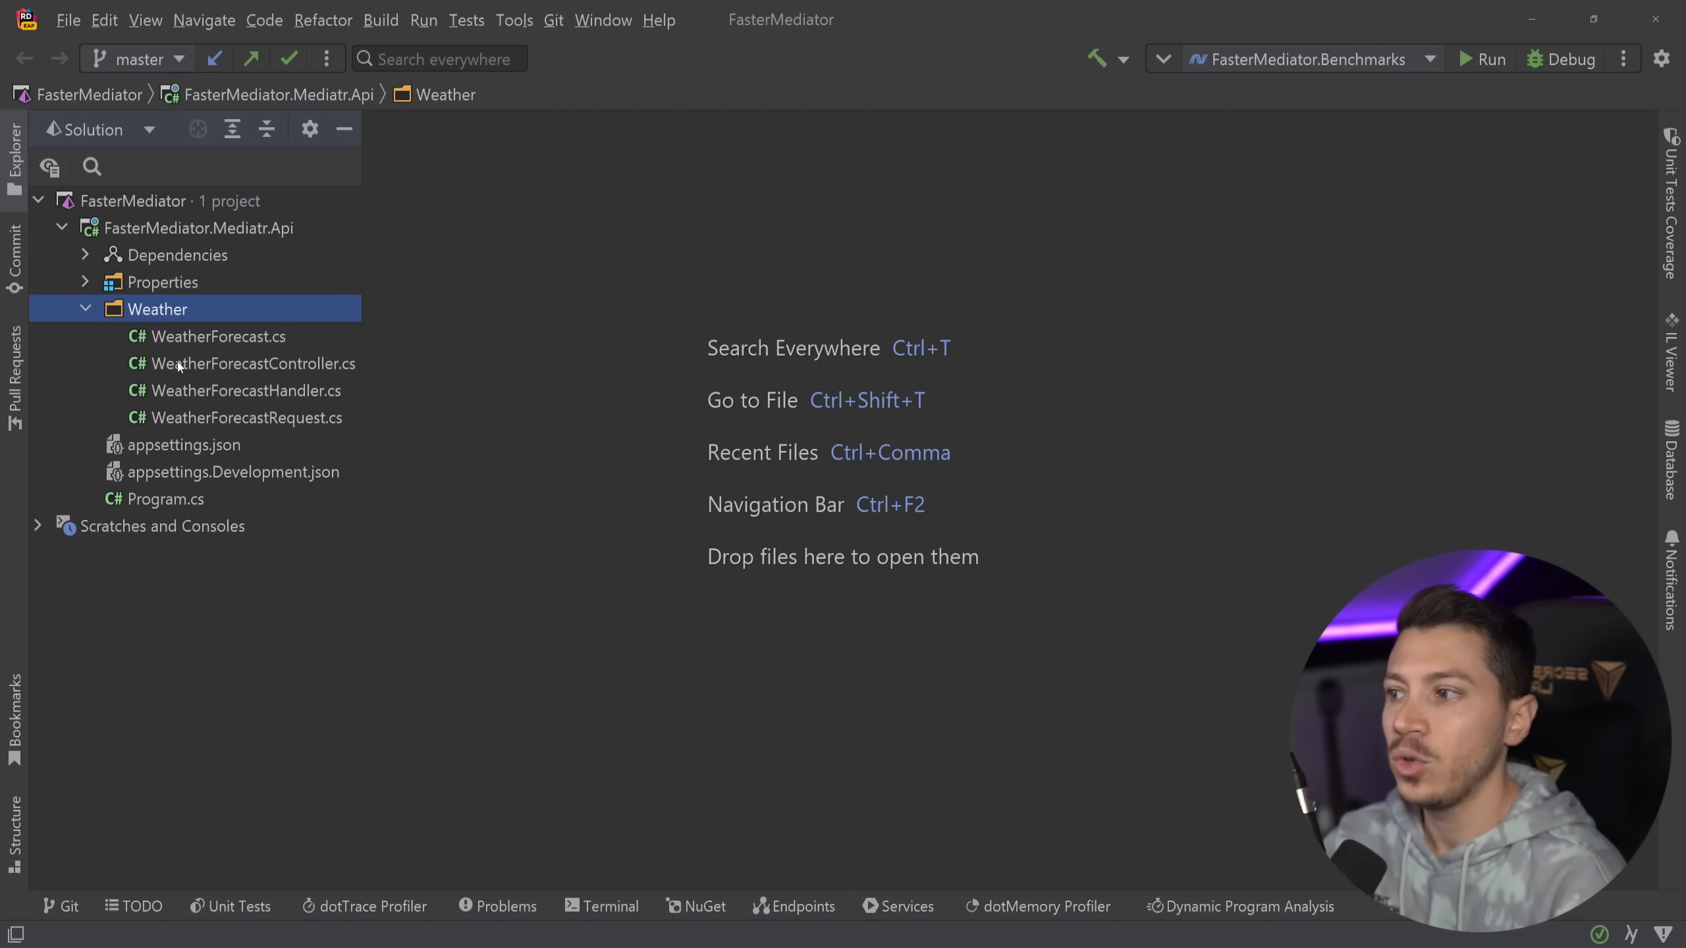
pyautogui.click(165, 499)
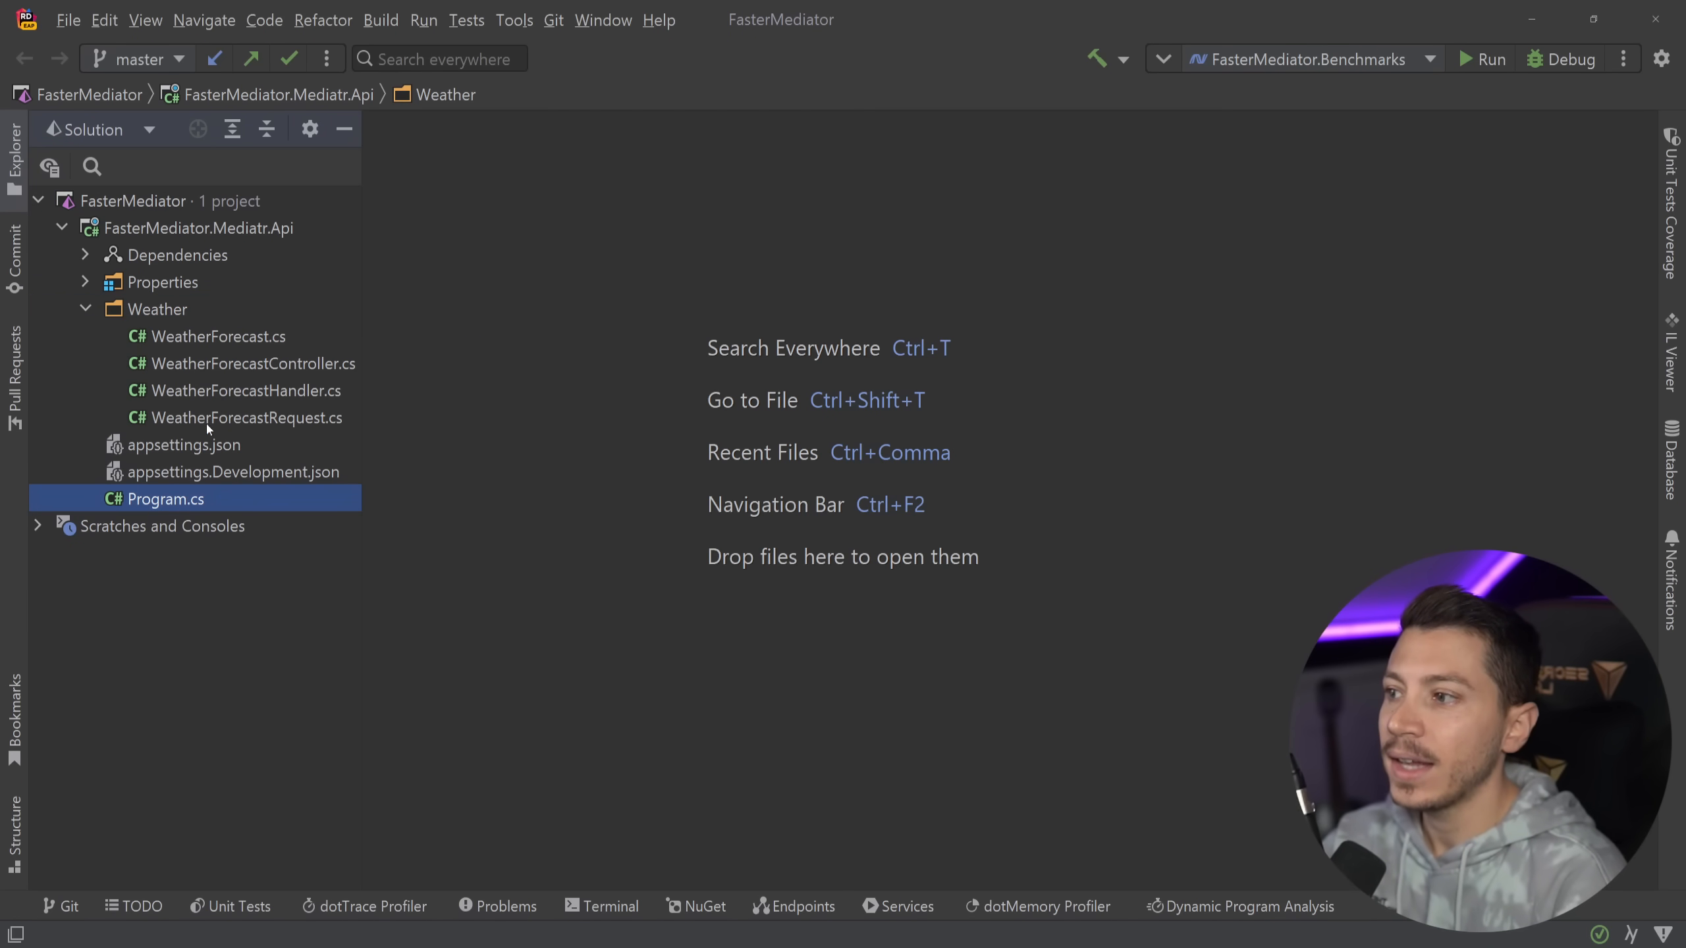
# Step: Open WeatherForecastController.cs at GetWeatherForecast and run the API project
pyautogui.doubleClick(252, 364)
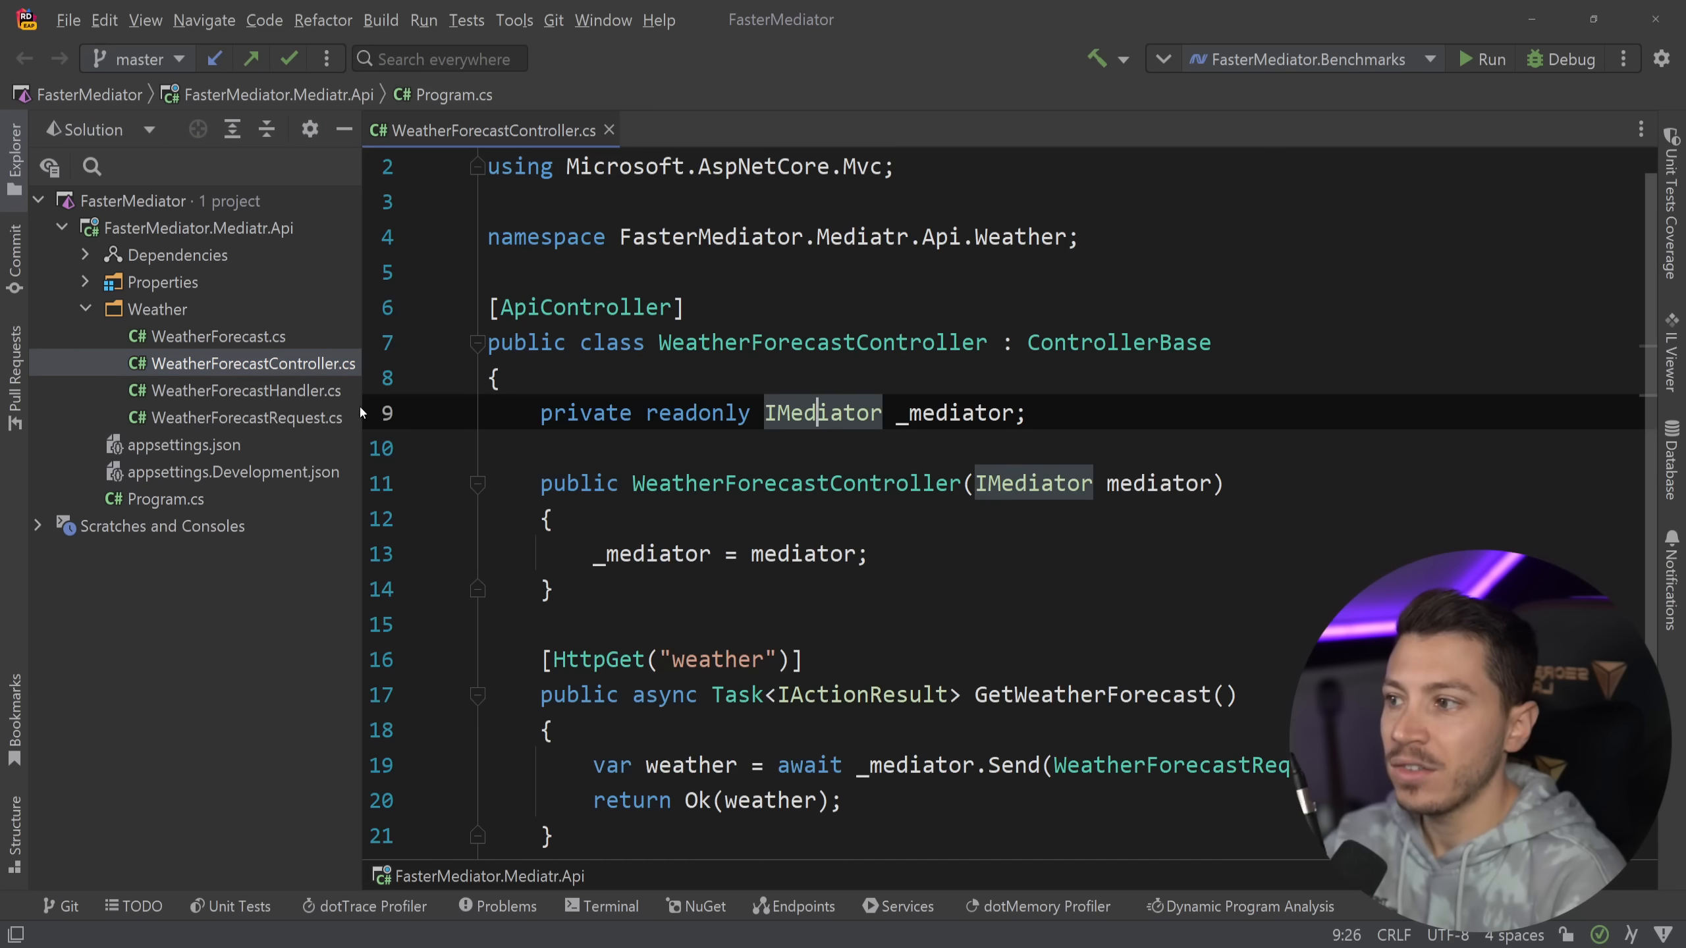
pyautogui.scroll(-3)
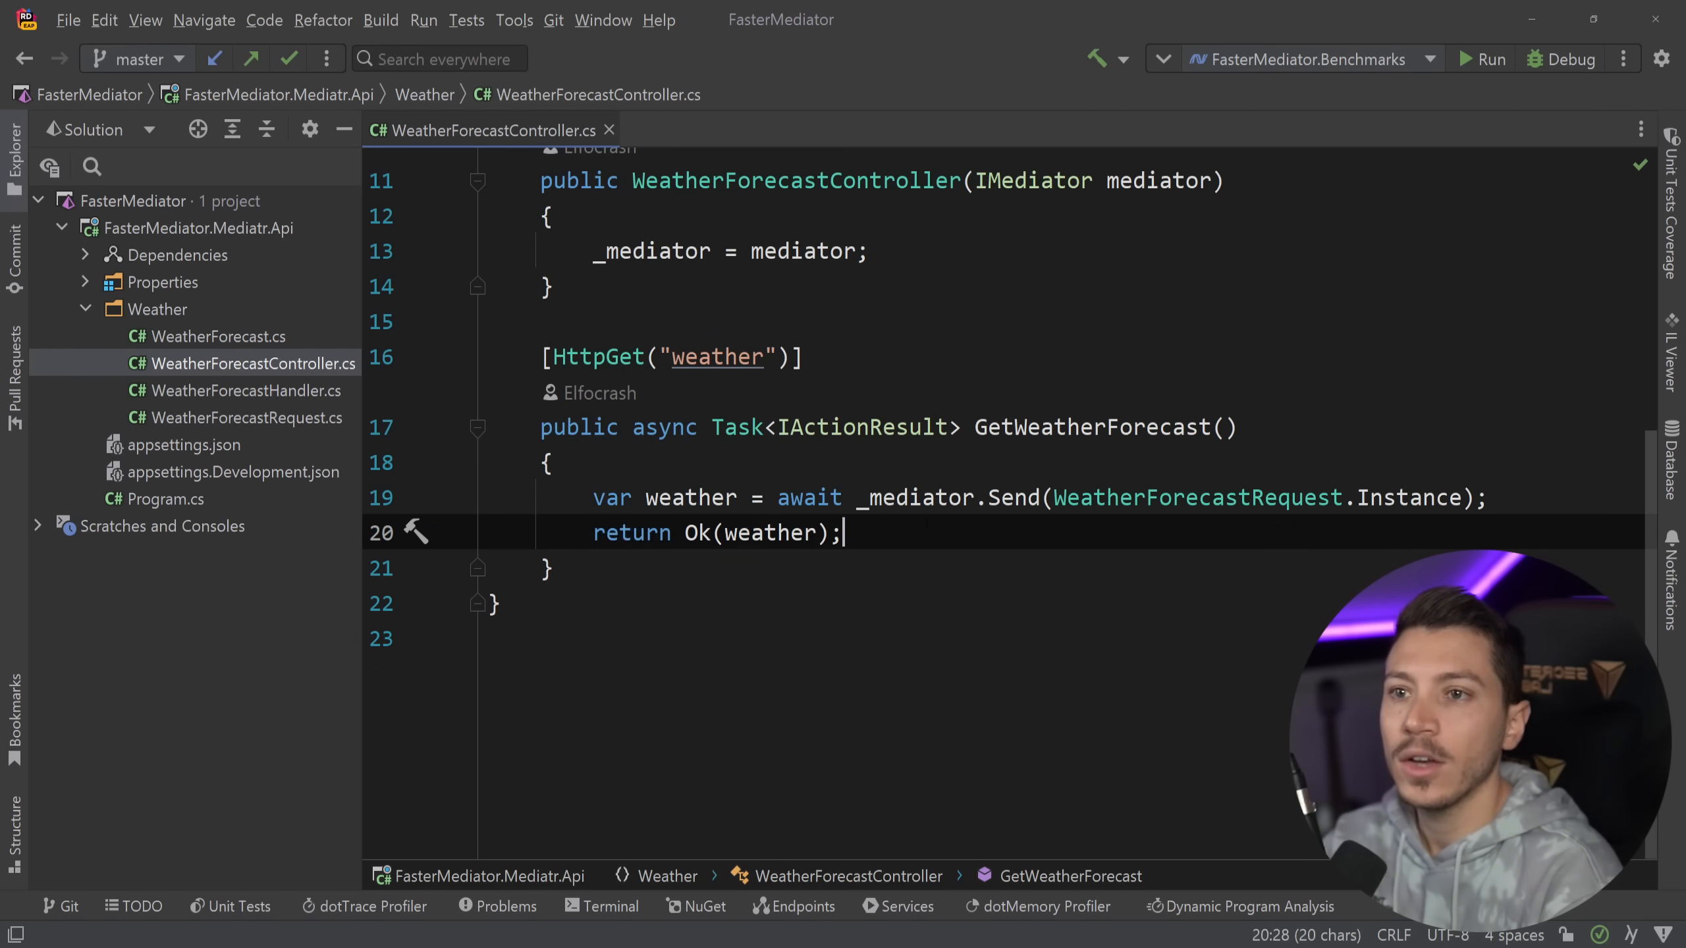
pyautogui.rightClick(200, 227)
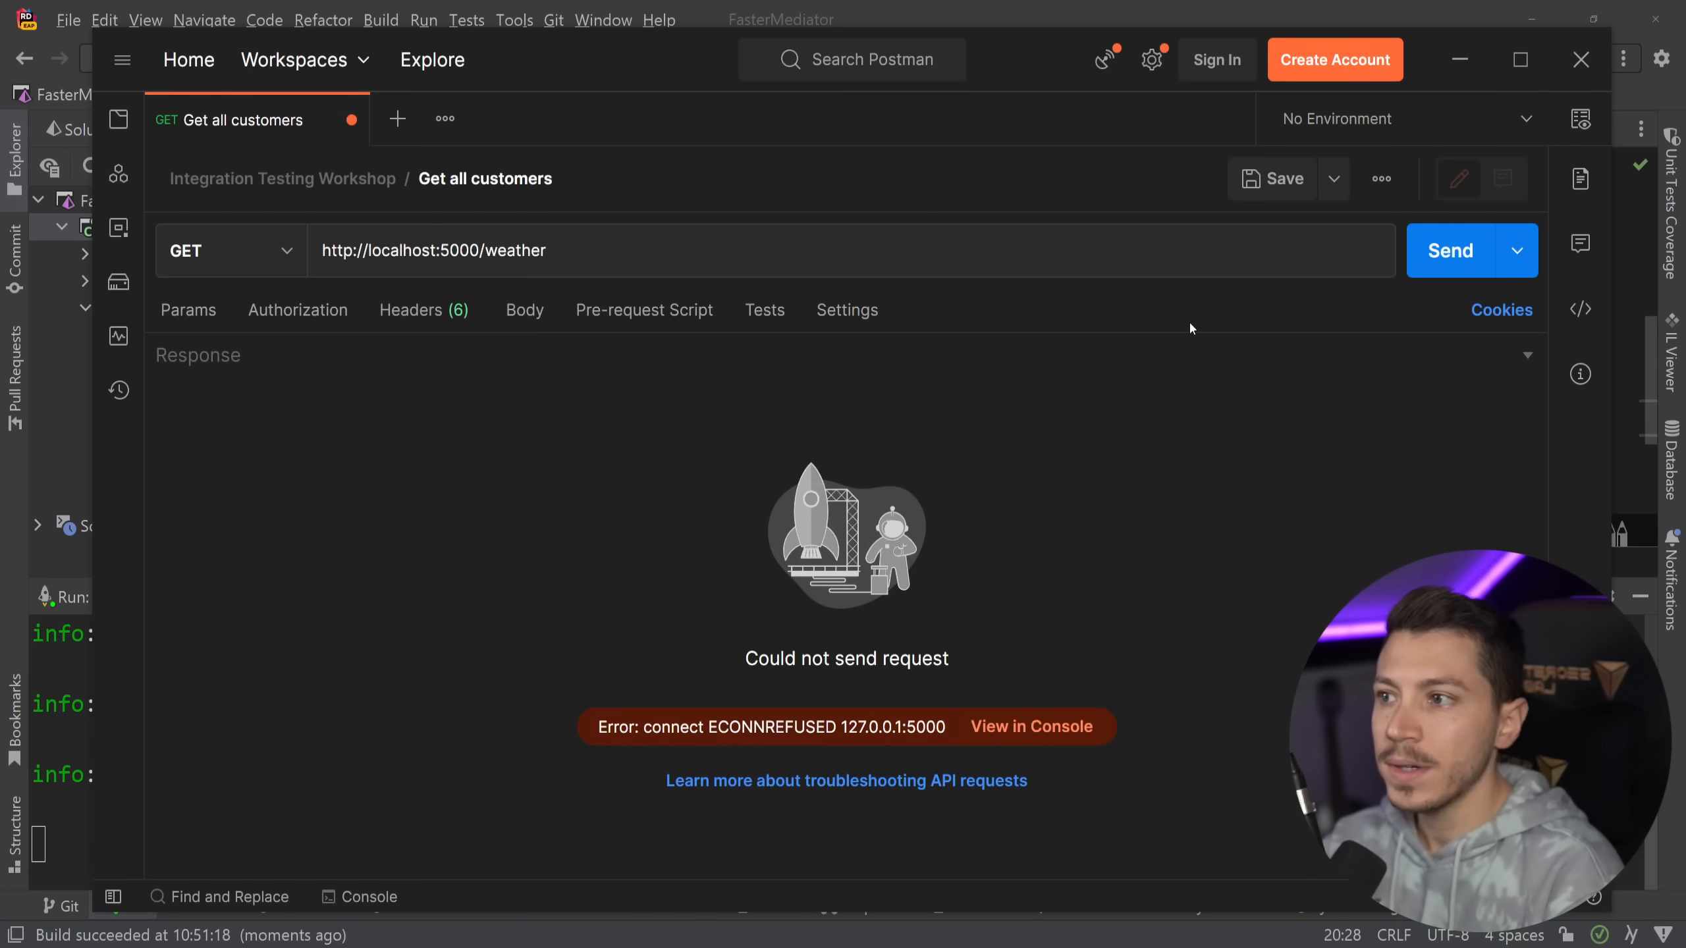
# Step: Send GET localhost:5000/weather three times, getting 200 OK JSON forecast lists
pyautogui.click(1449, 250)
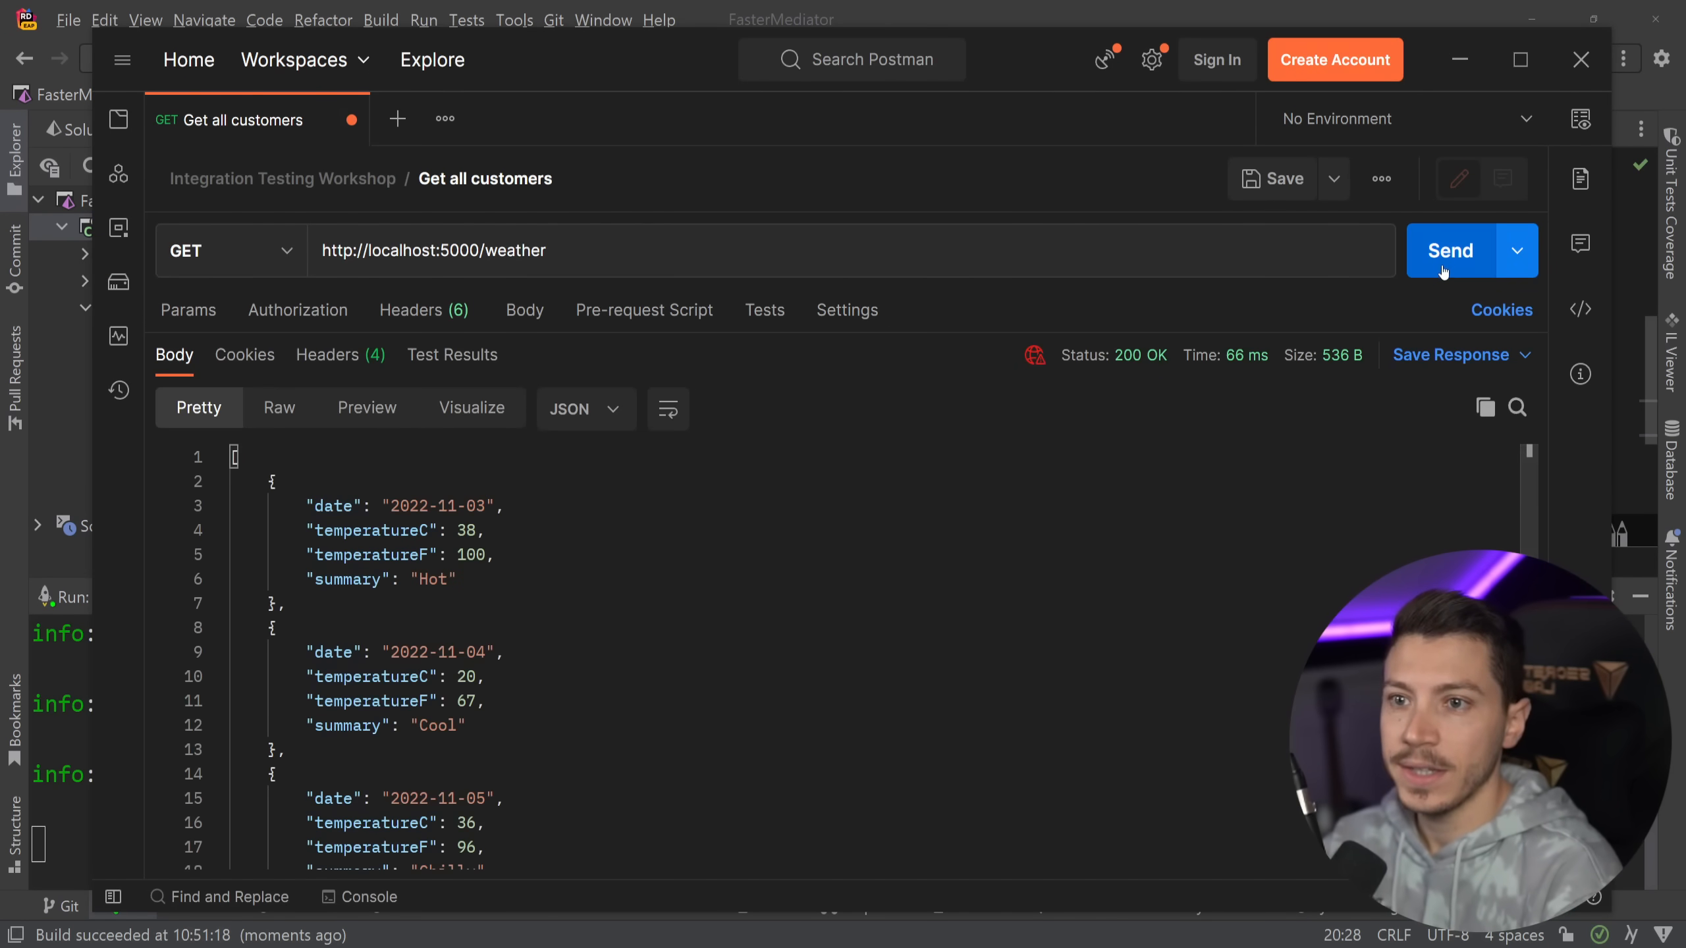
pyautogui.click(1449, 251)
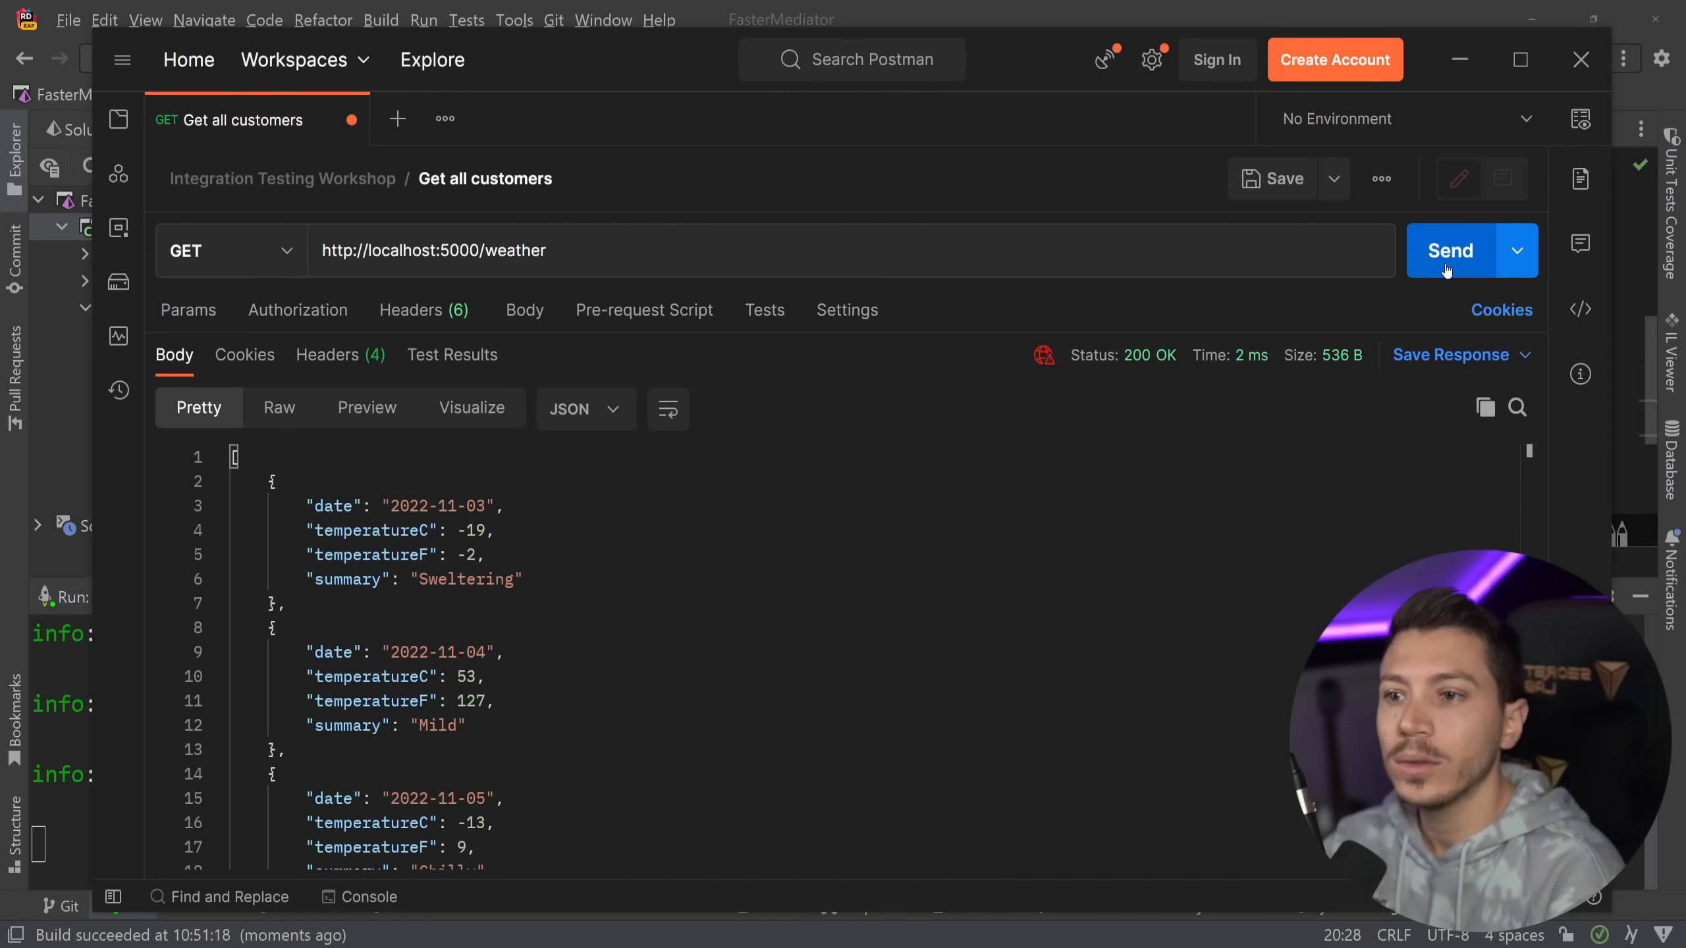
pyautogui.click(1449, 250)
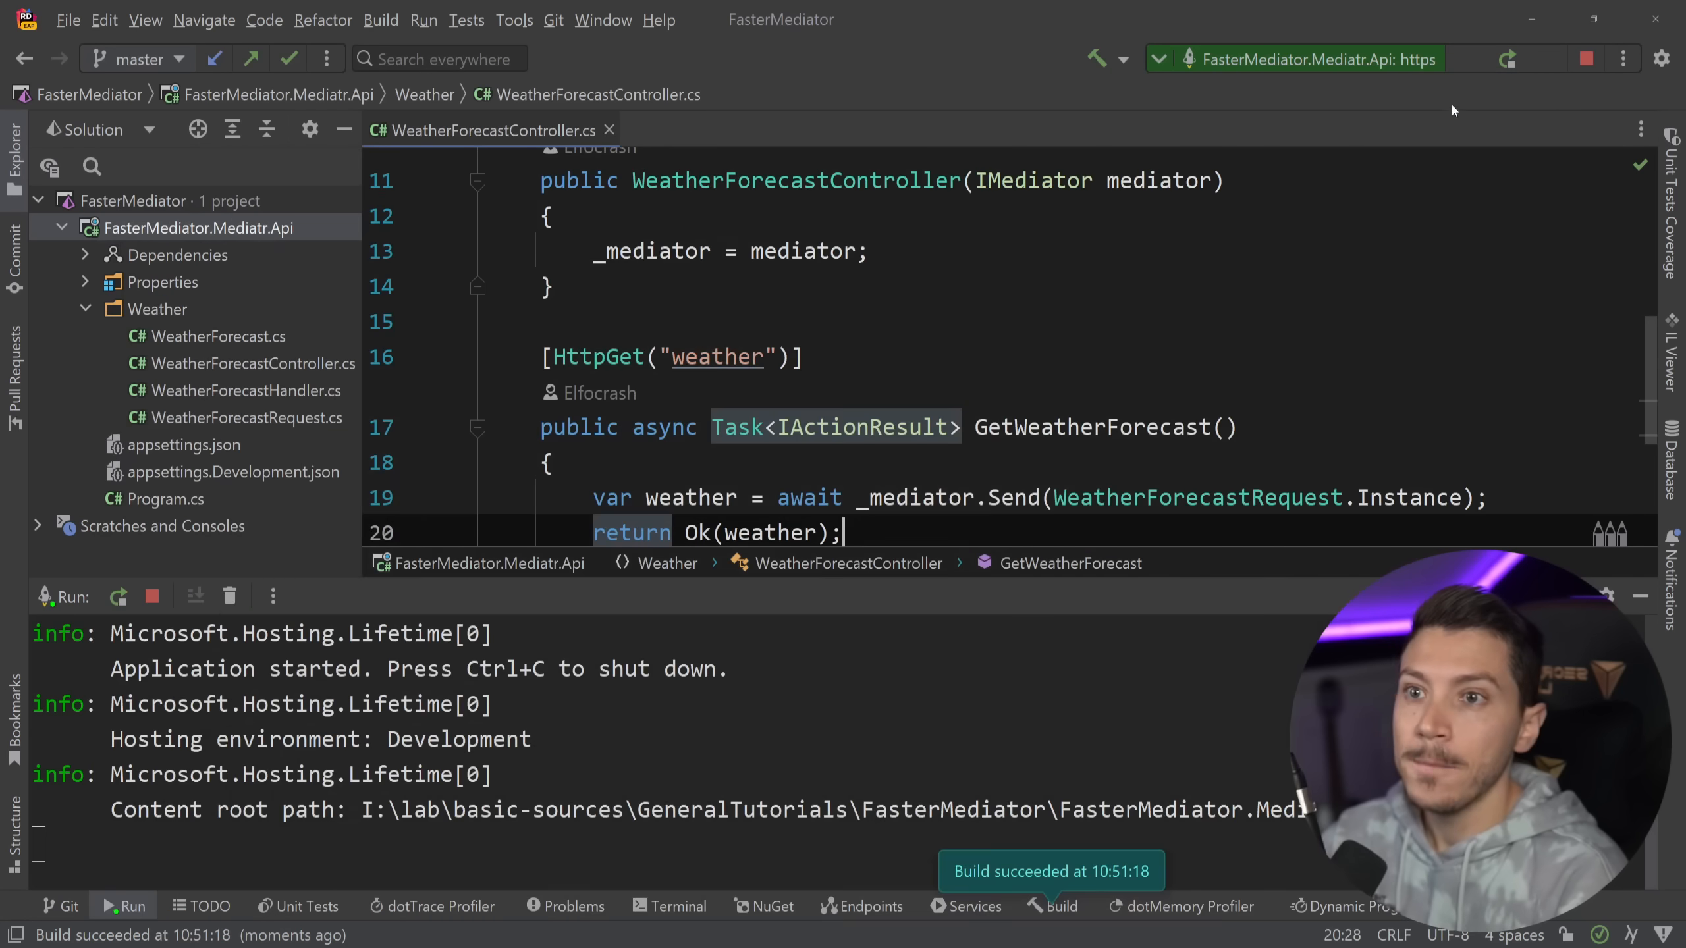
# Step: Restart the API under the debugger and inspect the WeatherForecastRequest record
pyautogui.click(1586, 60)
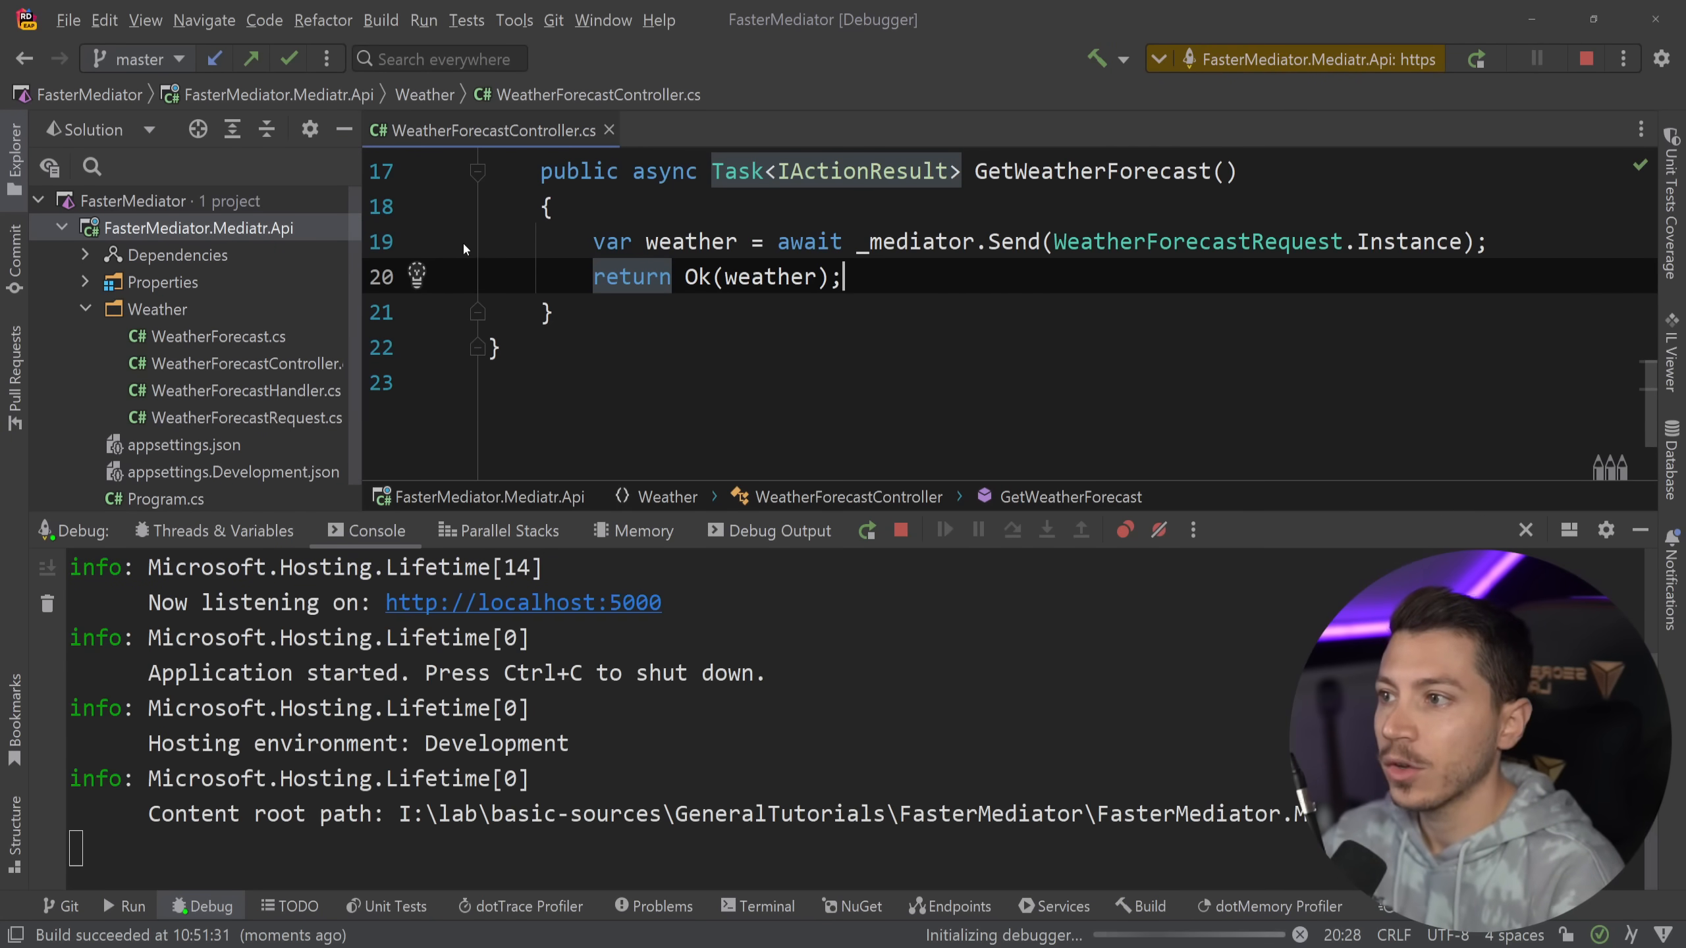
pyautogui.click(1450, 250)
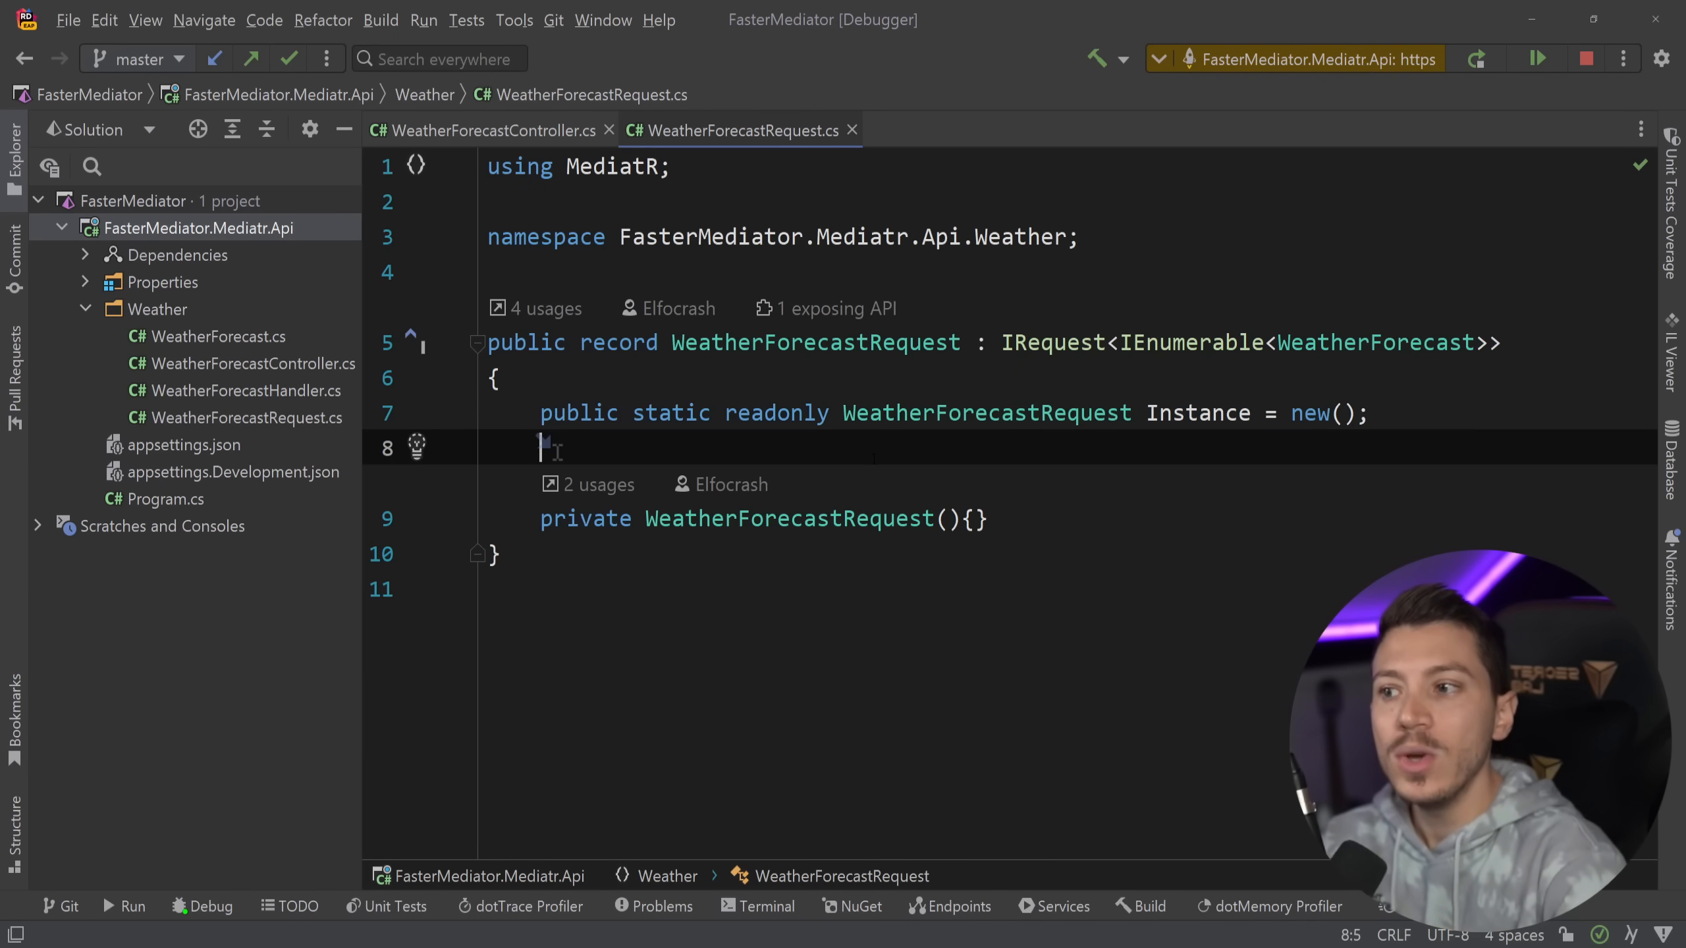
pyautogui.doubleClick(618, 342)
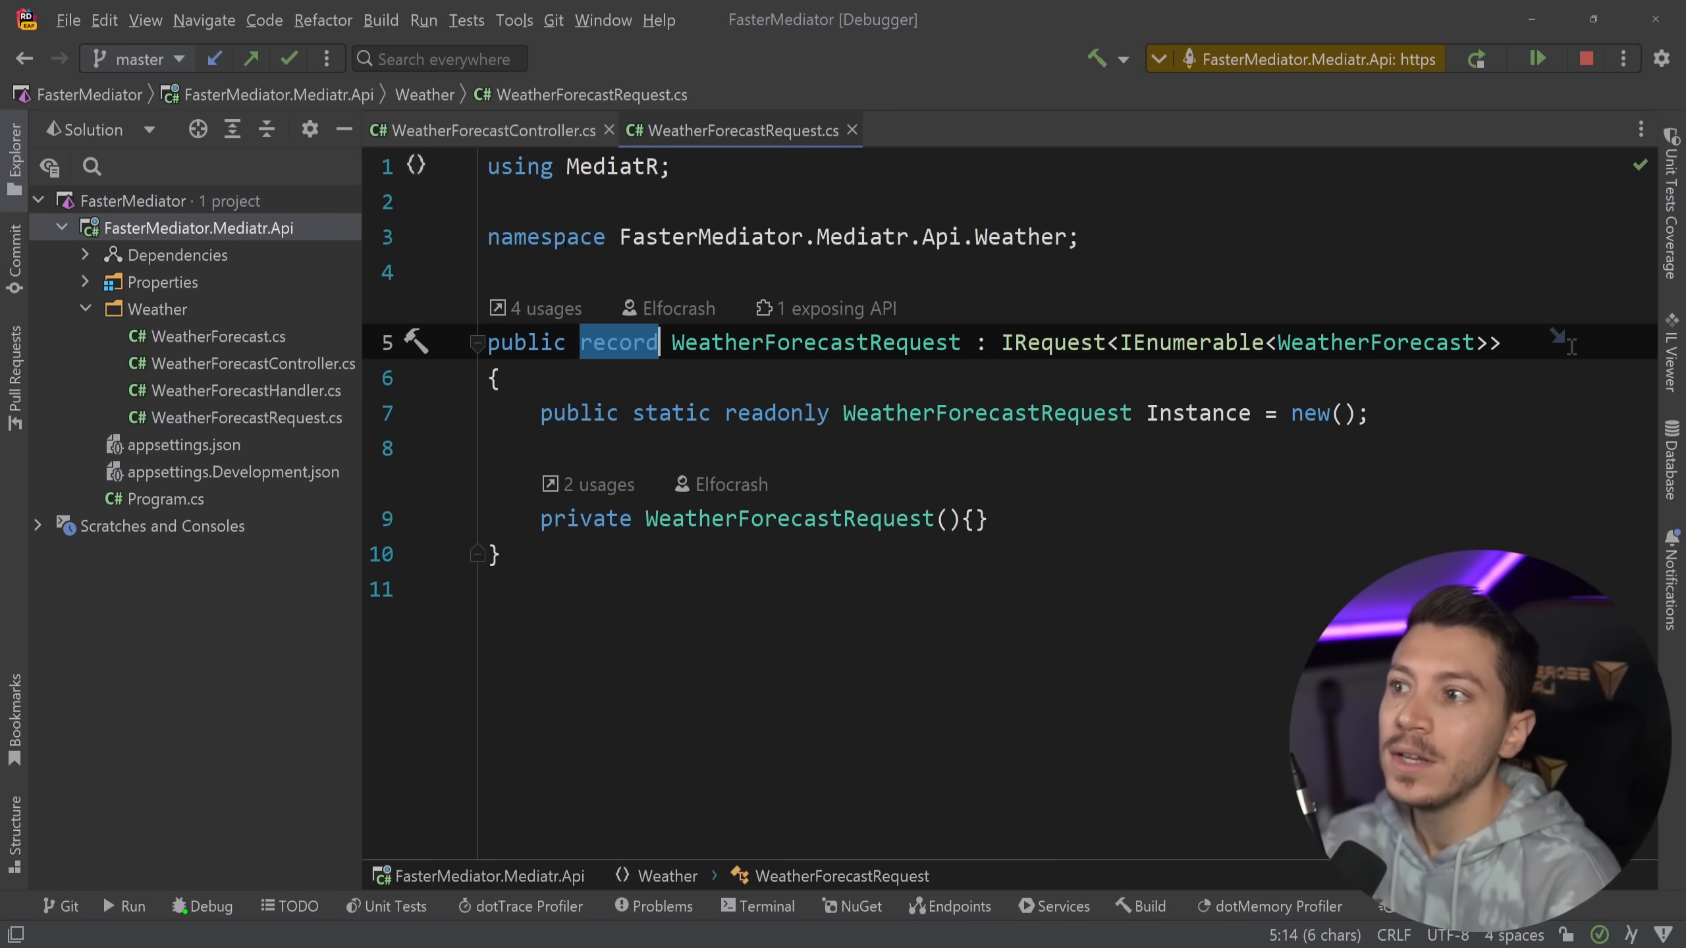
# Step: Review WeatherForecastHandler.cs and Program.cs, then go to AddMediatR's declaration
pyautogui.click(487, 131)
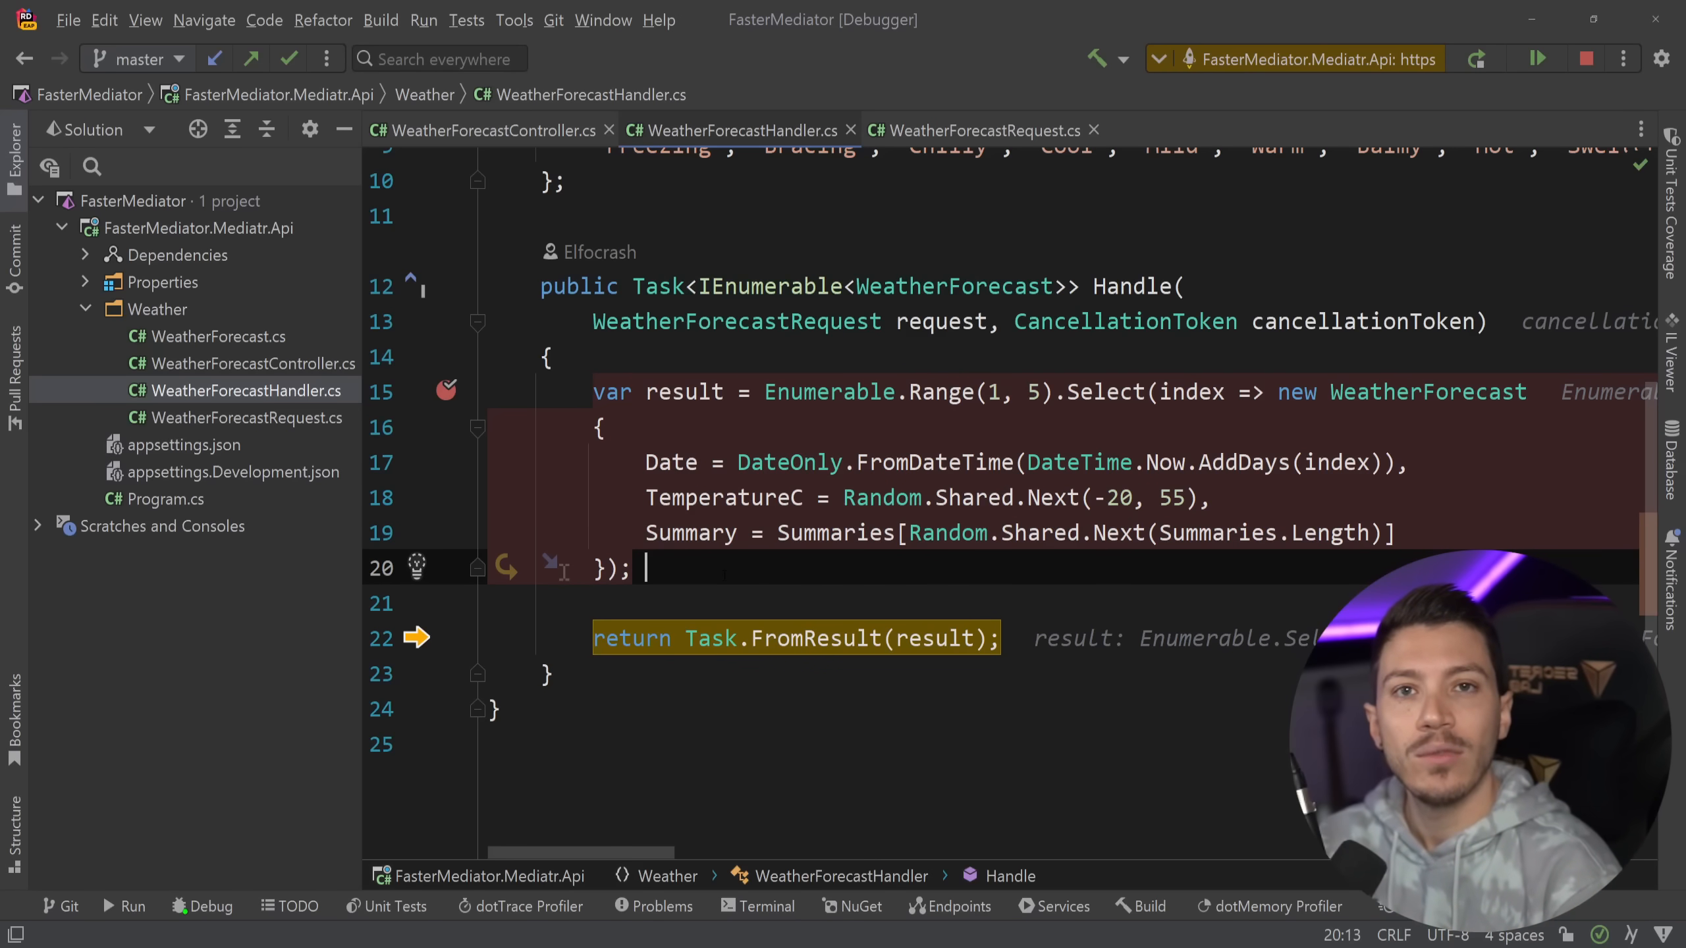
pyautogui.click(490, 130)
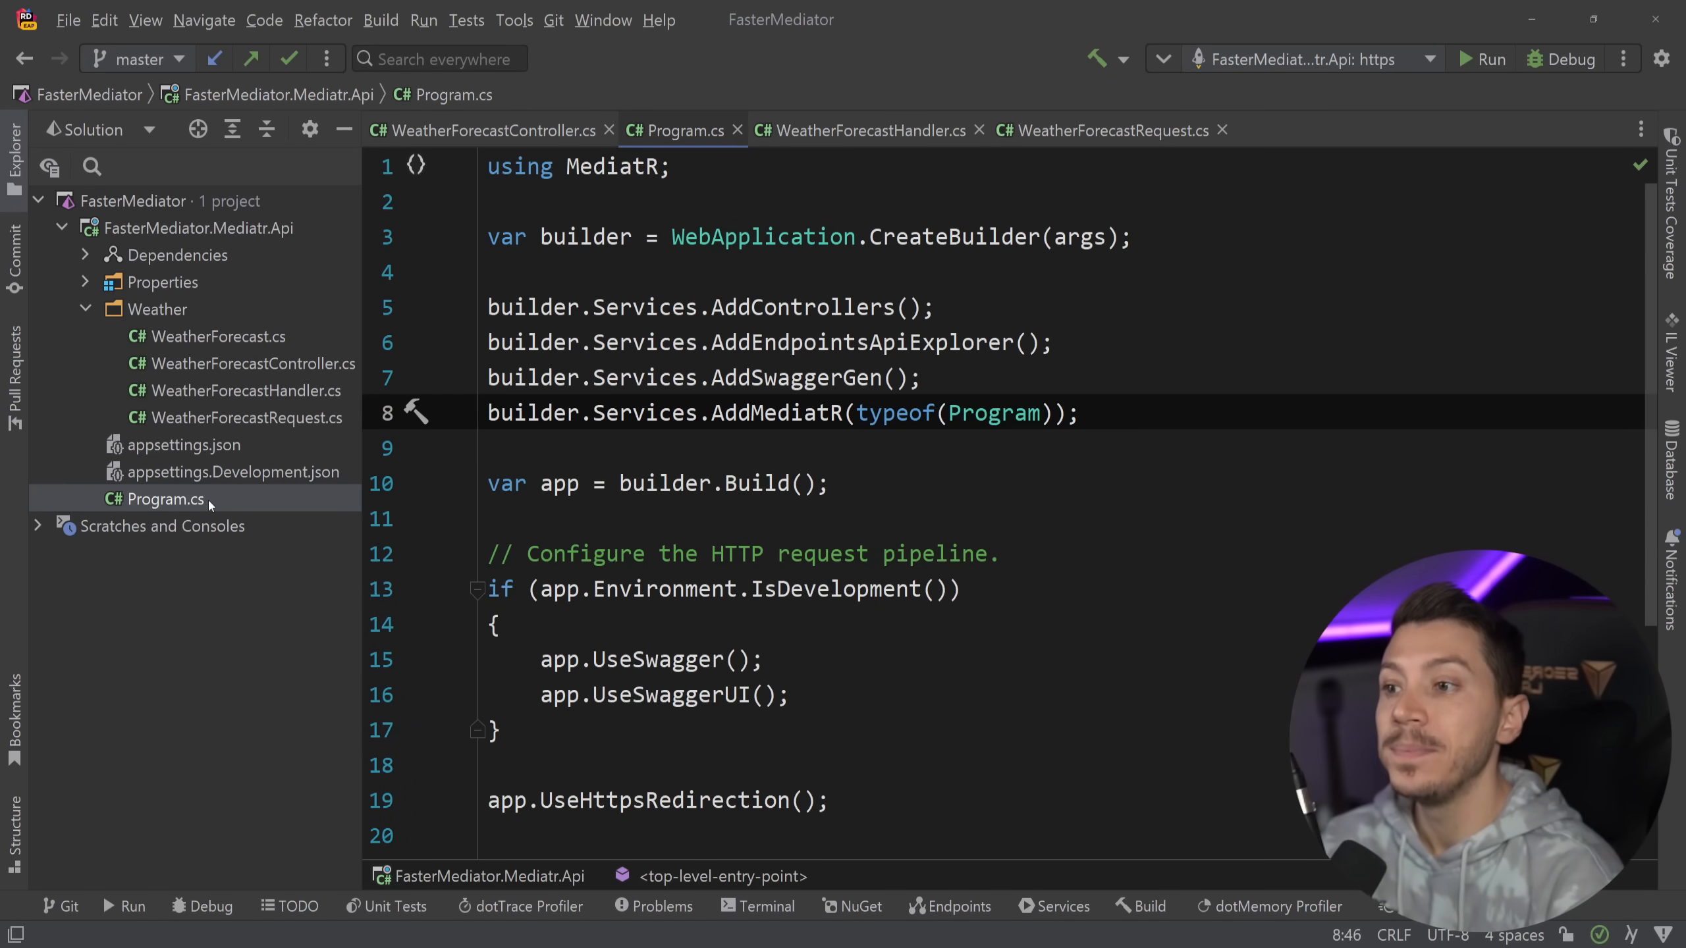
pyautogui.doubleClick(778, 413)
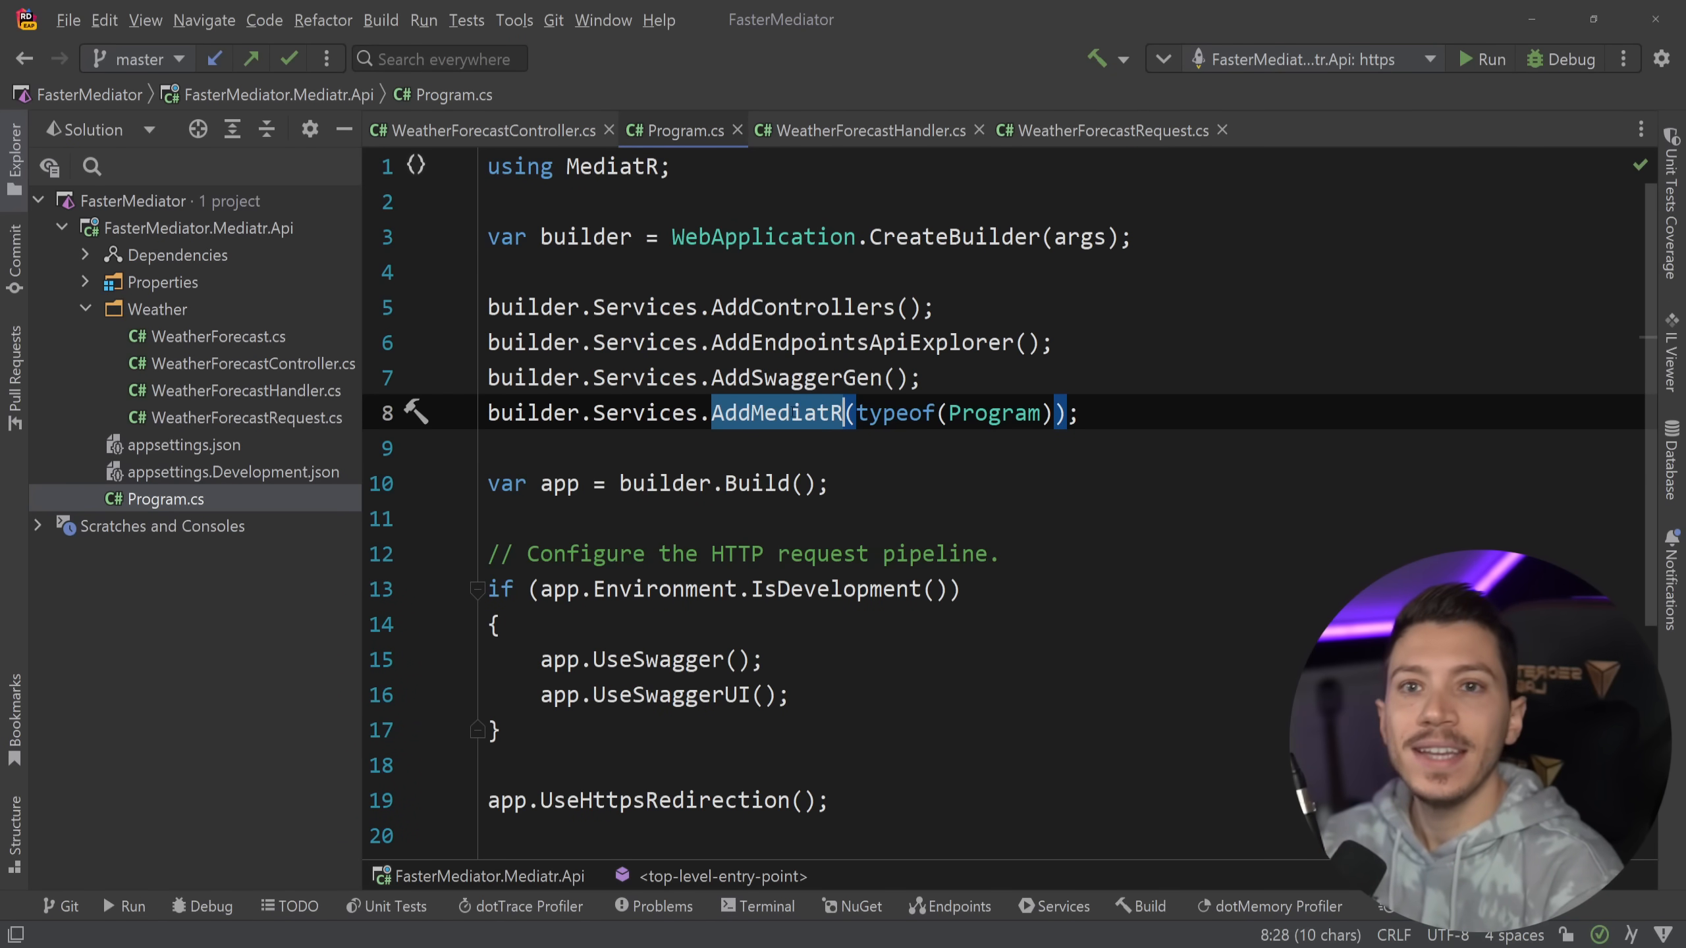
pyautogui.click(778, 413)
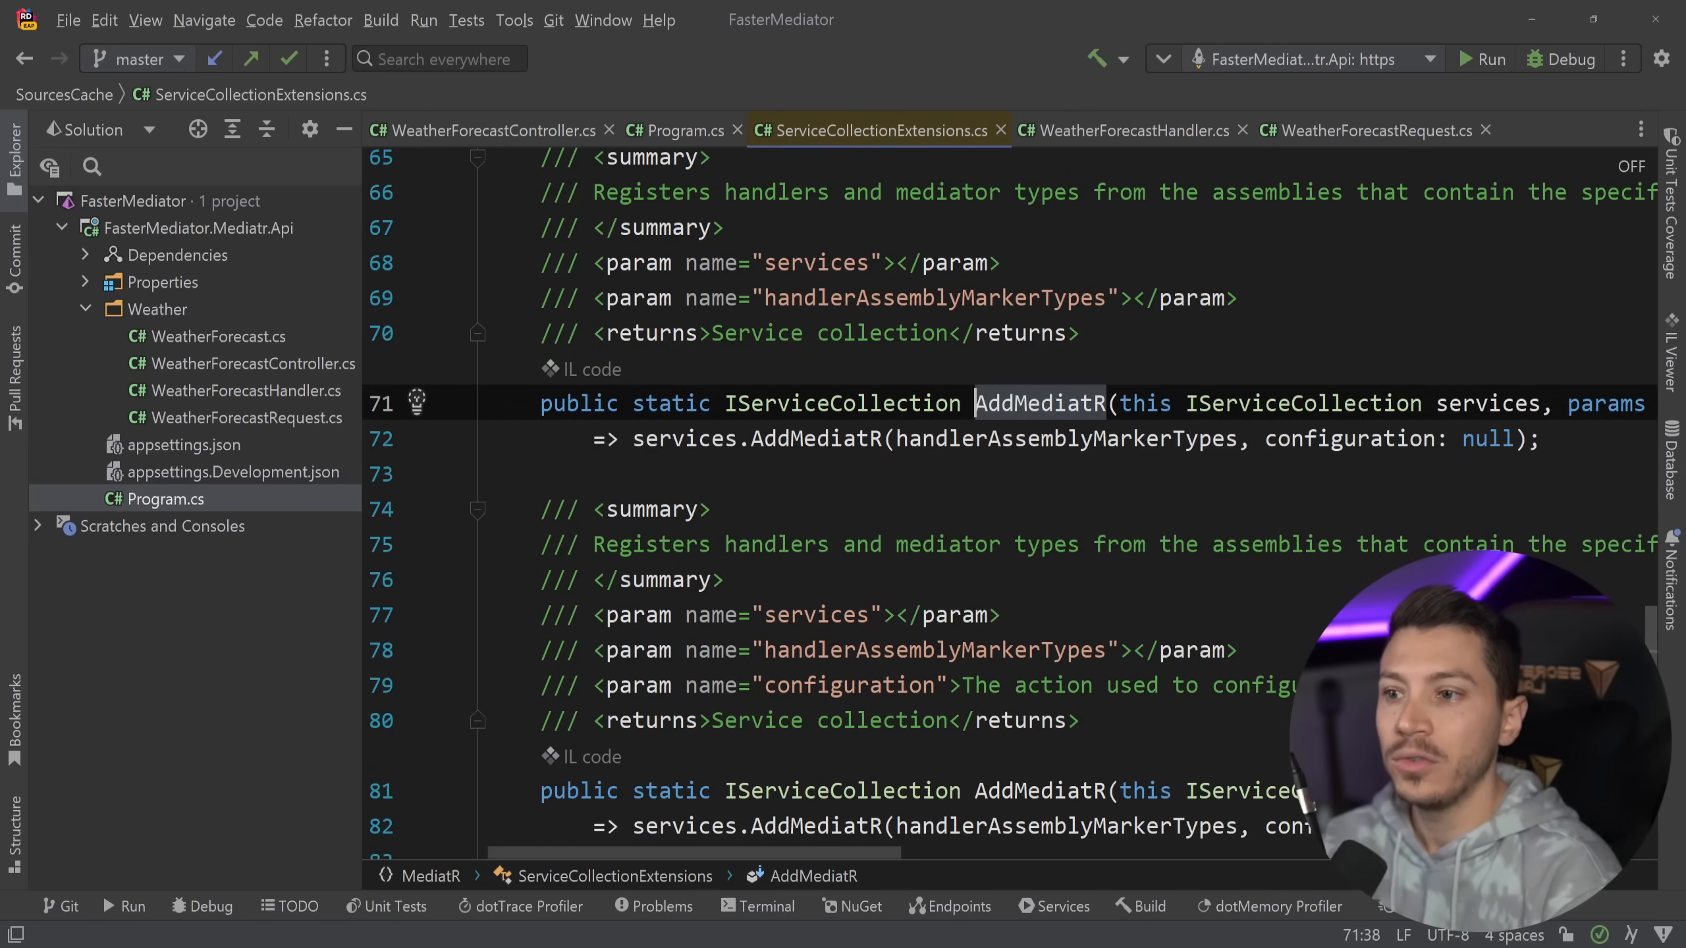
# Step: Scroll through MediatR's ServiceCollectionExtensions and ServiceRegistrar to the AddTransient registration loop
pyautogui.scroll(-3)
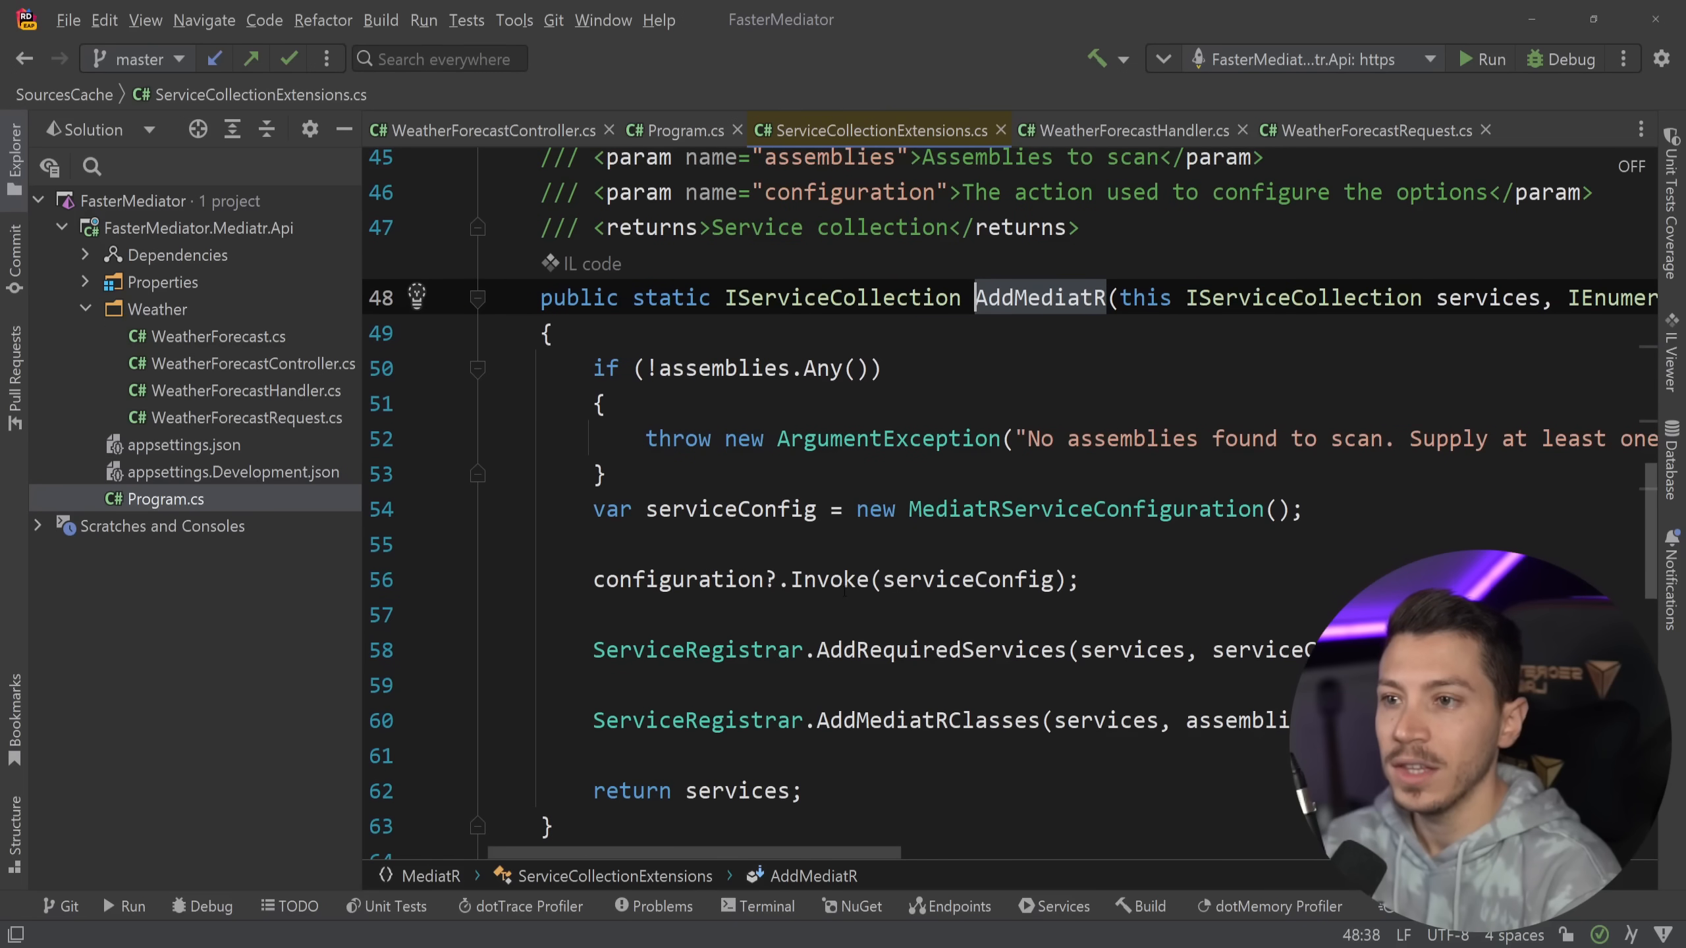
pyautogui.scroll(-3)
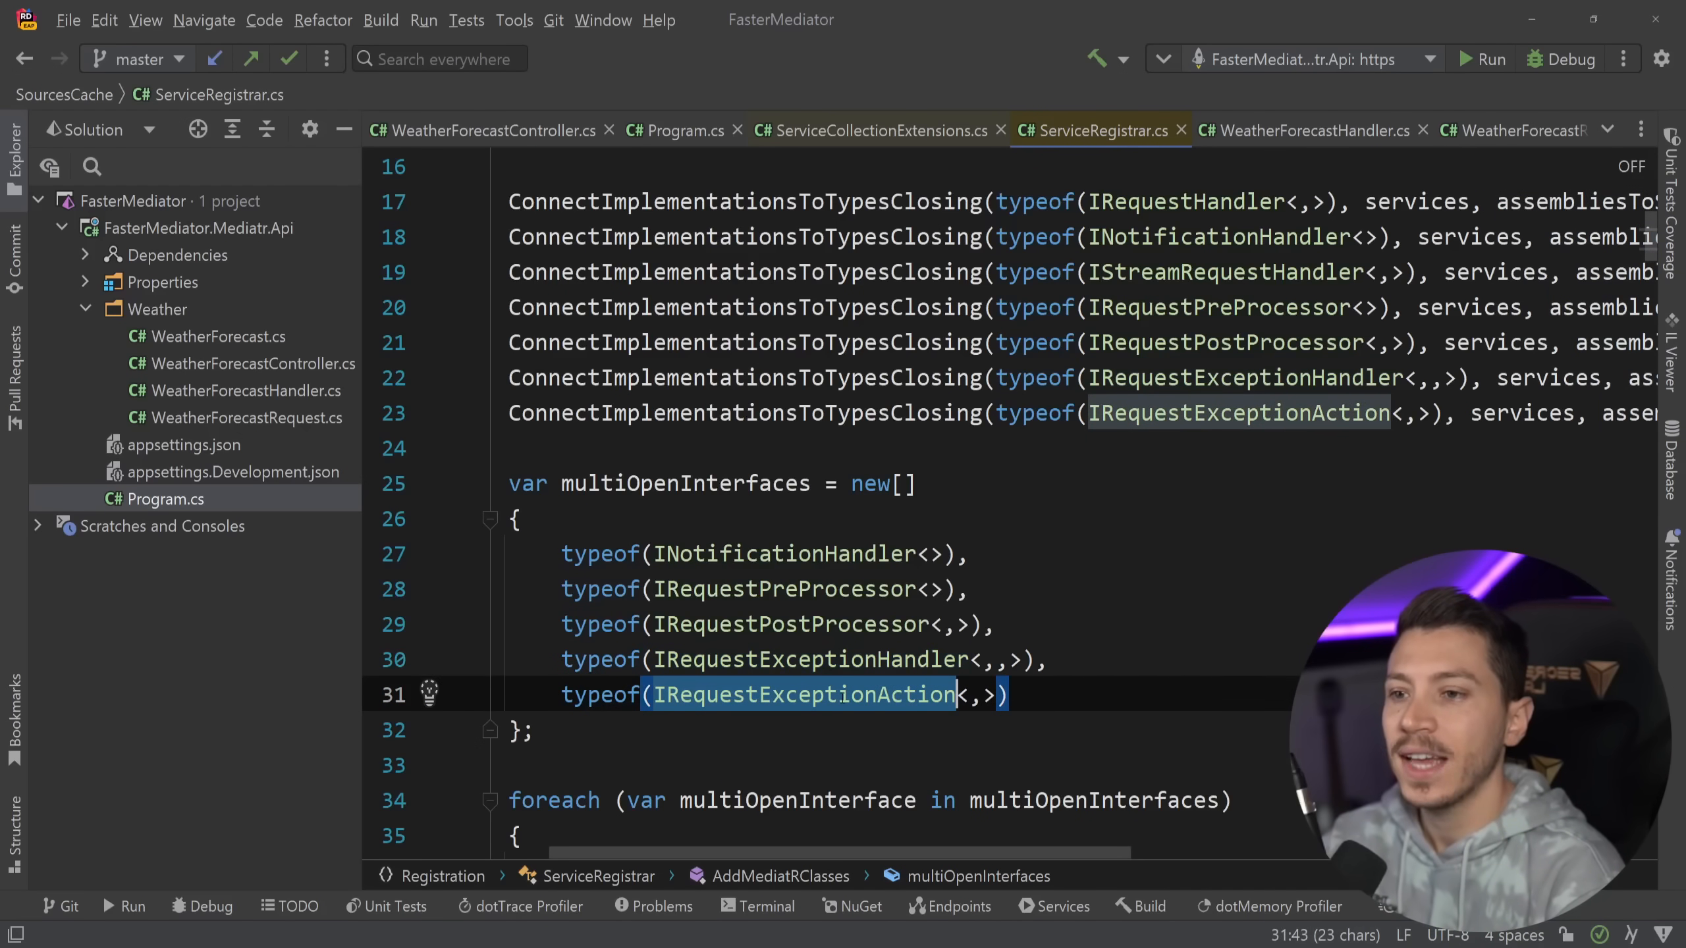
pyautogui.scroll(-3)
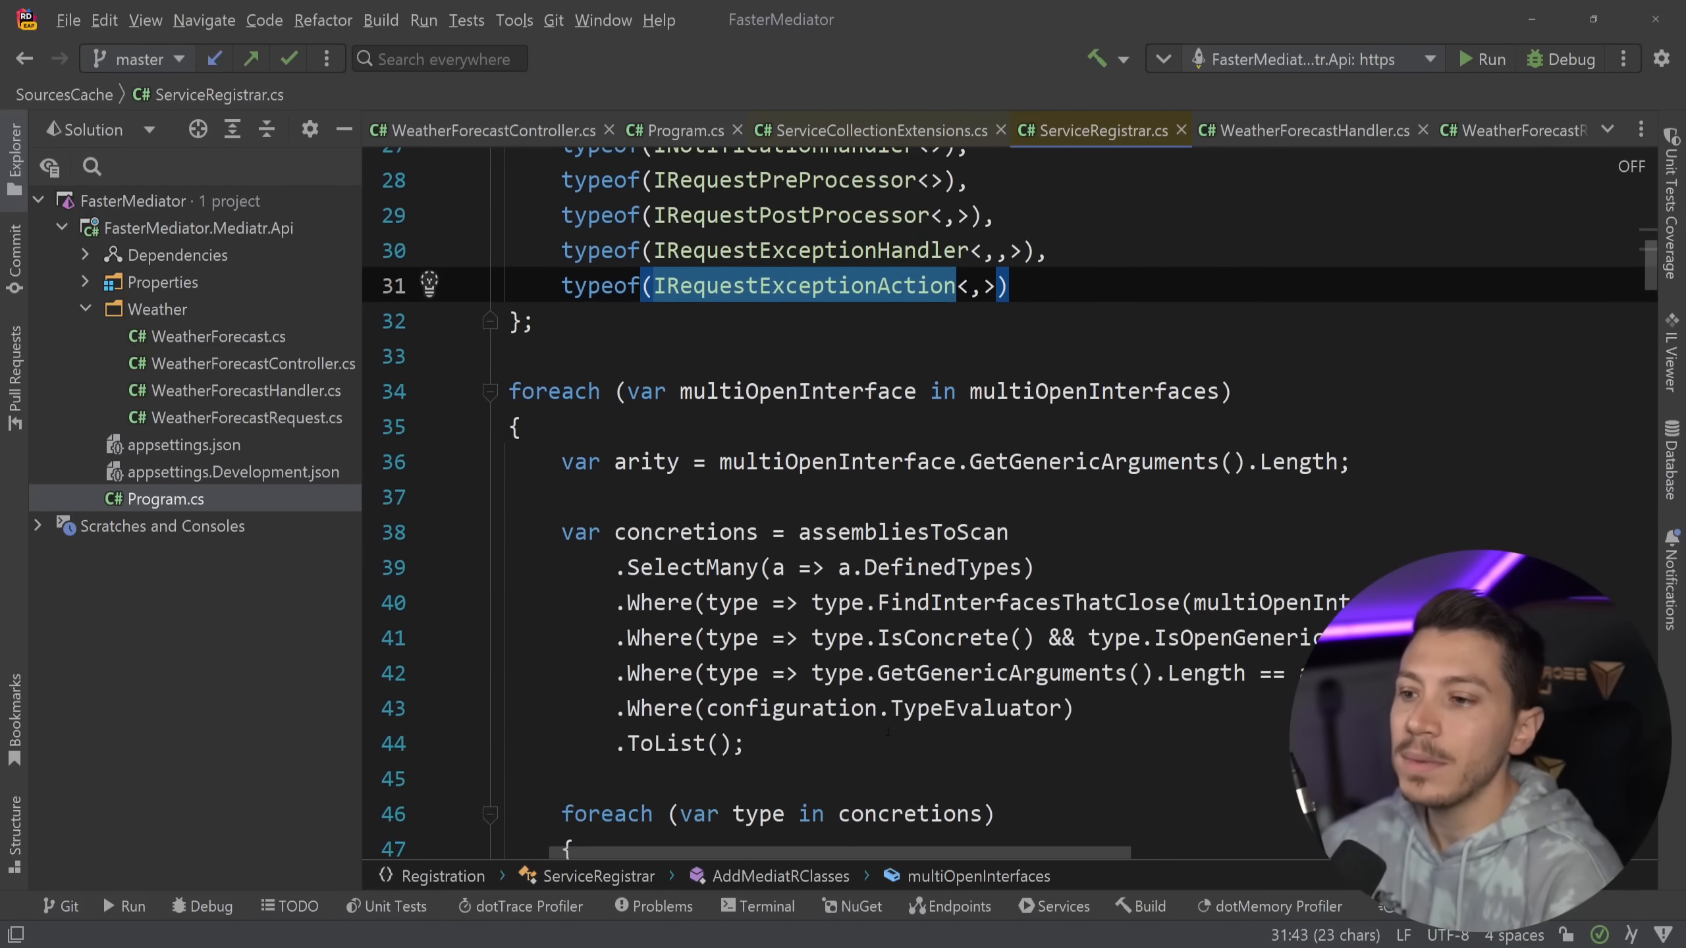
pyautogui.scroll(-3)
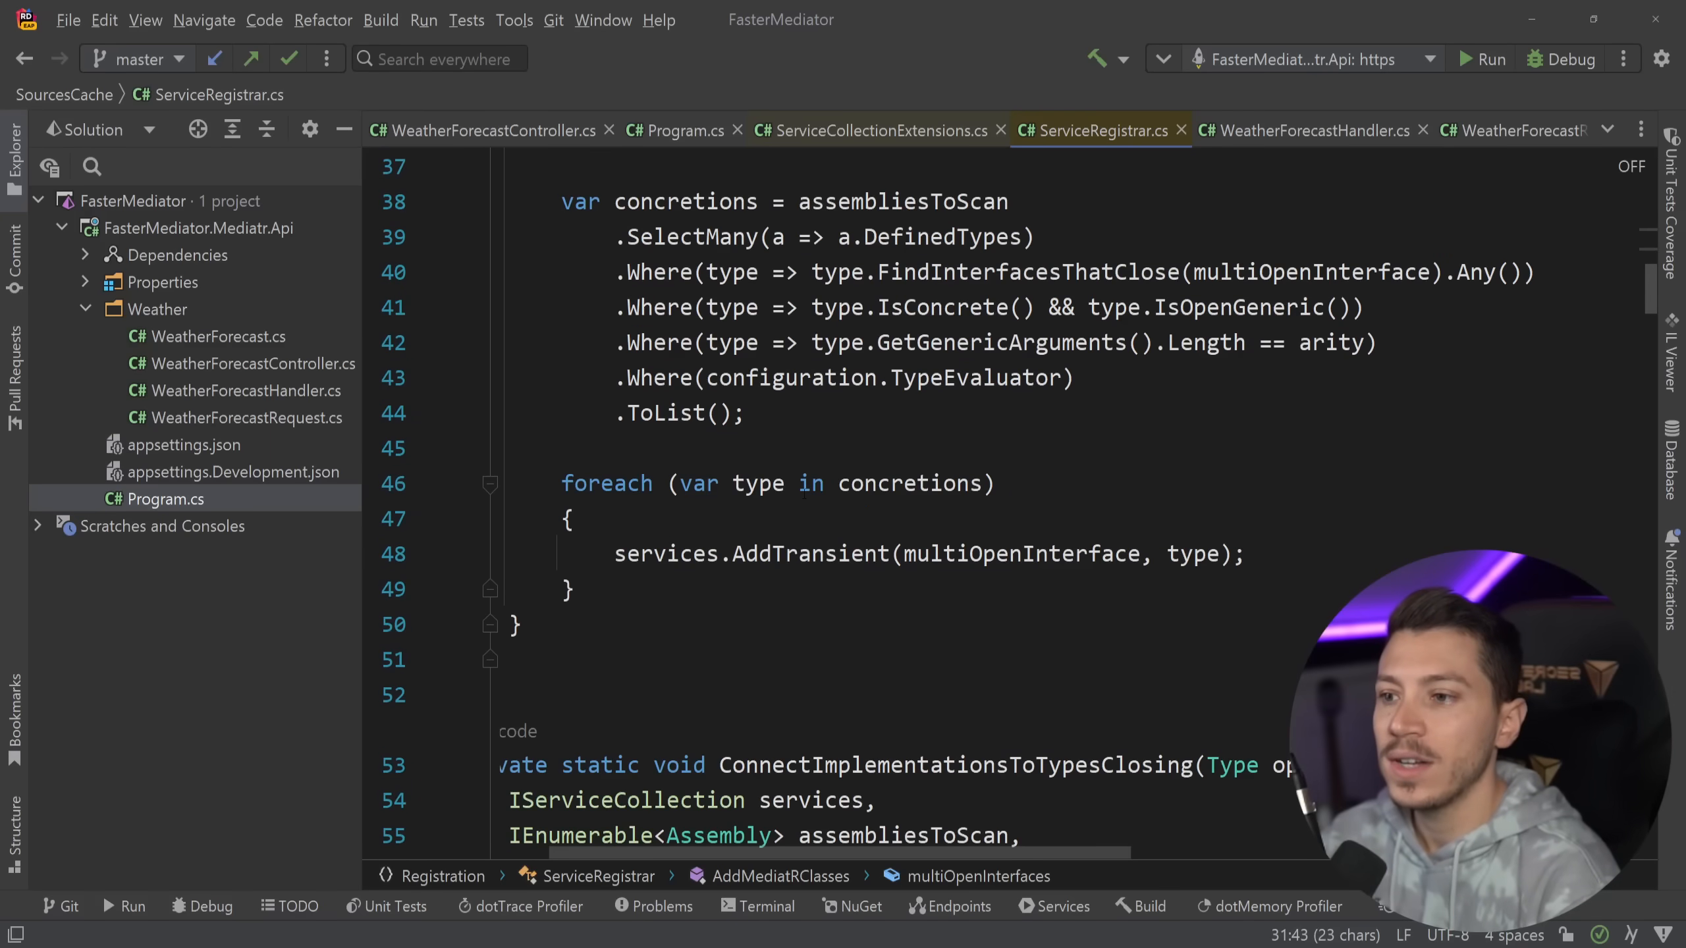
pyautogui.doubleClick(809, 554)
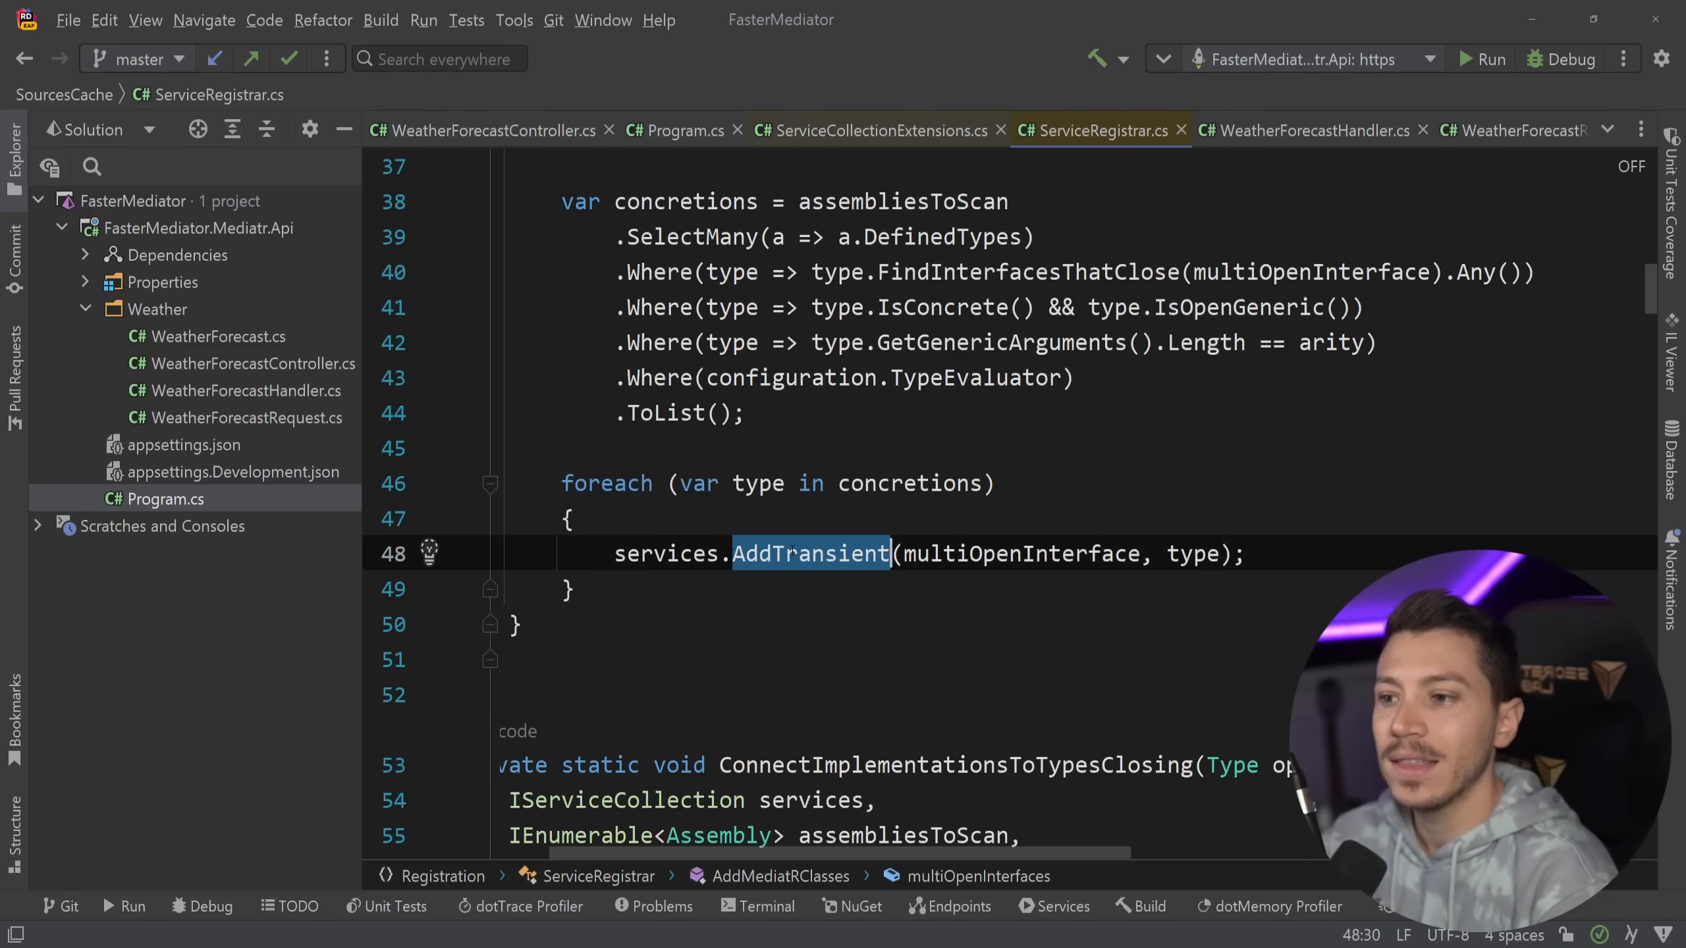
pyautogui.scroll(-3)
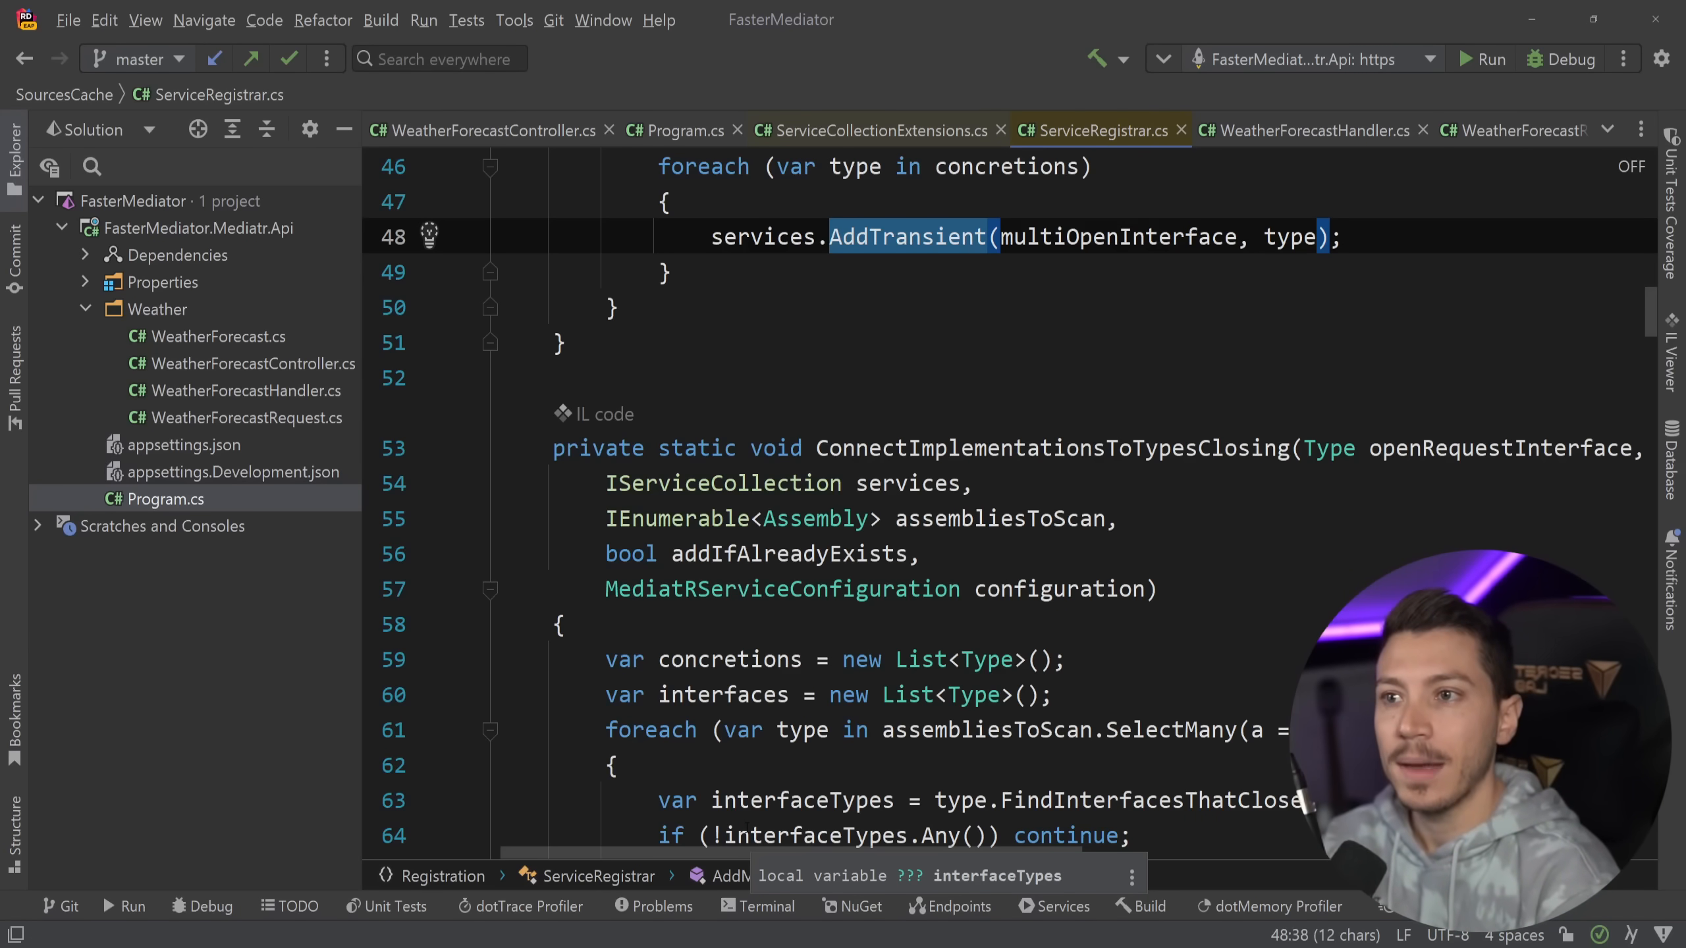
pyautogui.click(675, 130)
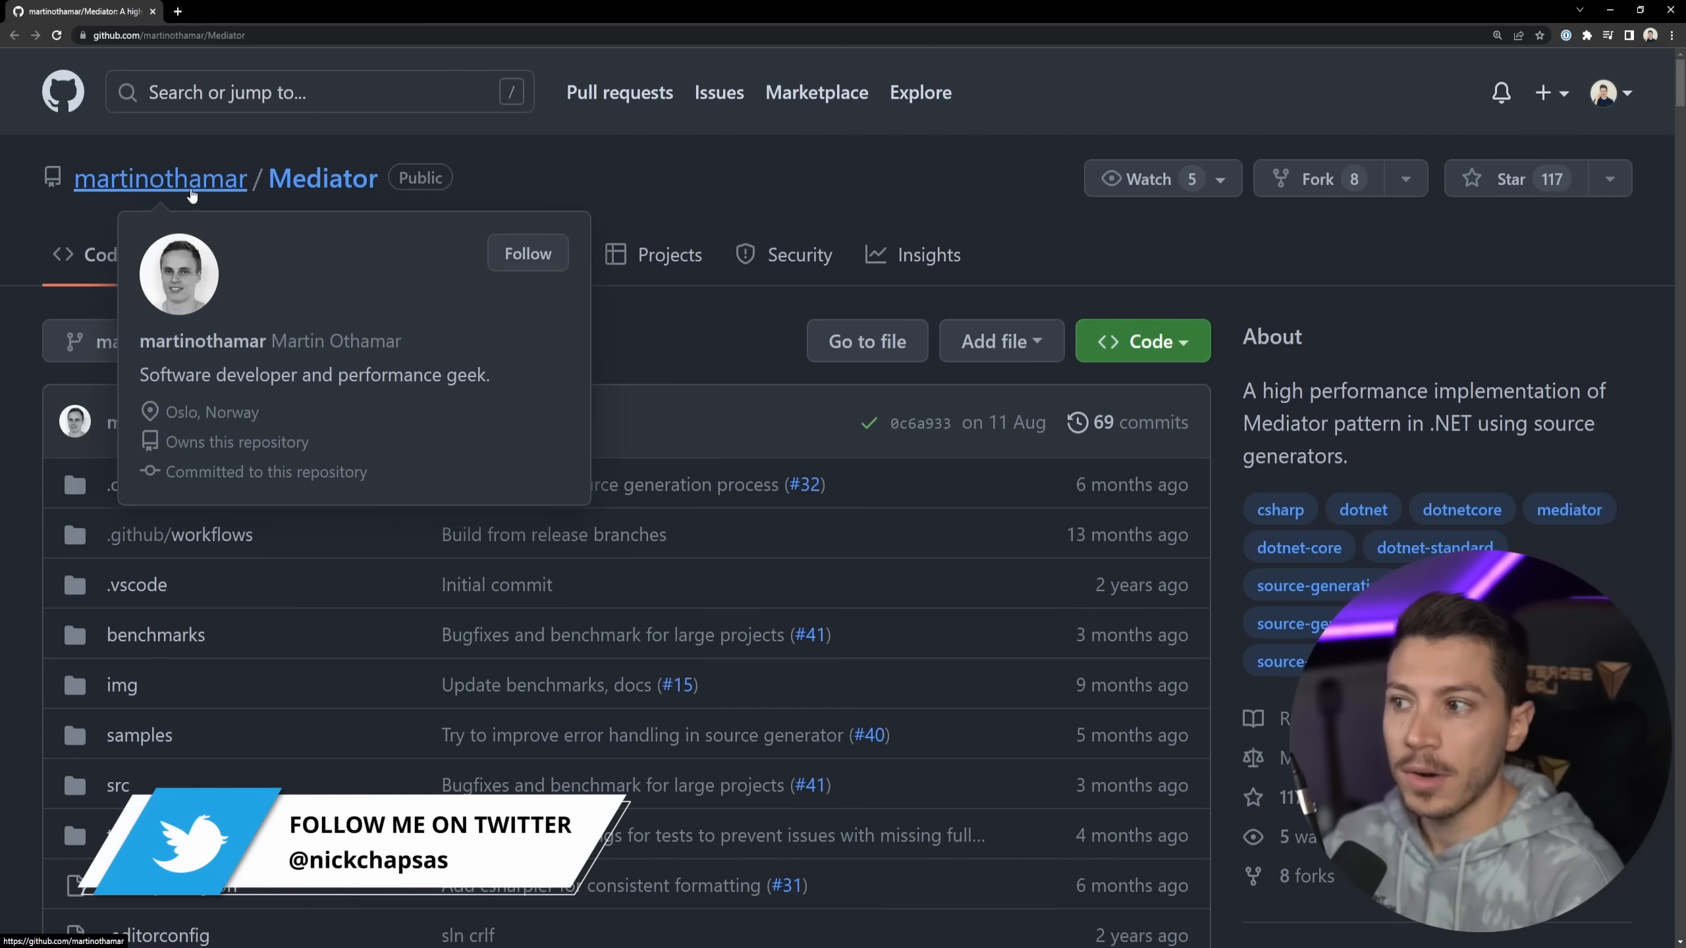
pyautogui.moveTo(639, 179)
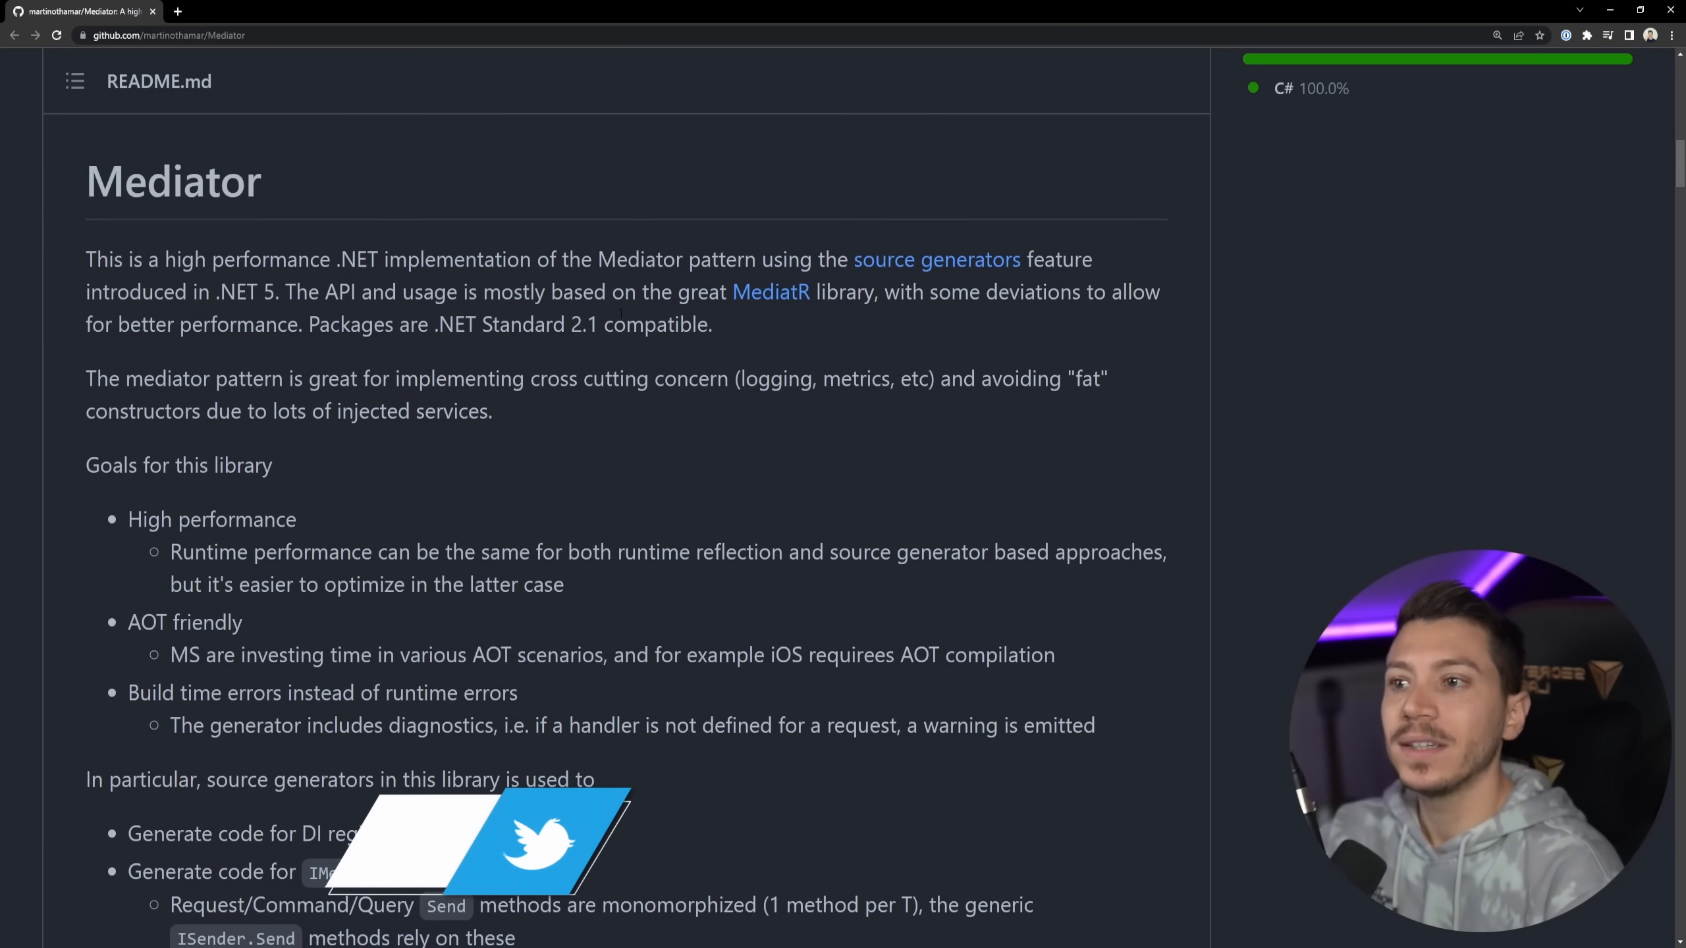
# Step: Scroll the Mediator README through goals, Benchmarks, Message types and Handler types
pyautogui.scroll(-3)
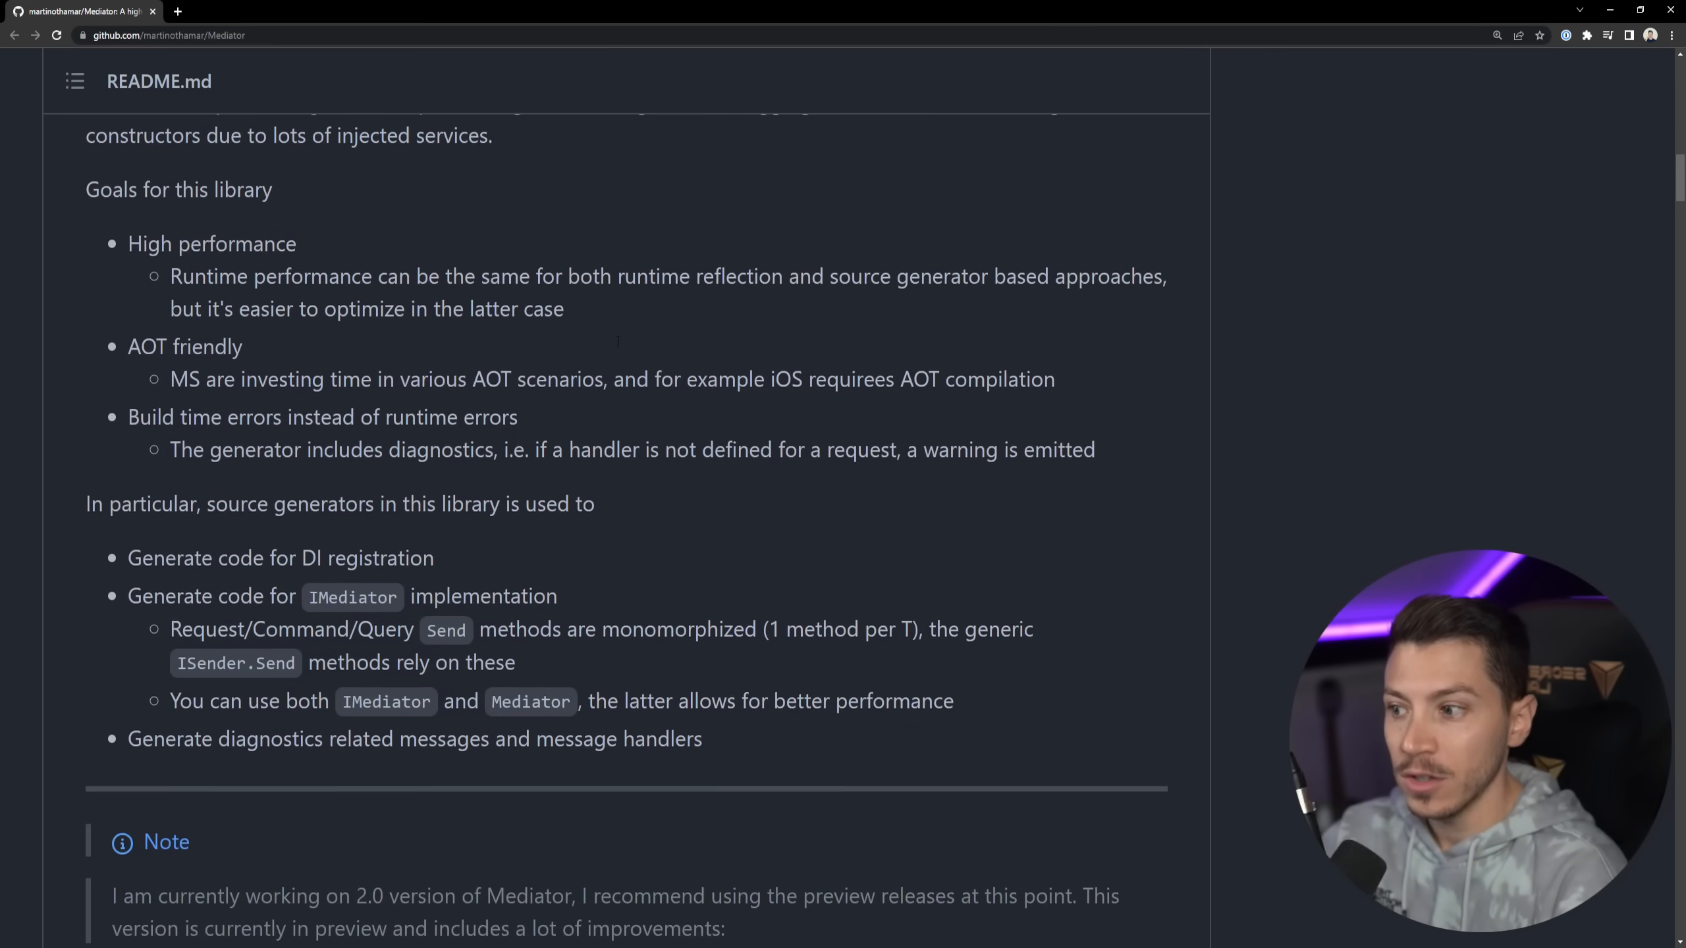
pyautogui.scroll(-3)
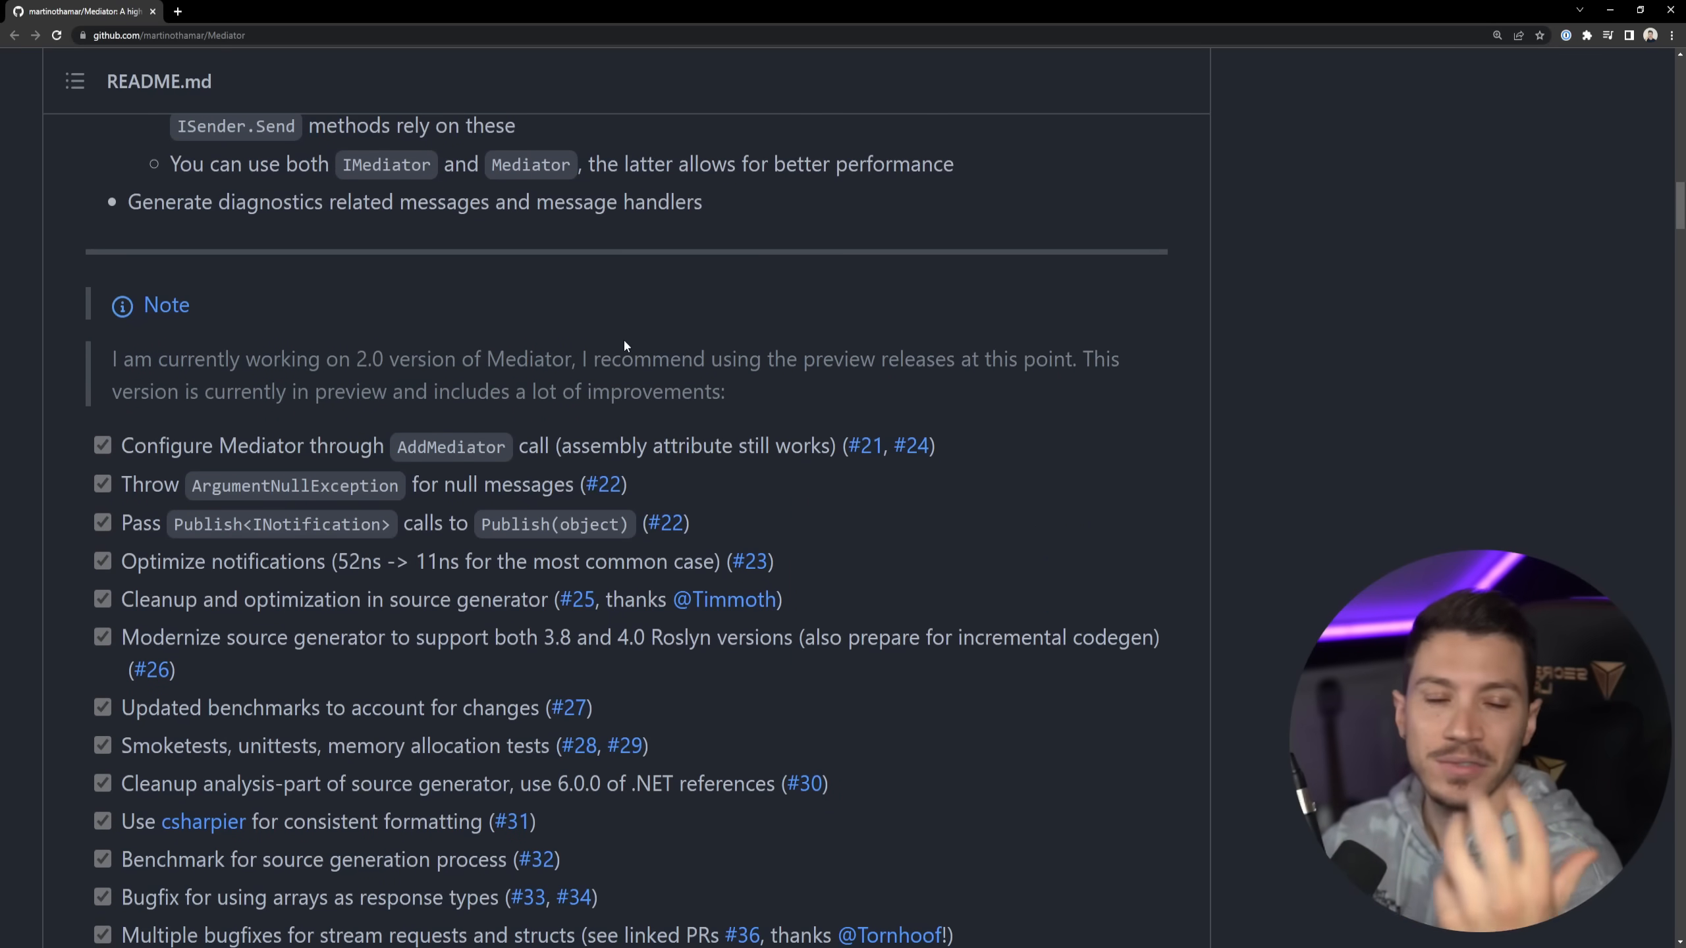
pyautogui.scroll(-3)
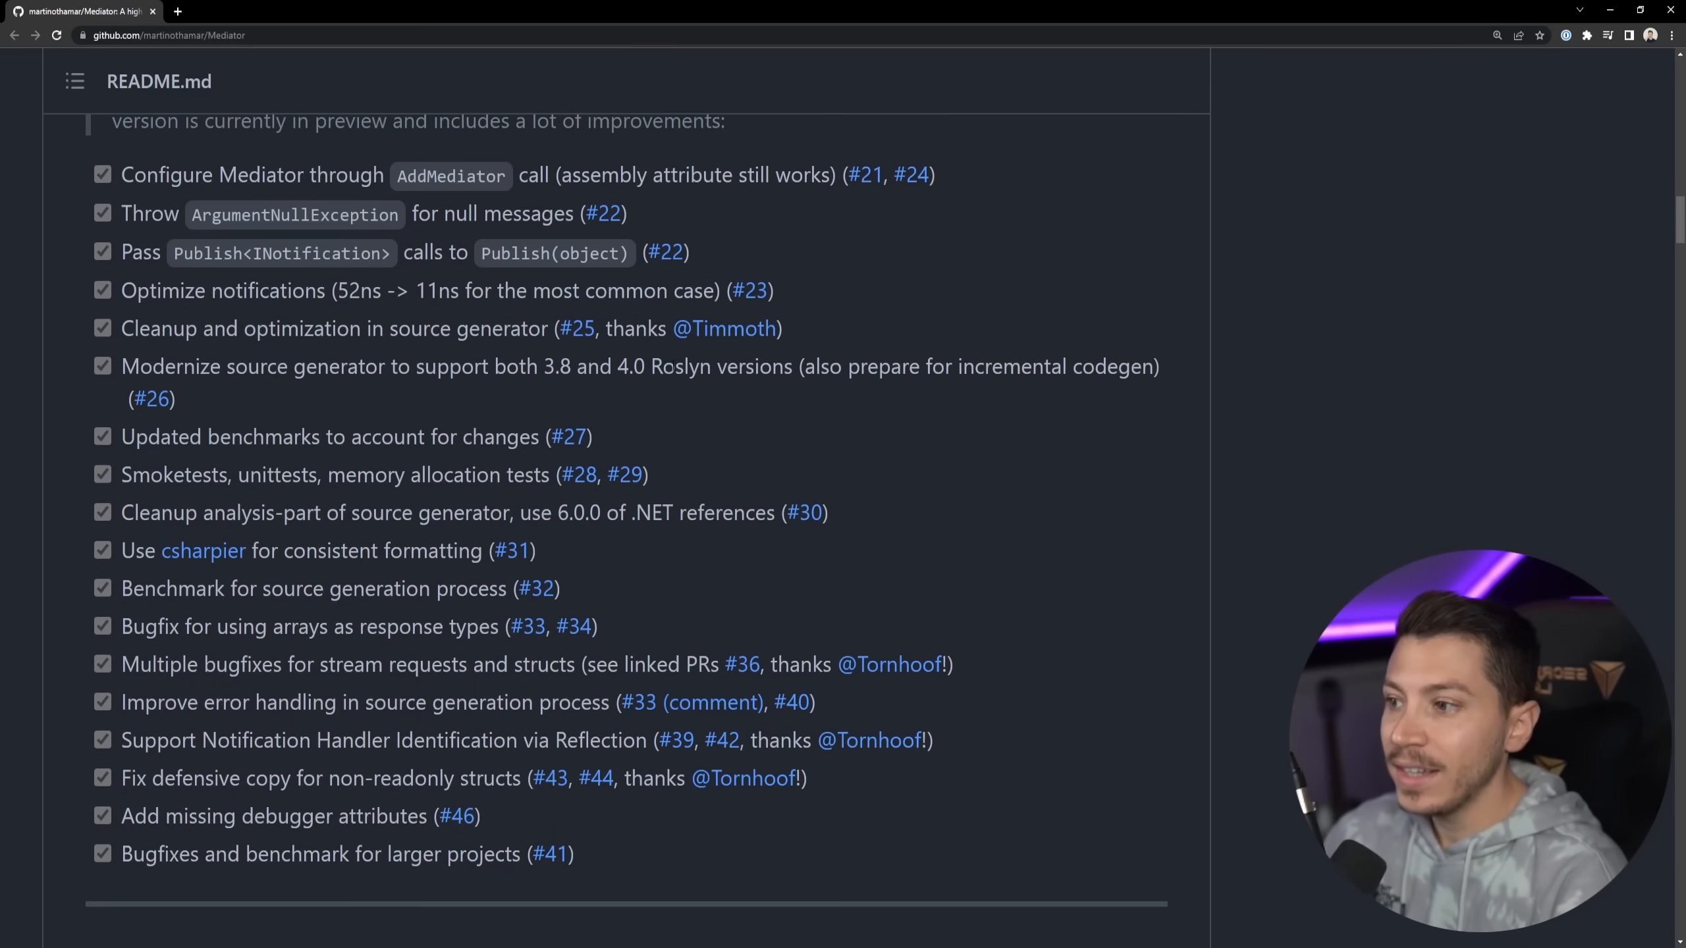
pyautogui.scroll(-3)
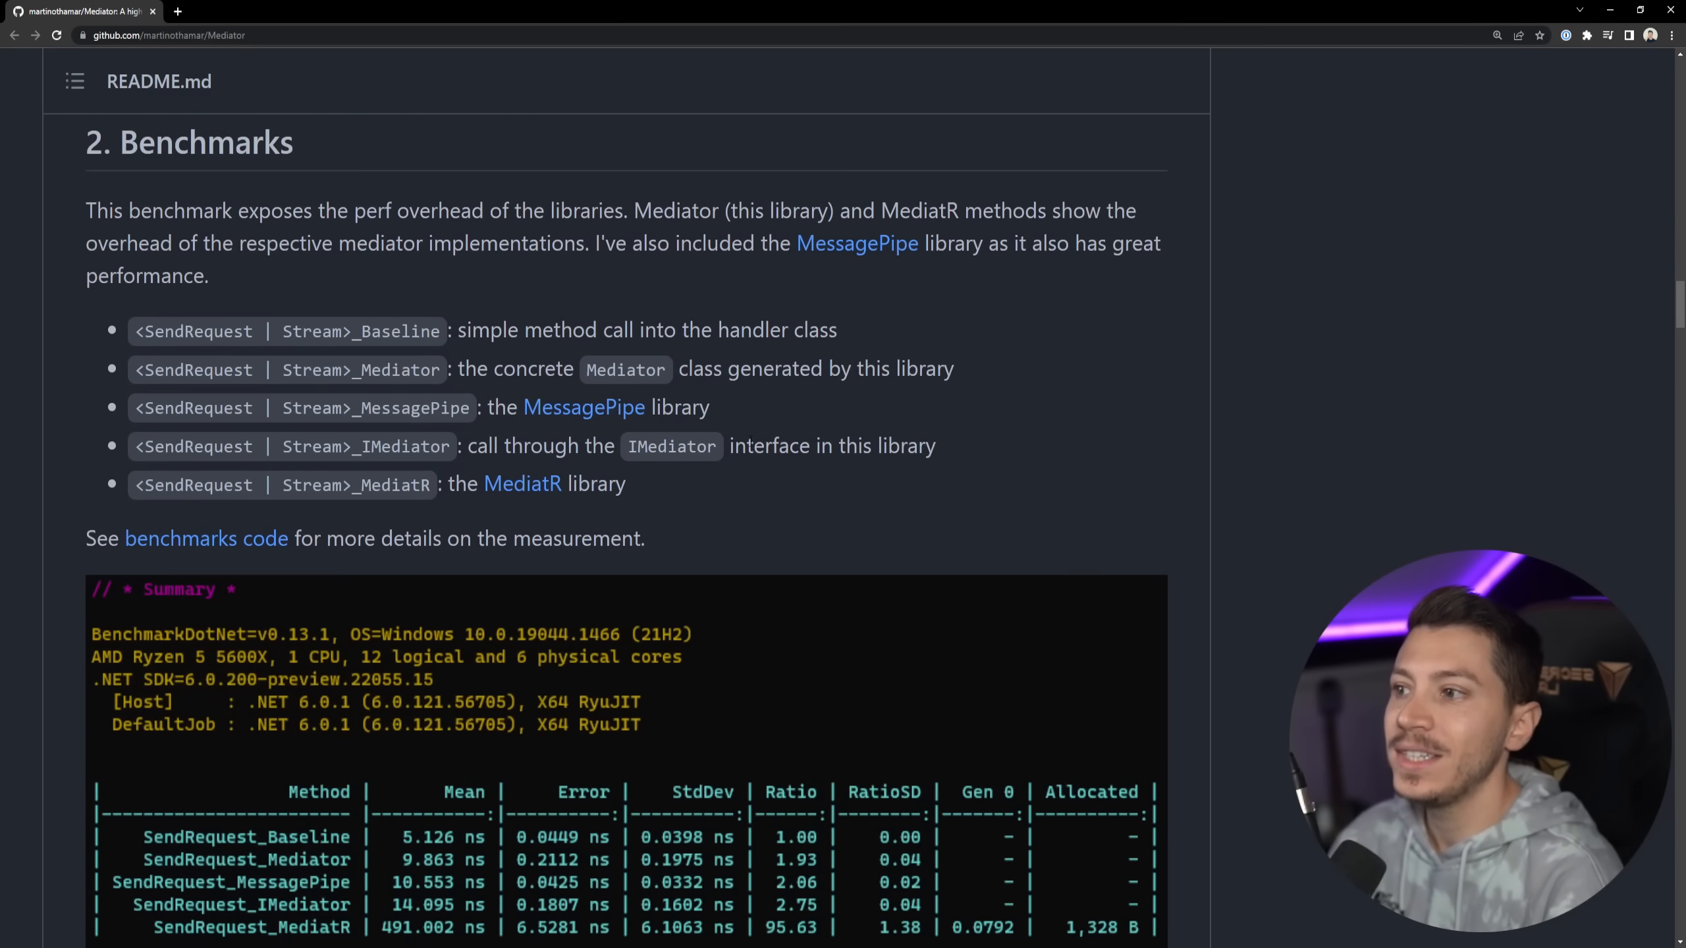
pyautogui.scroll(-3)
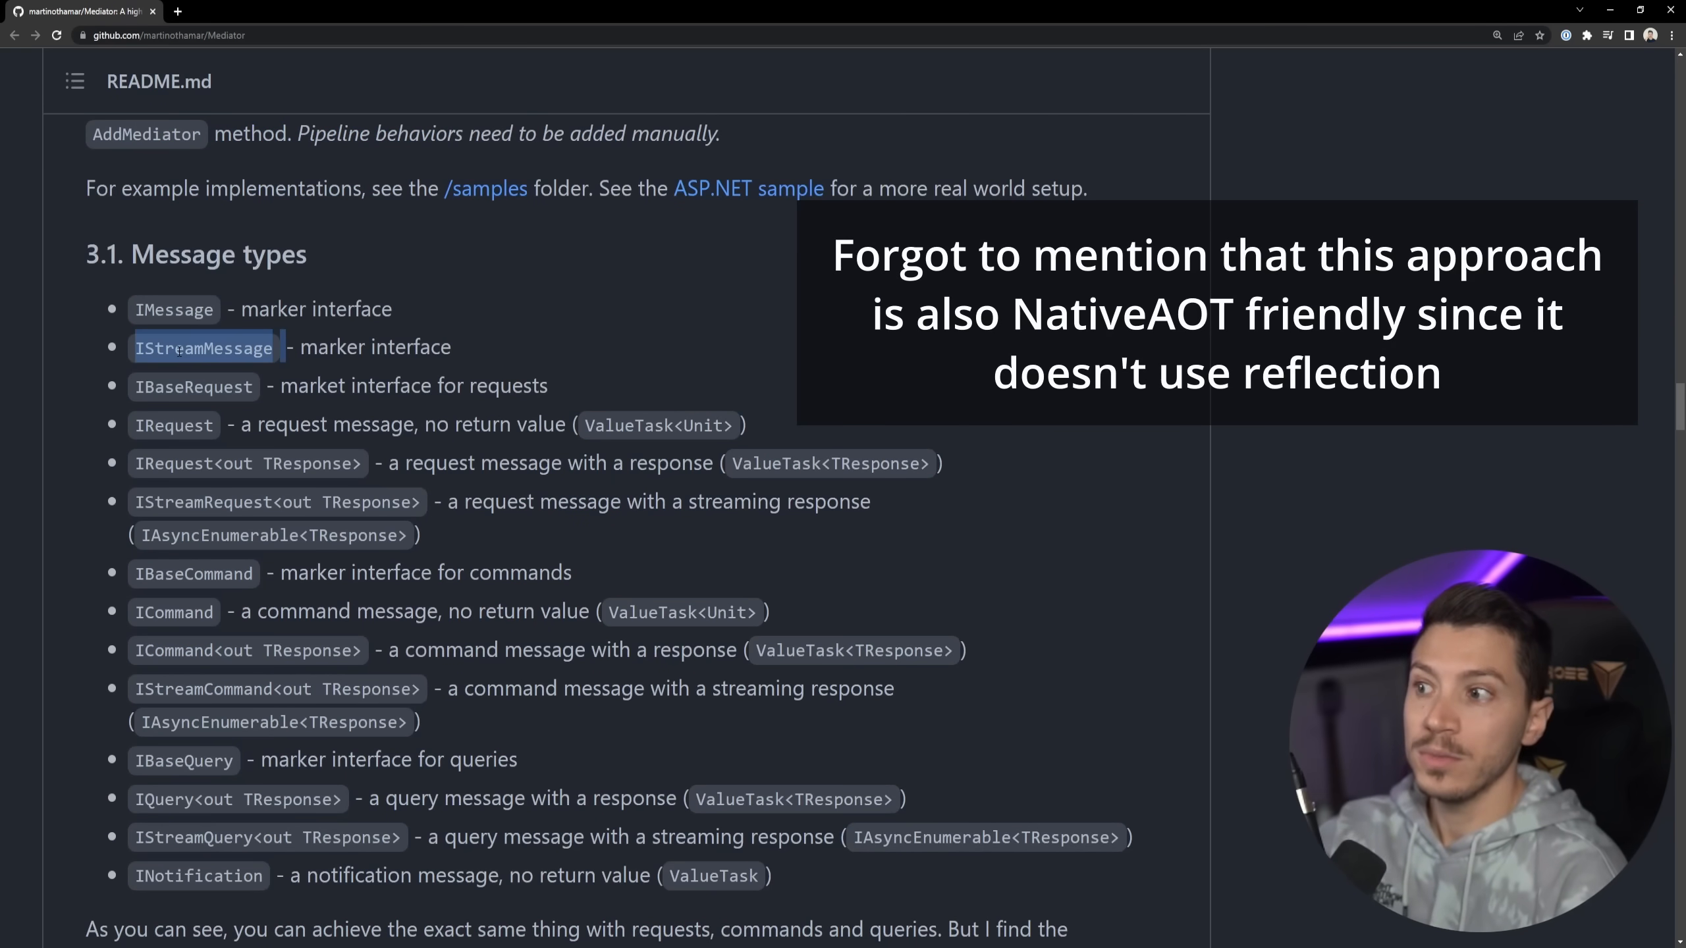
pyautogui.scroll(-3)
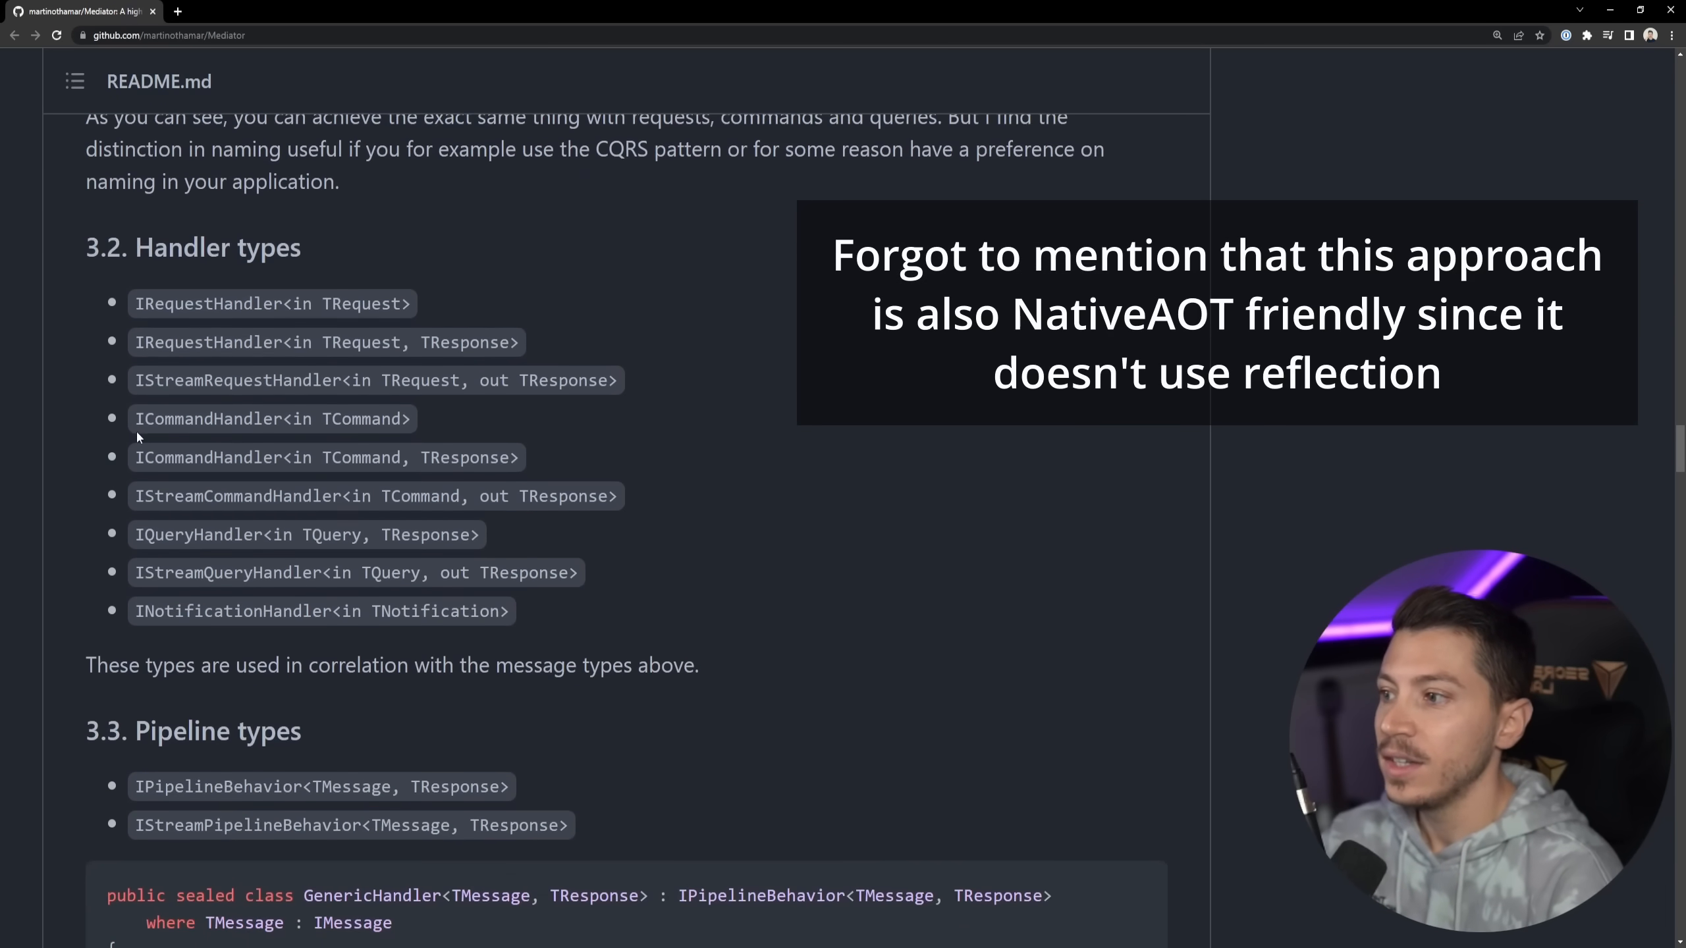
pyautogui.scroll(-3)
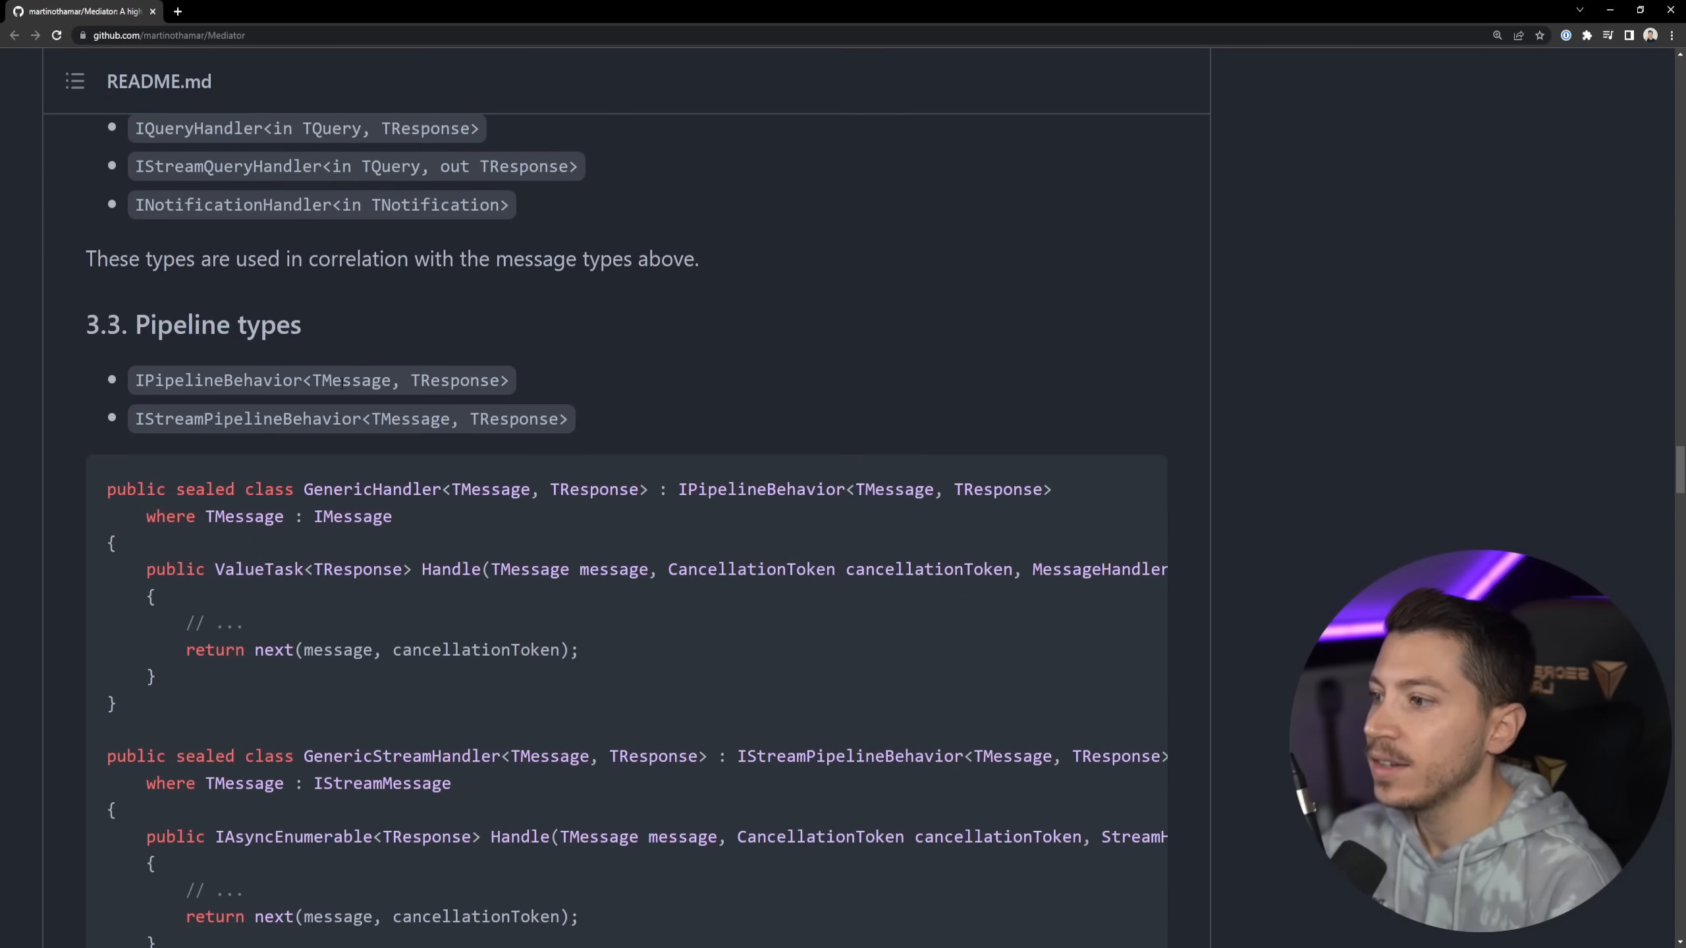
pyautogui.scroll(-3)
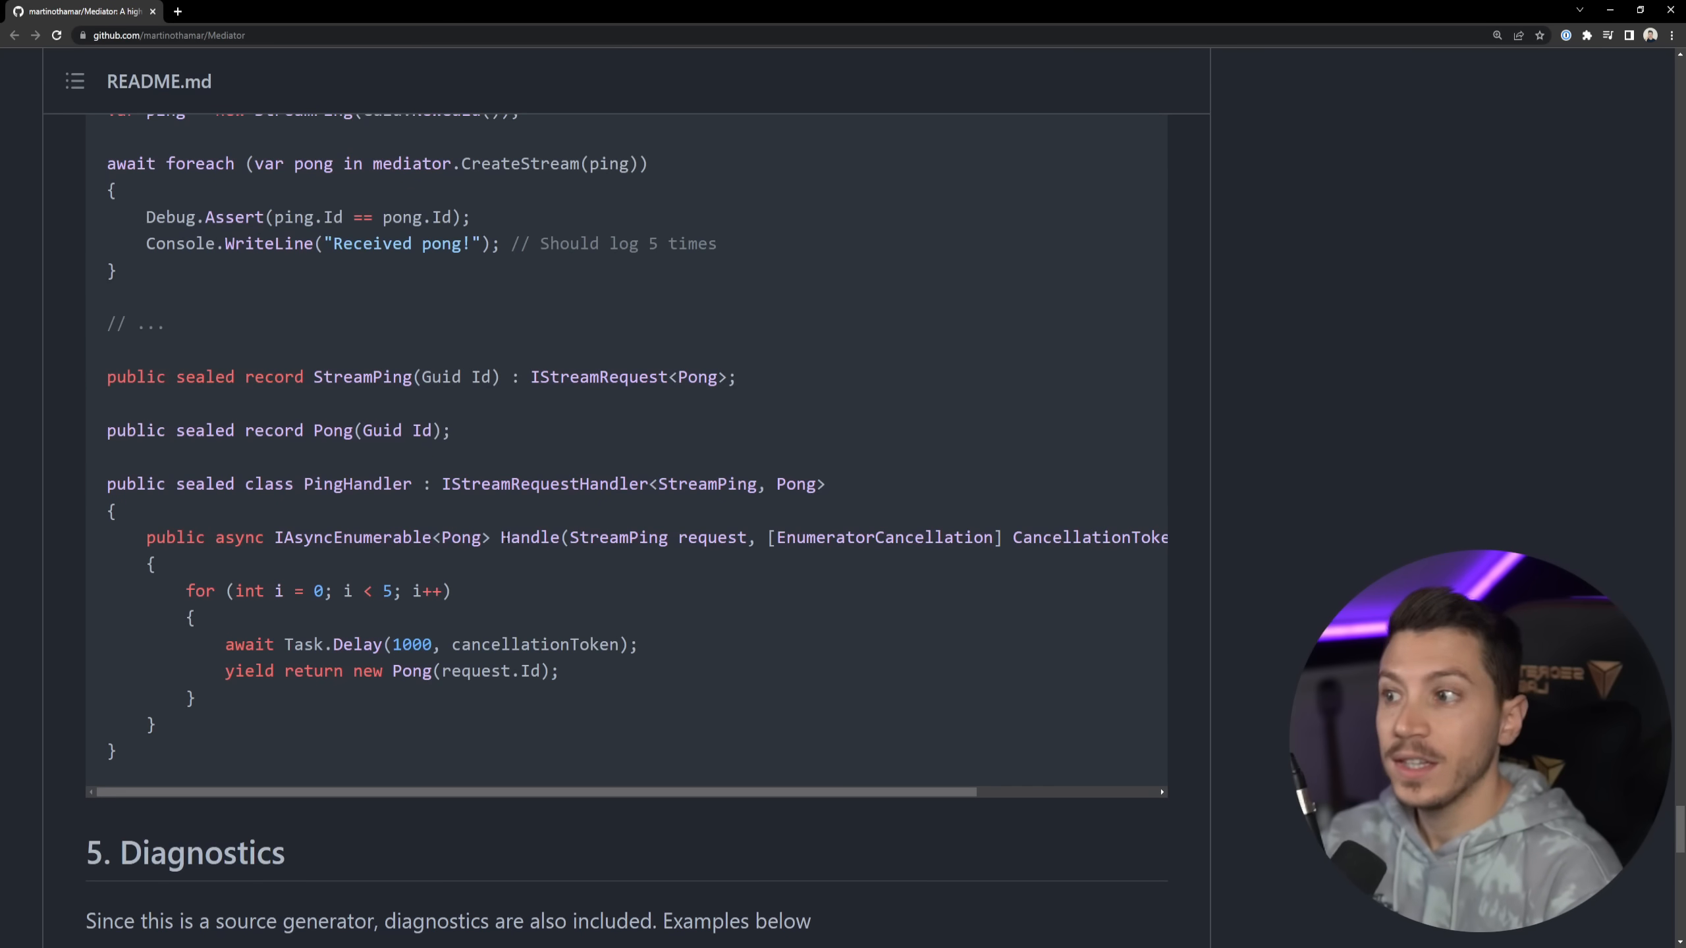
pyautogui.scroll(-3)
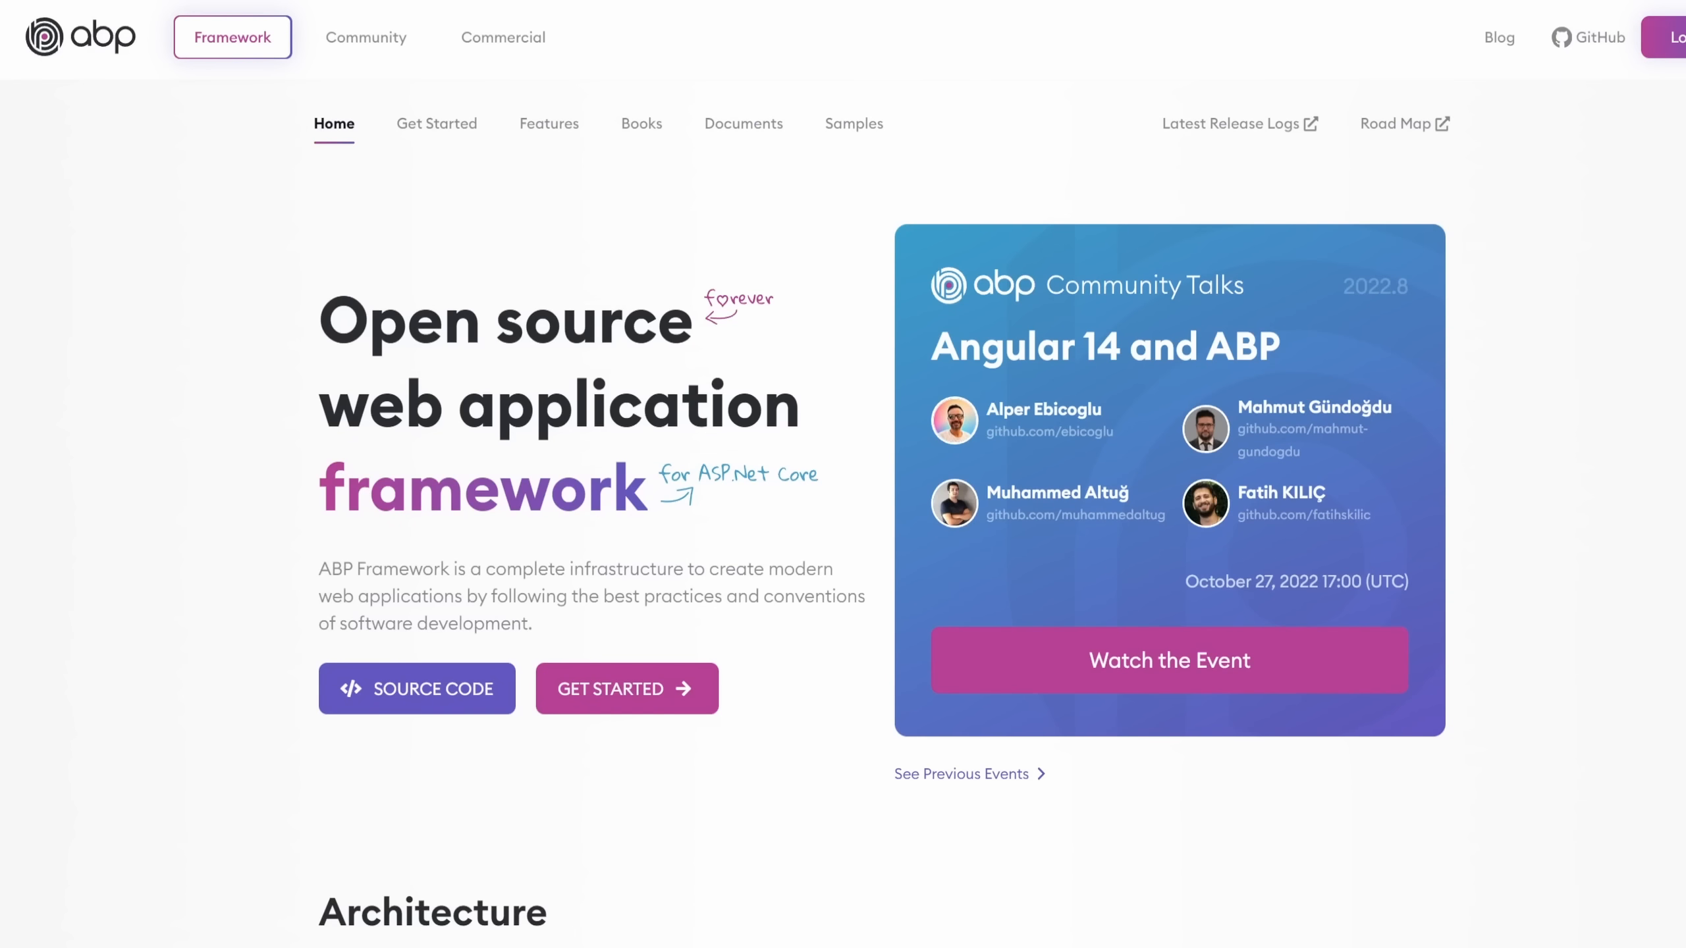
# Step: Scroll the ABP home page and compare the Application (single layer) and Module project types
pyautogui.scroll(-3)
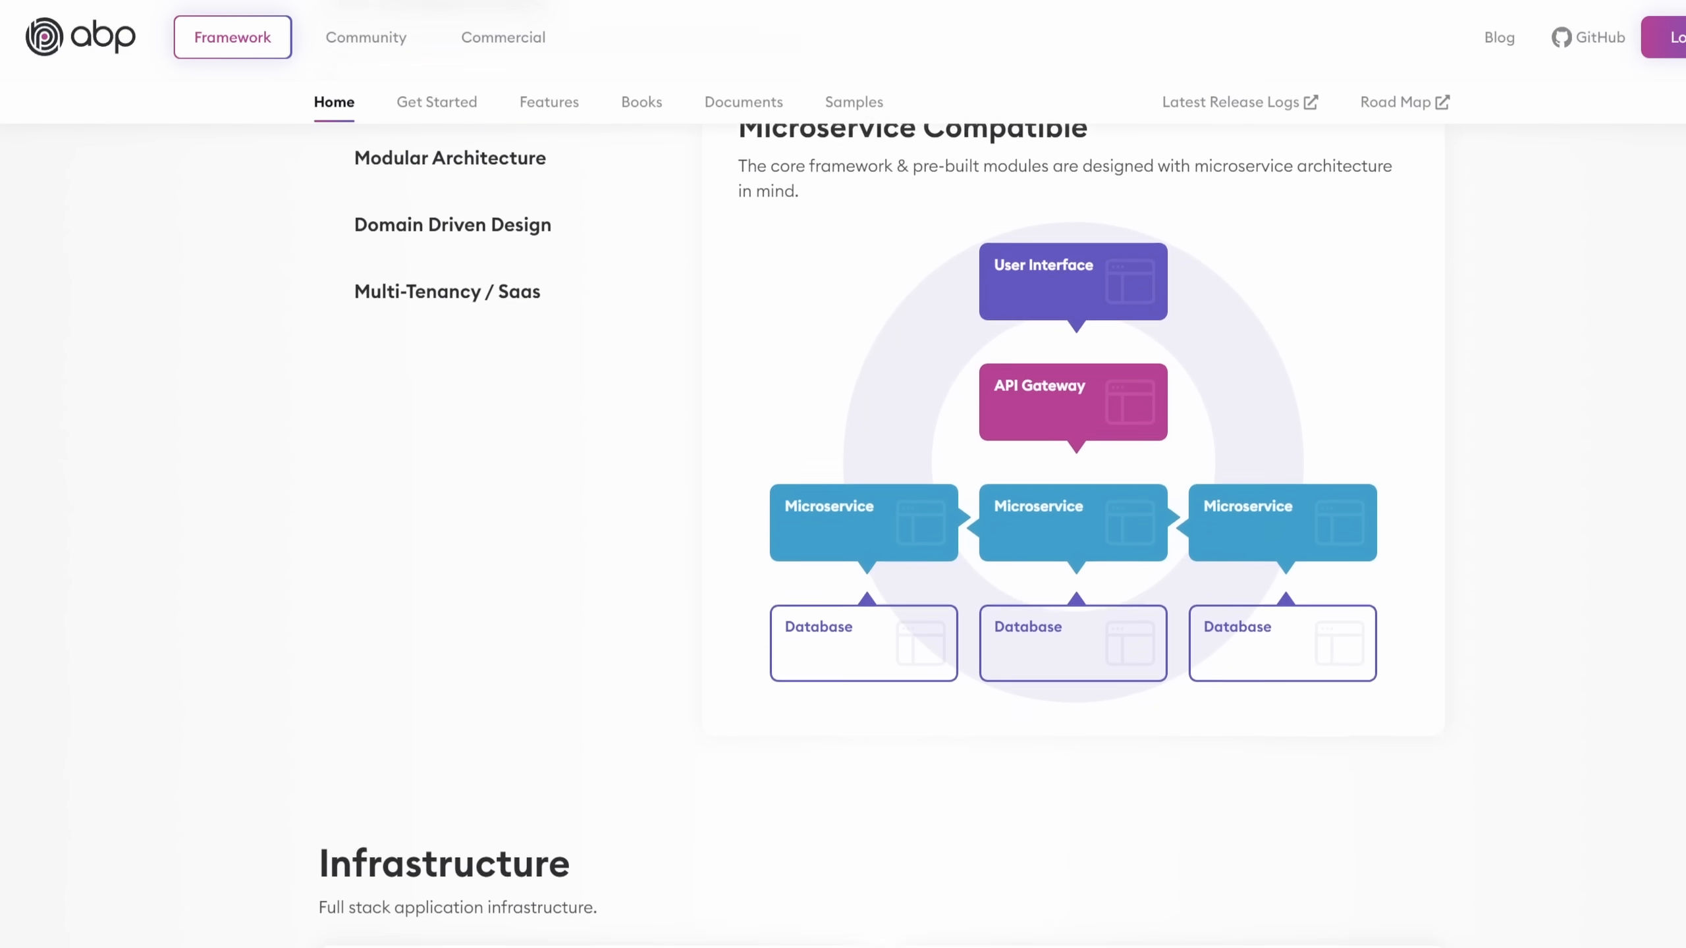
pyautogui.scroll(-3)
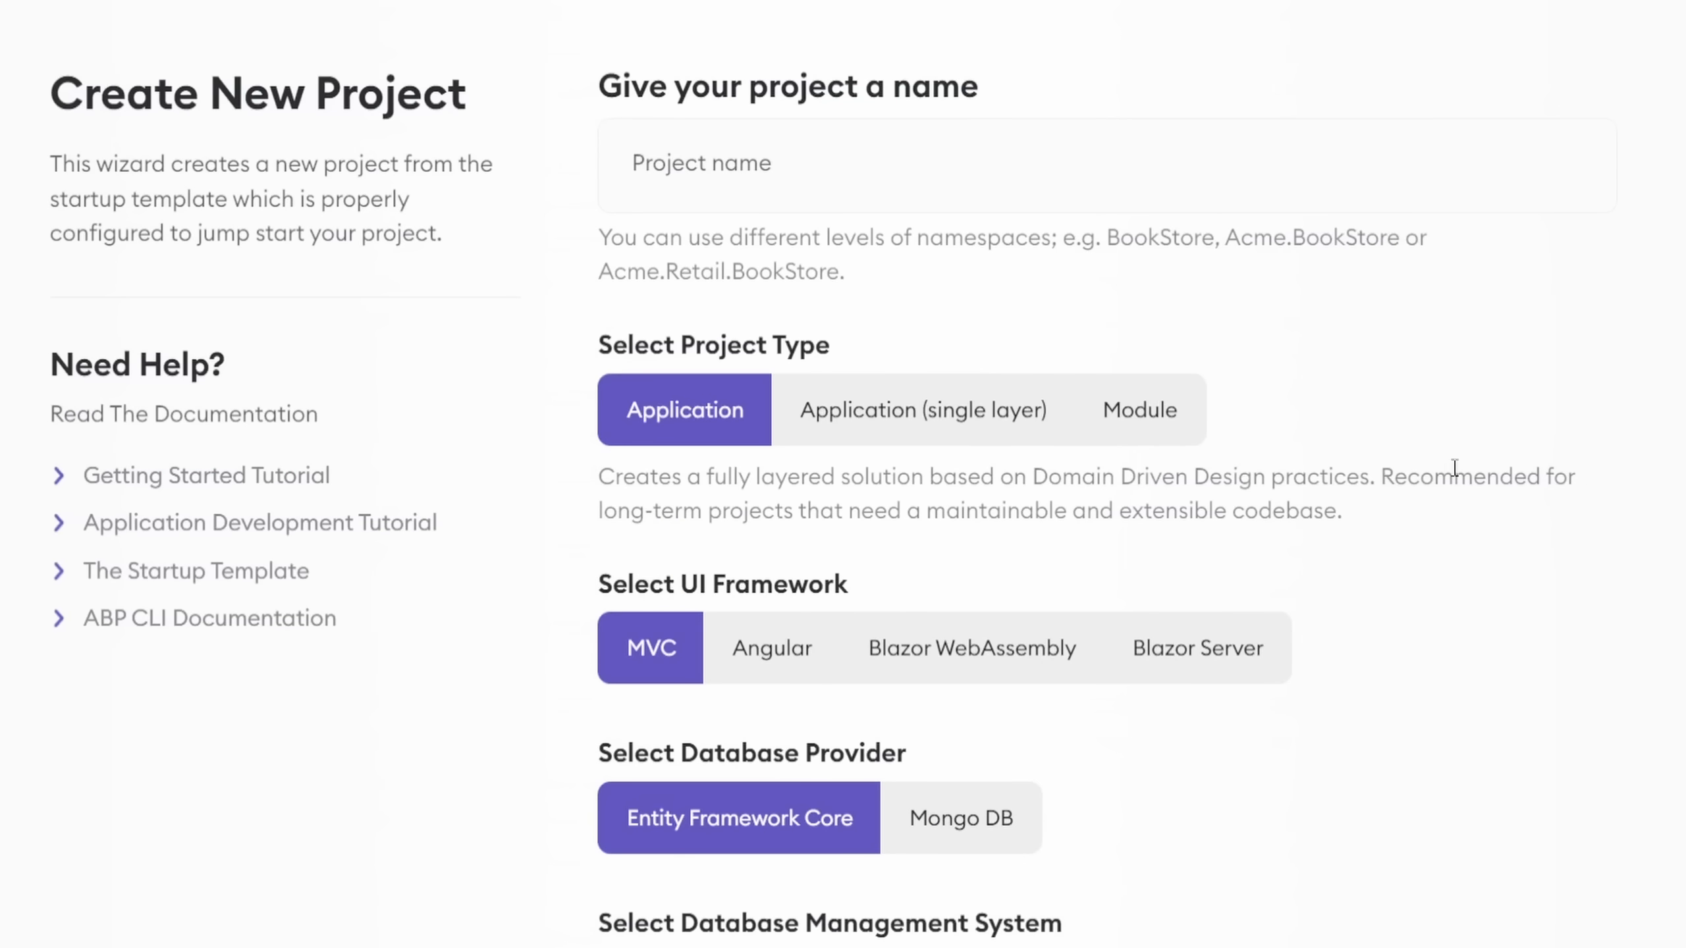
pyautogui.click(1139, 409)
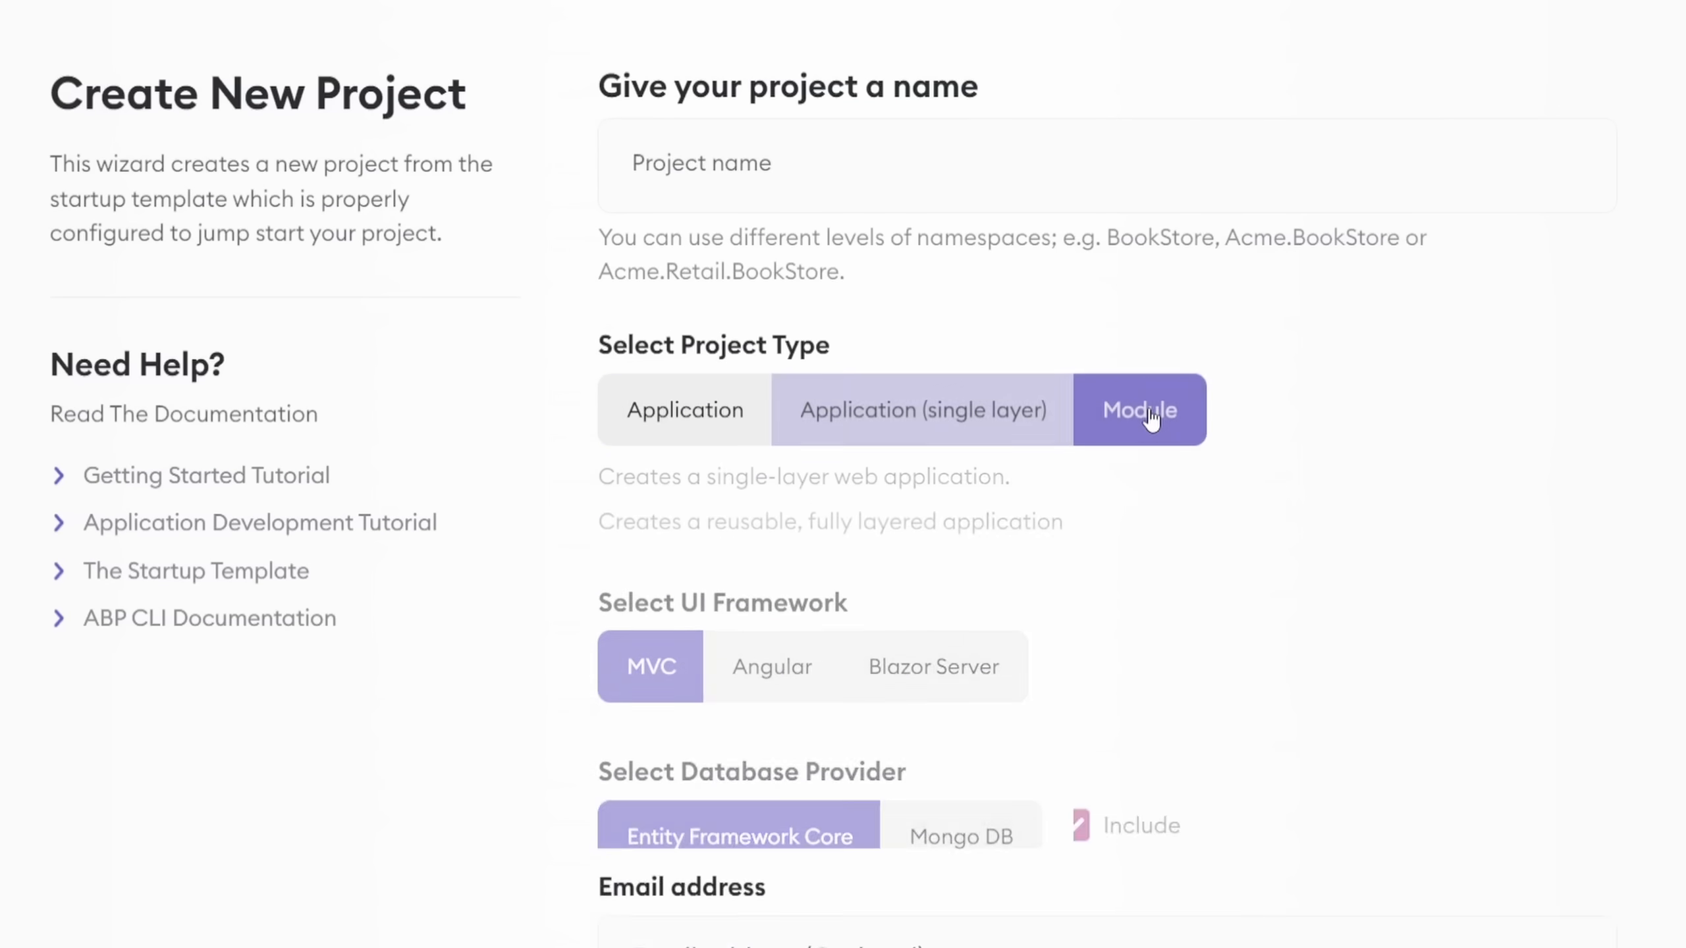
pyautogui.click(684, 410)
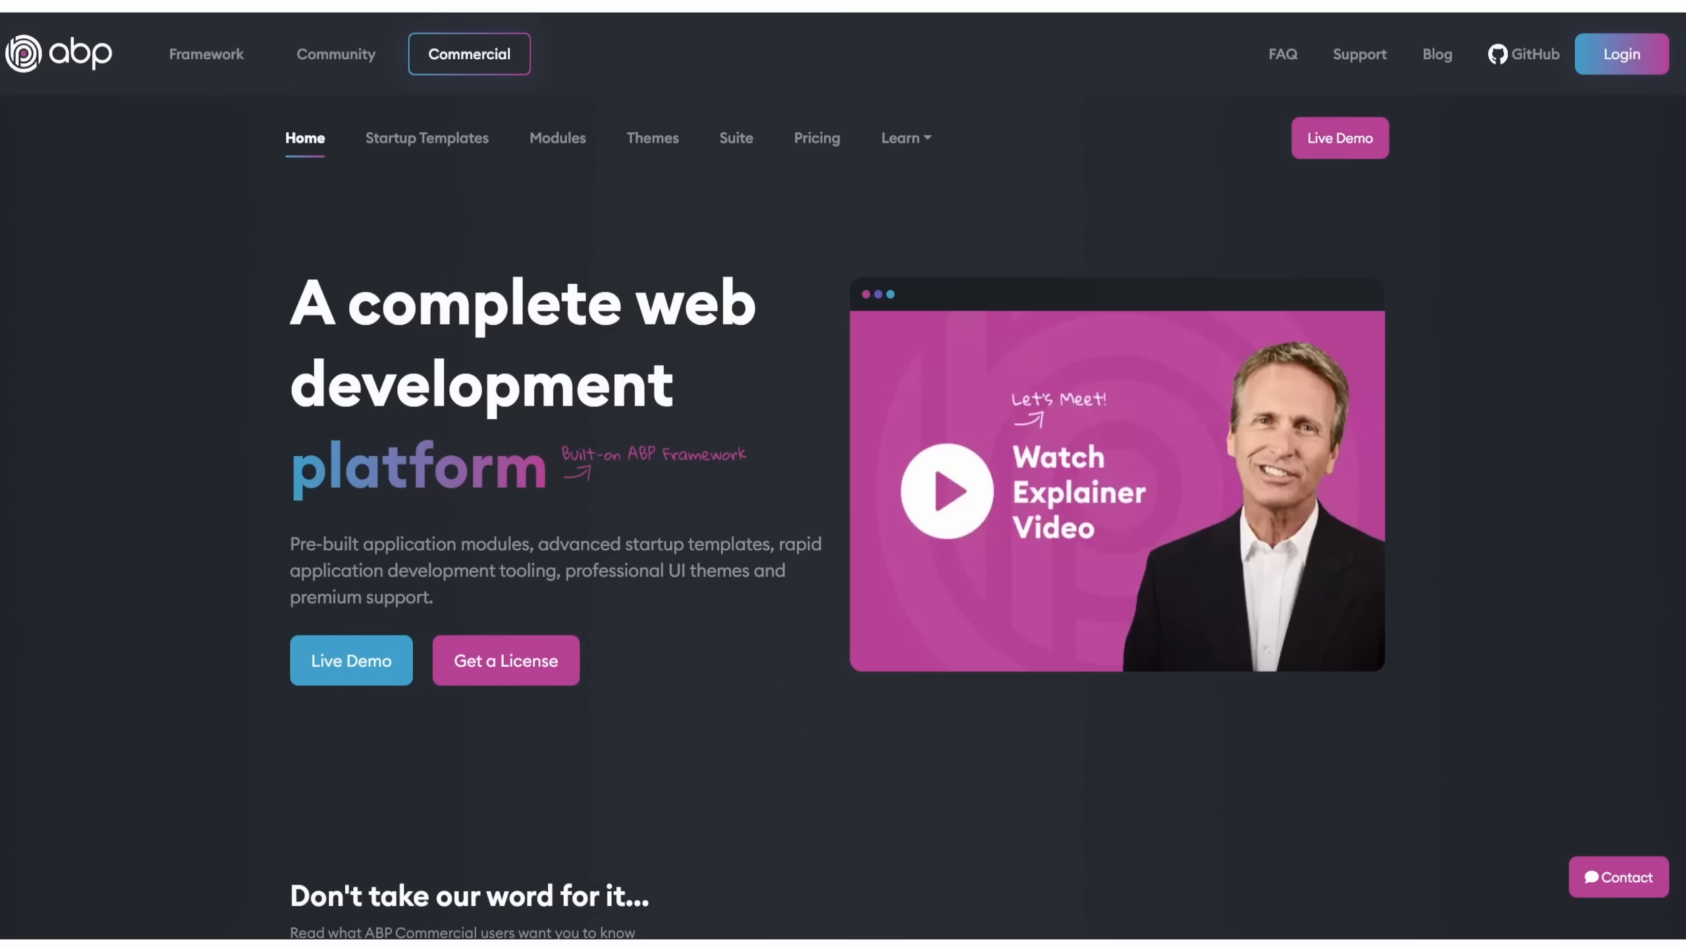
# Step: Browse ABP Commercial's pre-built modules filtered to the Entity Framework Core data provider
pyautogui.scroll(-3)
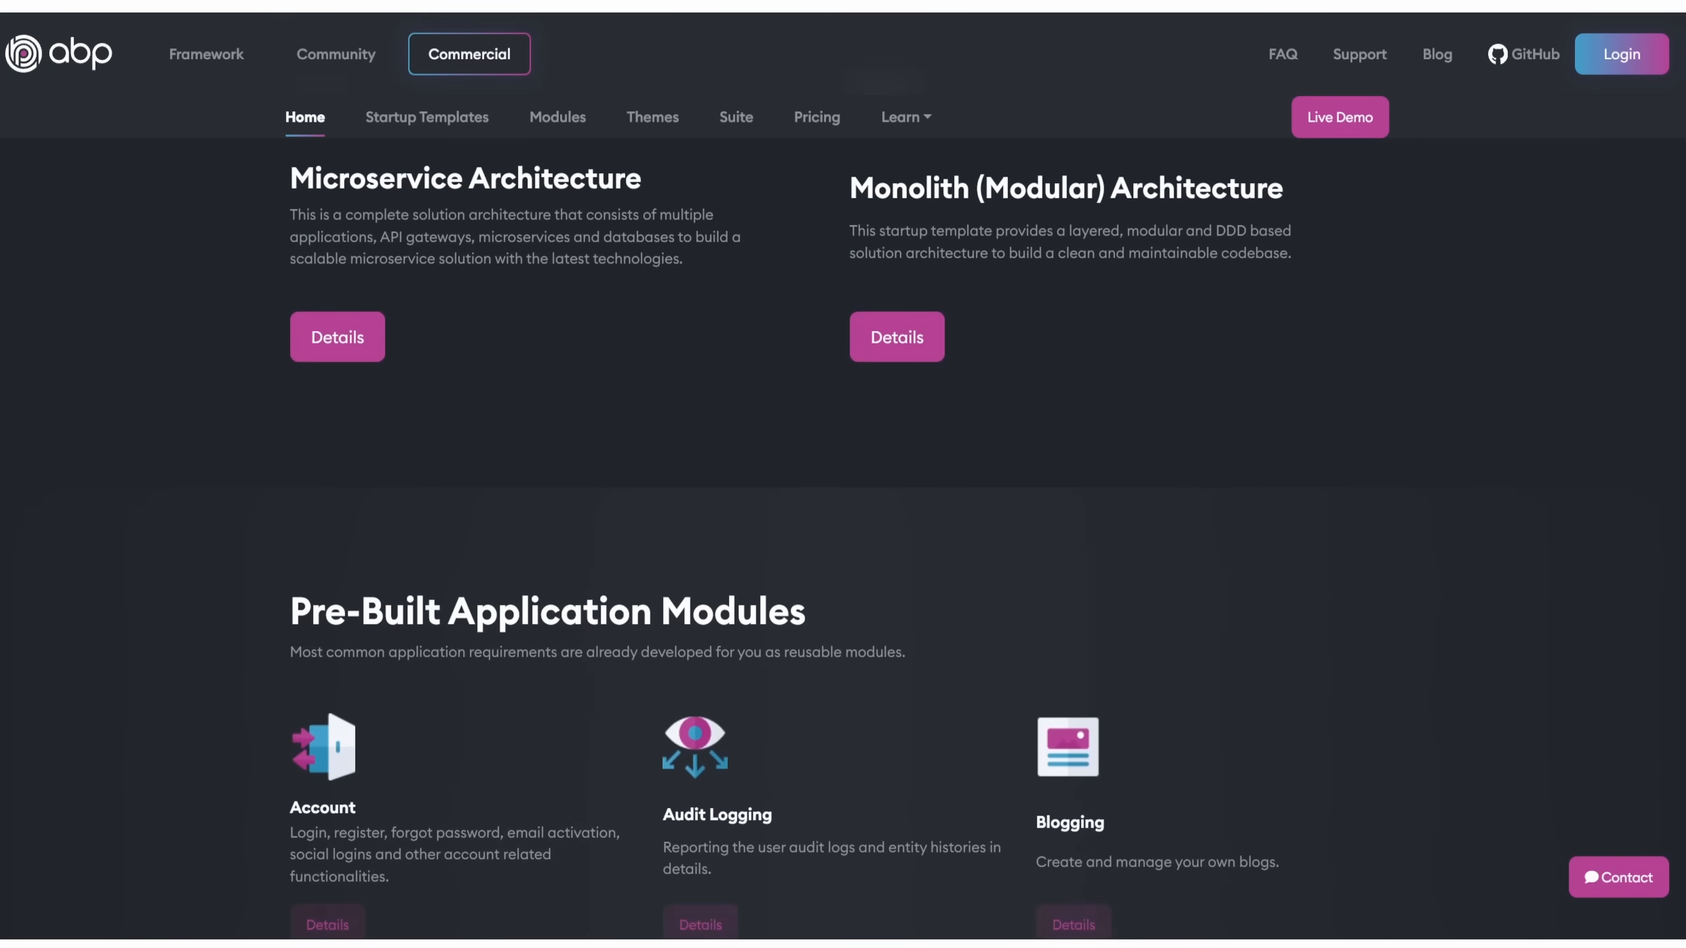
pyautogui.scroll(-3)
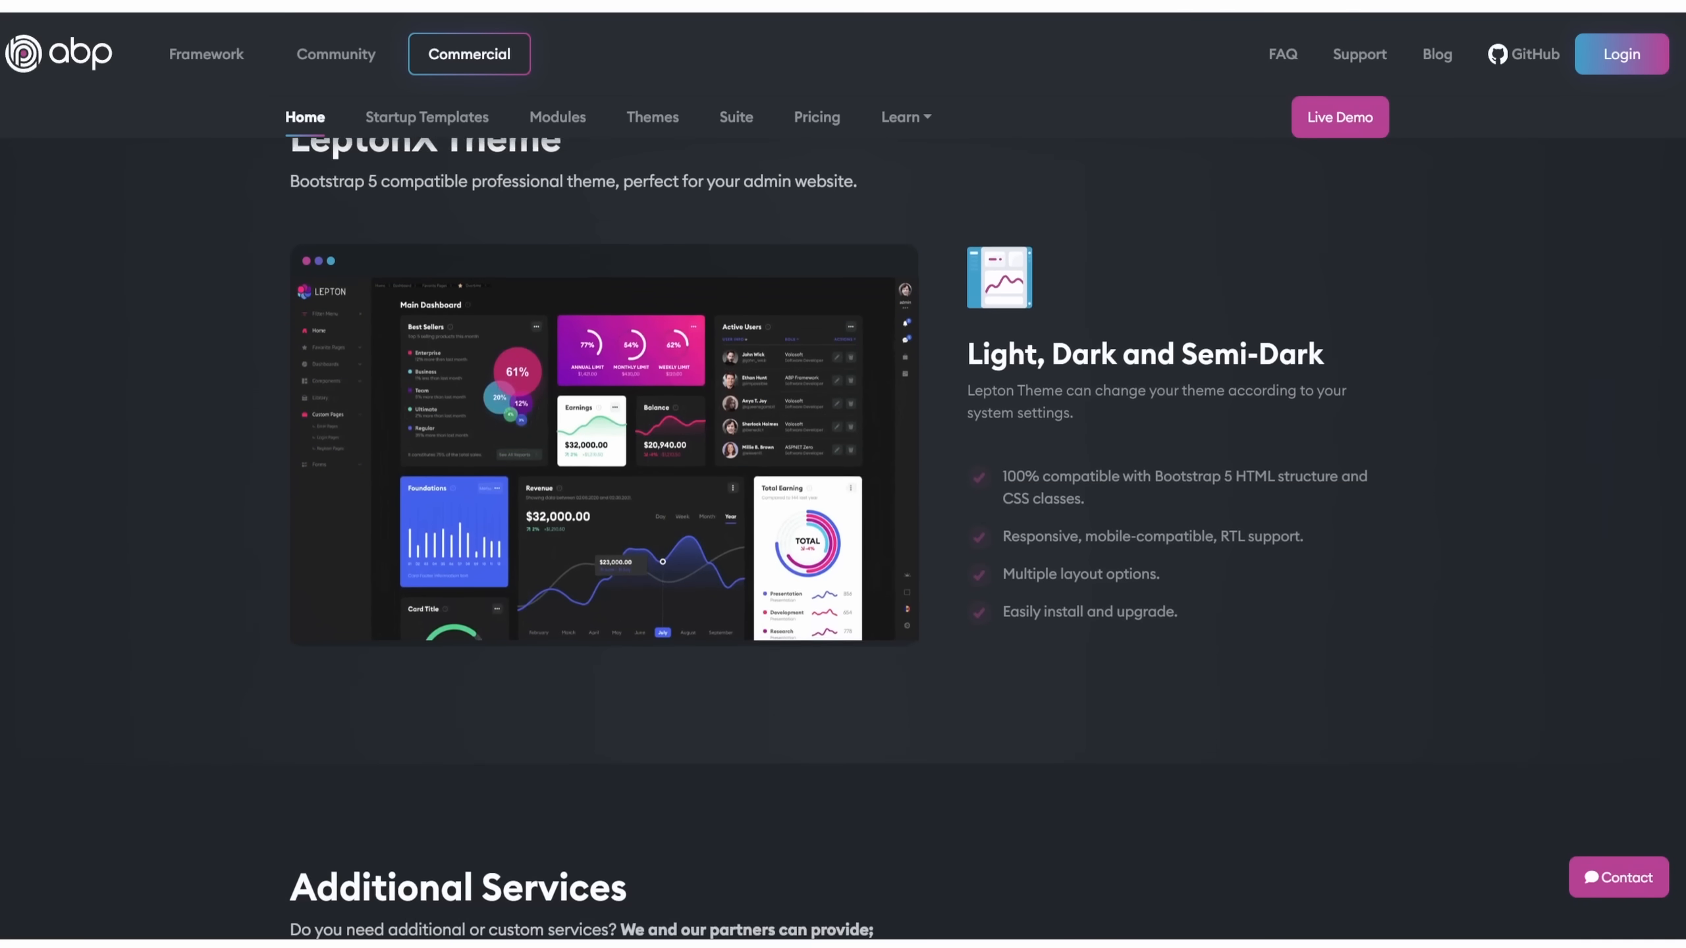
pyautogui.click(557, 117)
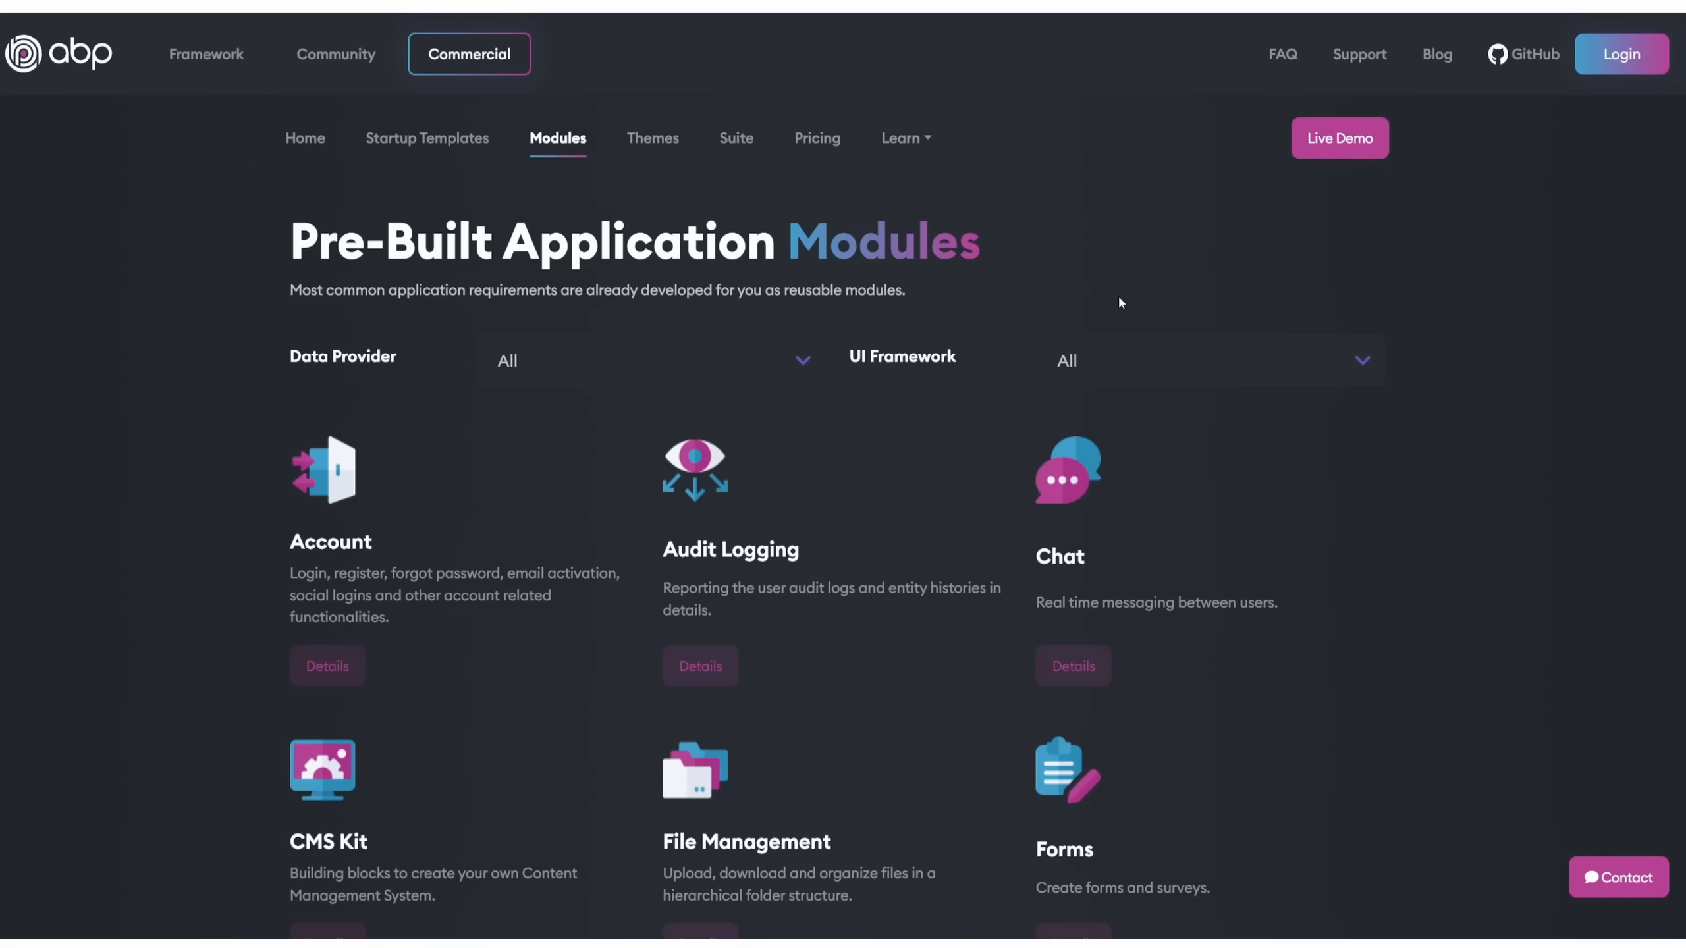
pyautogui.click(648, 361)
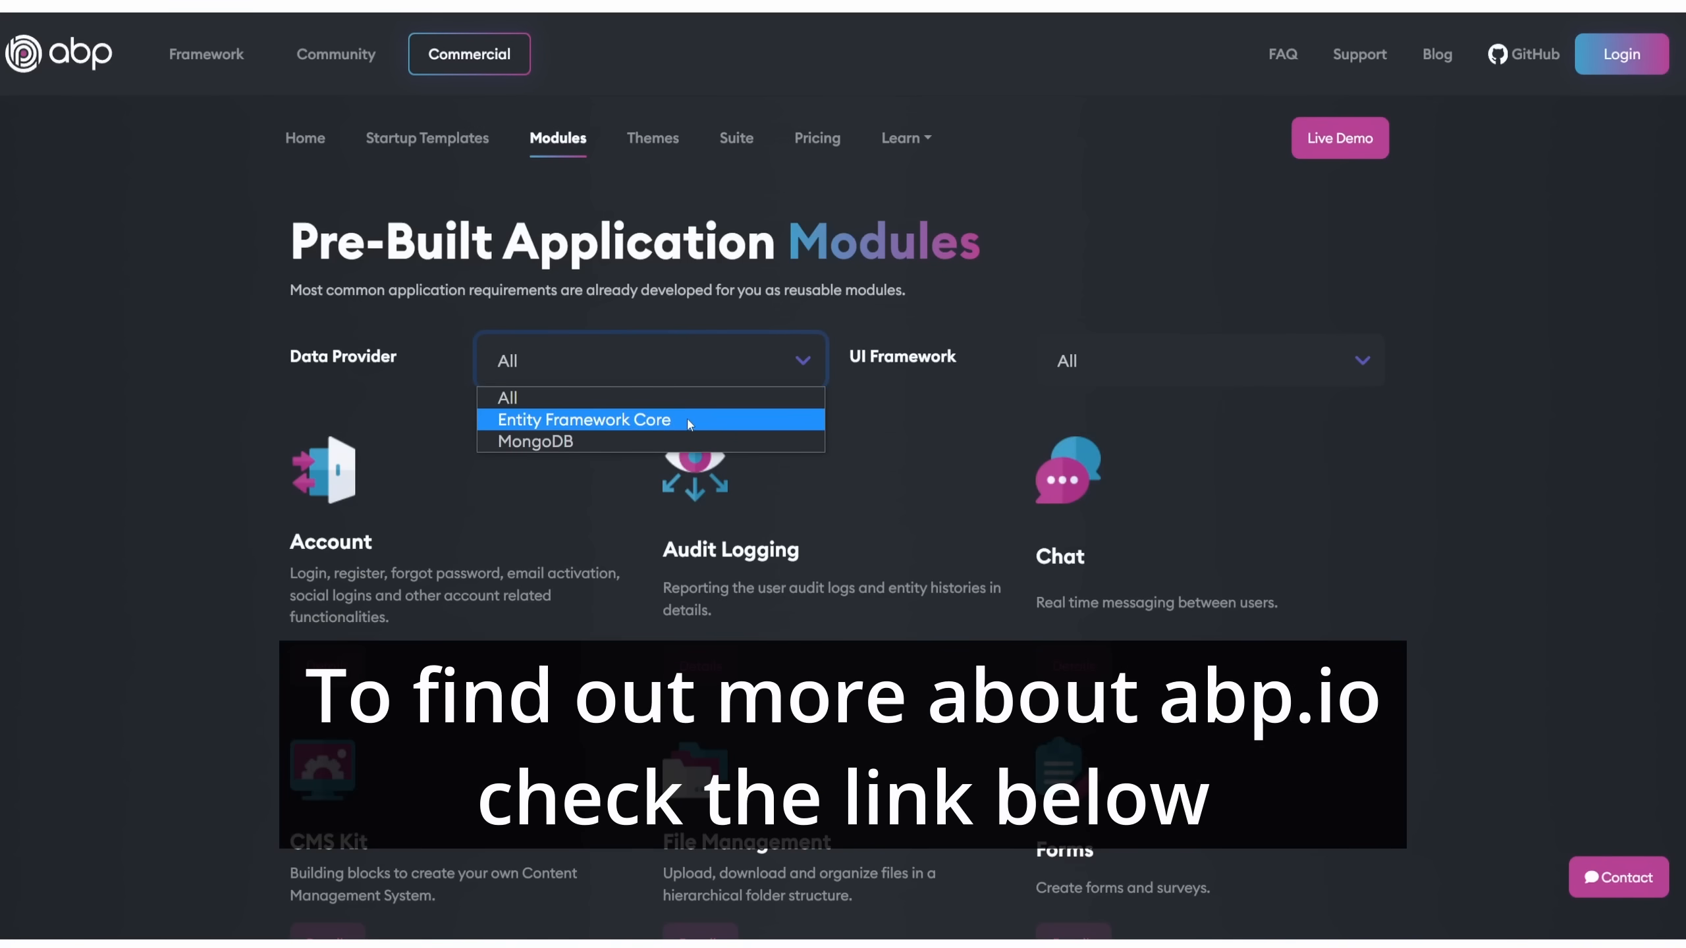
pyautogui.click(1207, 360)
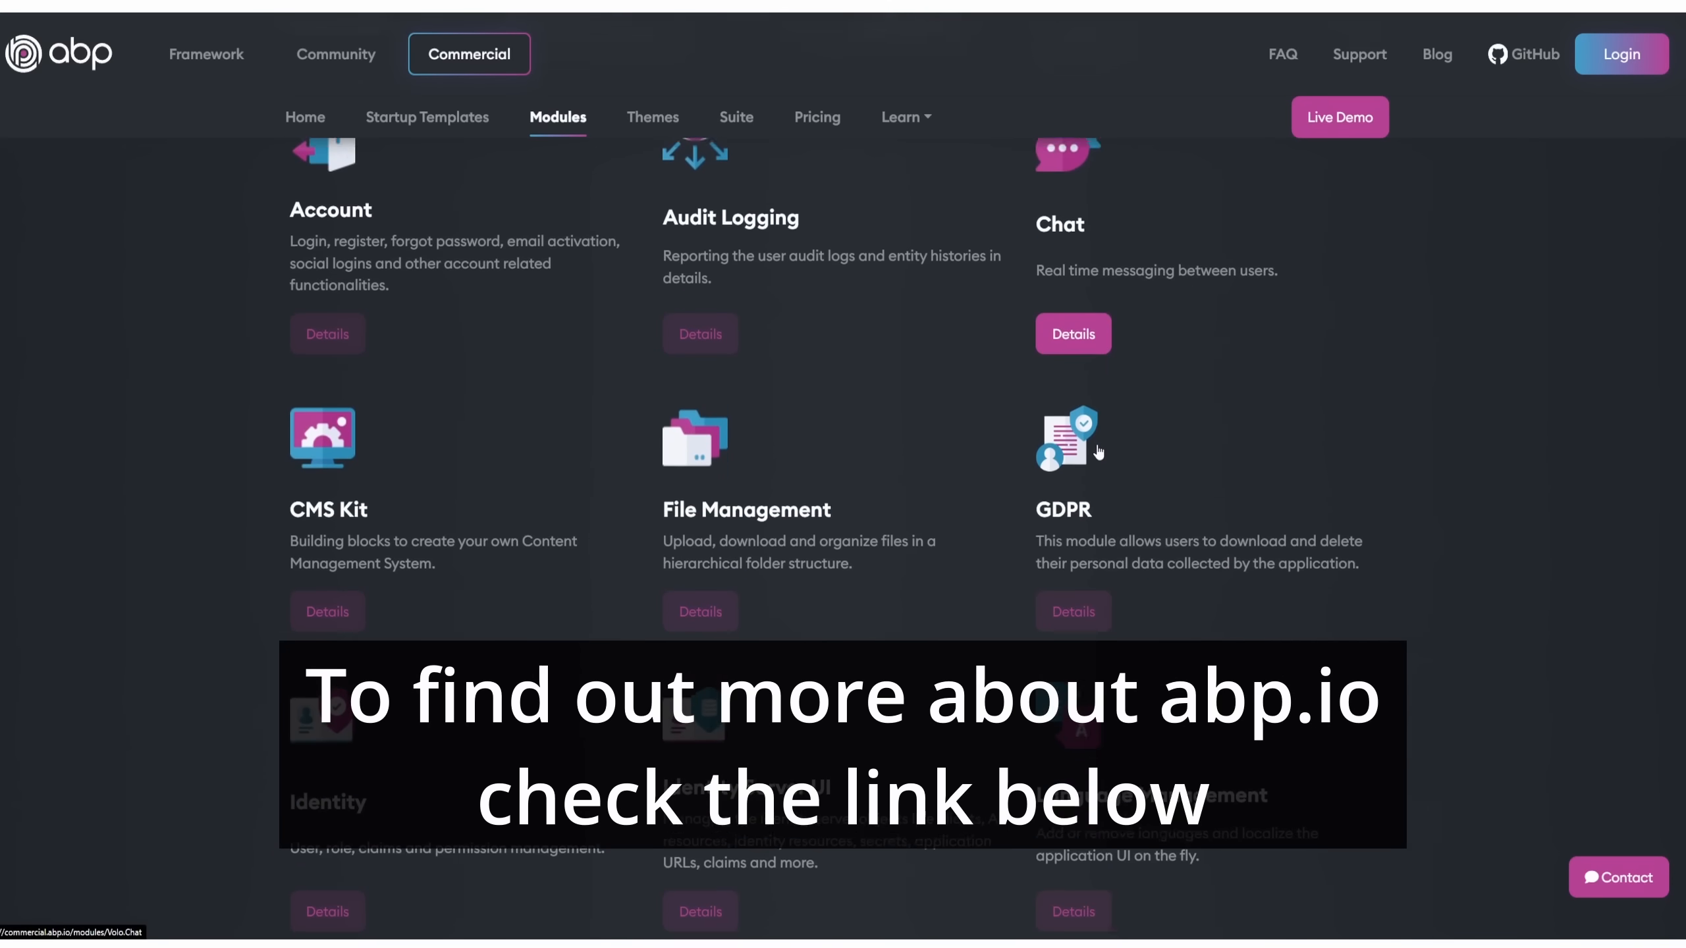
pyautogui.scroll(-3)
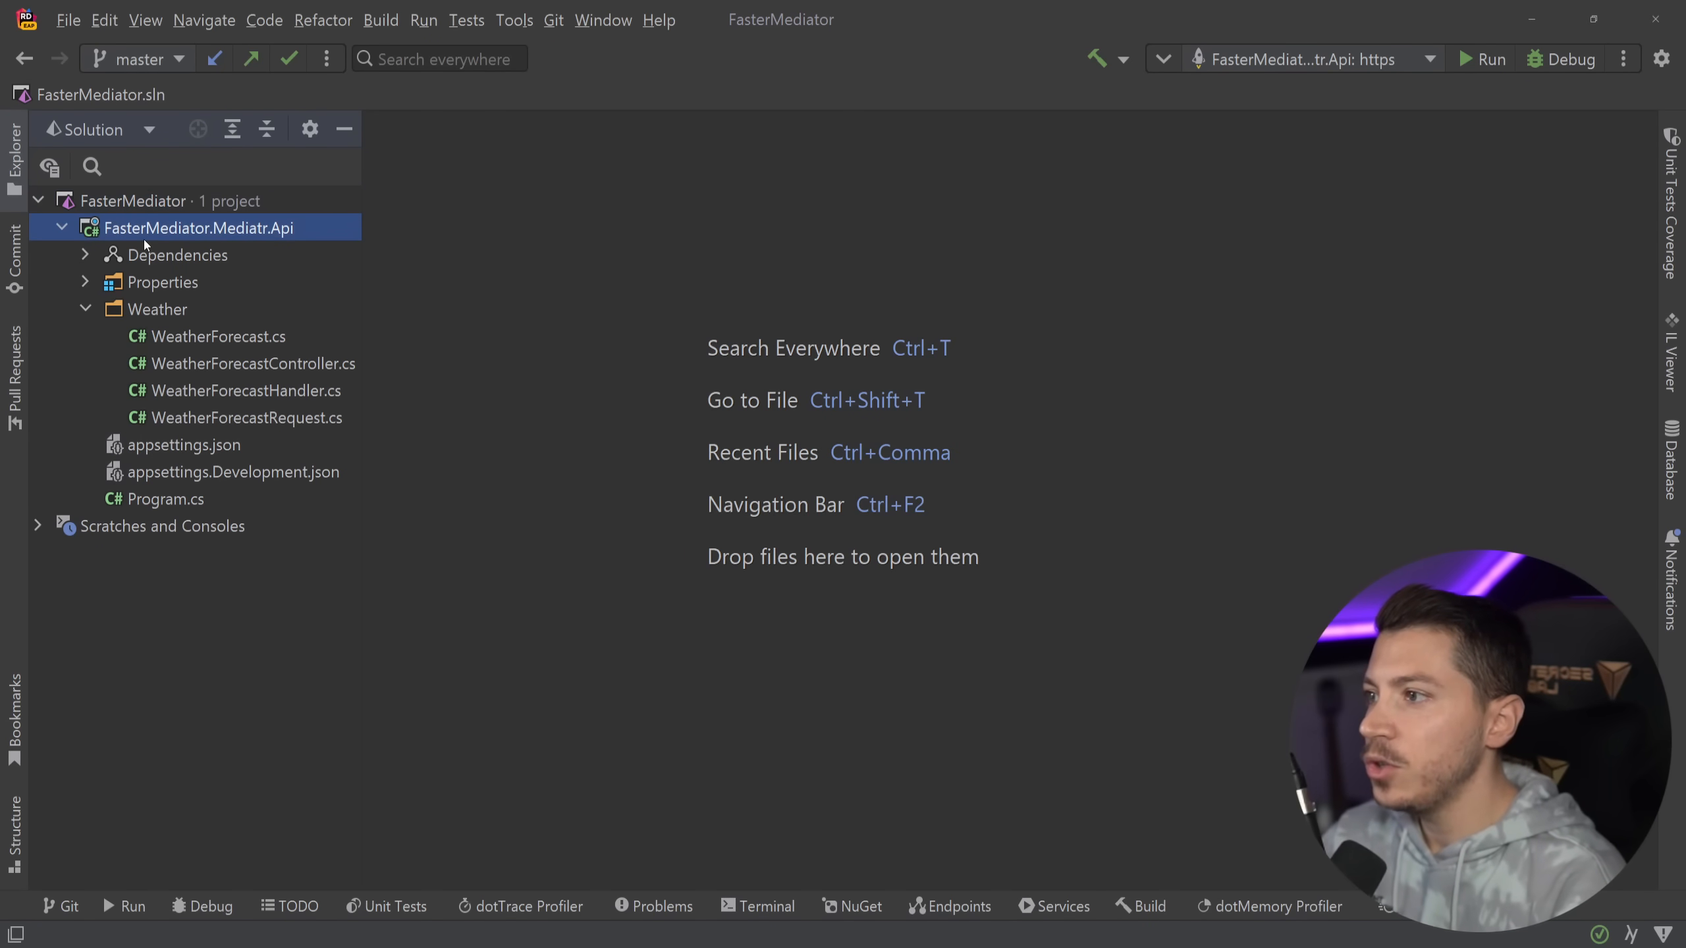
# Step: Add Web API project FasterMediator.Mediator.Api and copy the Weather folder into it
pyautogui.rightClick(198, 227)
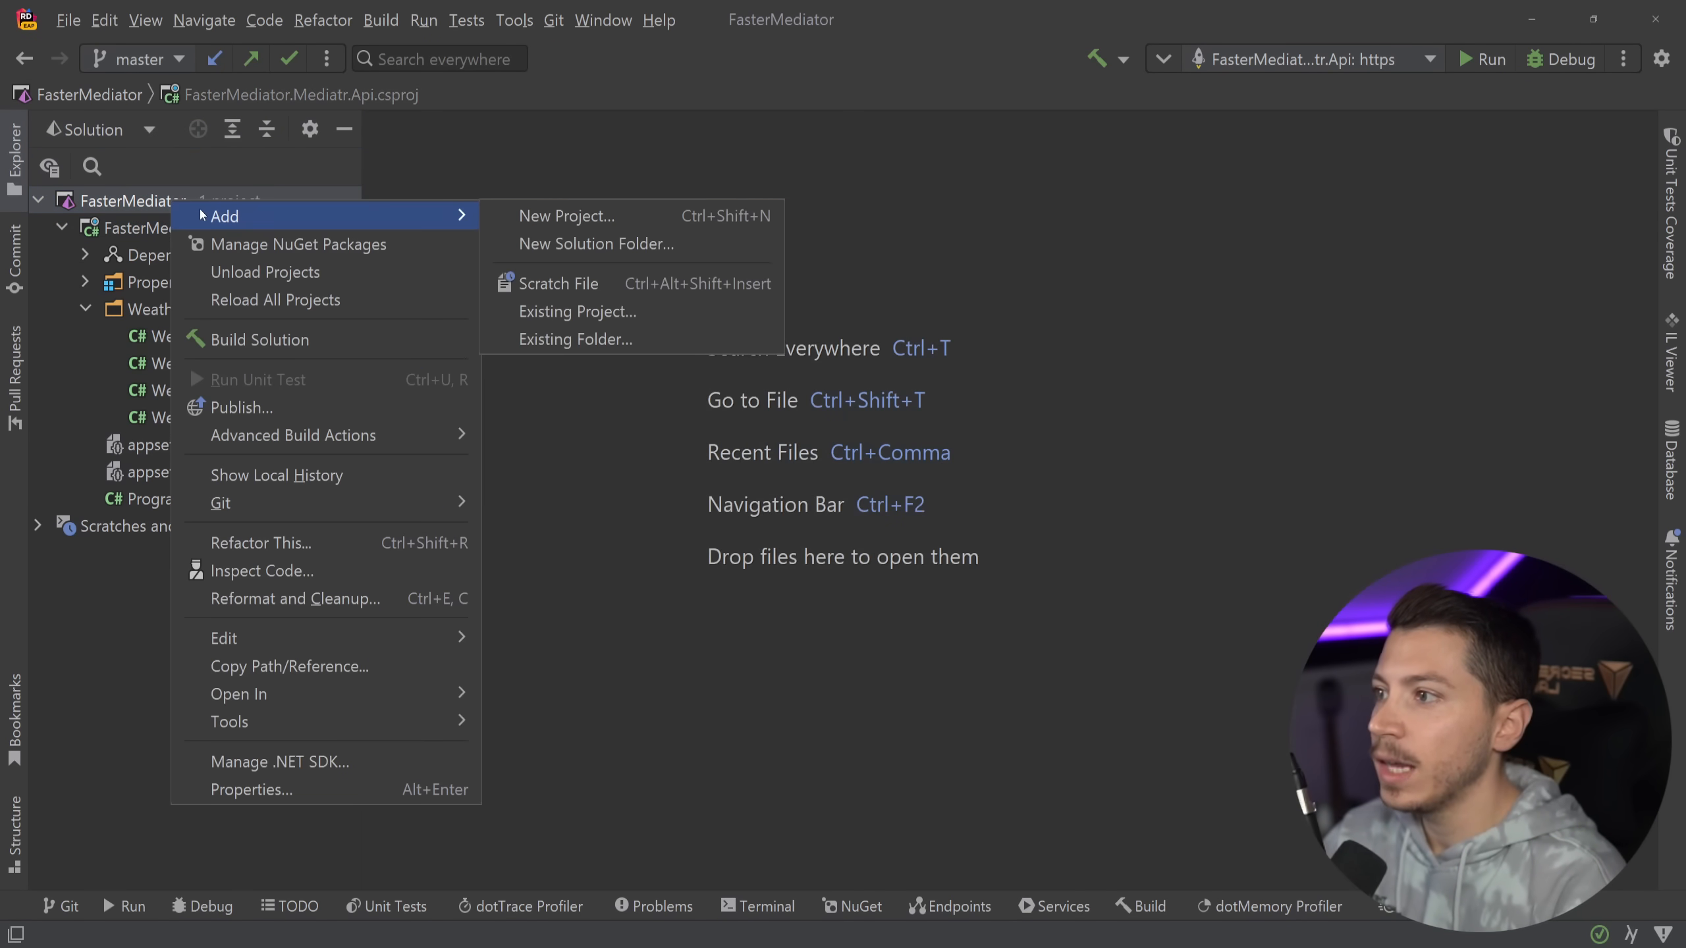
pyautogui.click(566, 216)
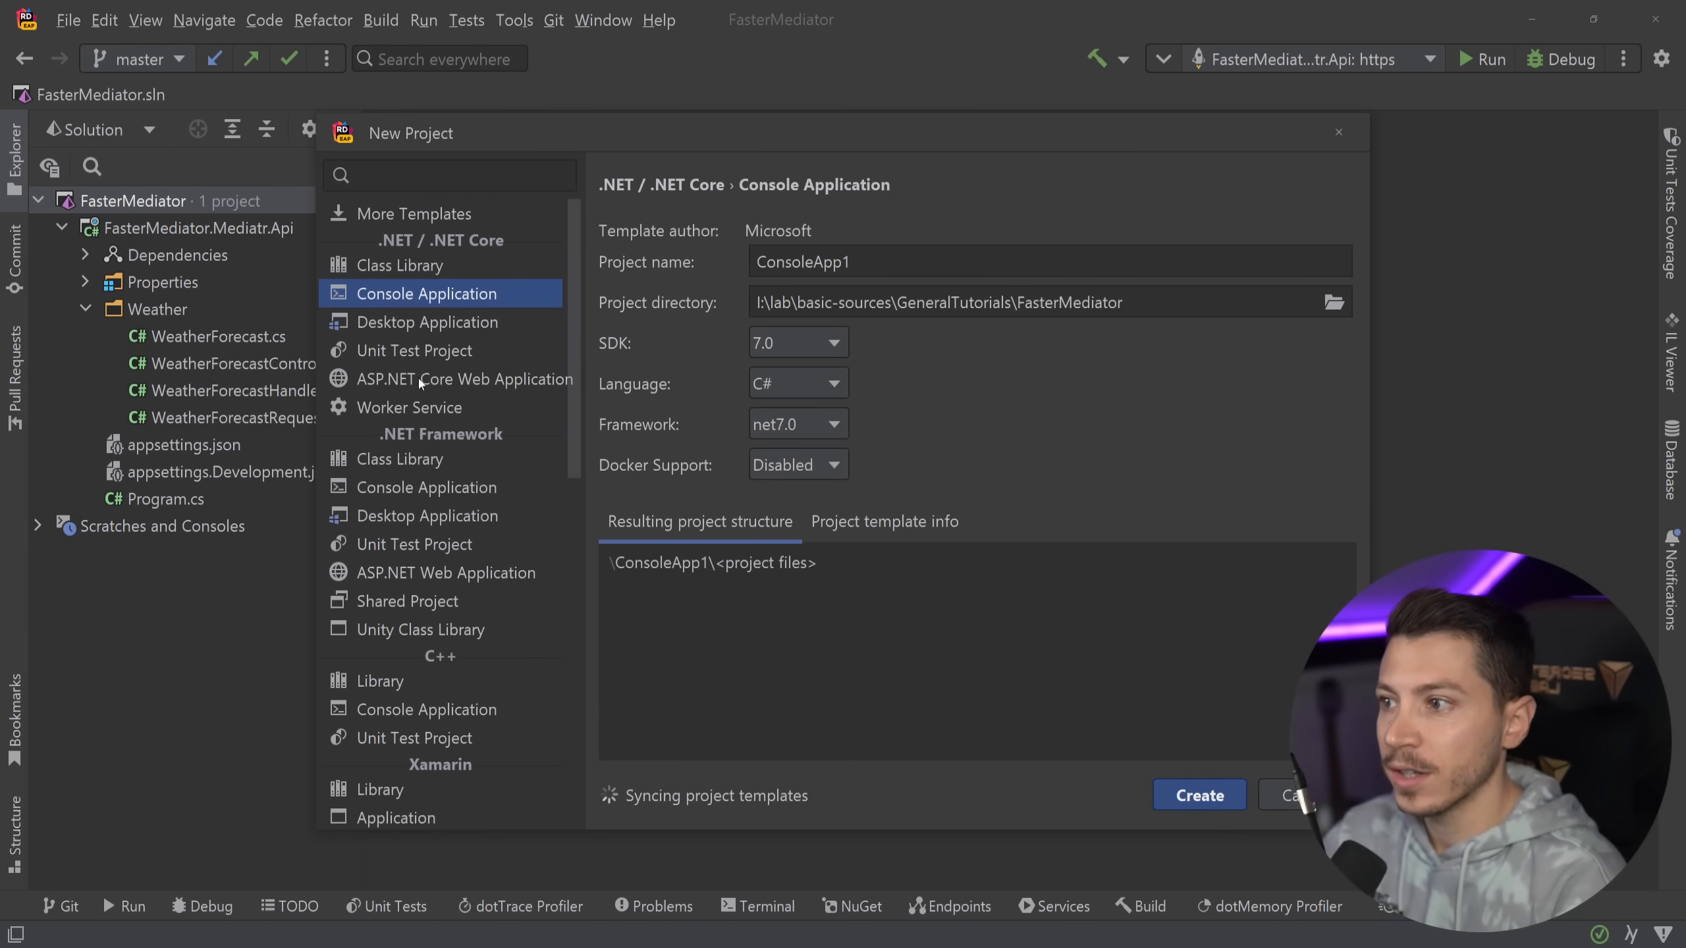
pyautogui.click(465, 378)
pyautogui.write('FasterMediator.Mediator.Api')
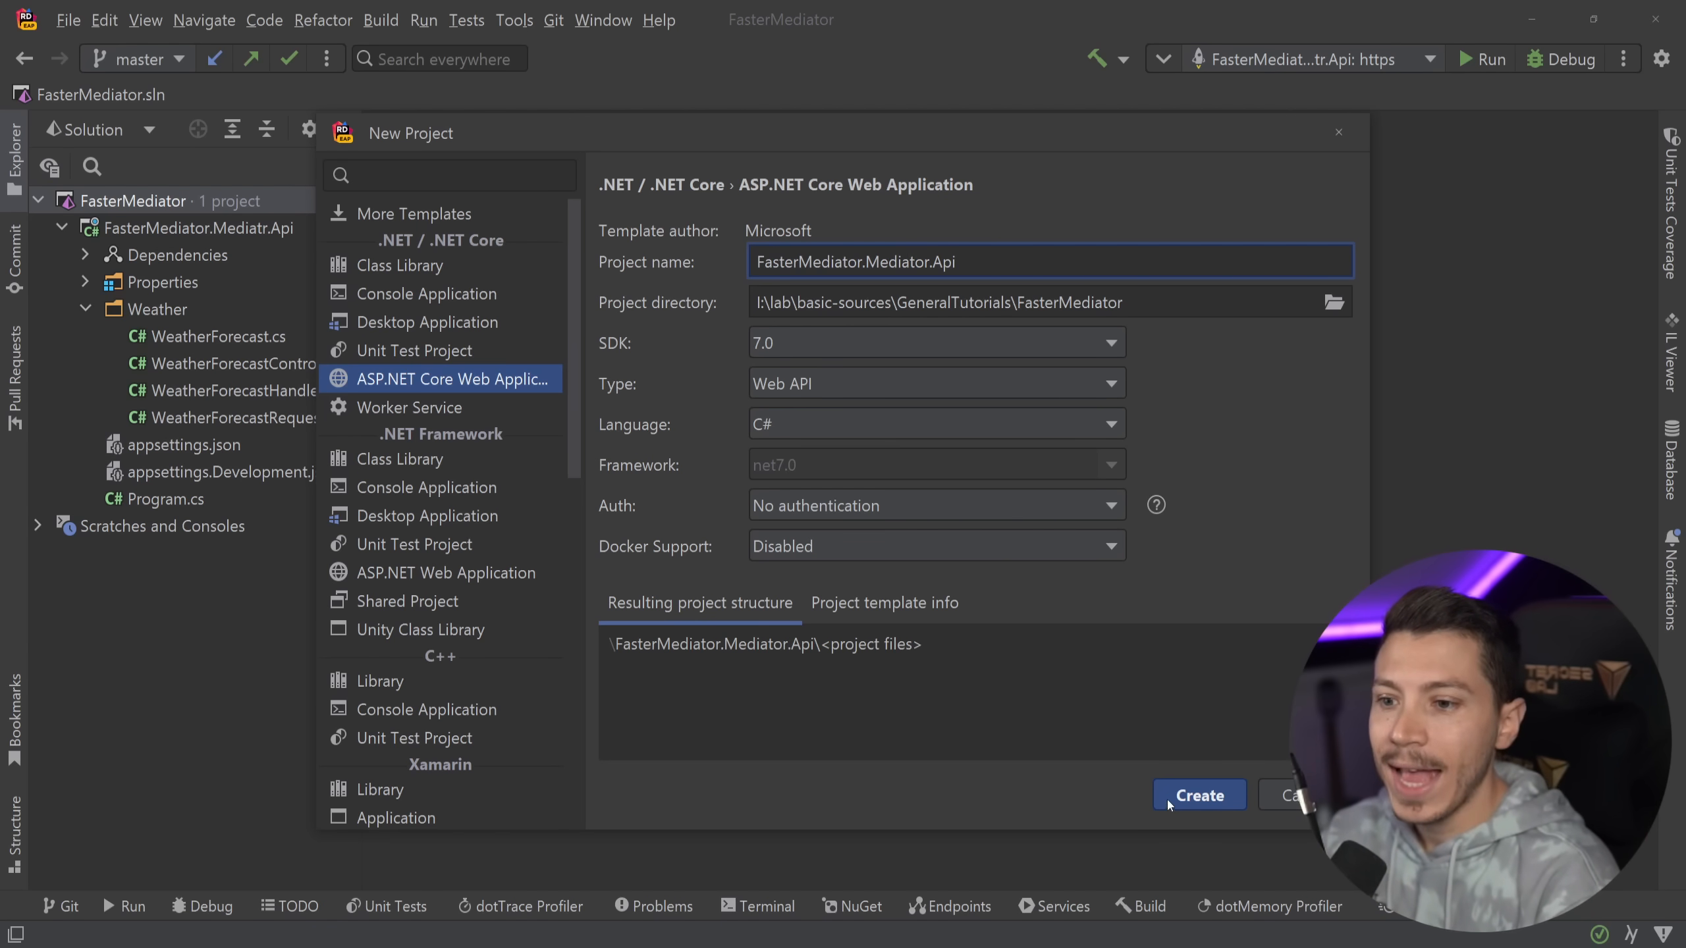
pyautogui.click(1197, 795)
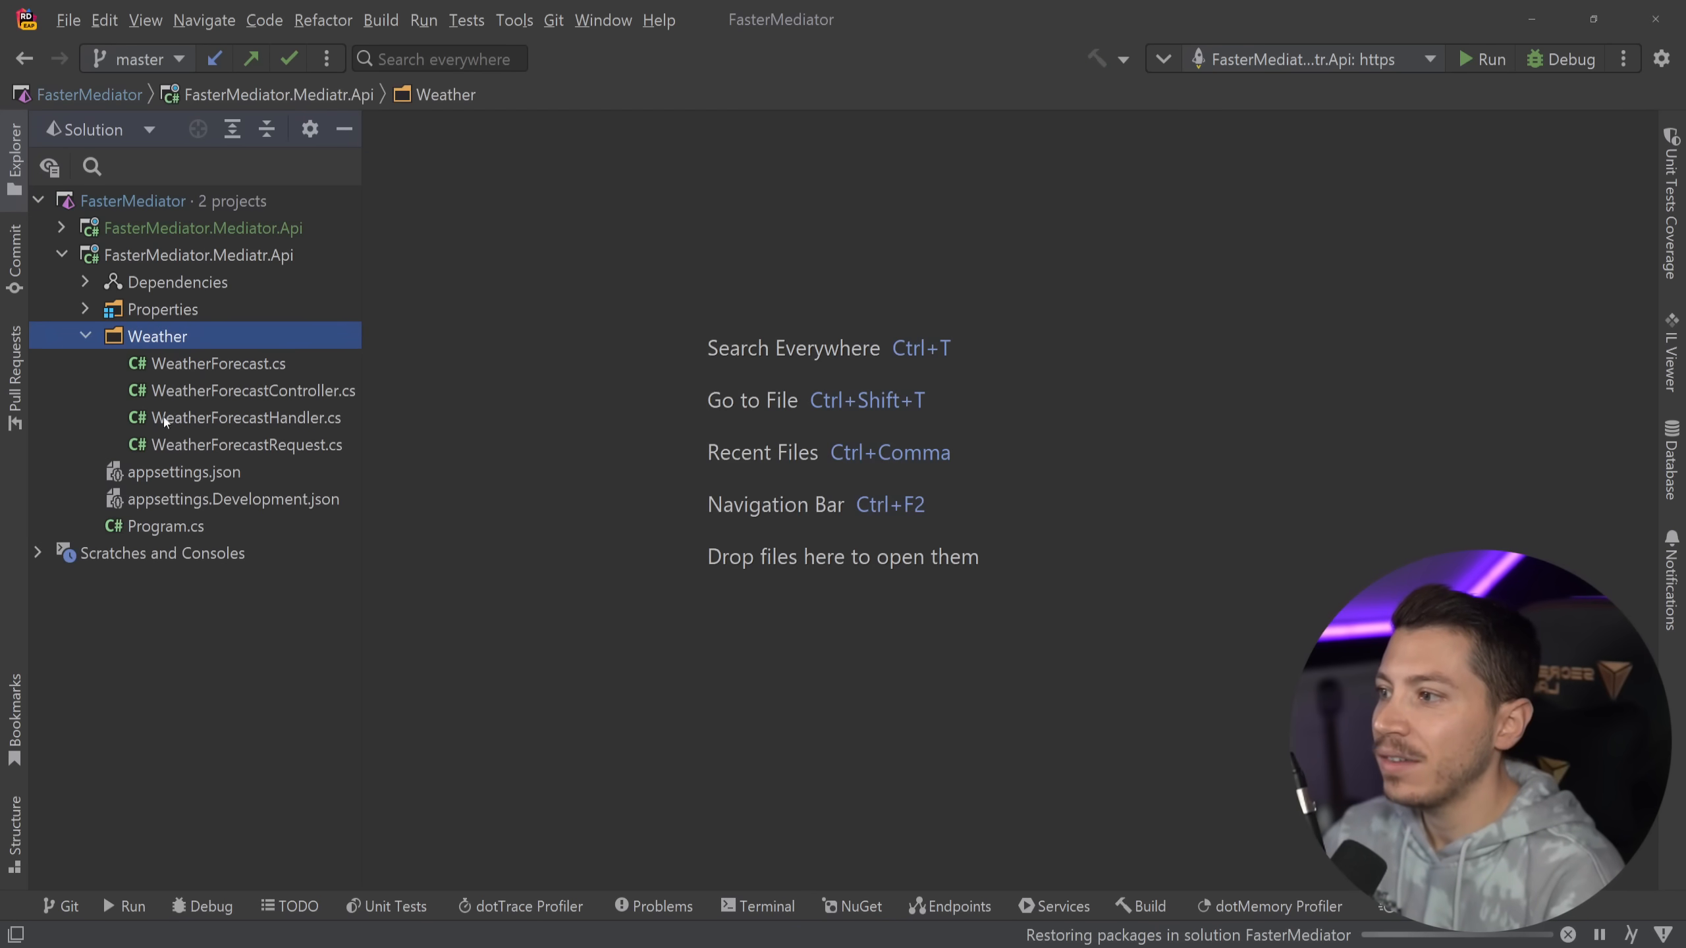
pyautogui.click(63, 226)
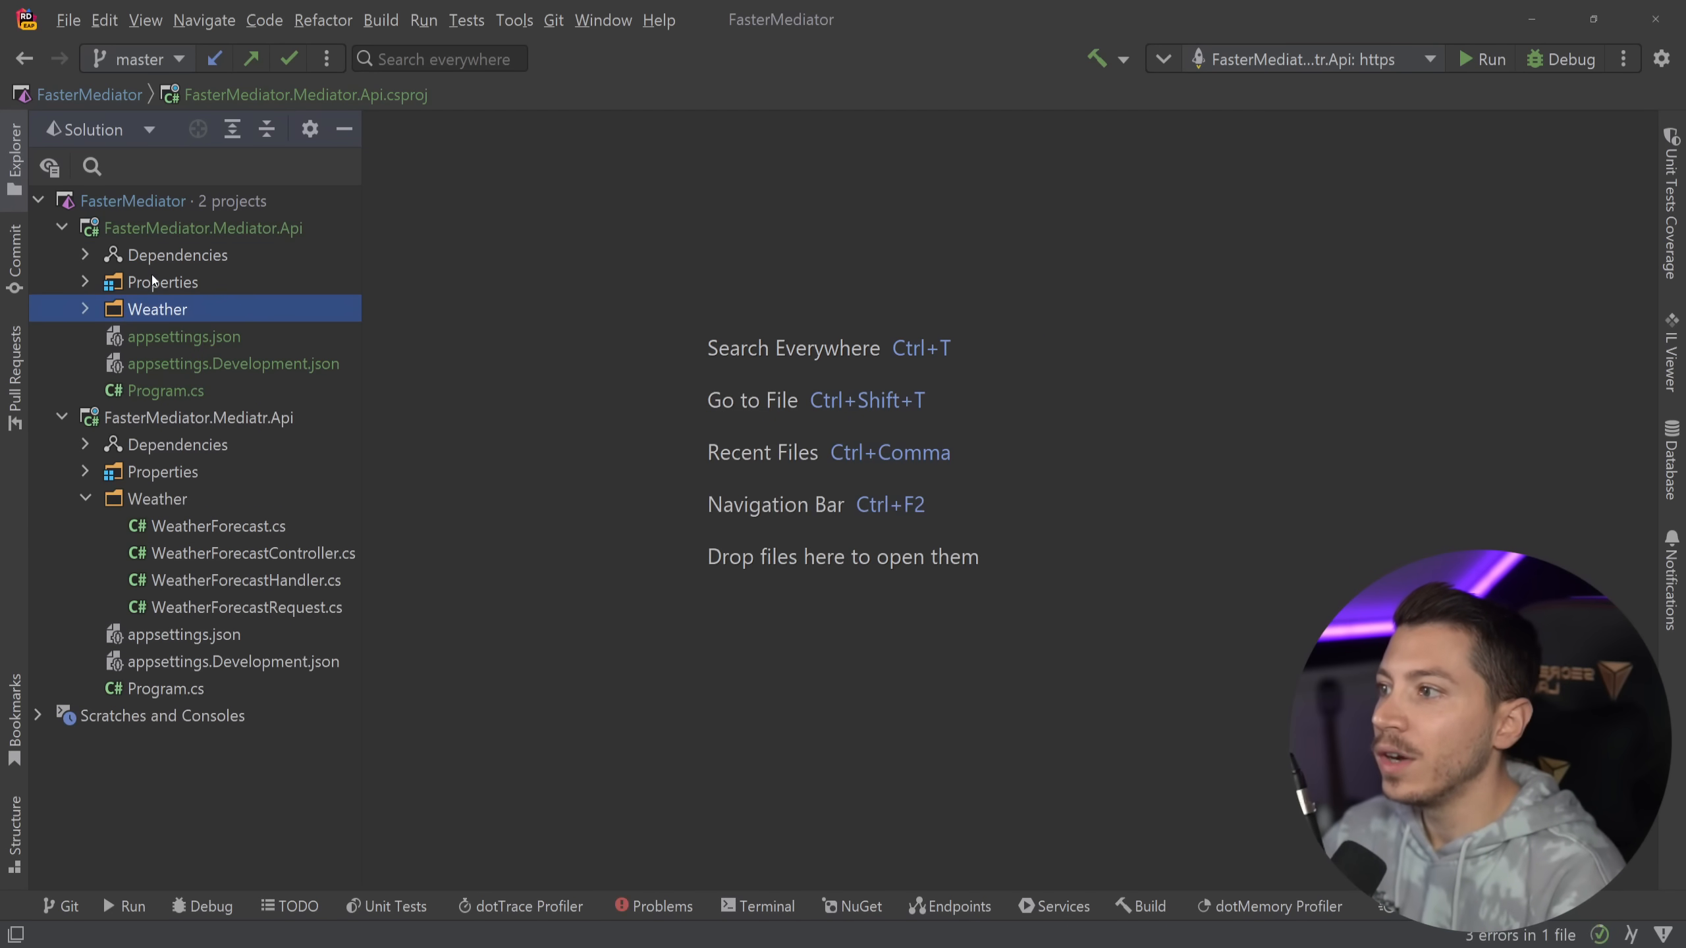
pyautogui.rightClick(179, 255)
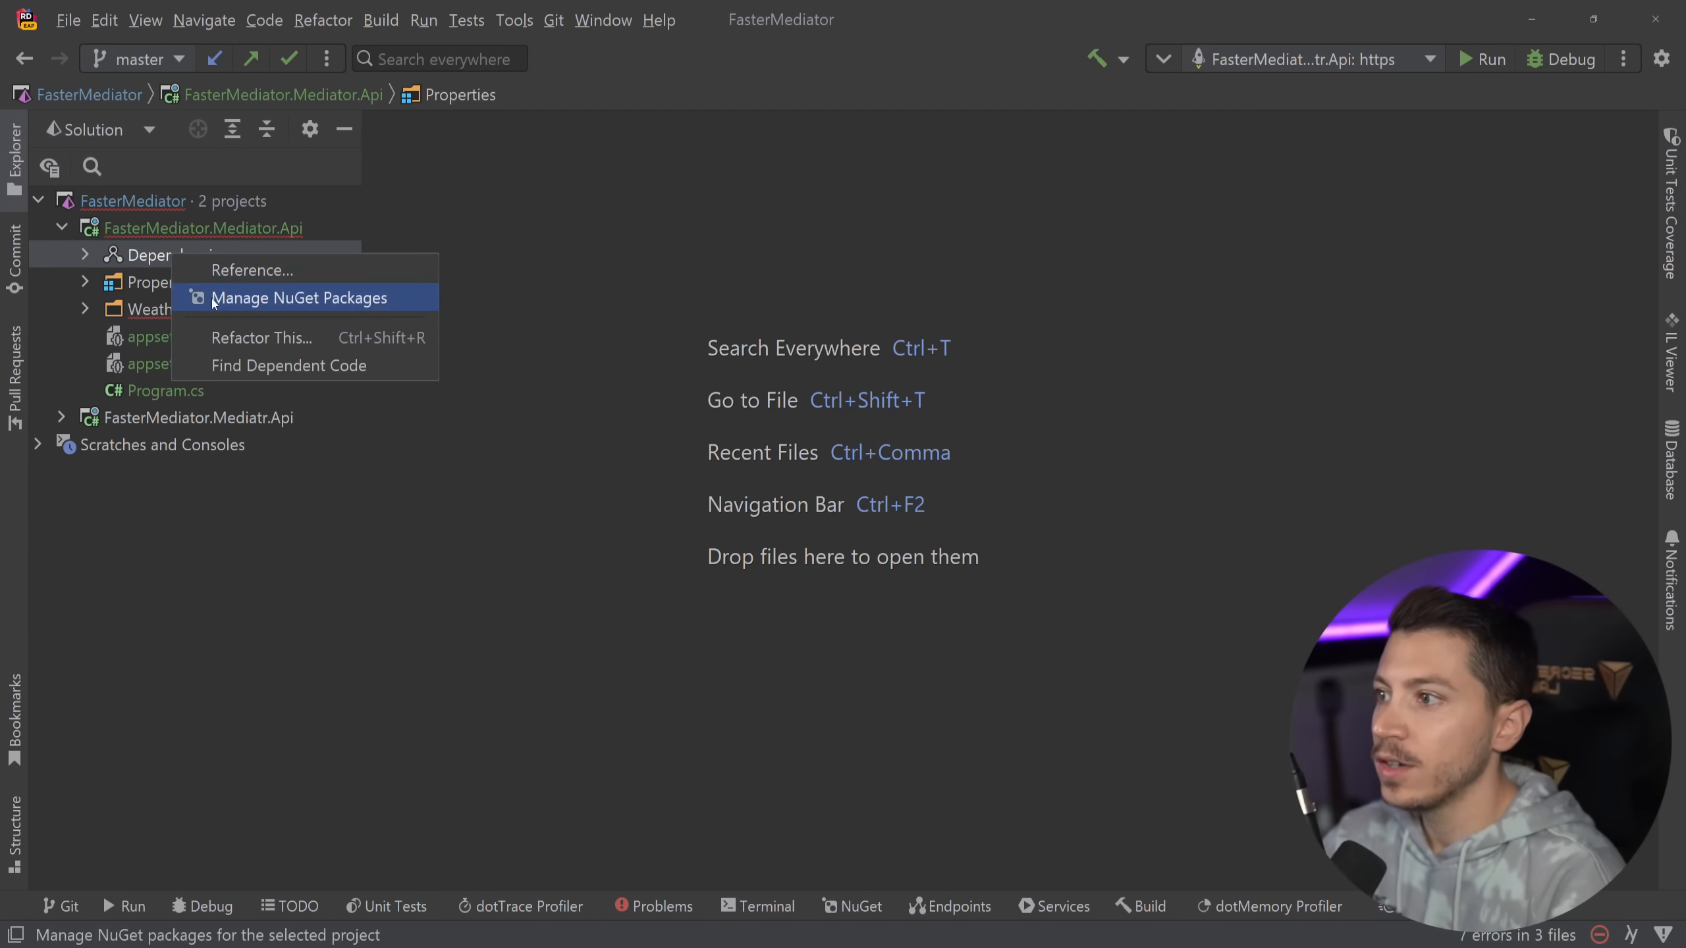
# Step: With Prerelease enabled, install Mediator.SourceGenerator and Mediator.Abstractions 2.0.27-rc from NuGet
pyautogui.click(299, 298)
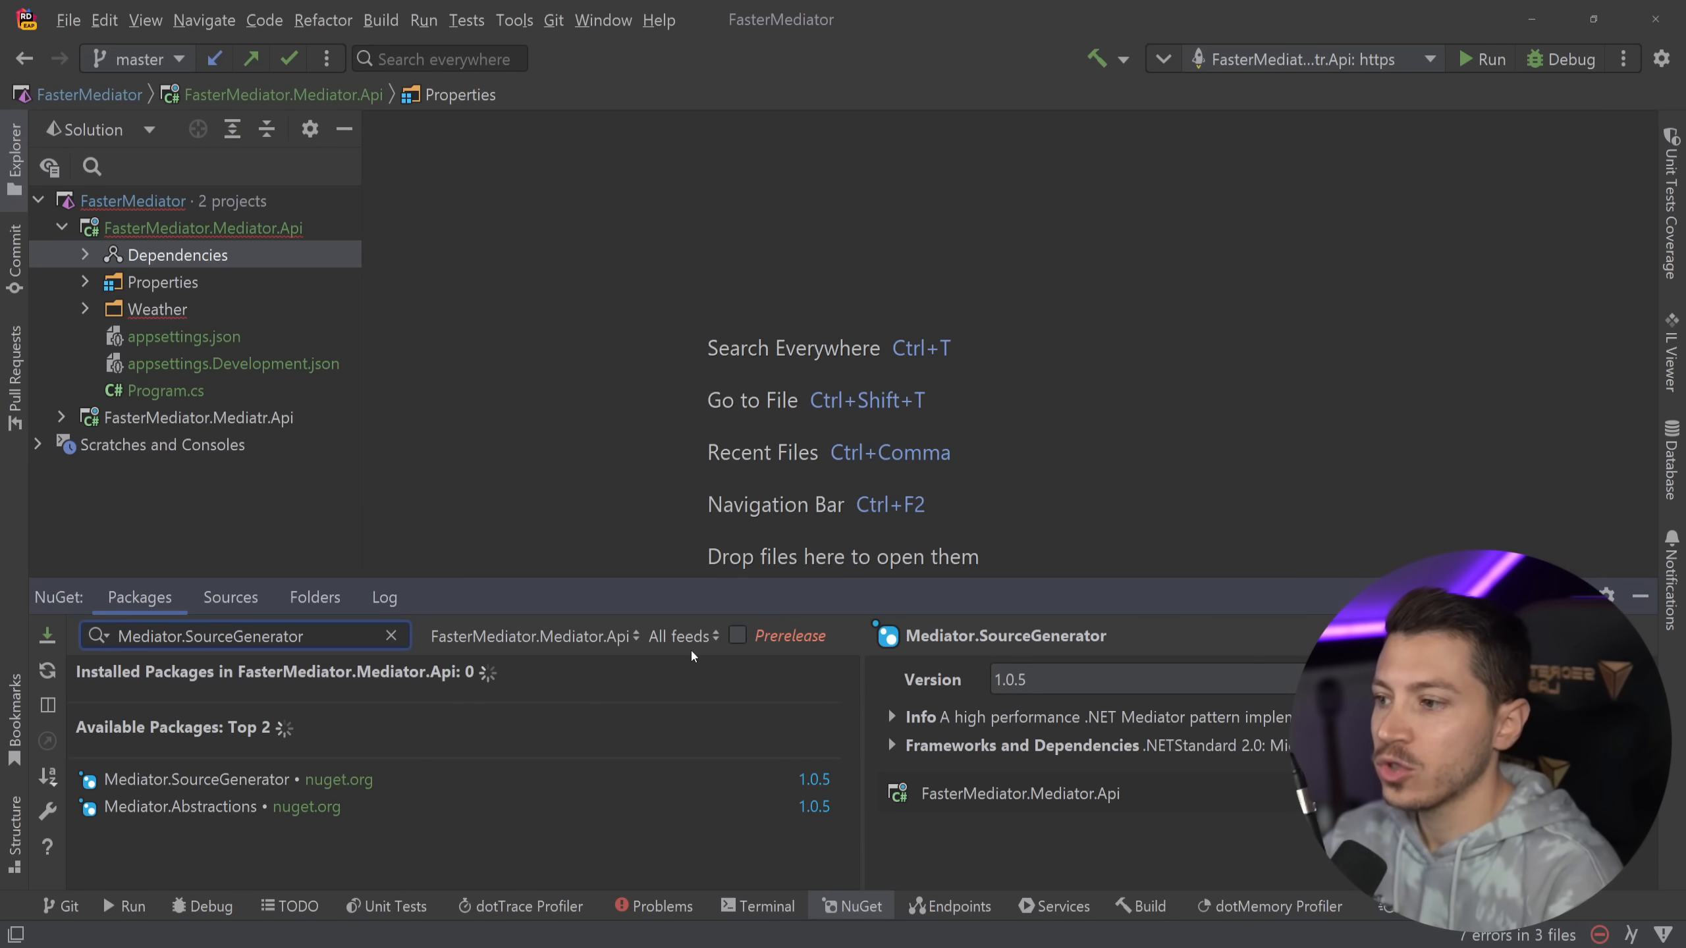
pyautogui.click(739, 636)
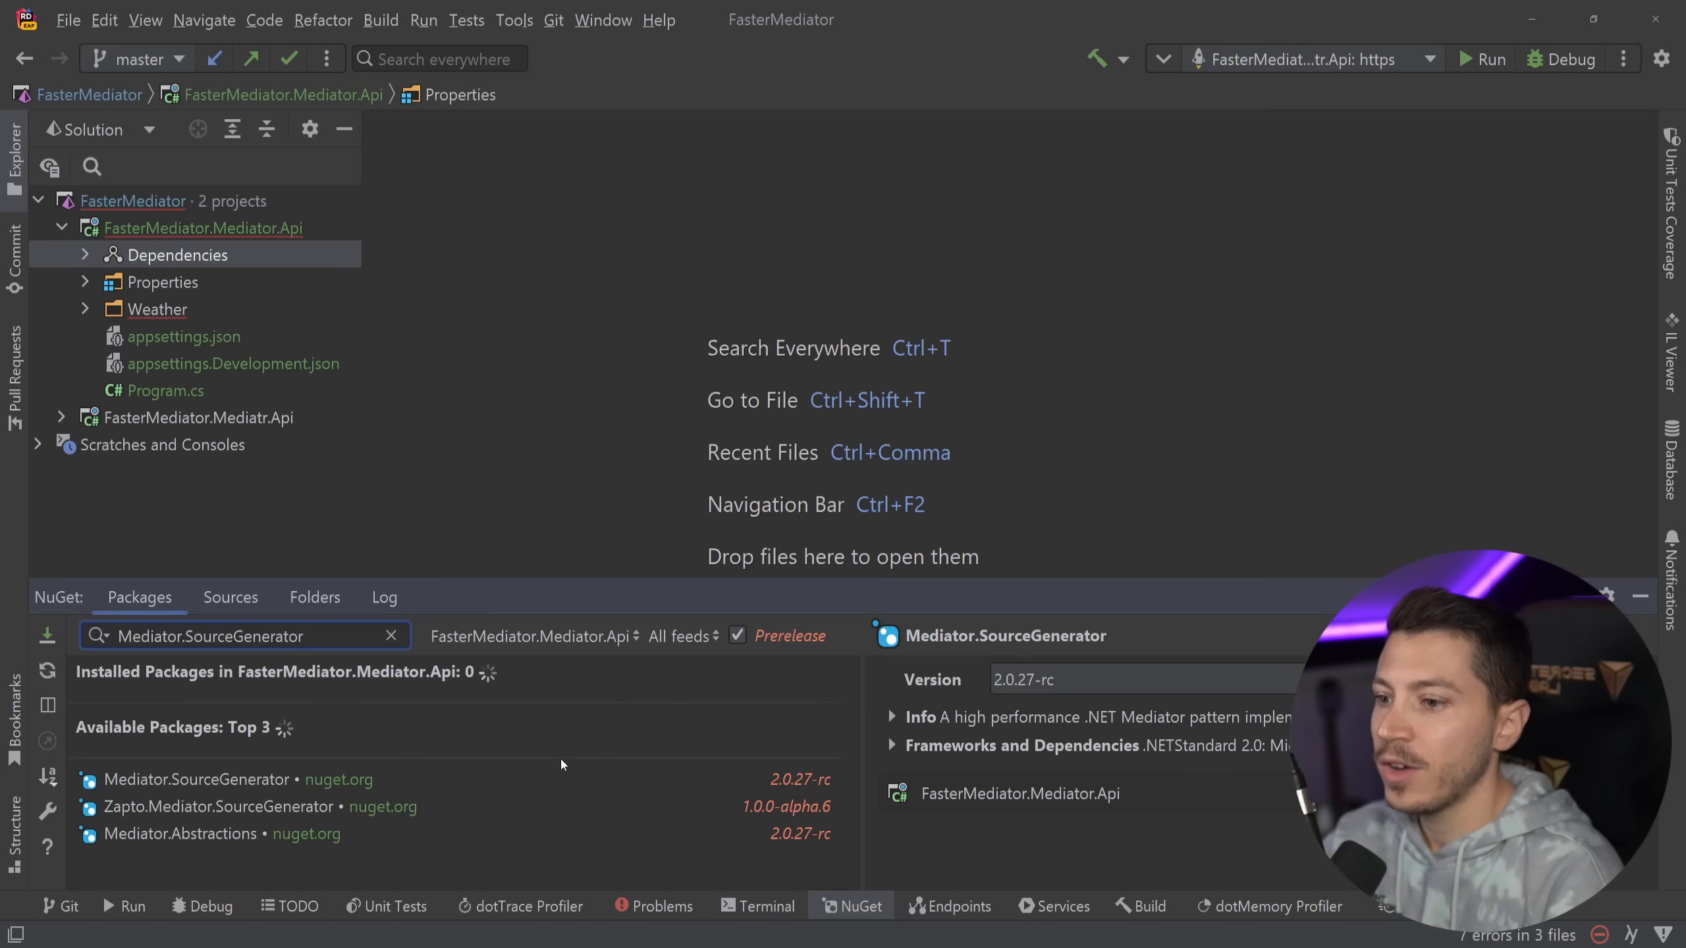
pyautogui.click(197, 780)
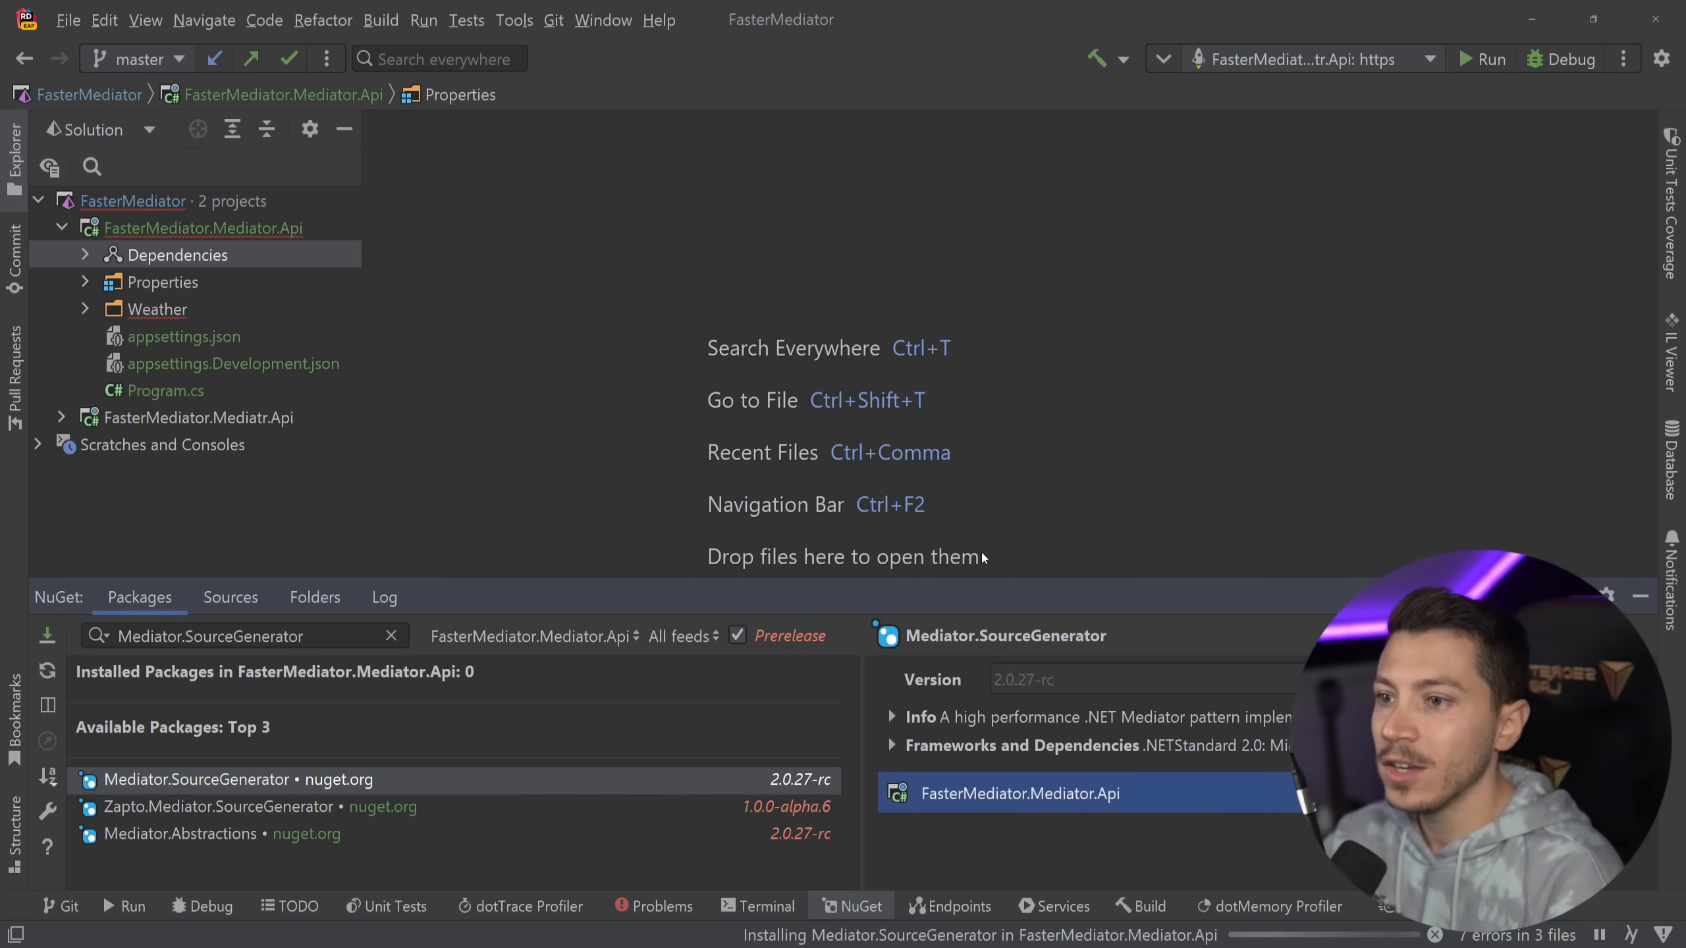
pyautogui.write('Mediator.Abstractions')
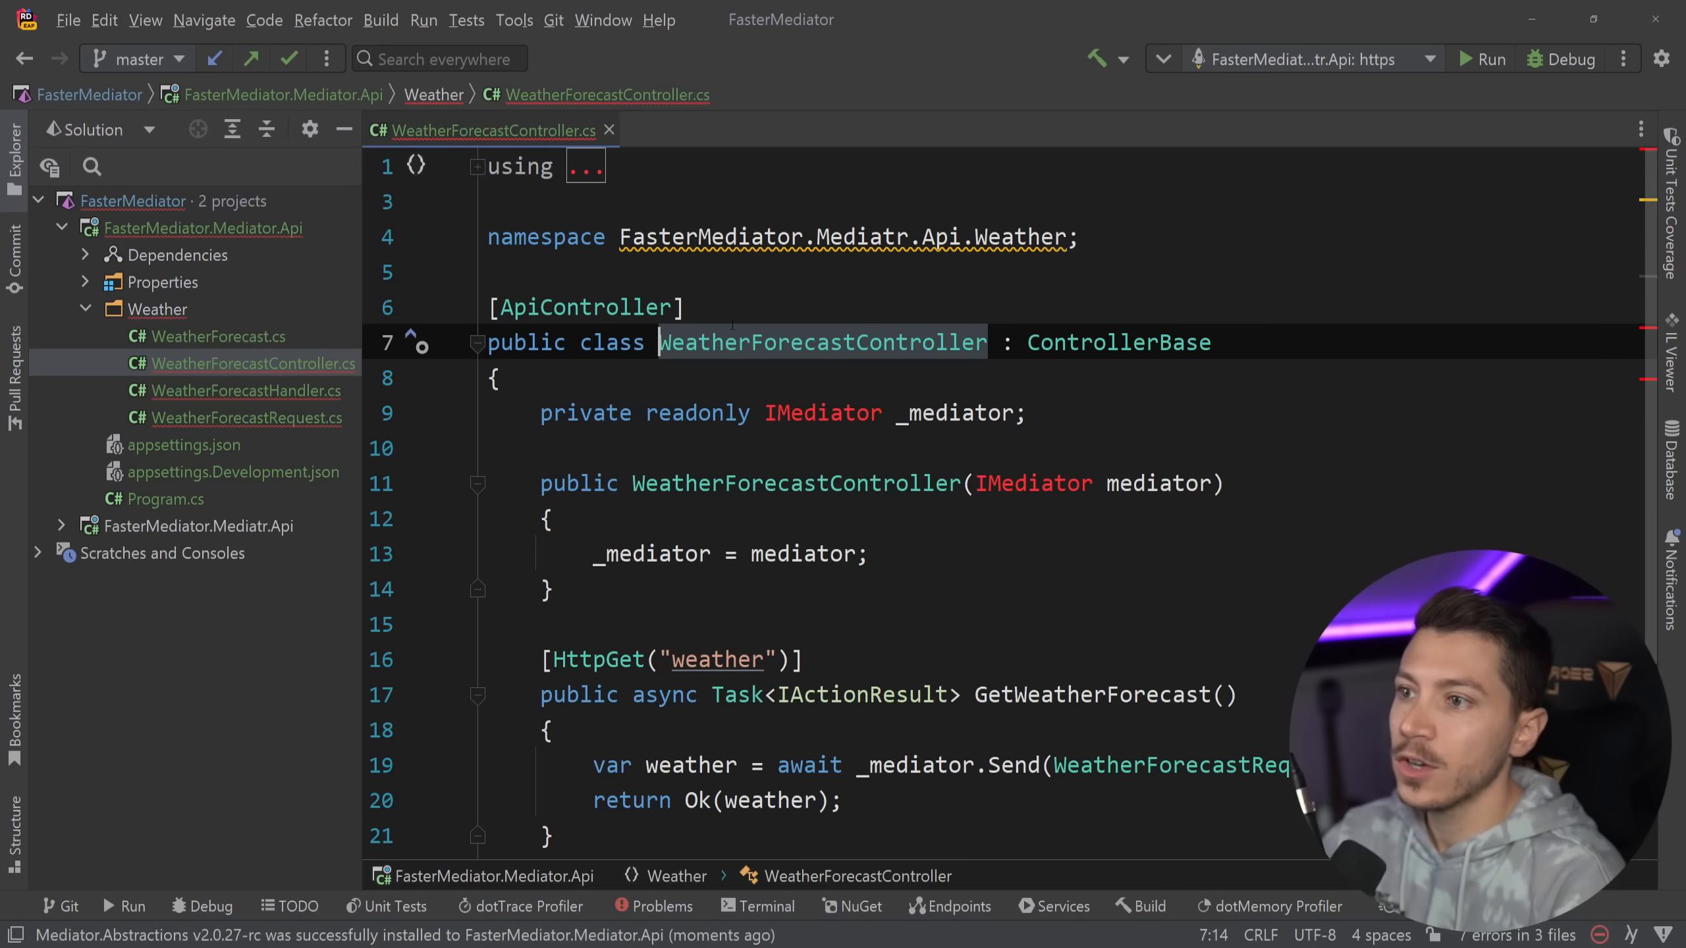
# Step: Fix the controller and request references to use the Mediator library's namespace and interface
pyautogui.click(417, 237)
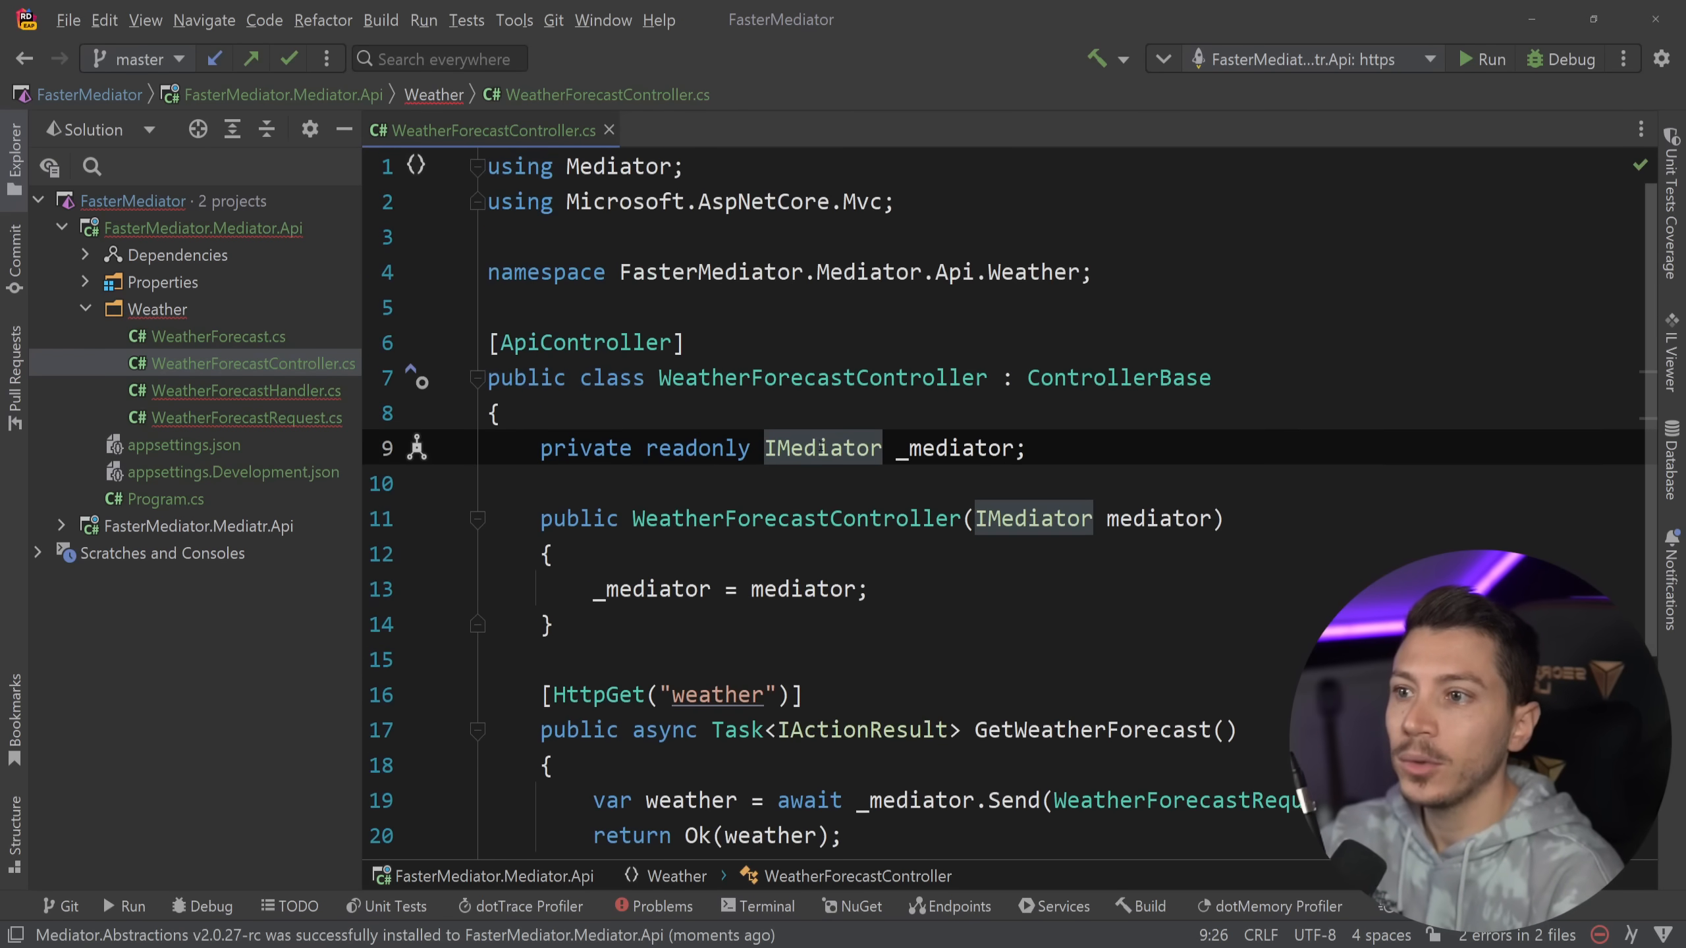
pyautogui.click(241, 391)
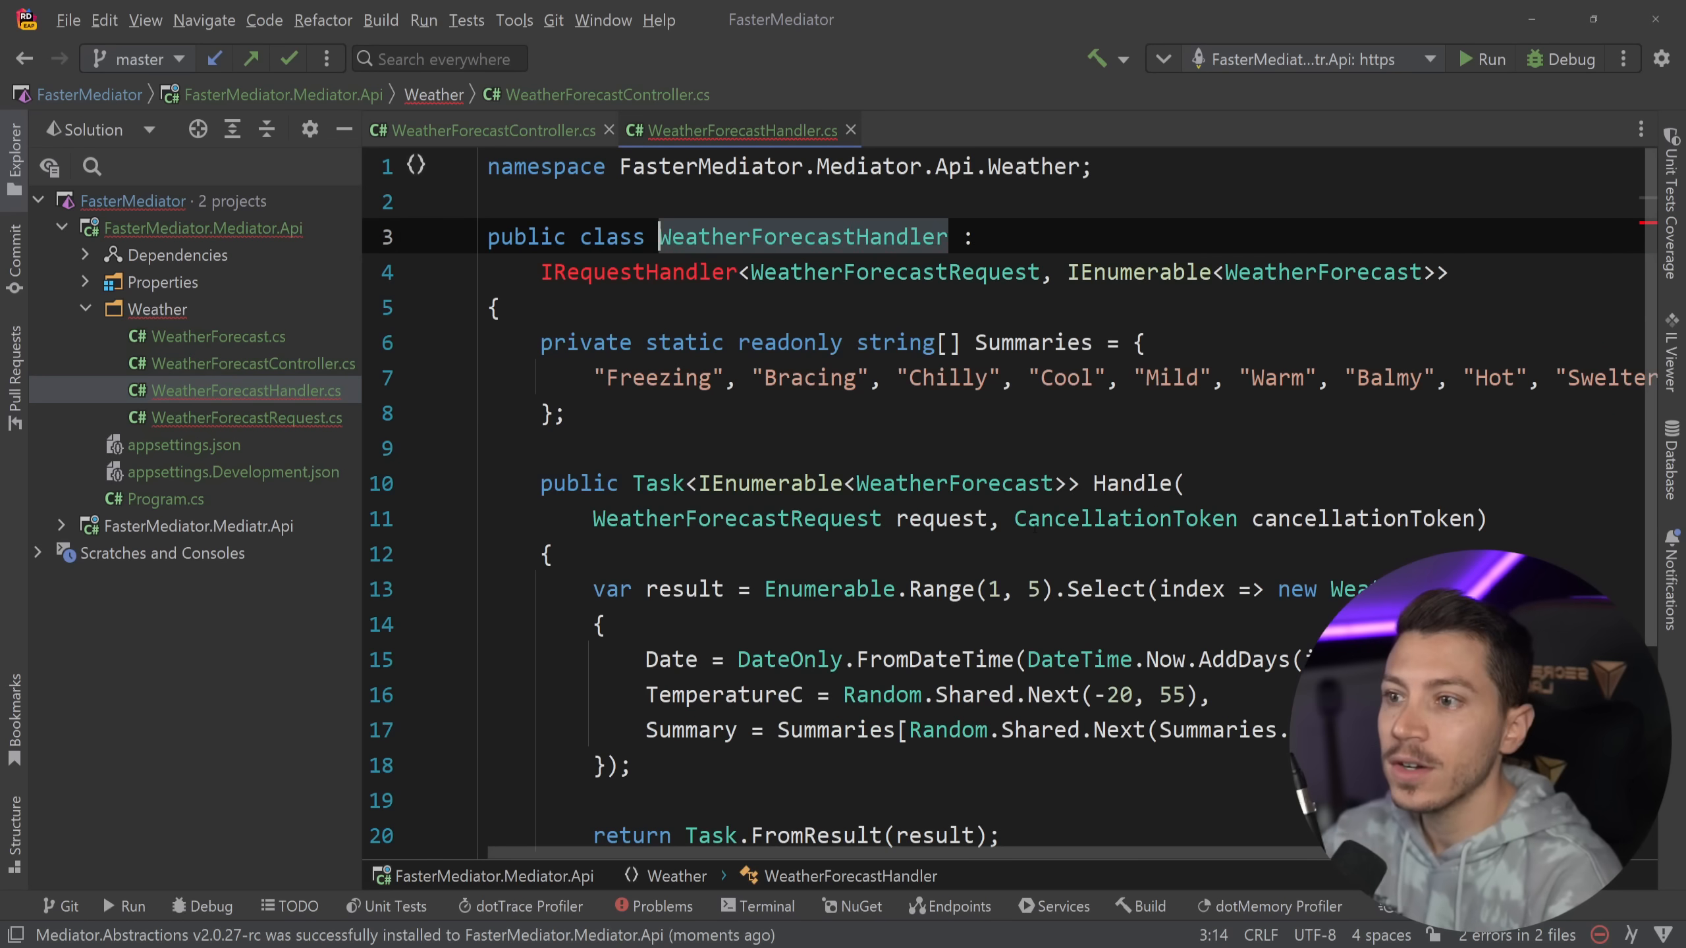
pyautogui.click(667, 270)
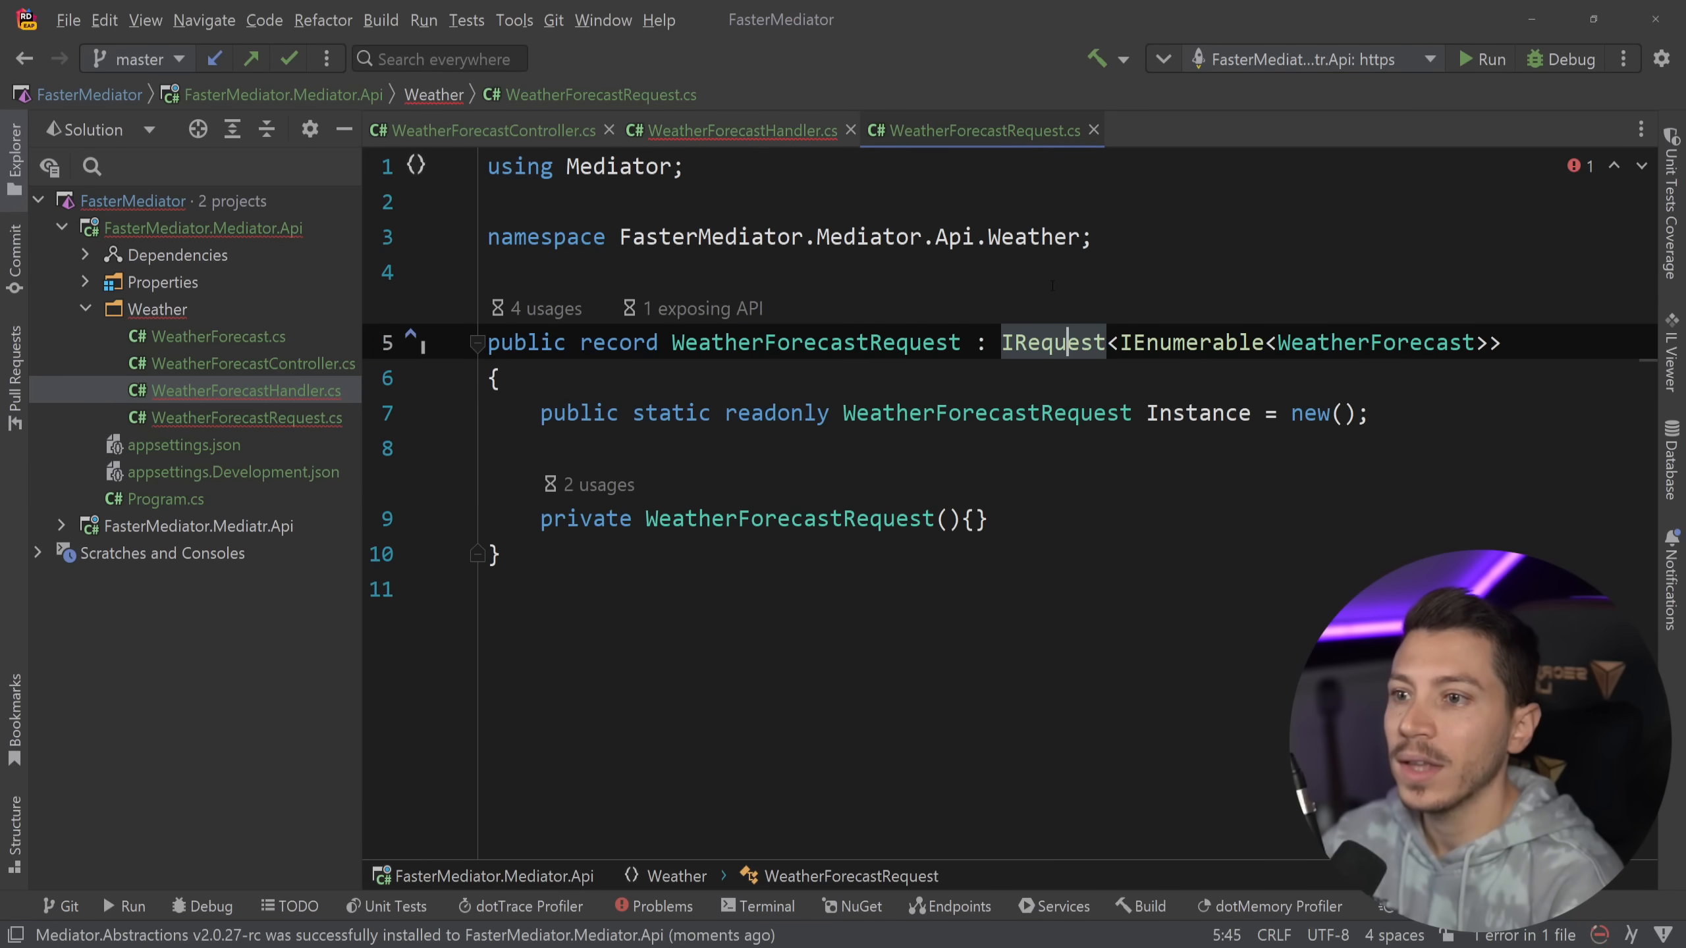
pyautogui.click(241, 391)
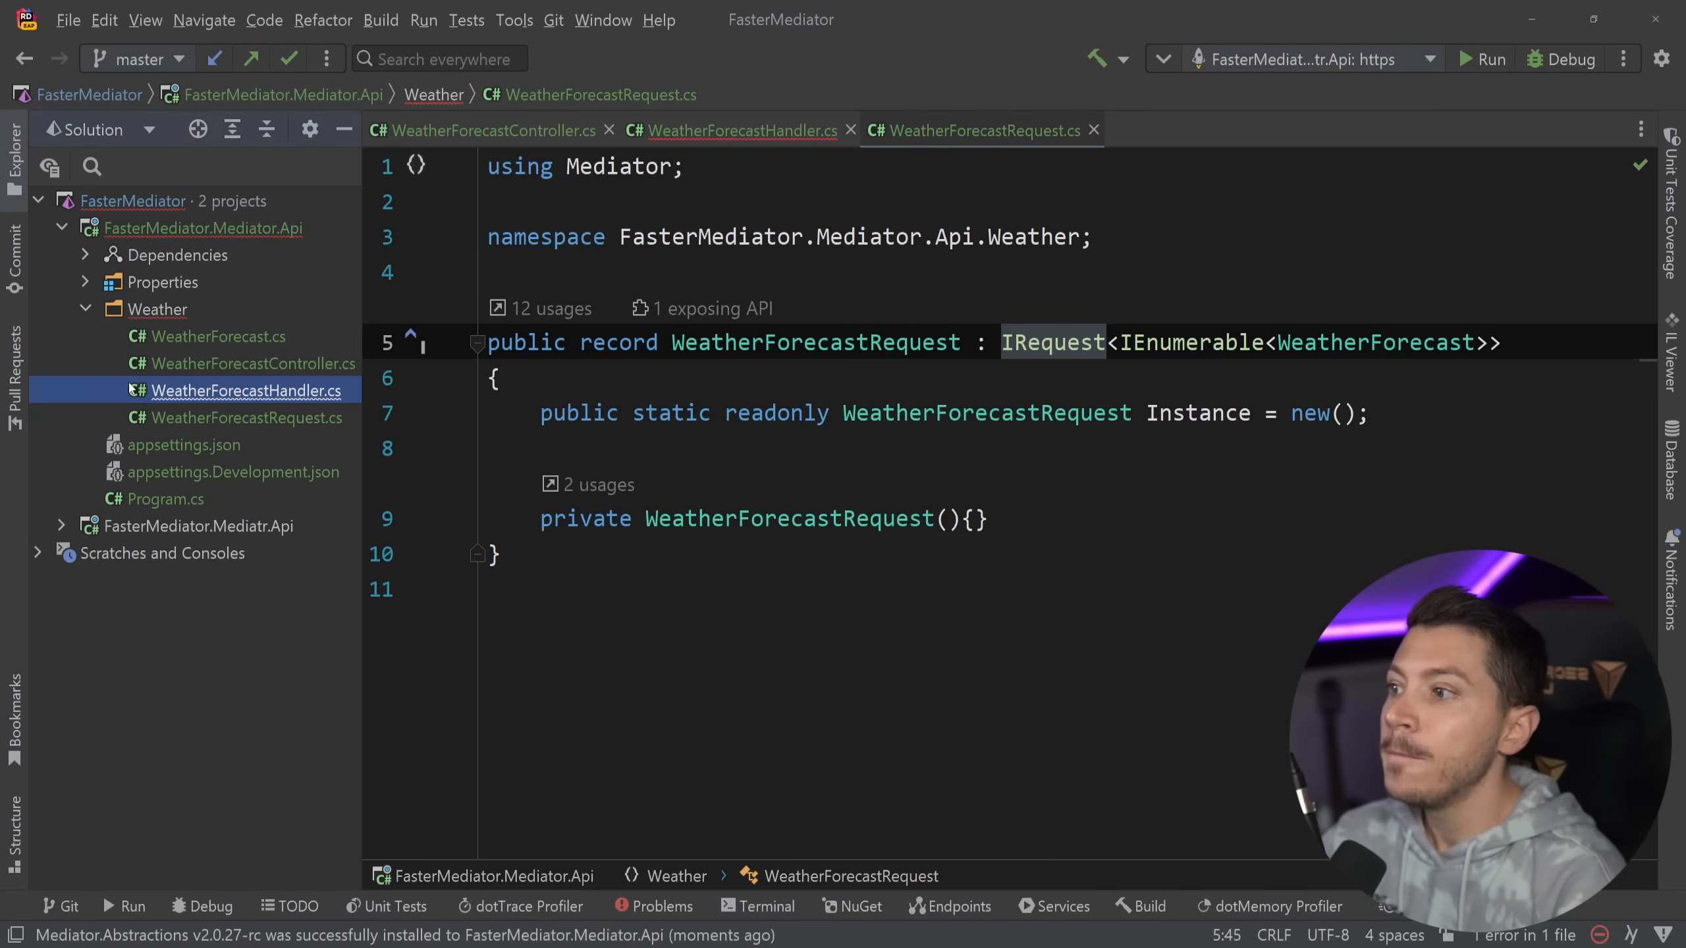
# Step: Change WeatherForecastHandler's Handle return type from Task to ValueTask
pyautogui.click(740, 130)
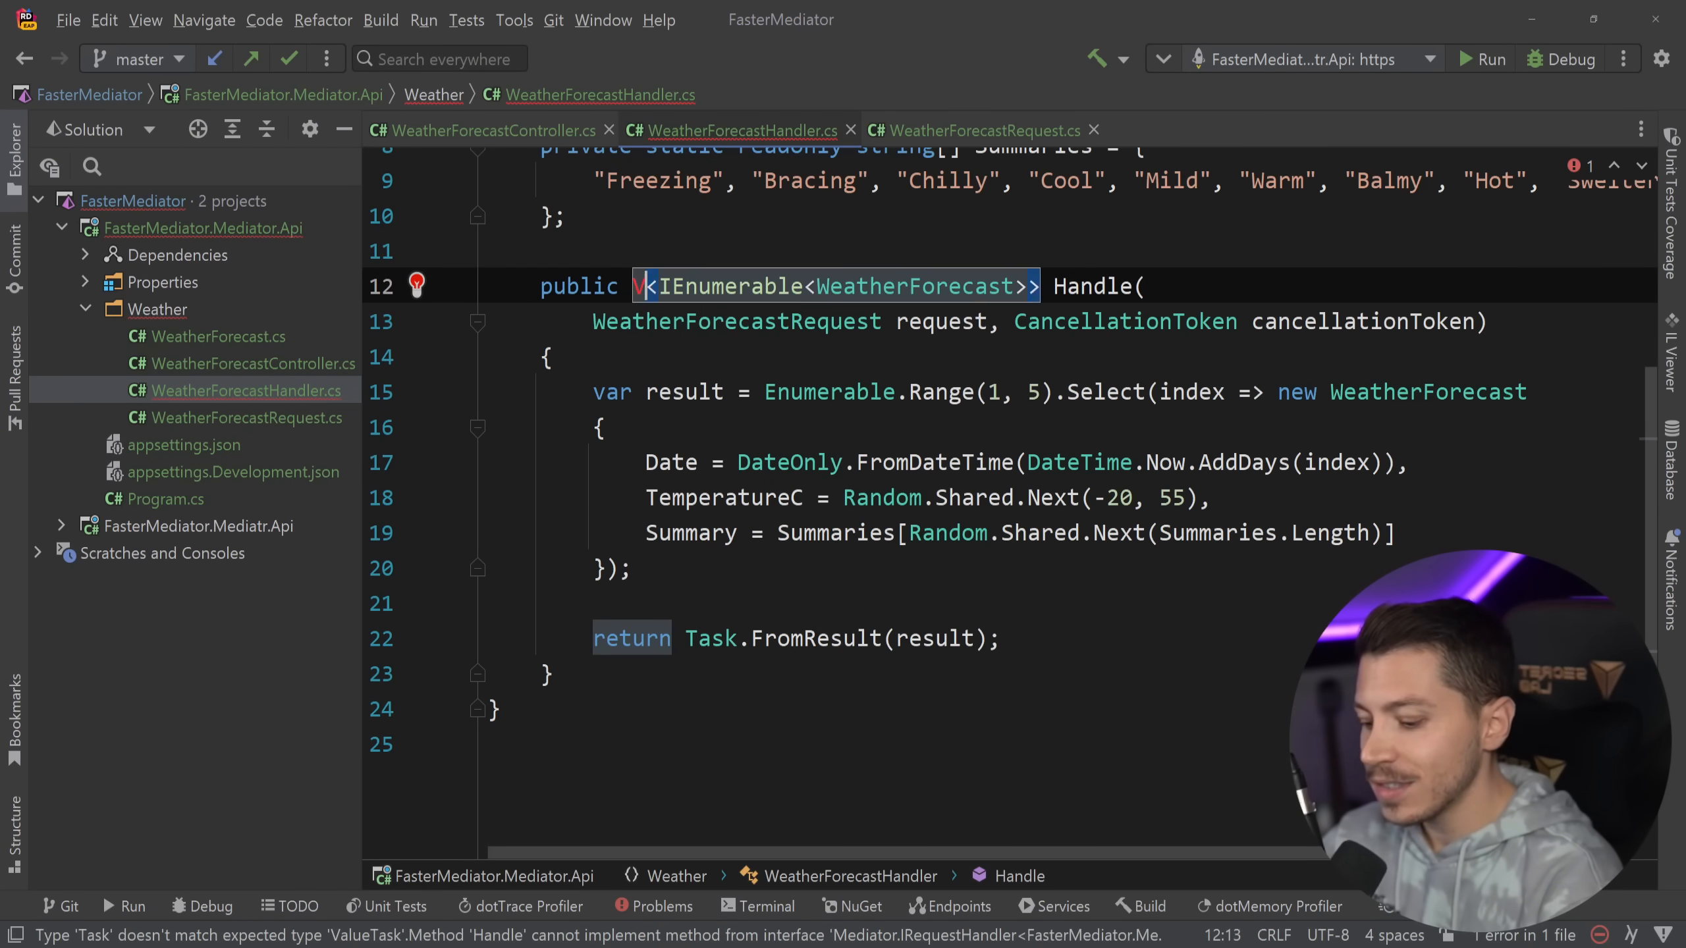
pyautogui.write('ValueTask')
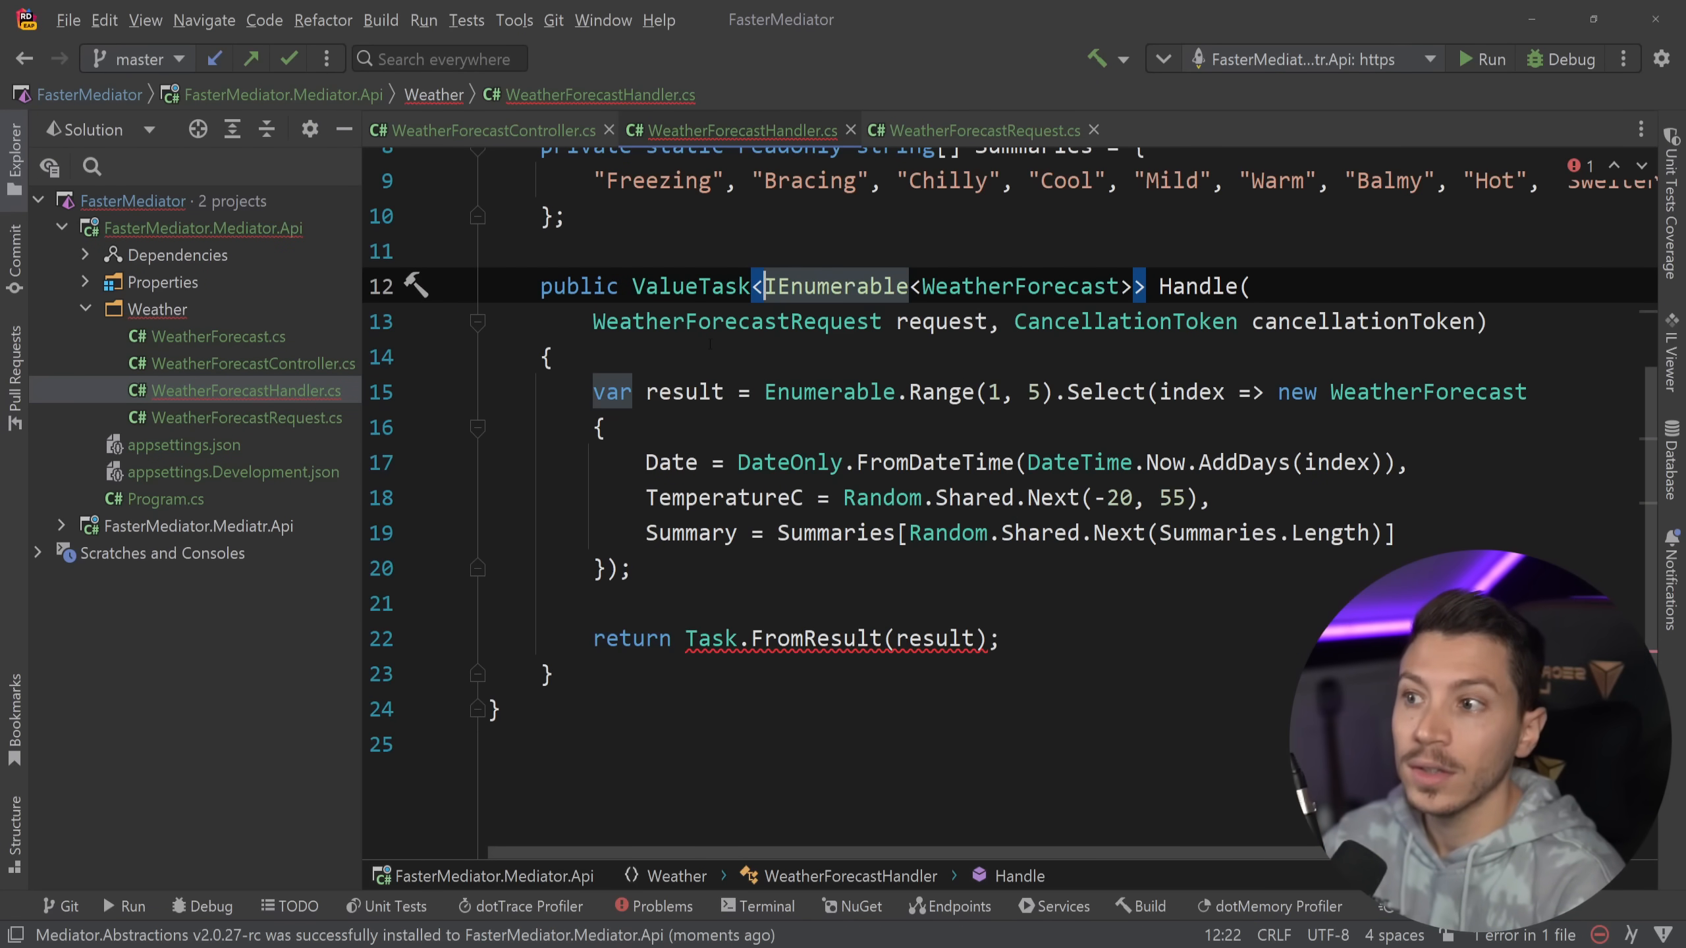
pyautogui.doubleClick(690, 285)
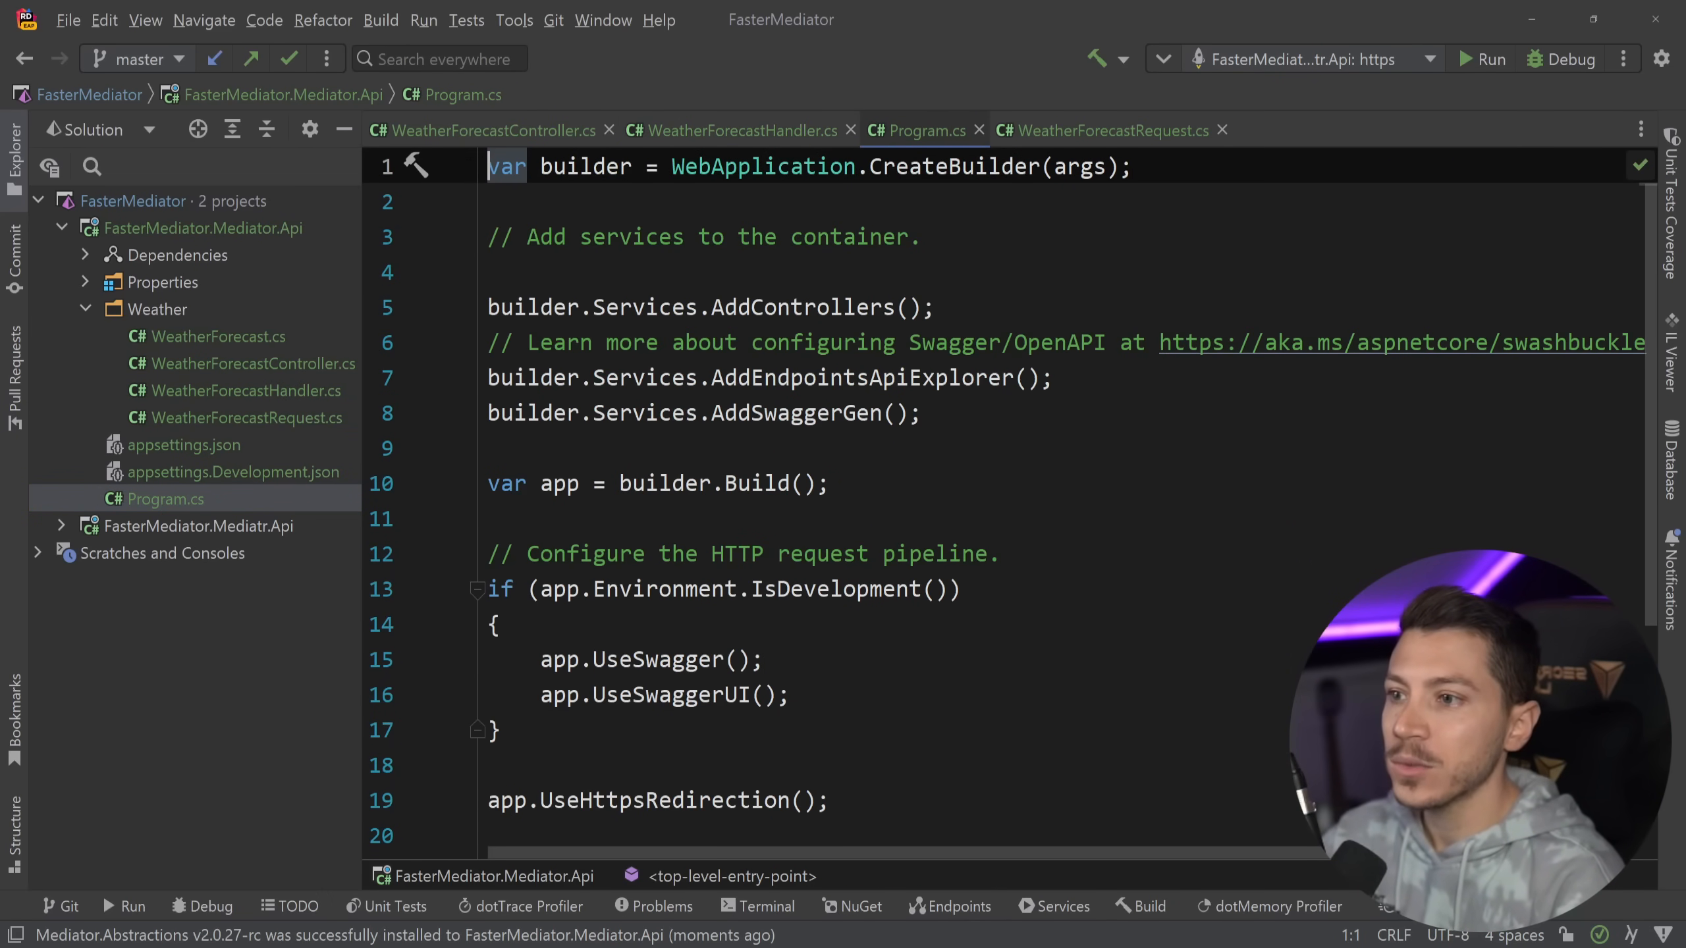
# Step: Add builder.Services.AddMediator(); after AddSwaggerGen, trying then dropping an options lambda
pyautogui.write('builder.Services.AddMediator(')
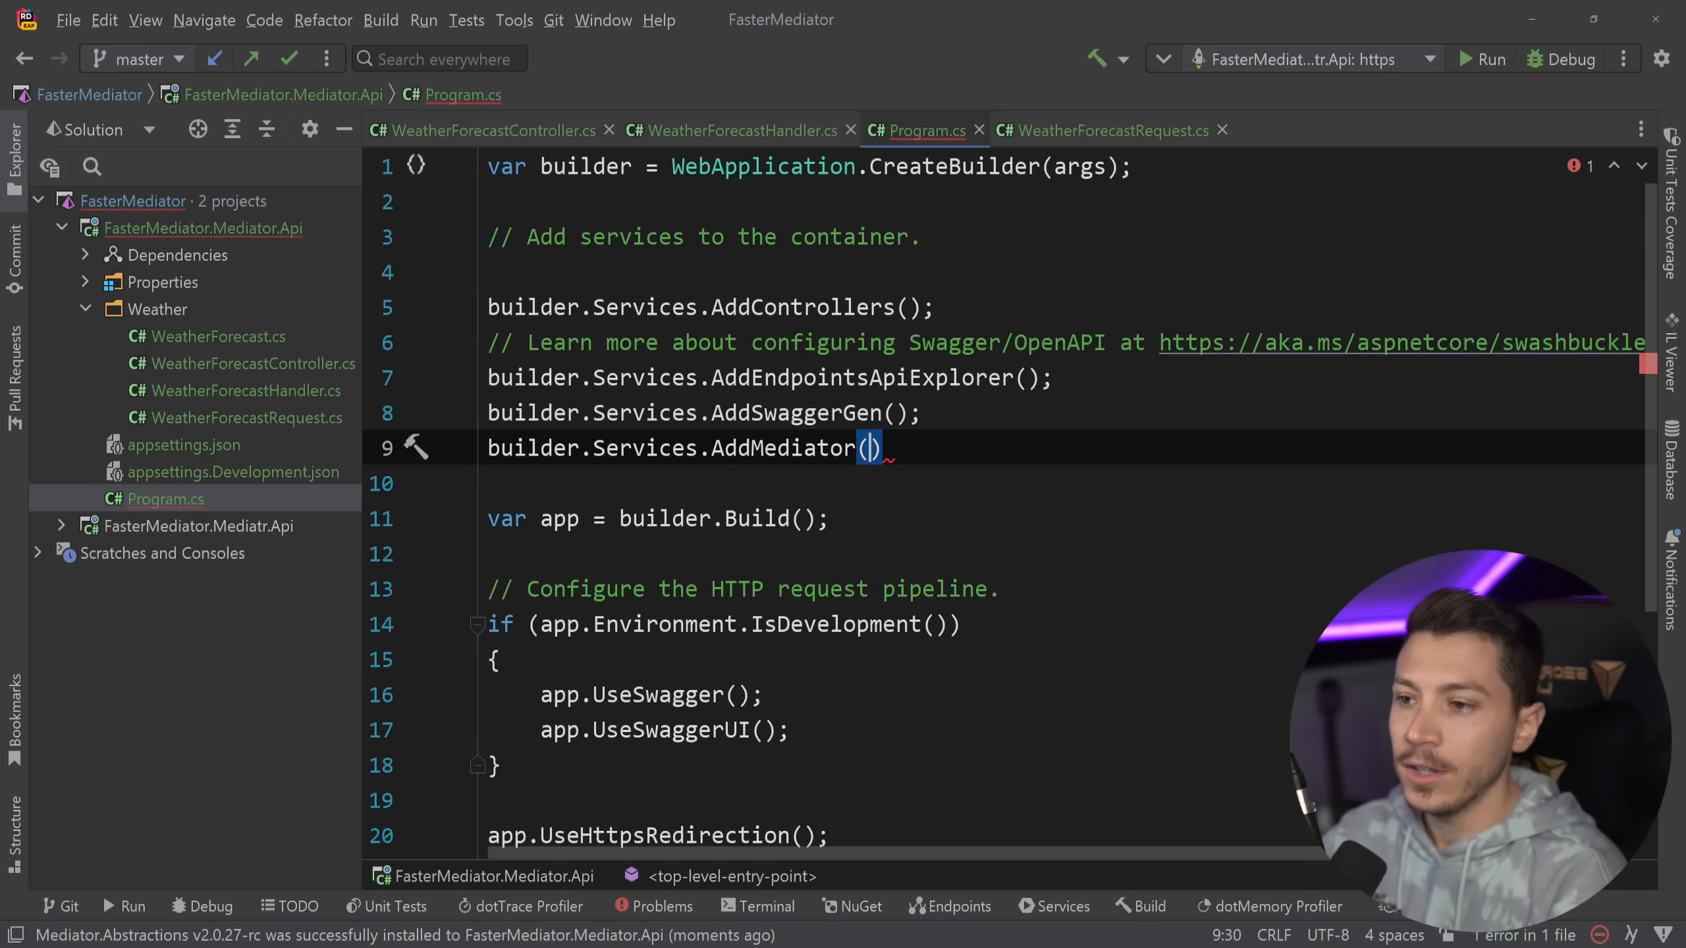
pyautogui.write(';')
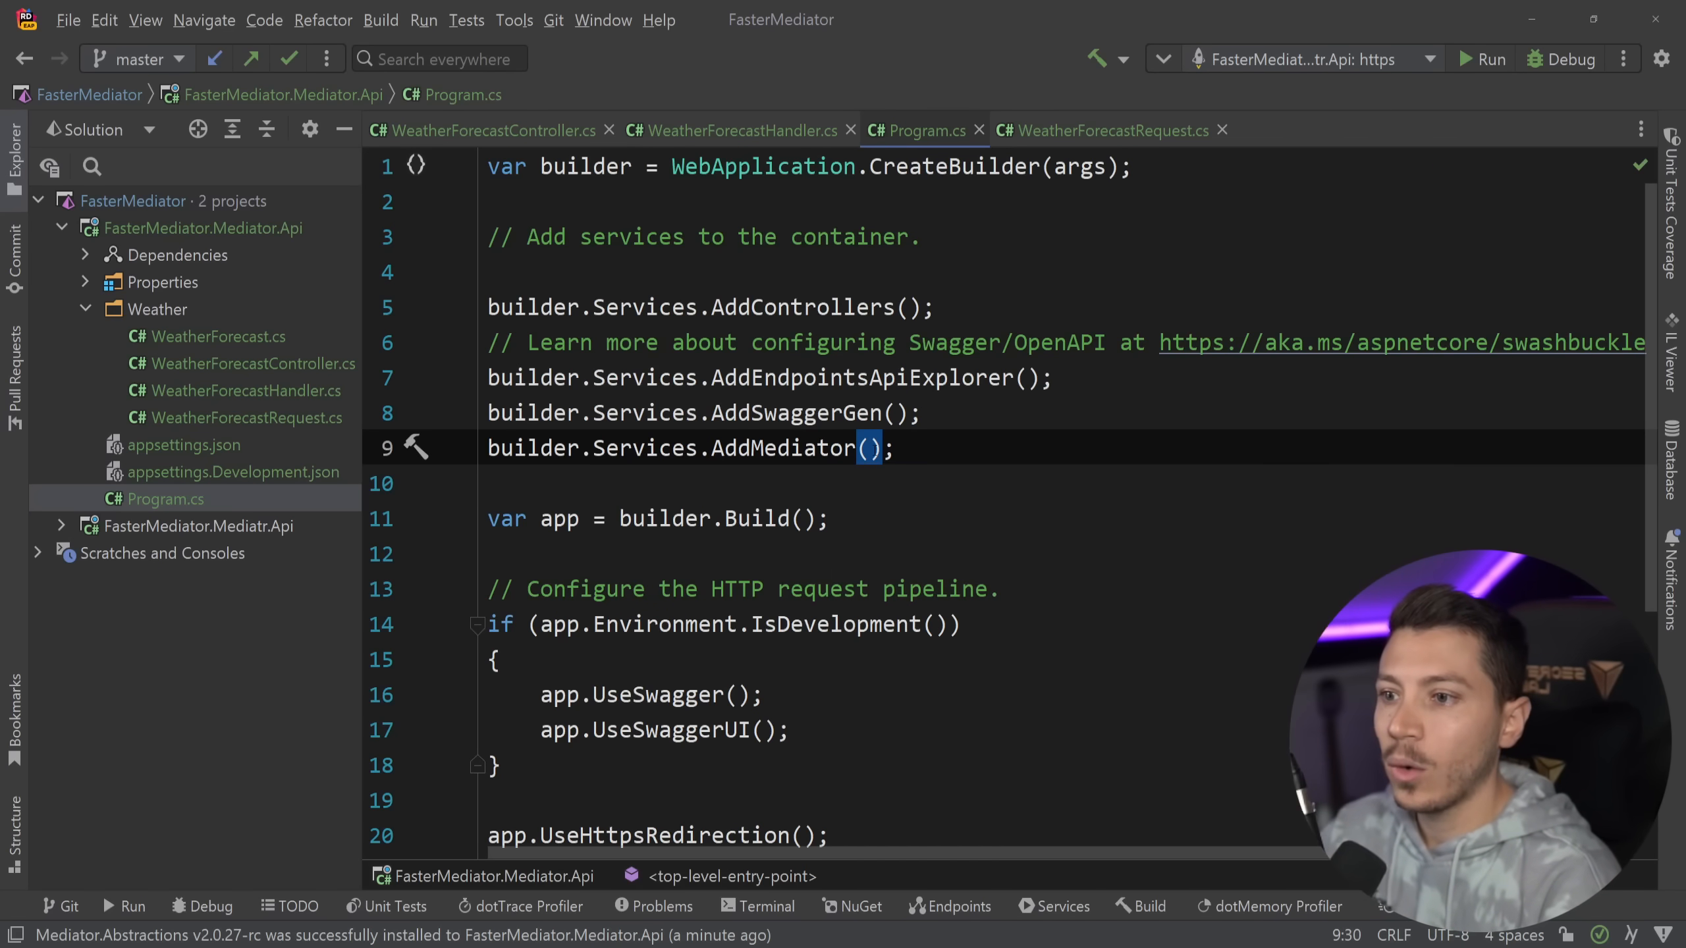
pyautogui.write('options => options.ServiceLifetime')
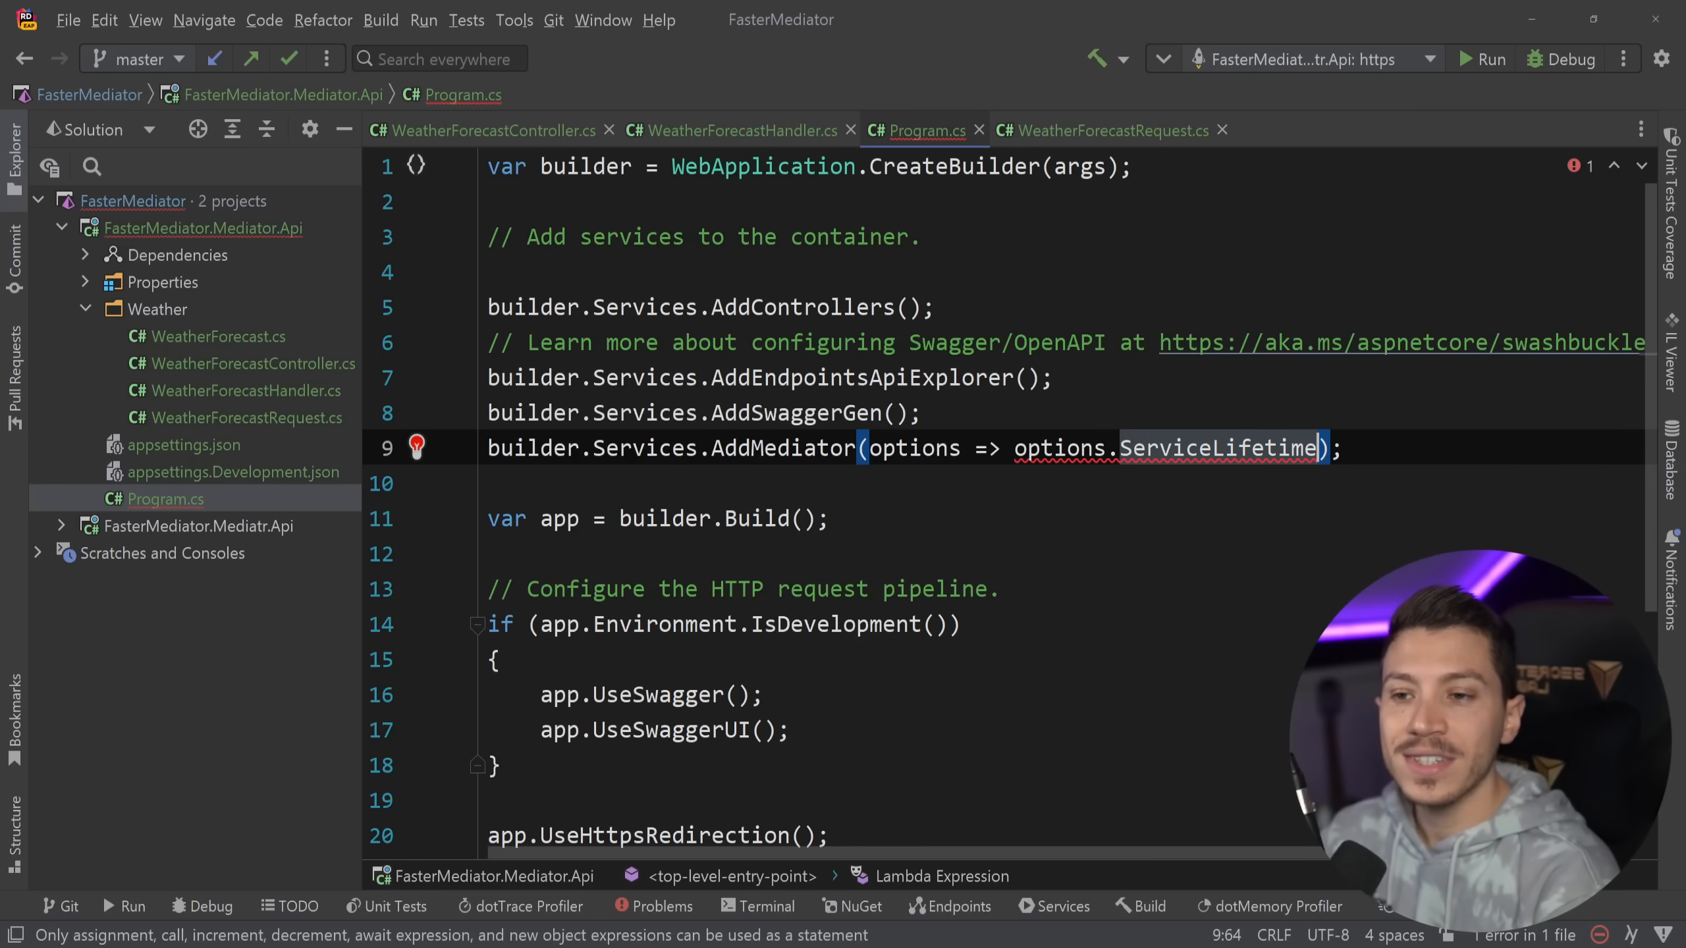
pyautogui.write('=')
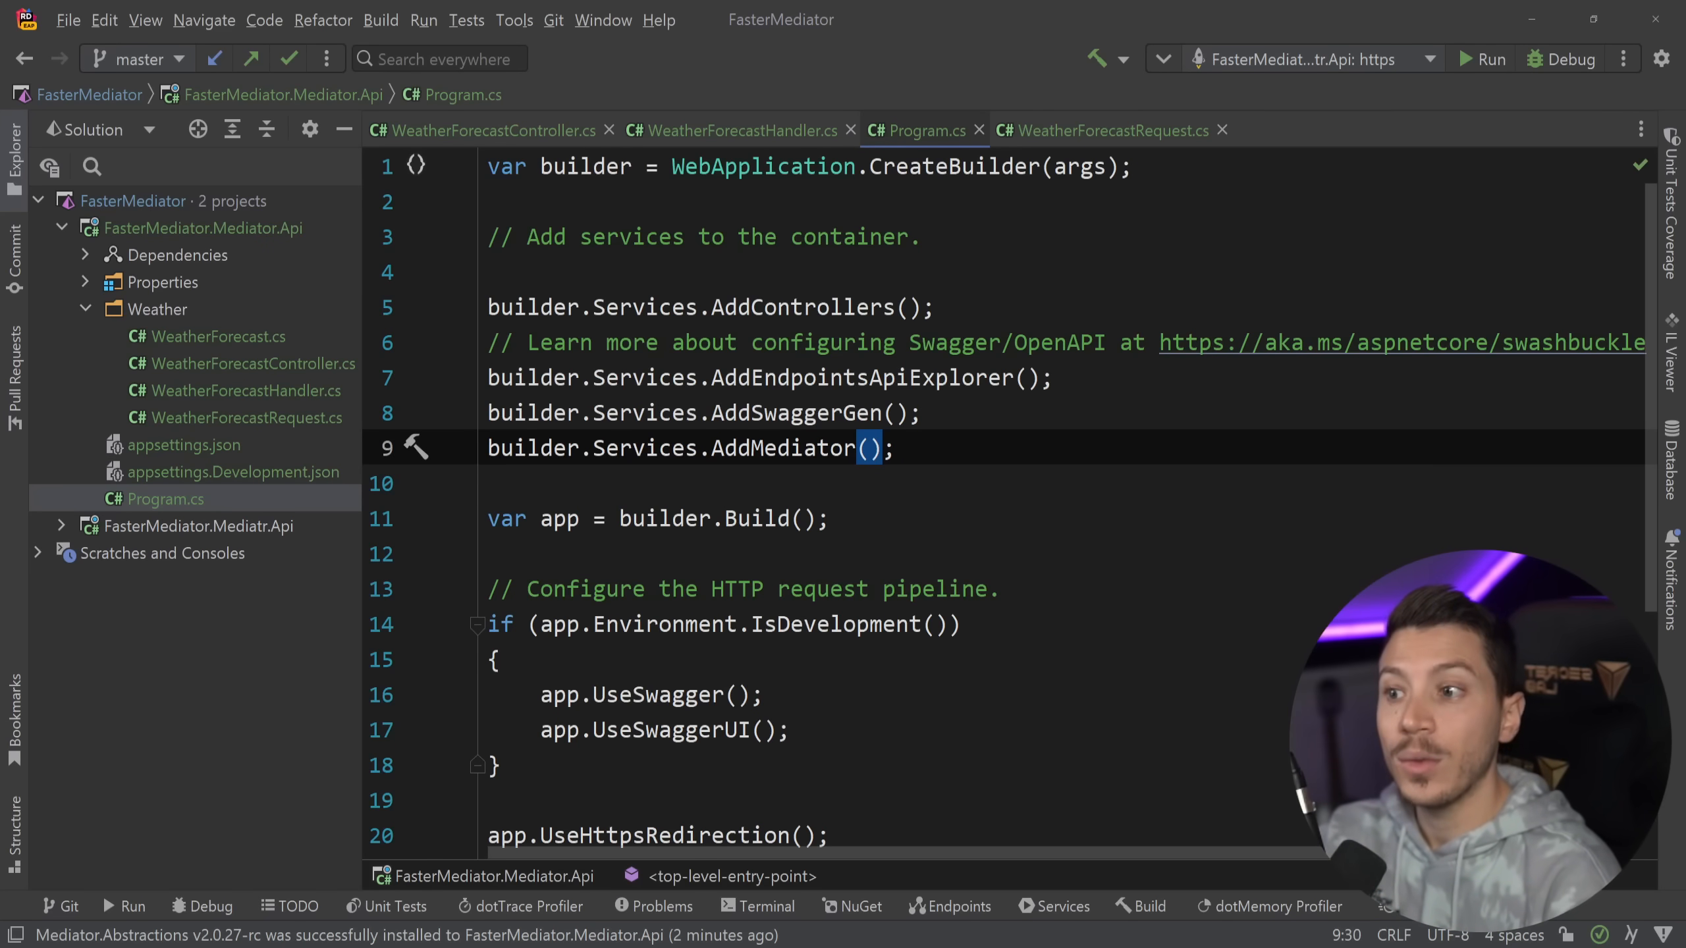
# Step: Add a MediatorConfig class to Mediator.Api and draft an assembly MediatorOptions attribute
pyautogui.rightClick(204, 227)
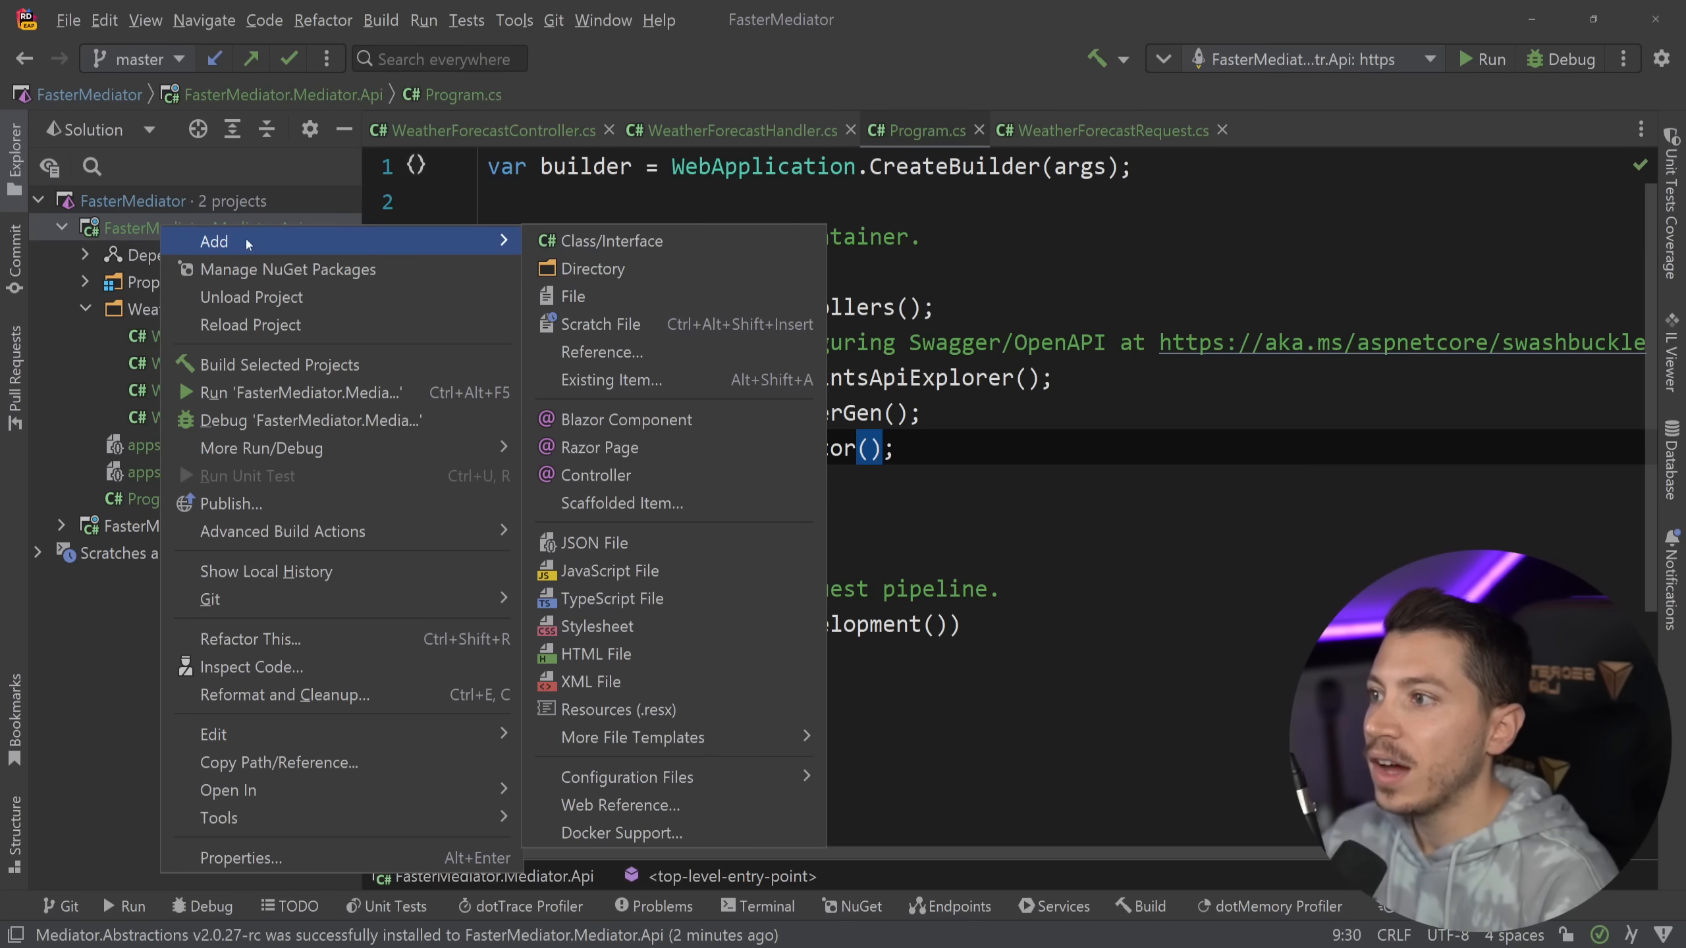
pyautogui.click(611, 241)
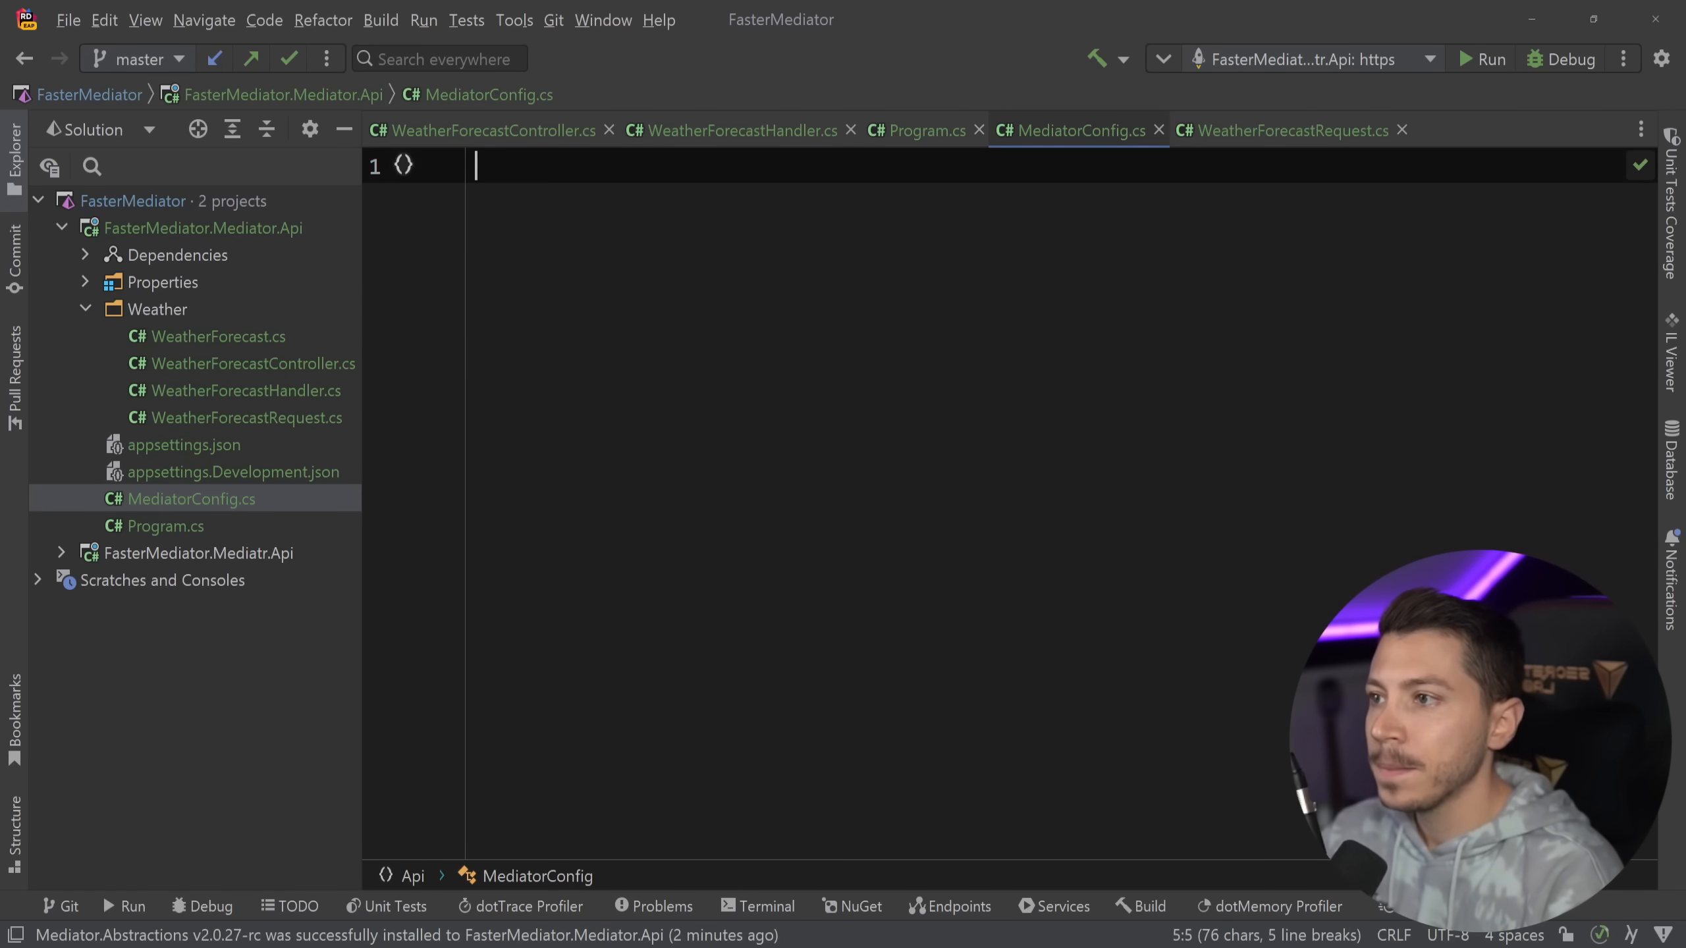
pyautogui.write('[assembly::]')
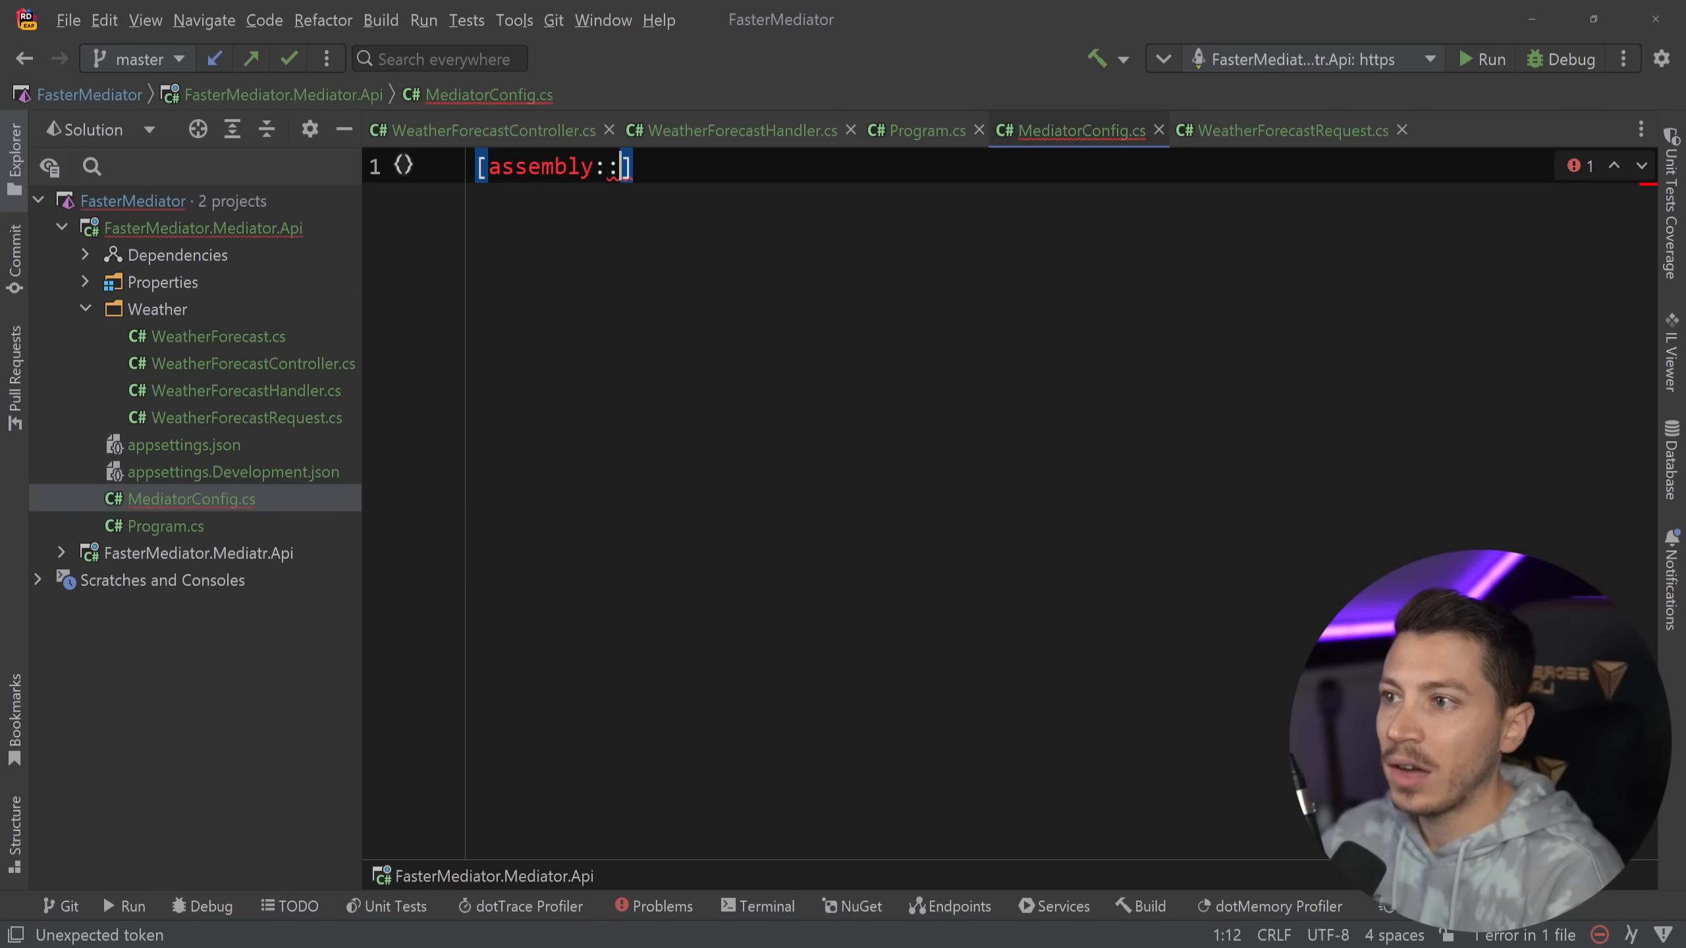
pyautogui.write('Medi')
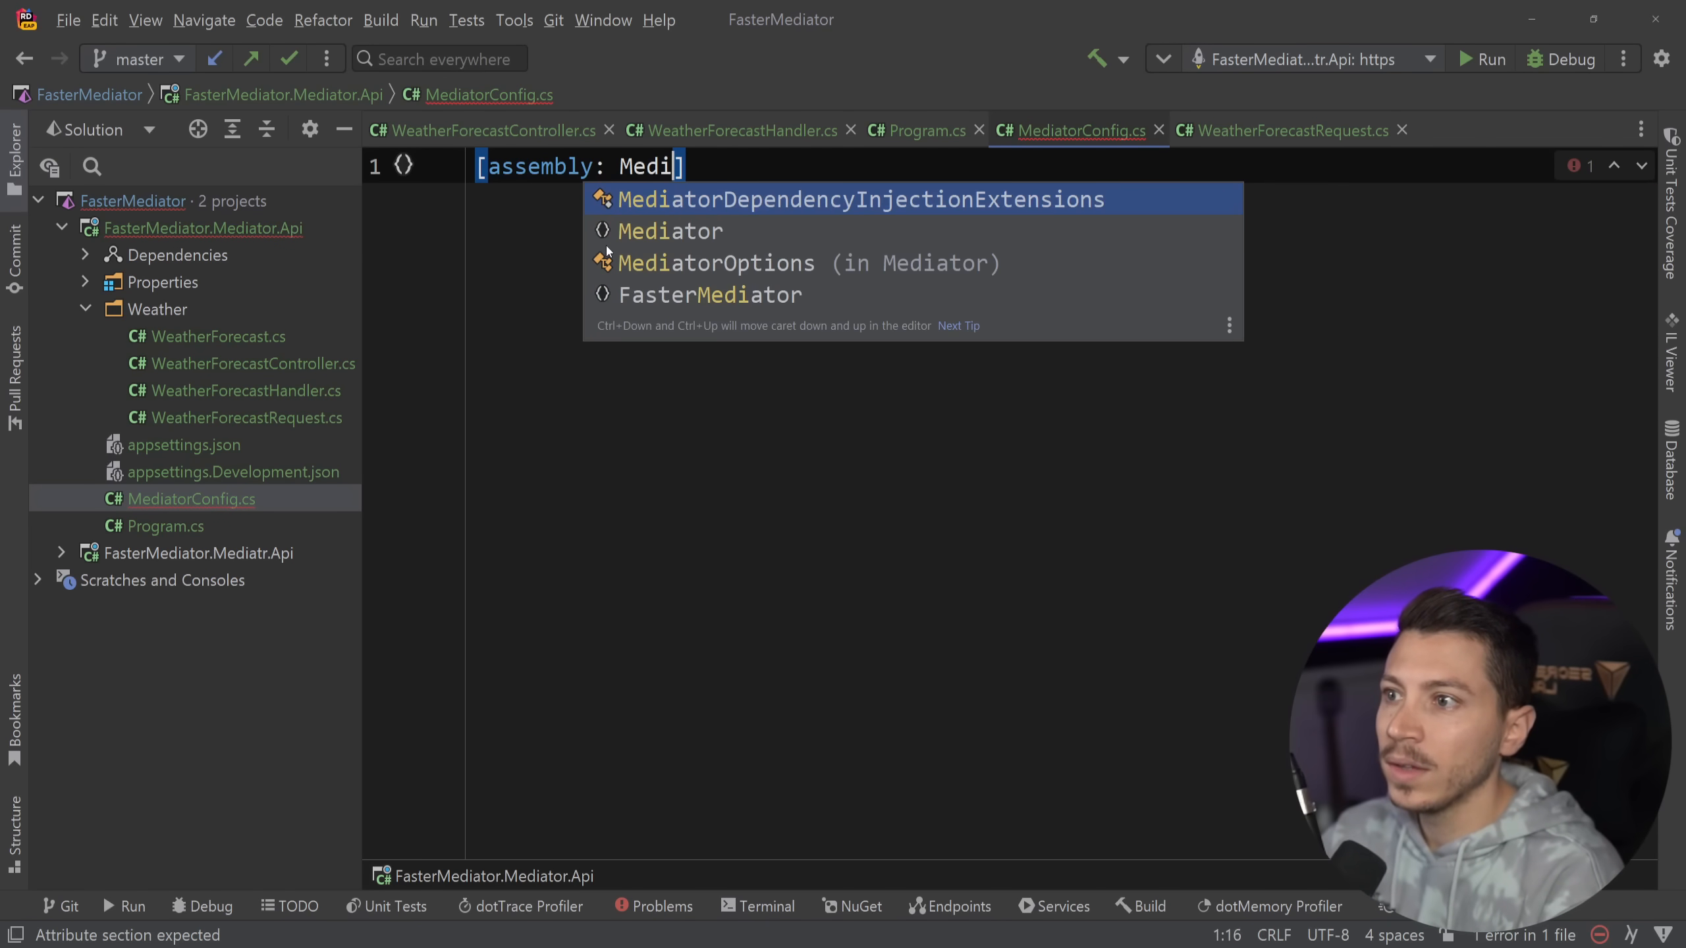
pyautogui.click(715, 262)
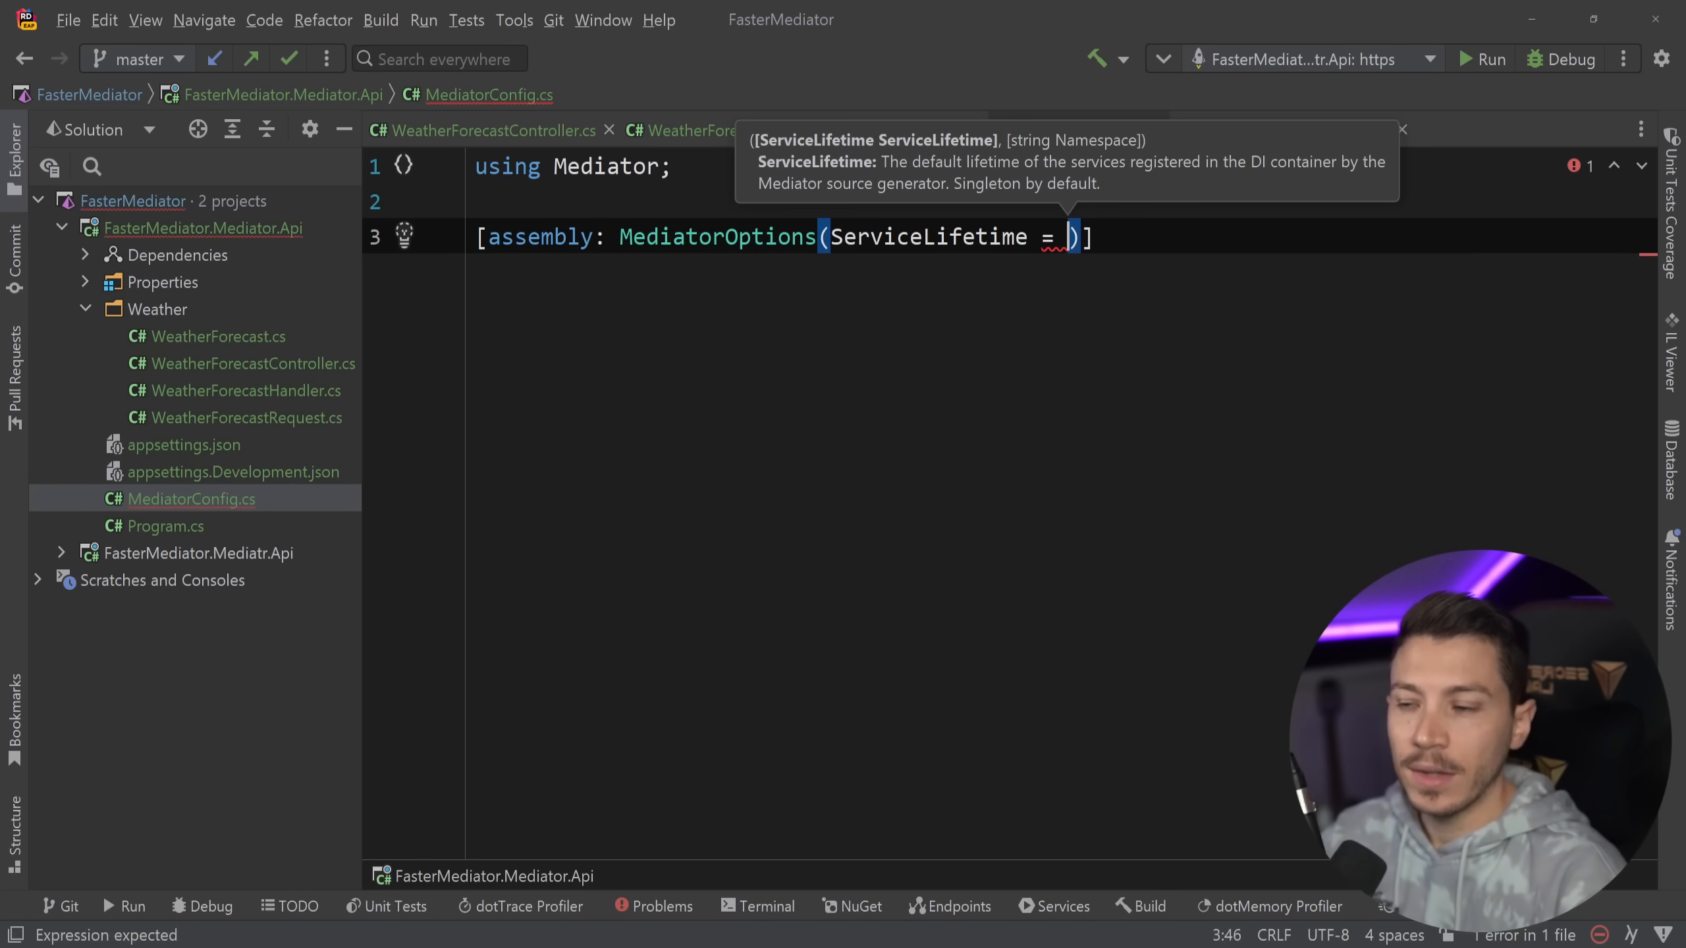
pyautogui.moveTo(183, 524)
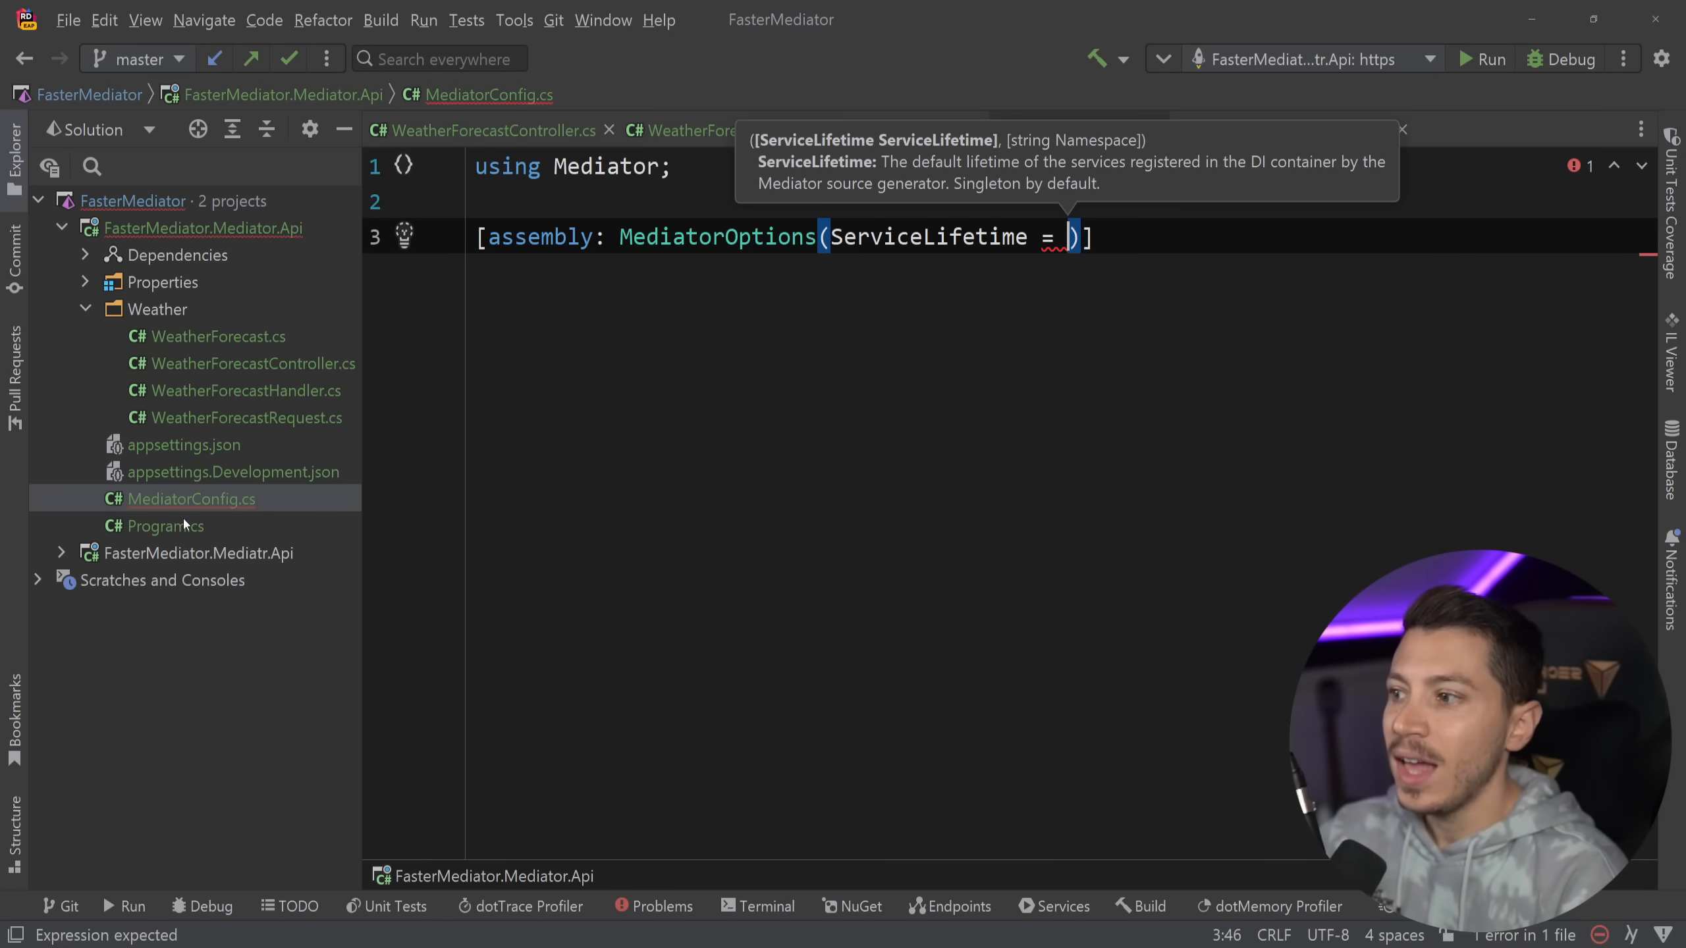
pyautogui.click(916, 130)
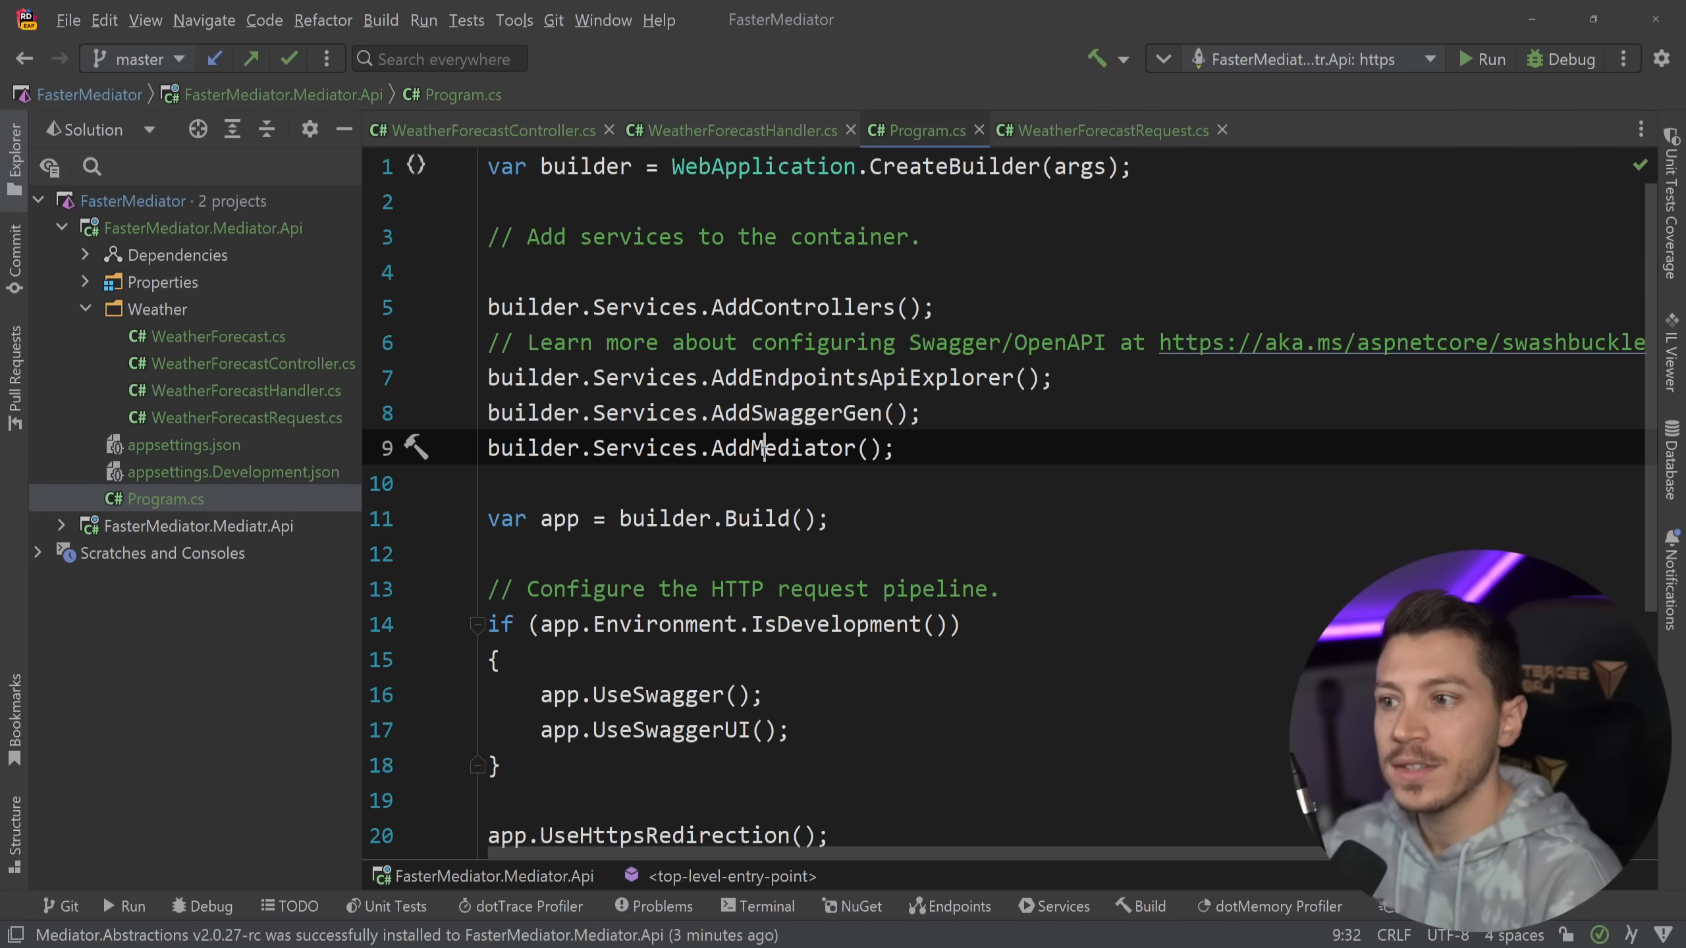
# Step: Run the Mediator API with the https profile and send GET /weather from Postman
pyautogui.doubleClick(782, 449)
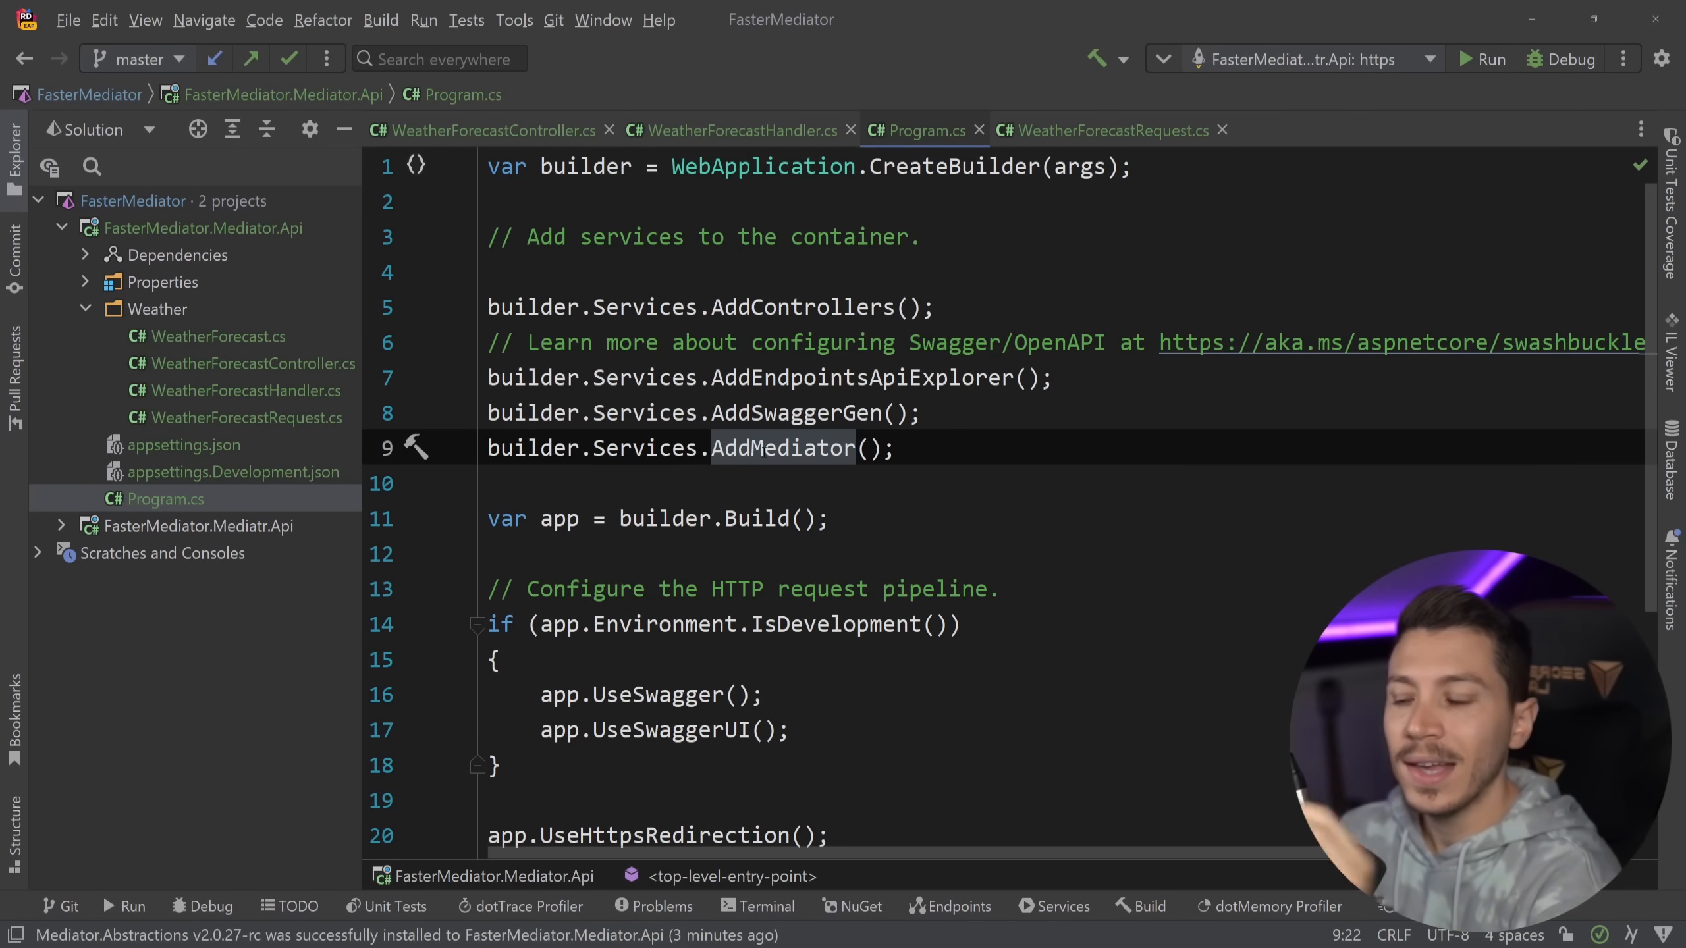
pyautogui.click(202, 227)
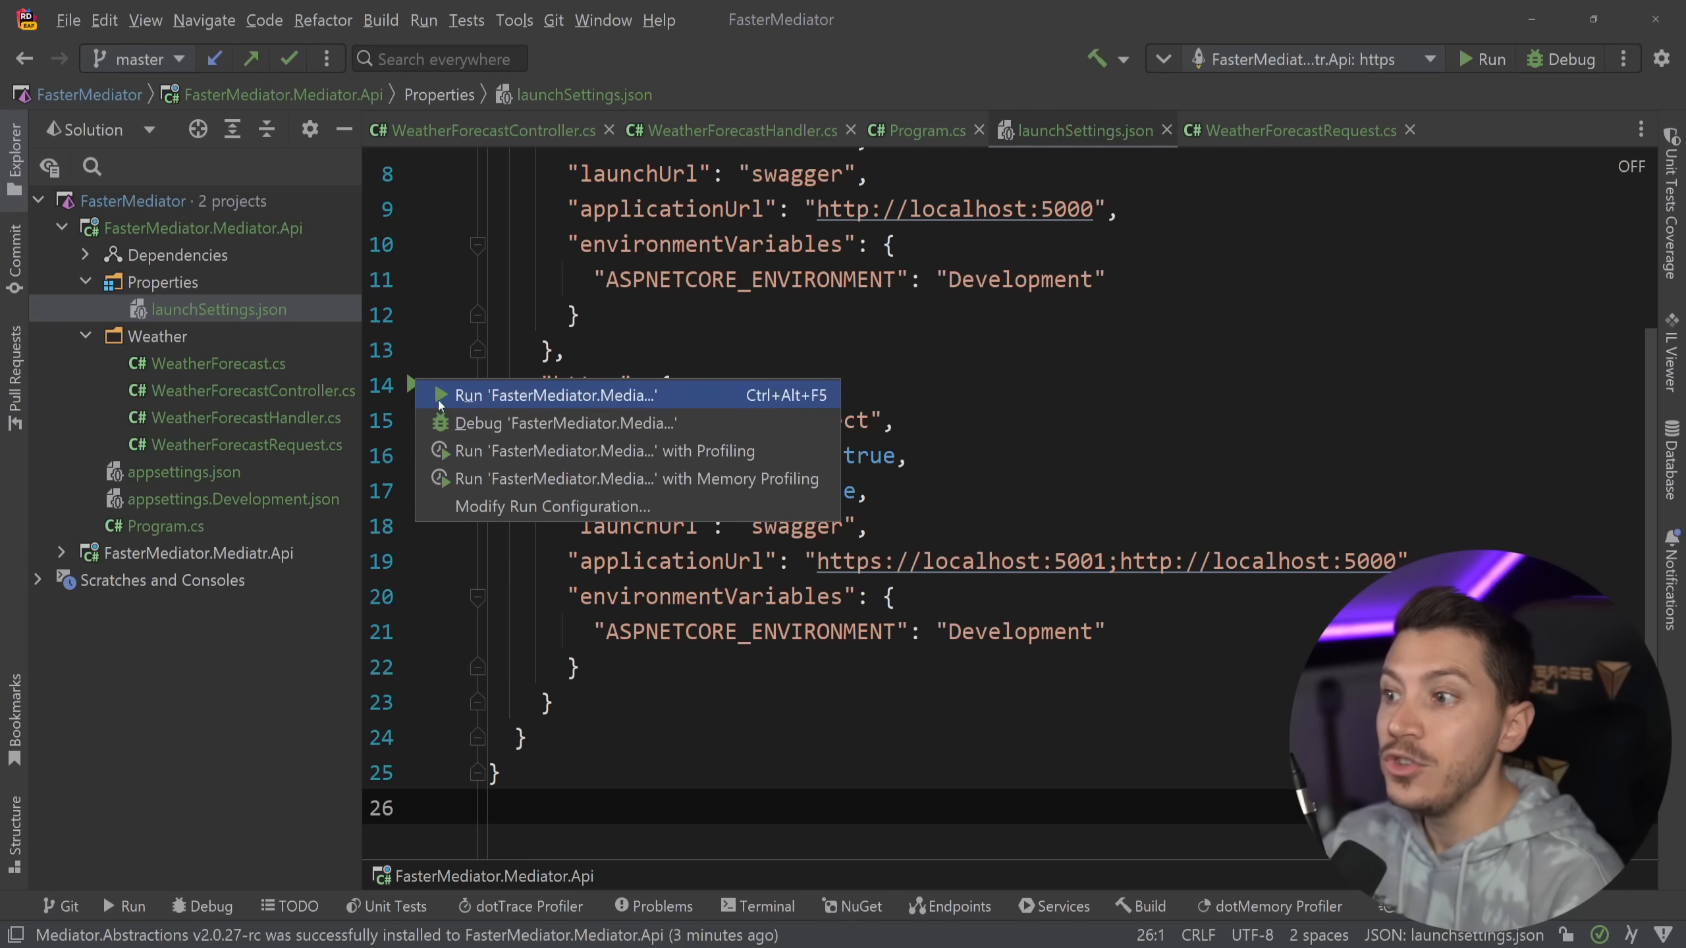
pyautogui.click(553, 394)
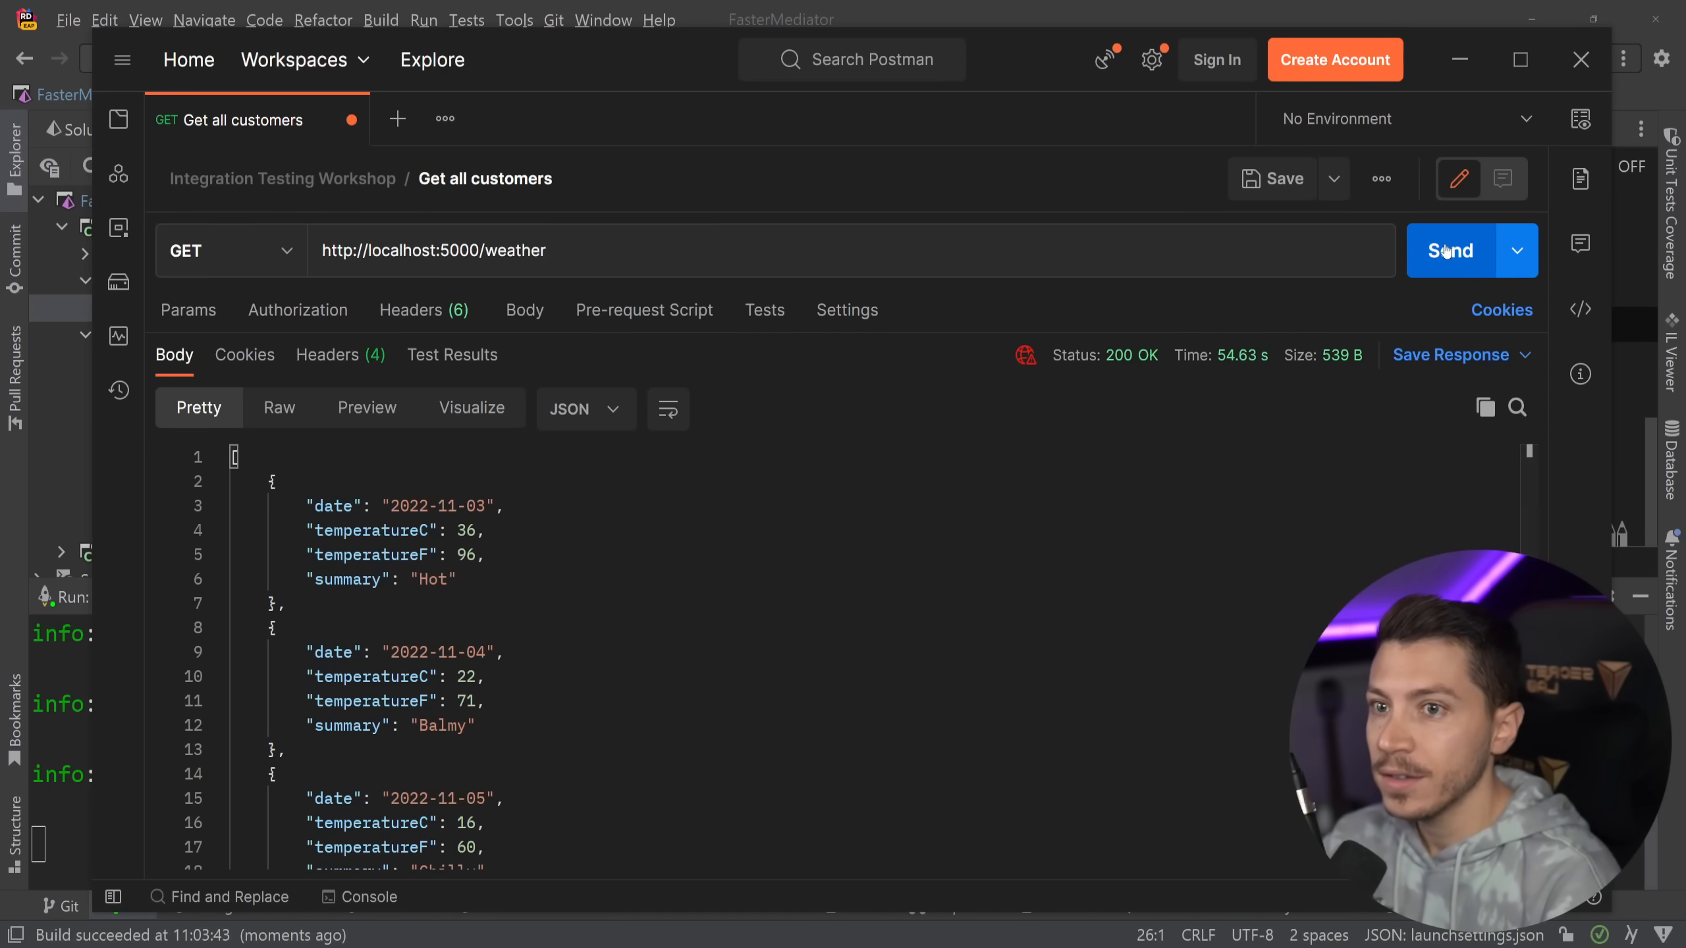
pyautogui.click(1450, 250)
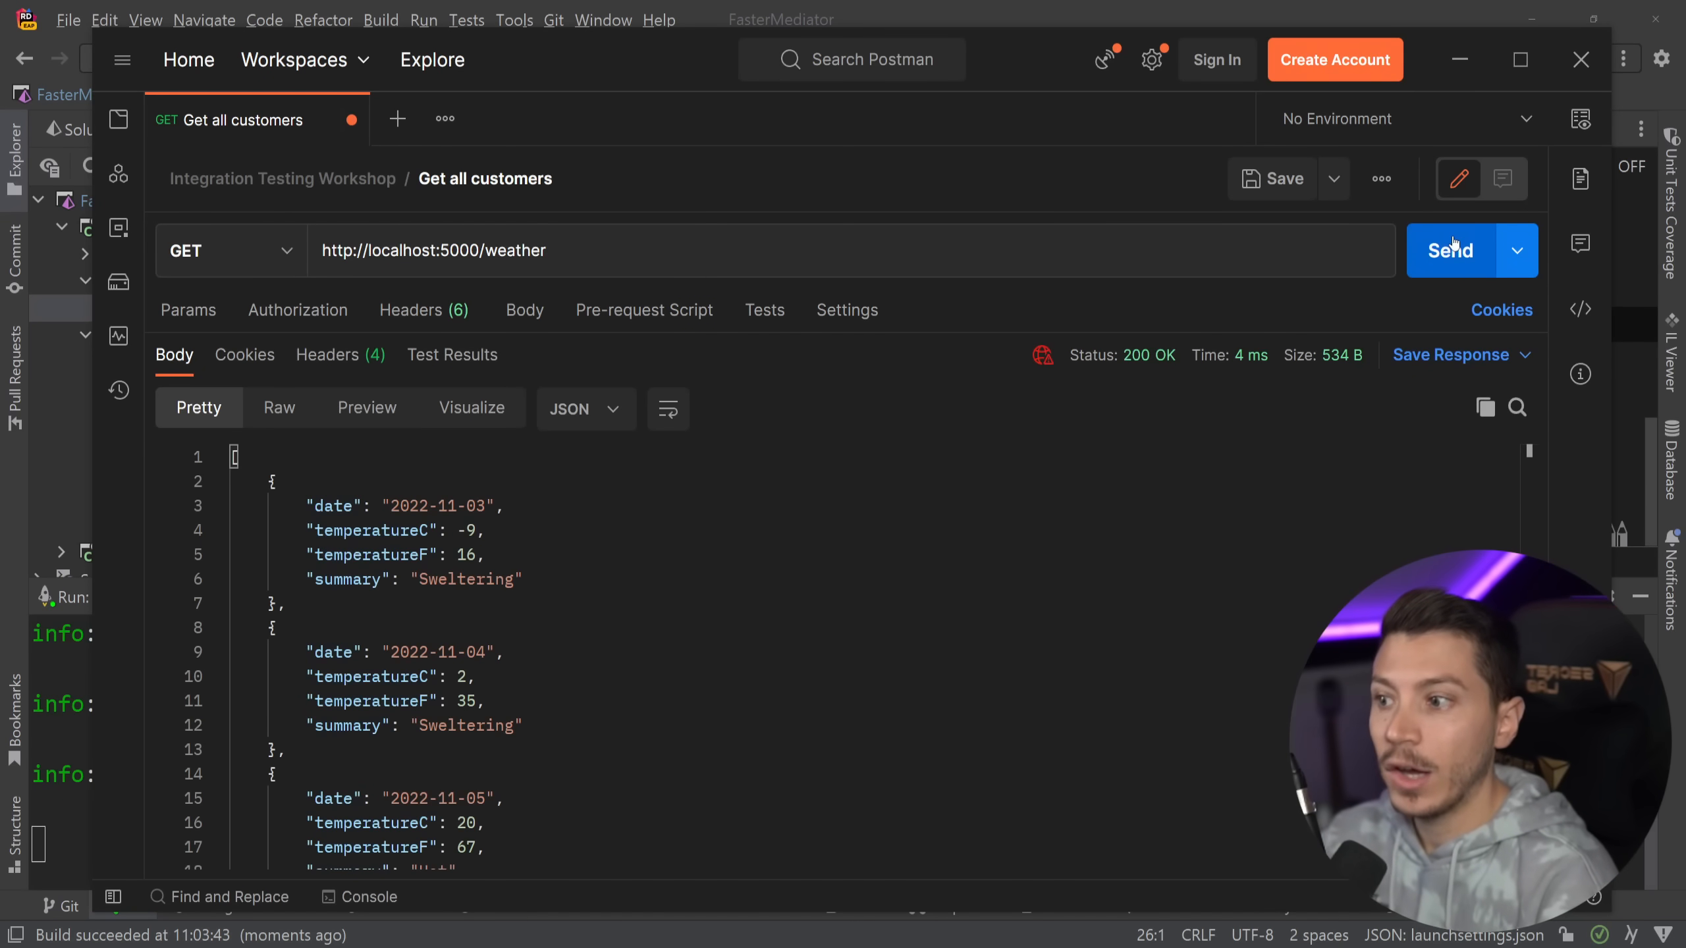
pyautogui.click(1450, 249)
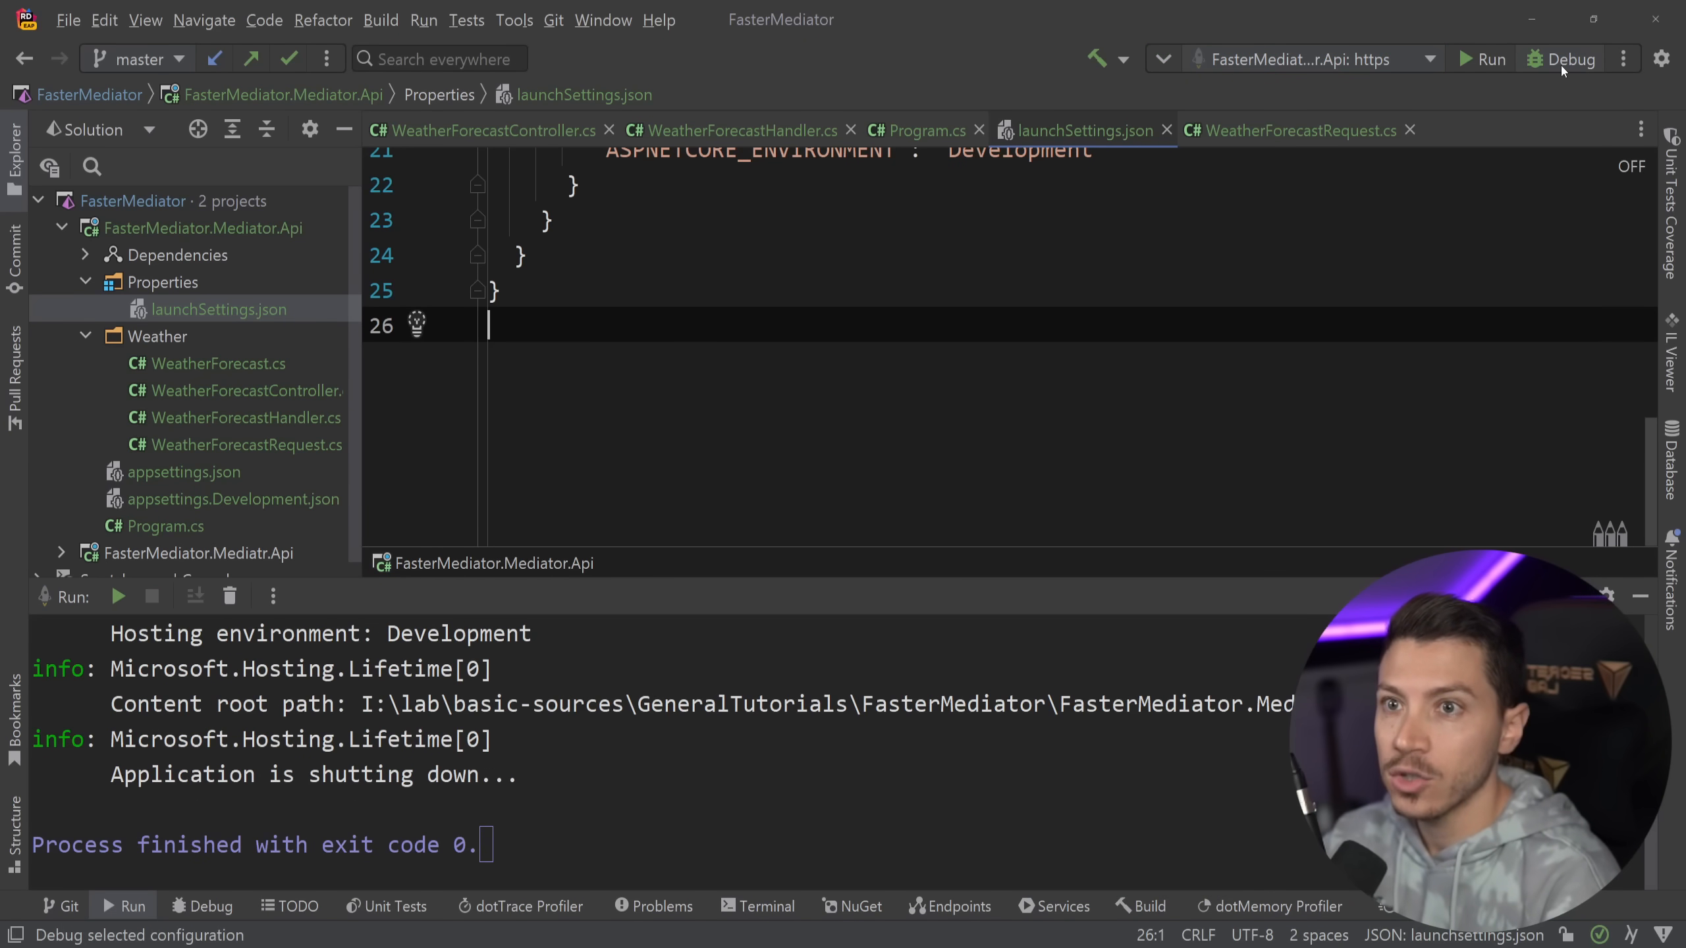
# Step: Start the API under the debugger and inspect the generated Send method in Mediator.g.cs
pyautogui.click(1570, 60)
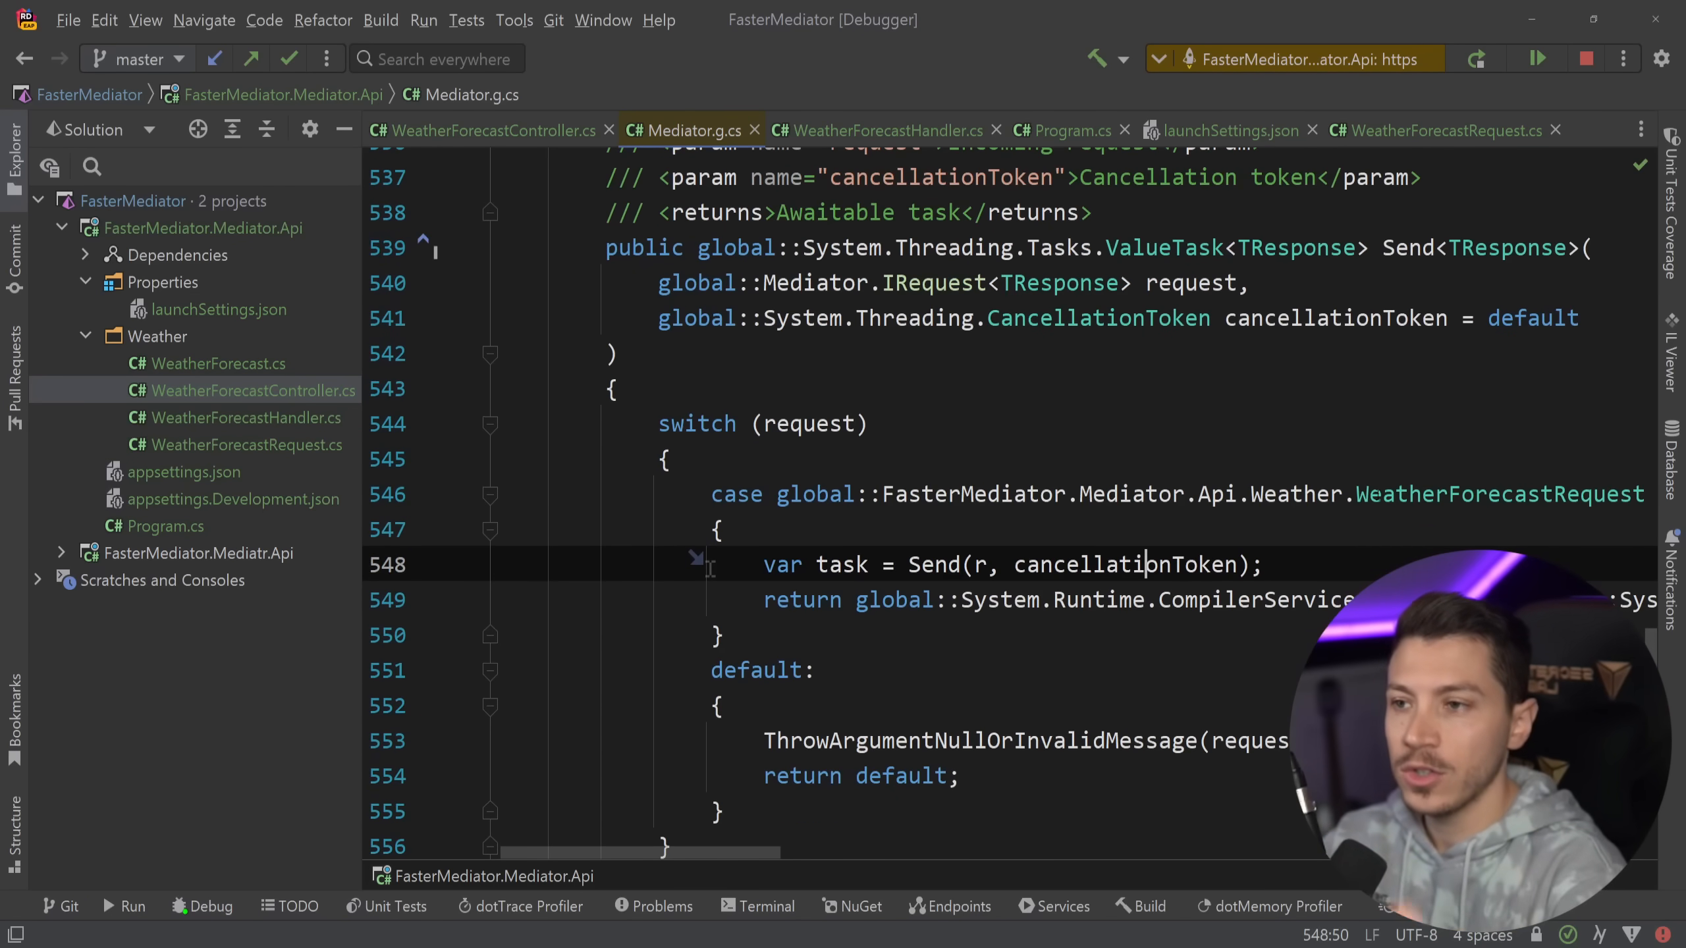
pyautogui.doubleClick(1407, 248)
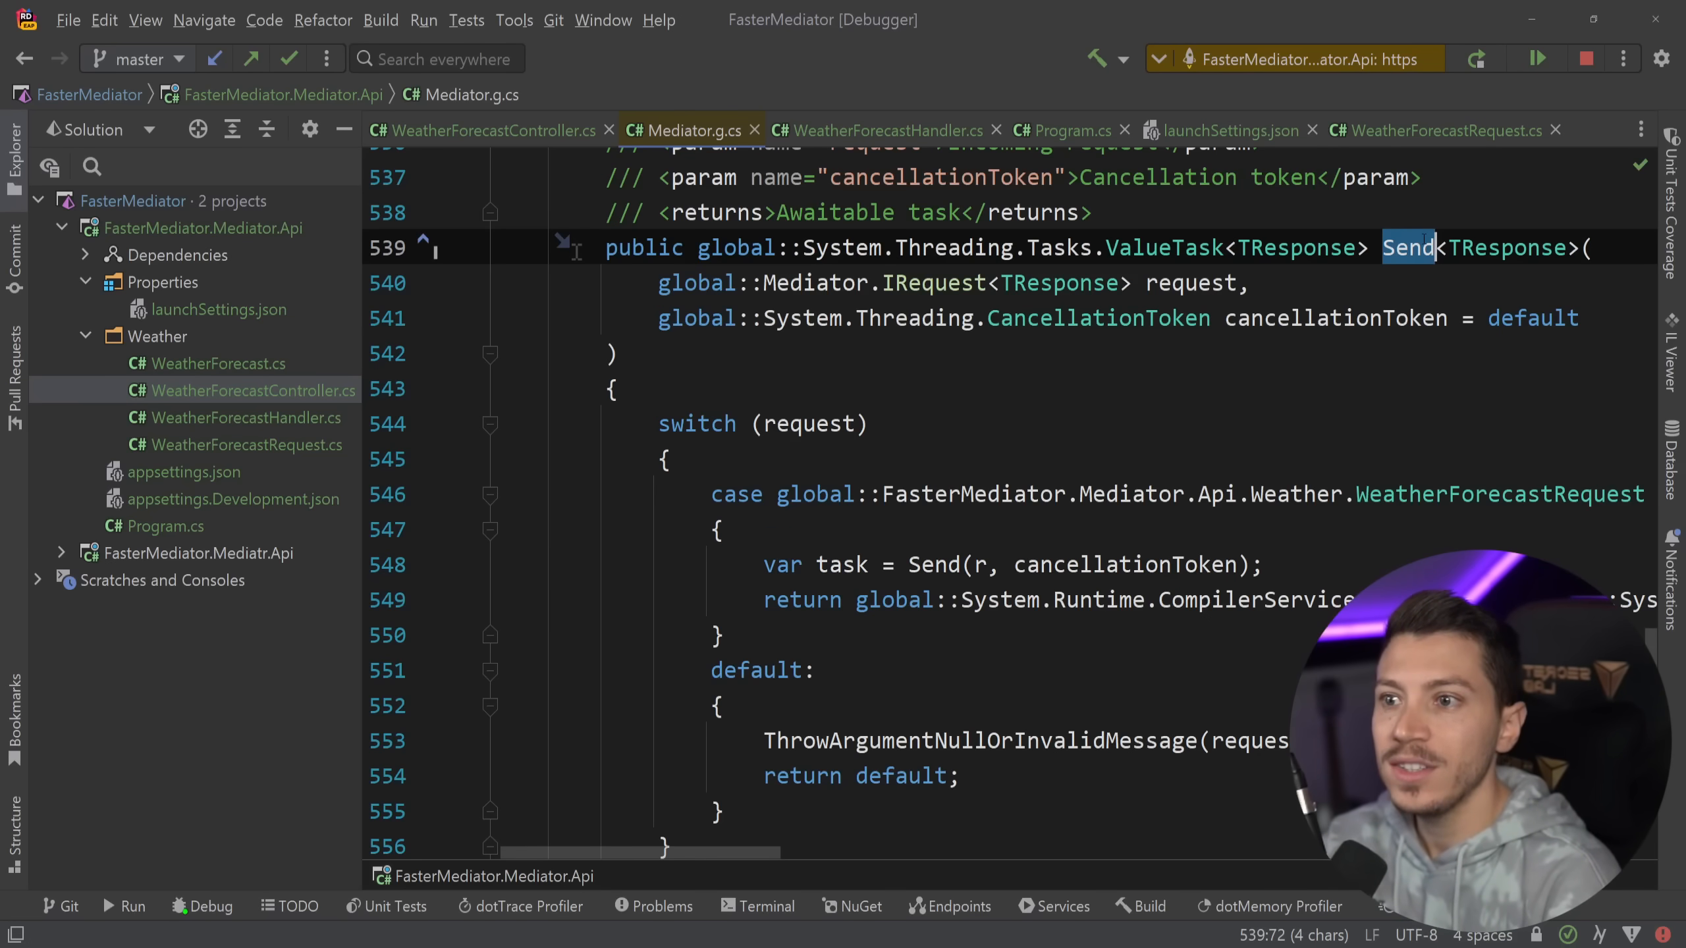
pyautogui.scroll(-3)
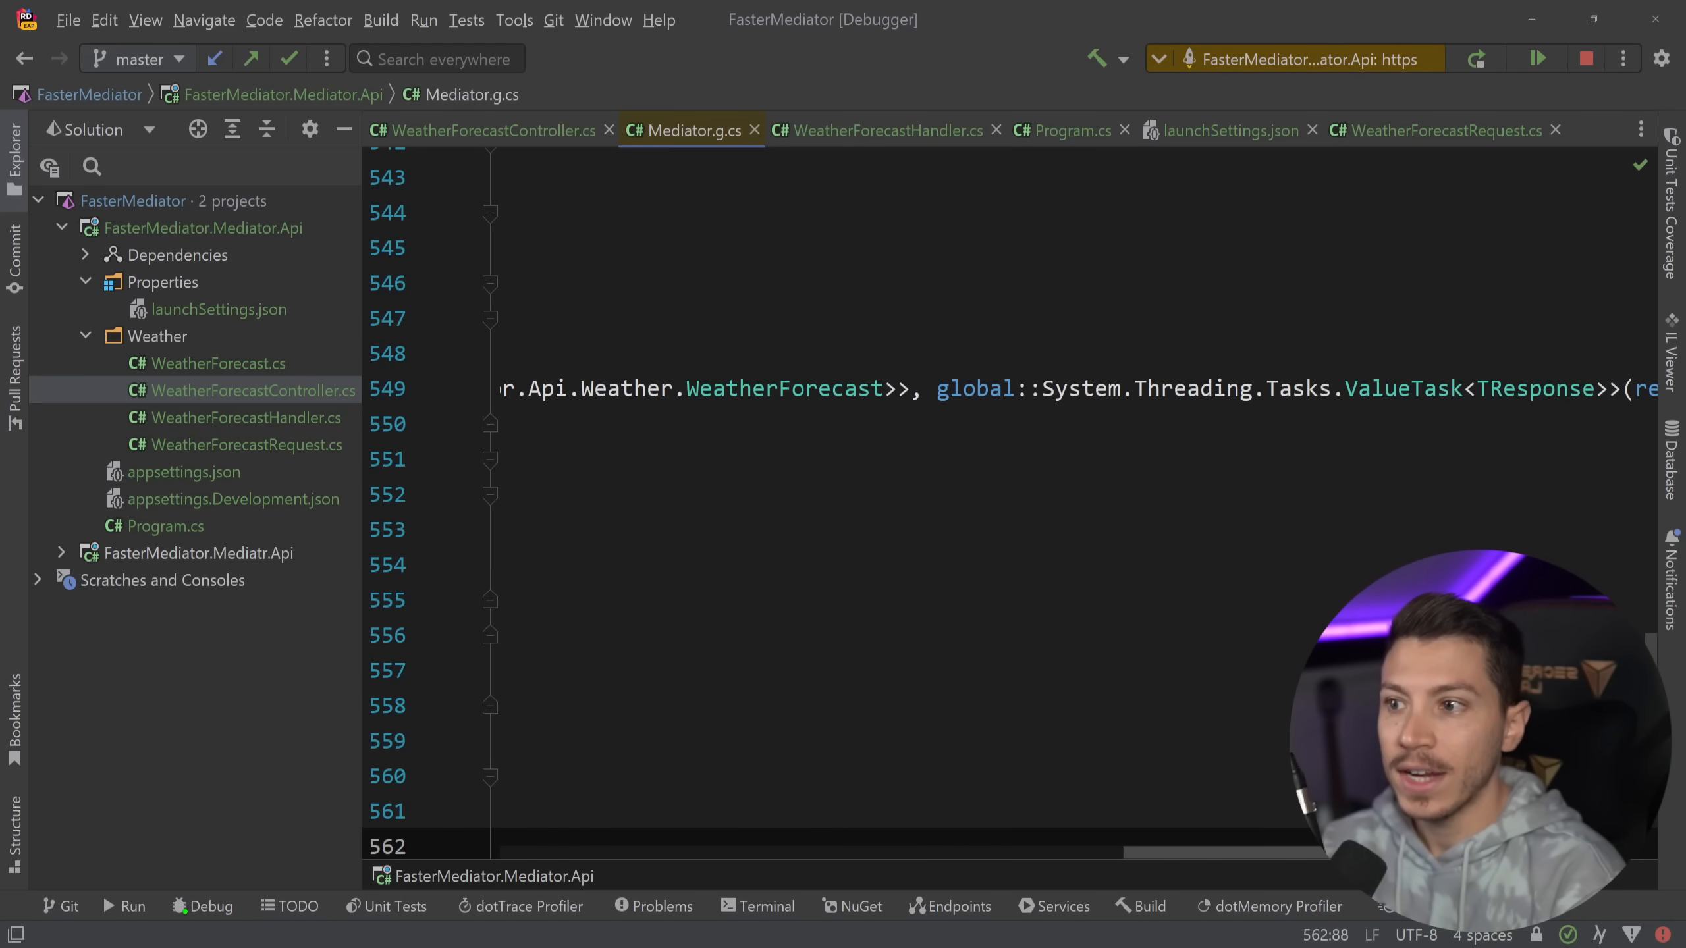
# Step: Reach the WeatherForecastHandler breakpoint, end debugging, and close all open files
pyautogui.click(881, 130)
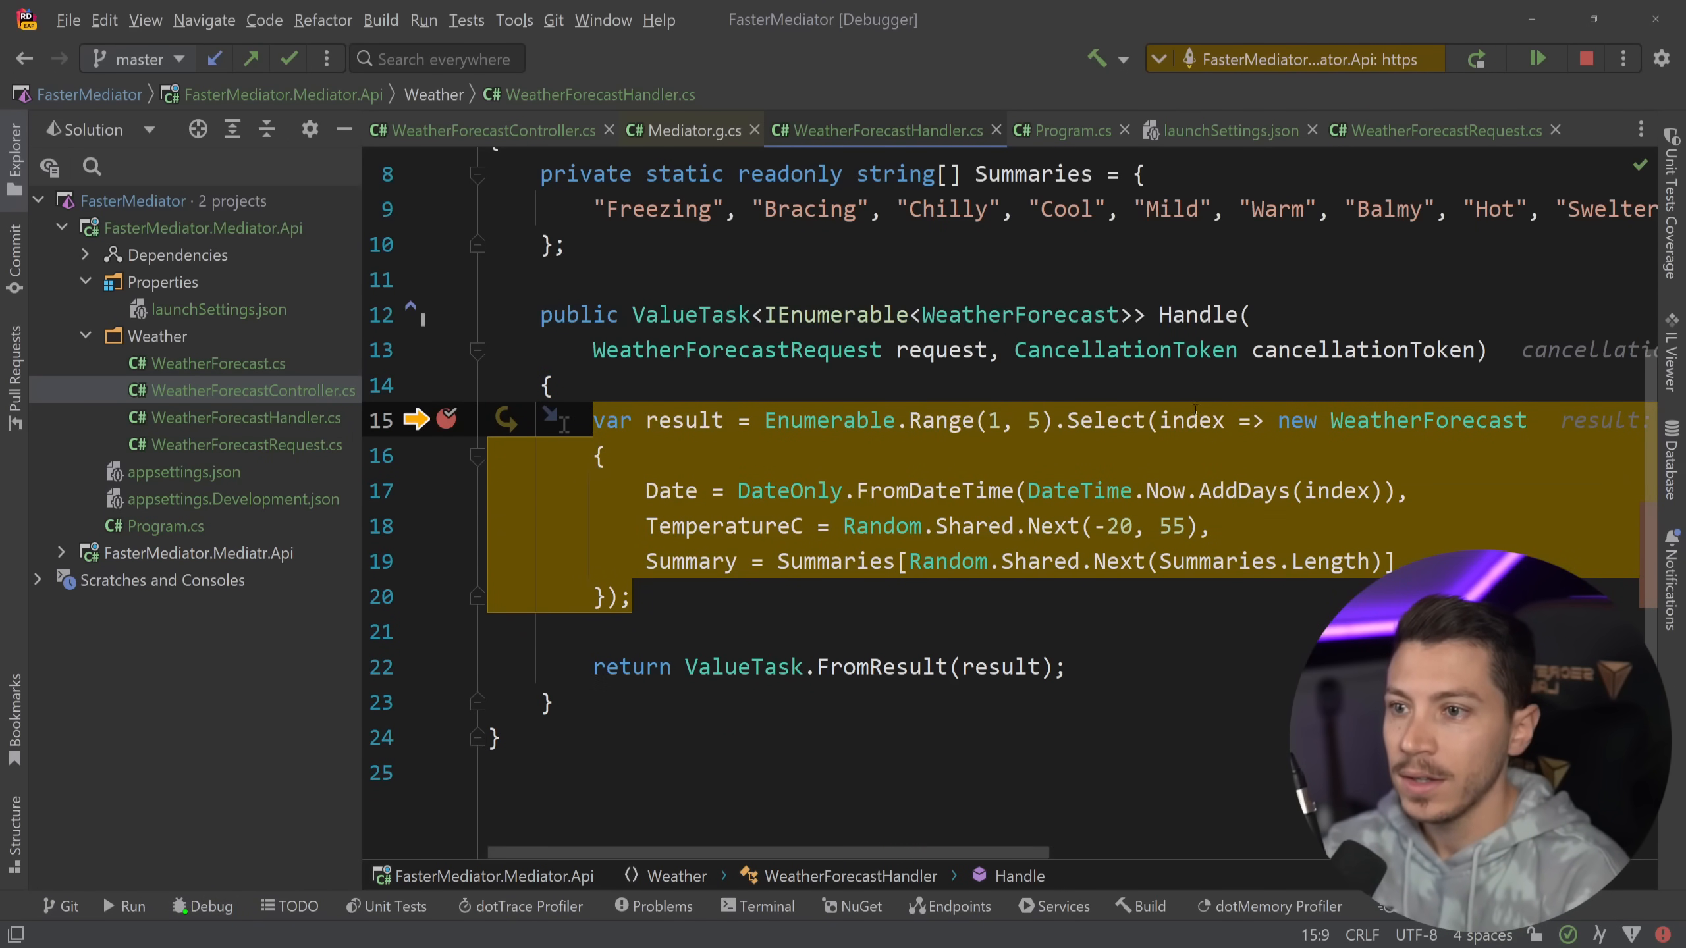
pyautogui.press('F10')
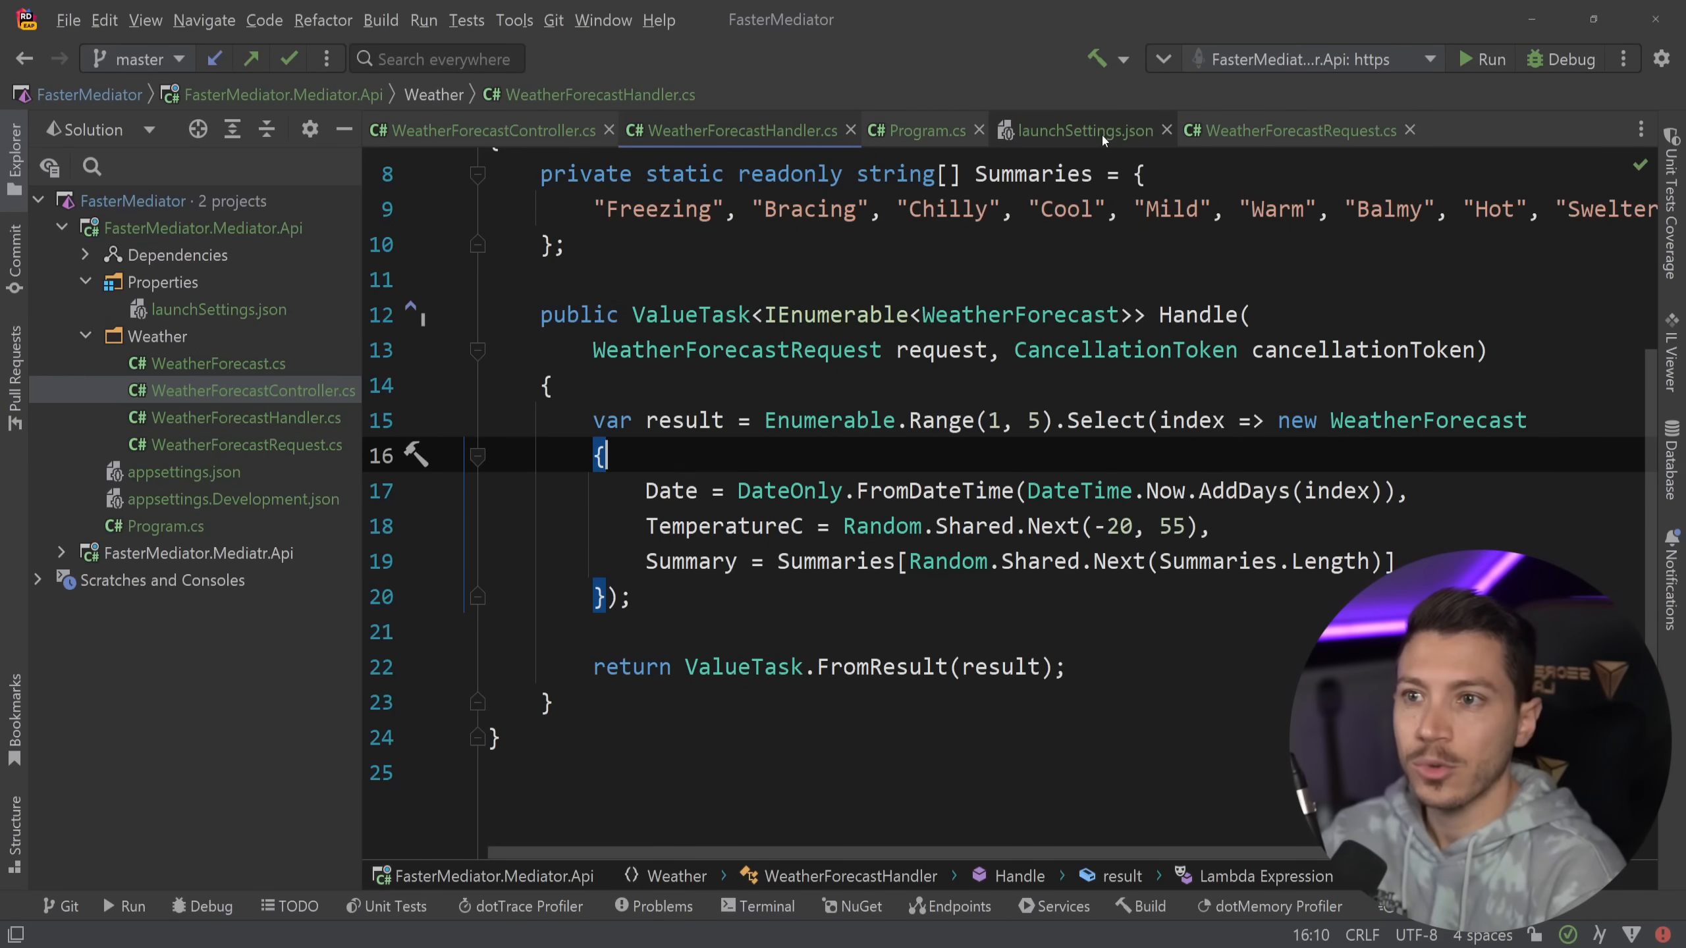
pyautogui.click(1169, 130)
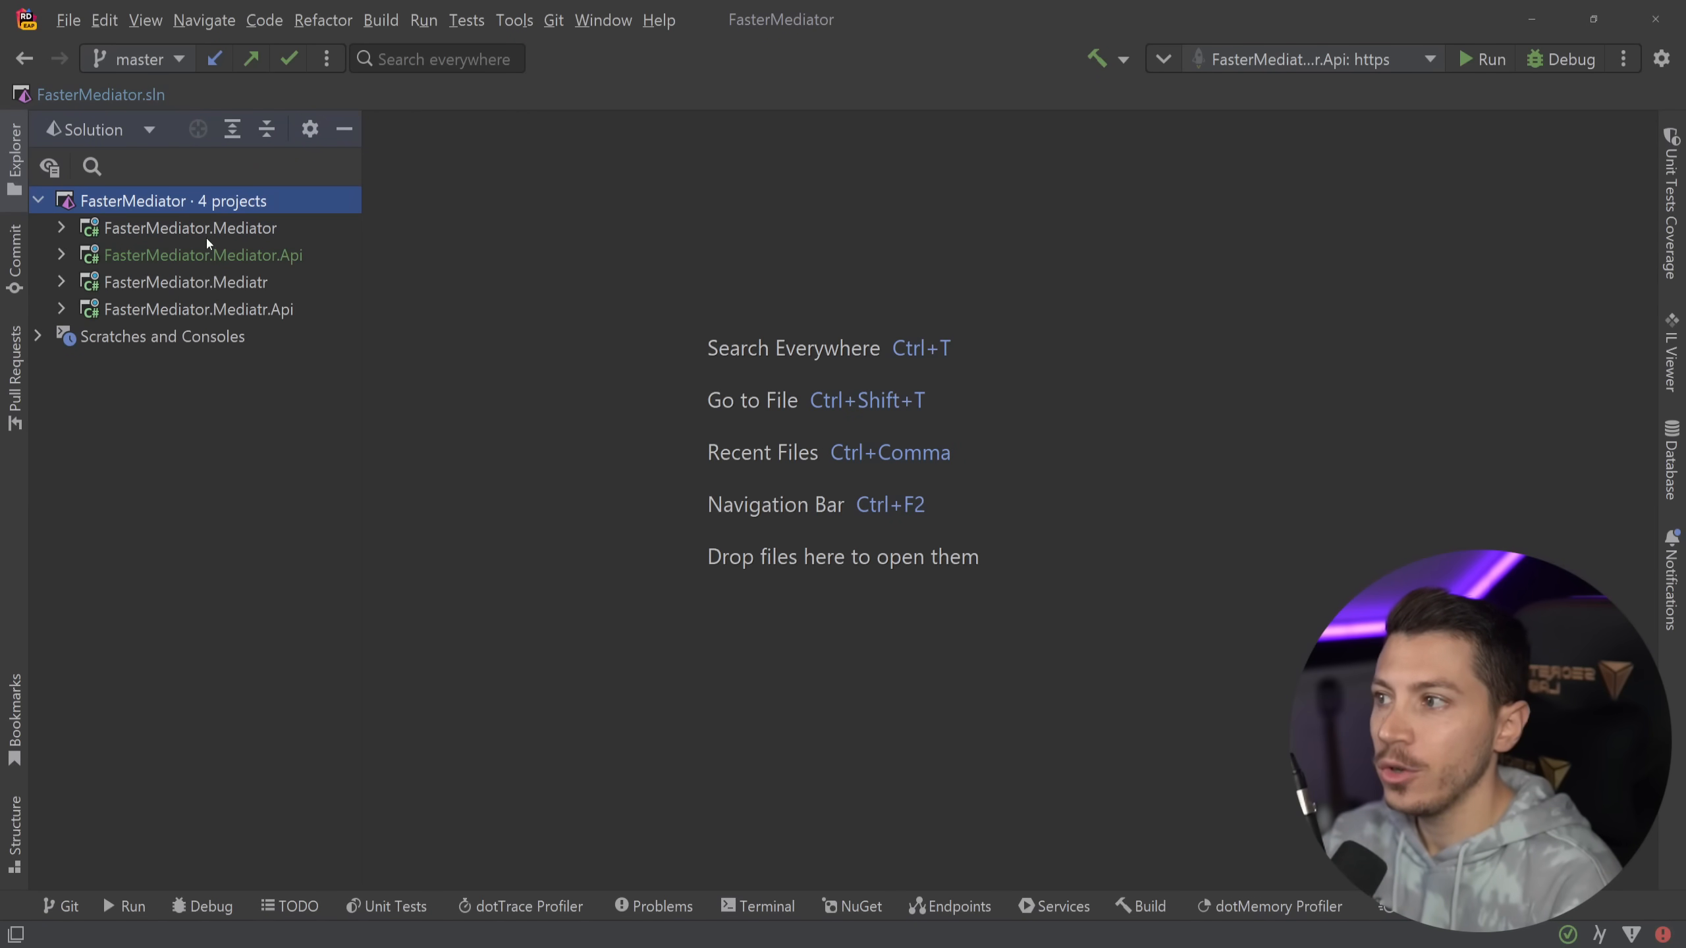
# Step: Browse WeatherForecastHandler.cs in FasterMediator.Mediator and WeatherForecast.cs in FasterMediator.Mediatr
pyautogui.click(191, 228)
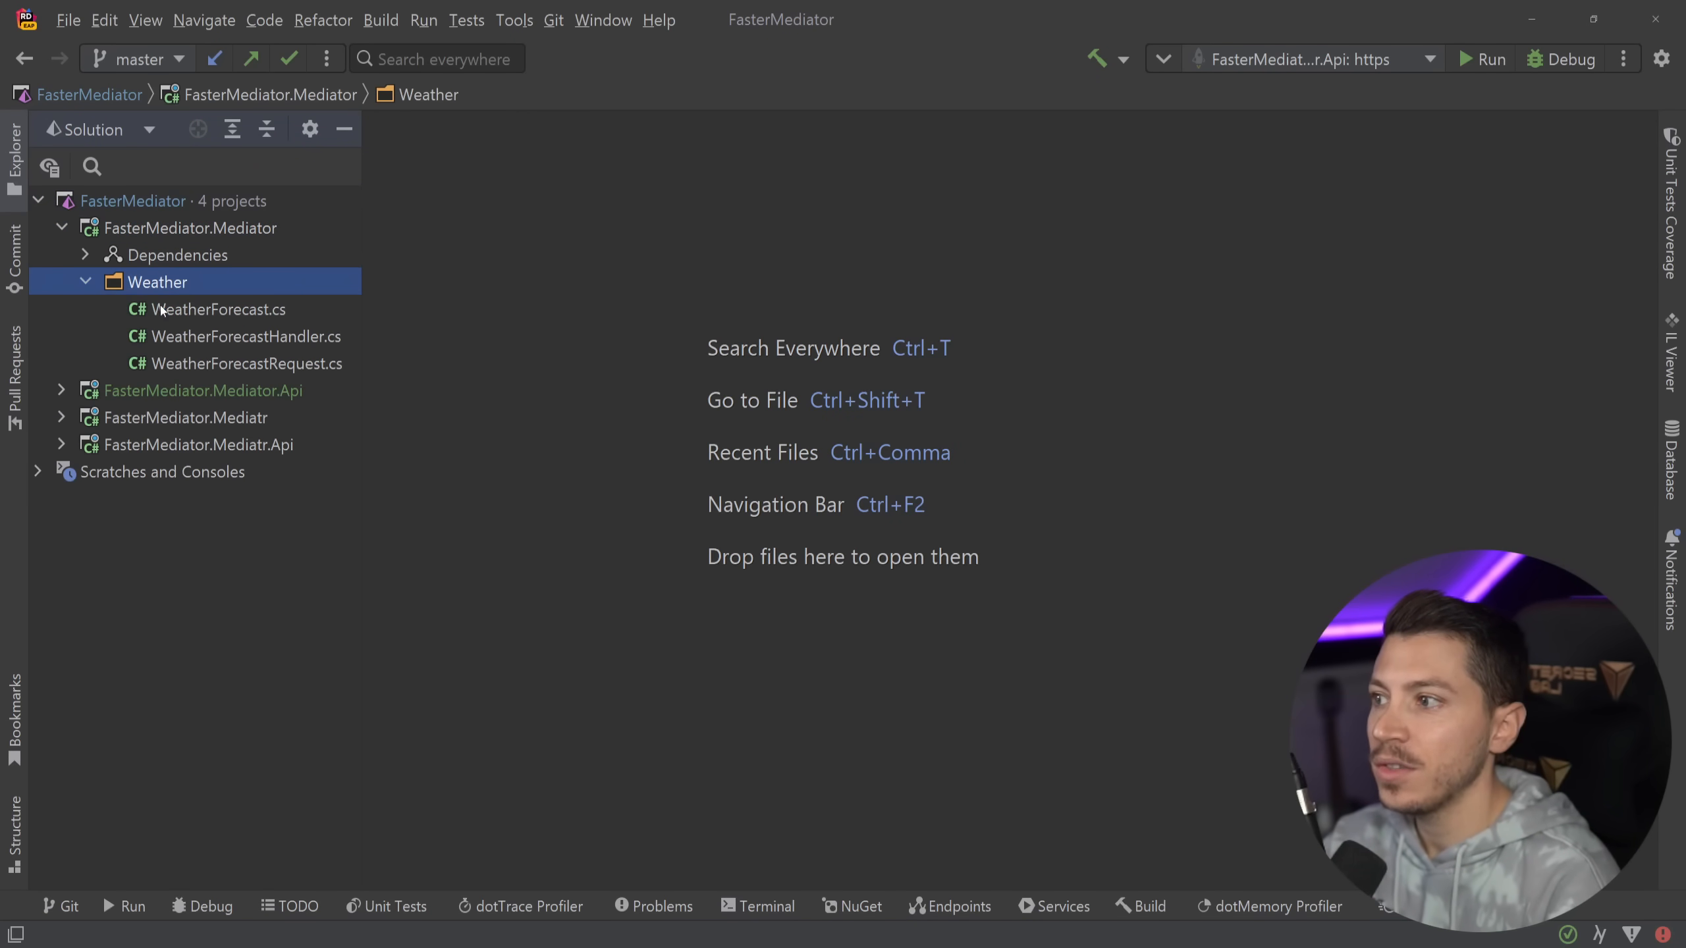
pyautogui.doubleClick(245, 335)
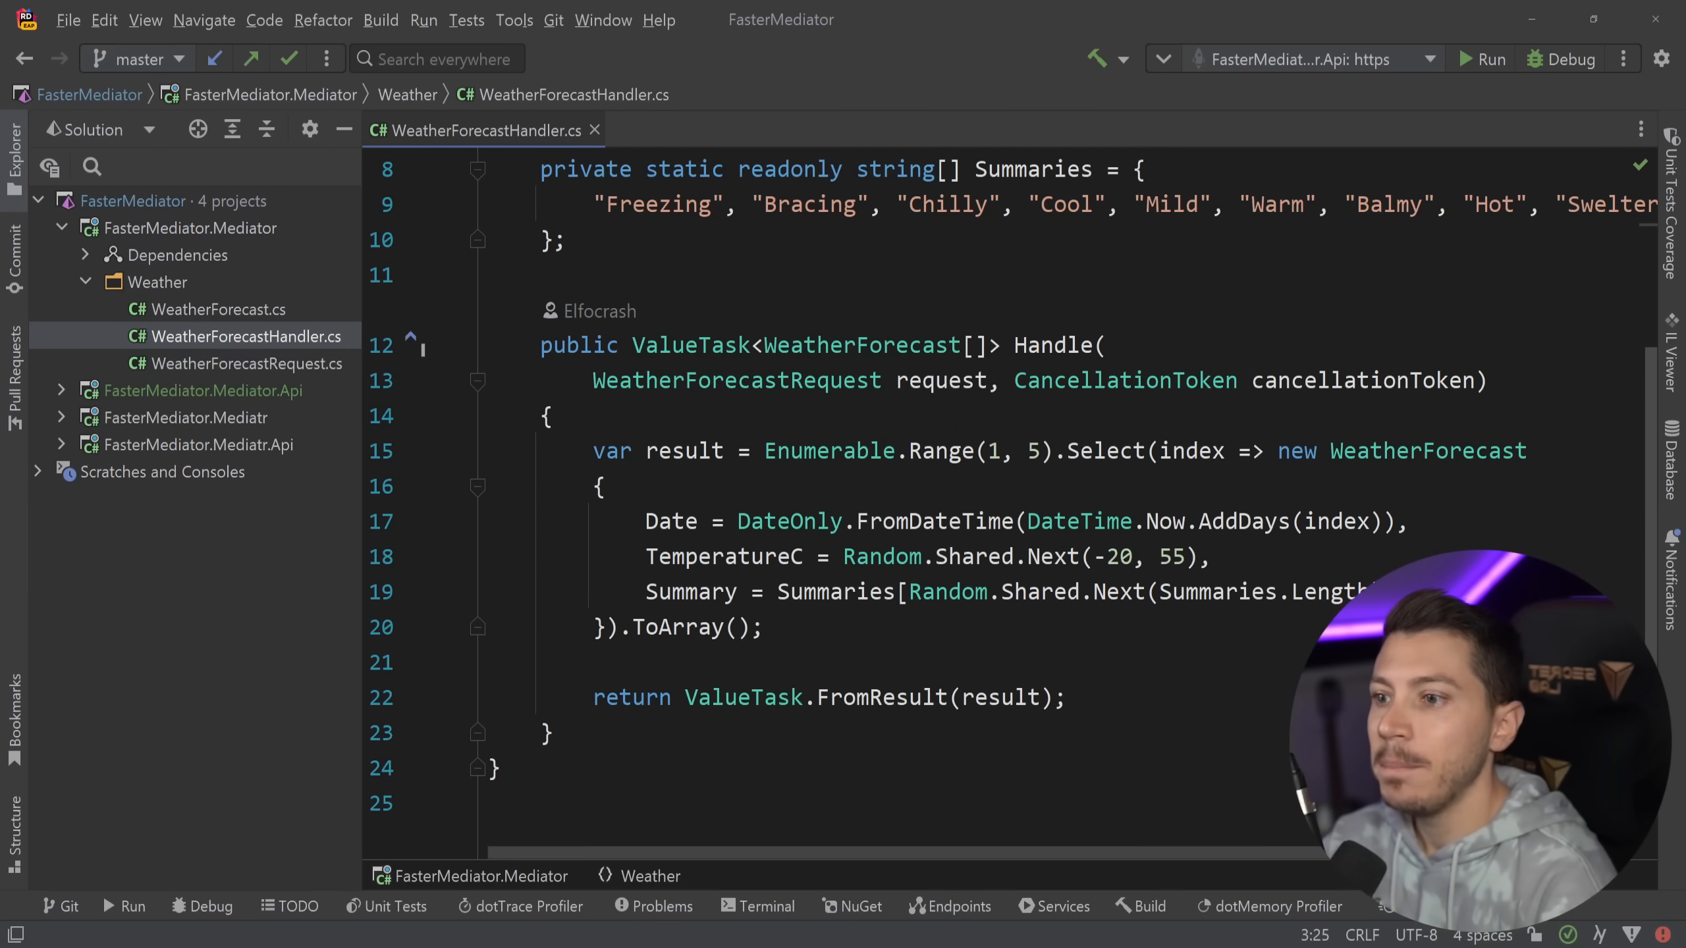
pyautogui.click(189, 281)
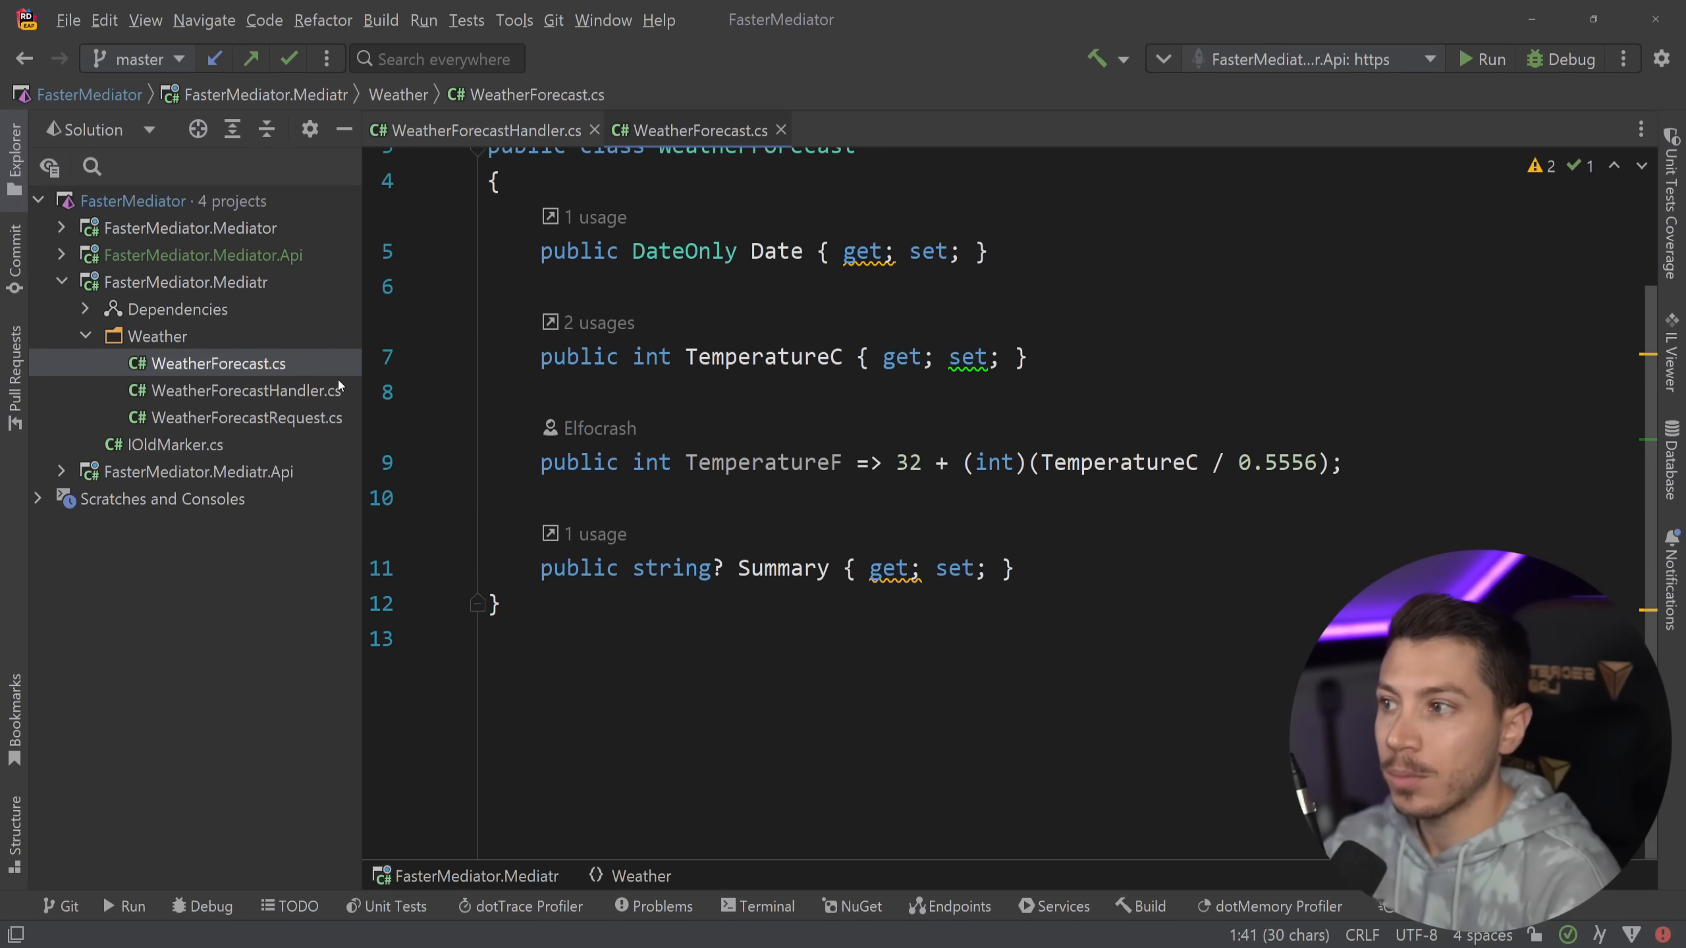
pyautogui.click(238, 391)
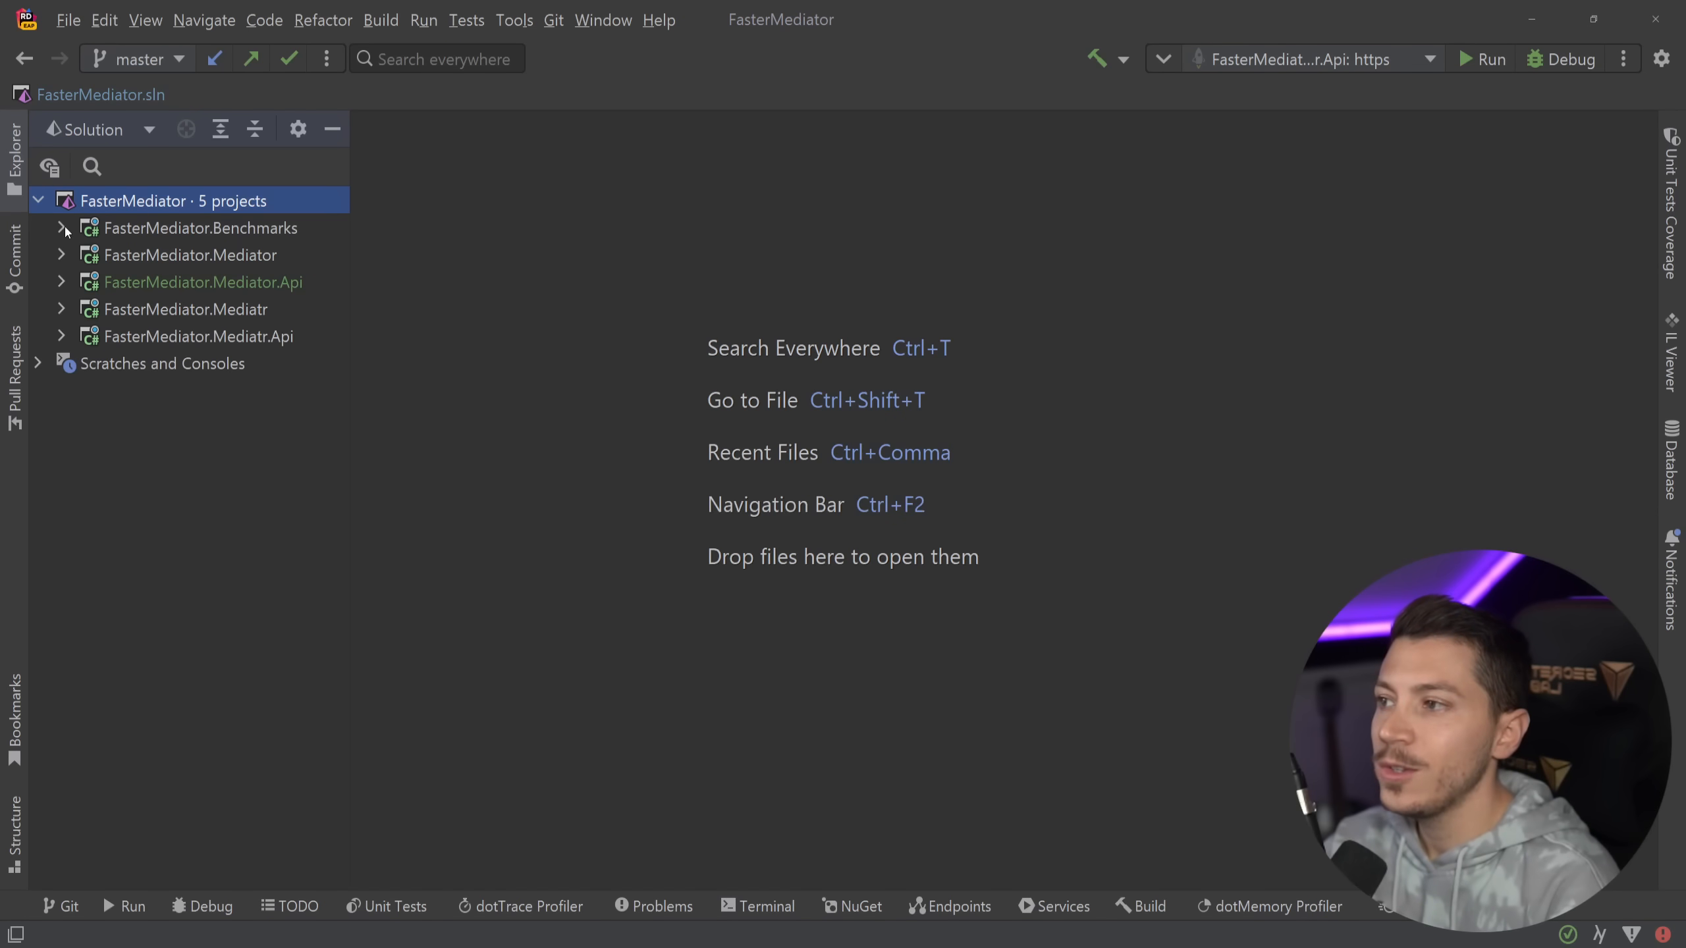
# Step: Open Benchos.cs, review its constructor, and select the FasterMediator.Benchmarks run configuration
pyautogui.click(63, 228)
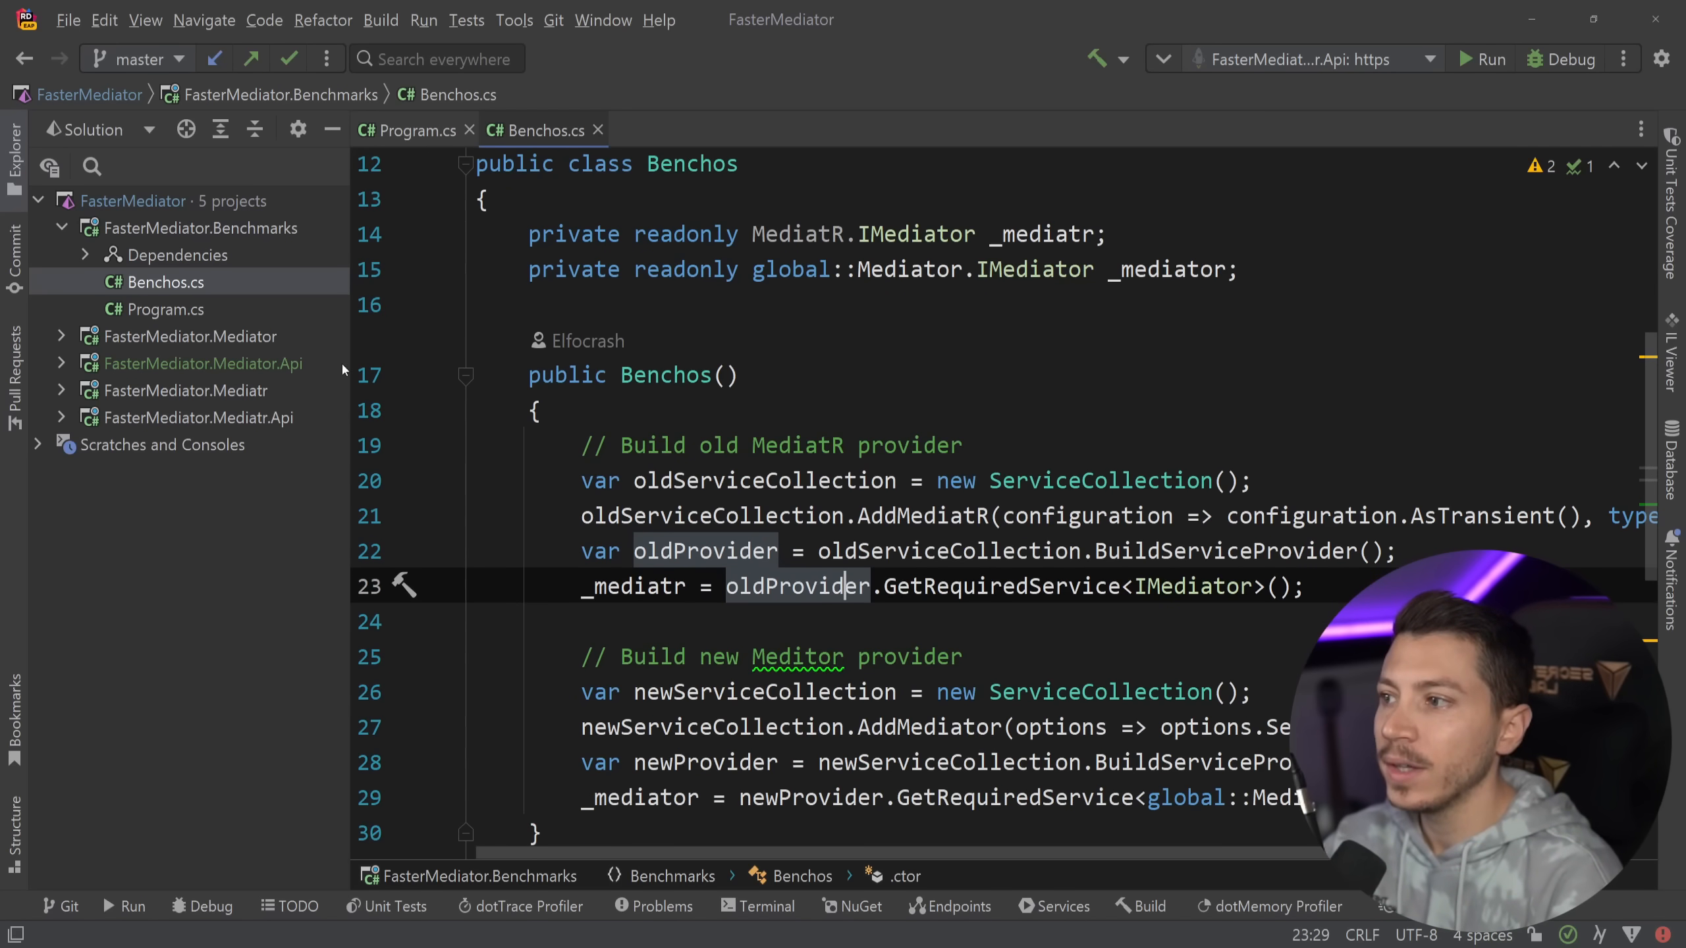
pyautogui.click(185, 389)
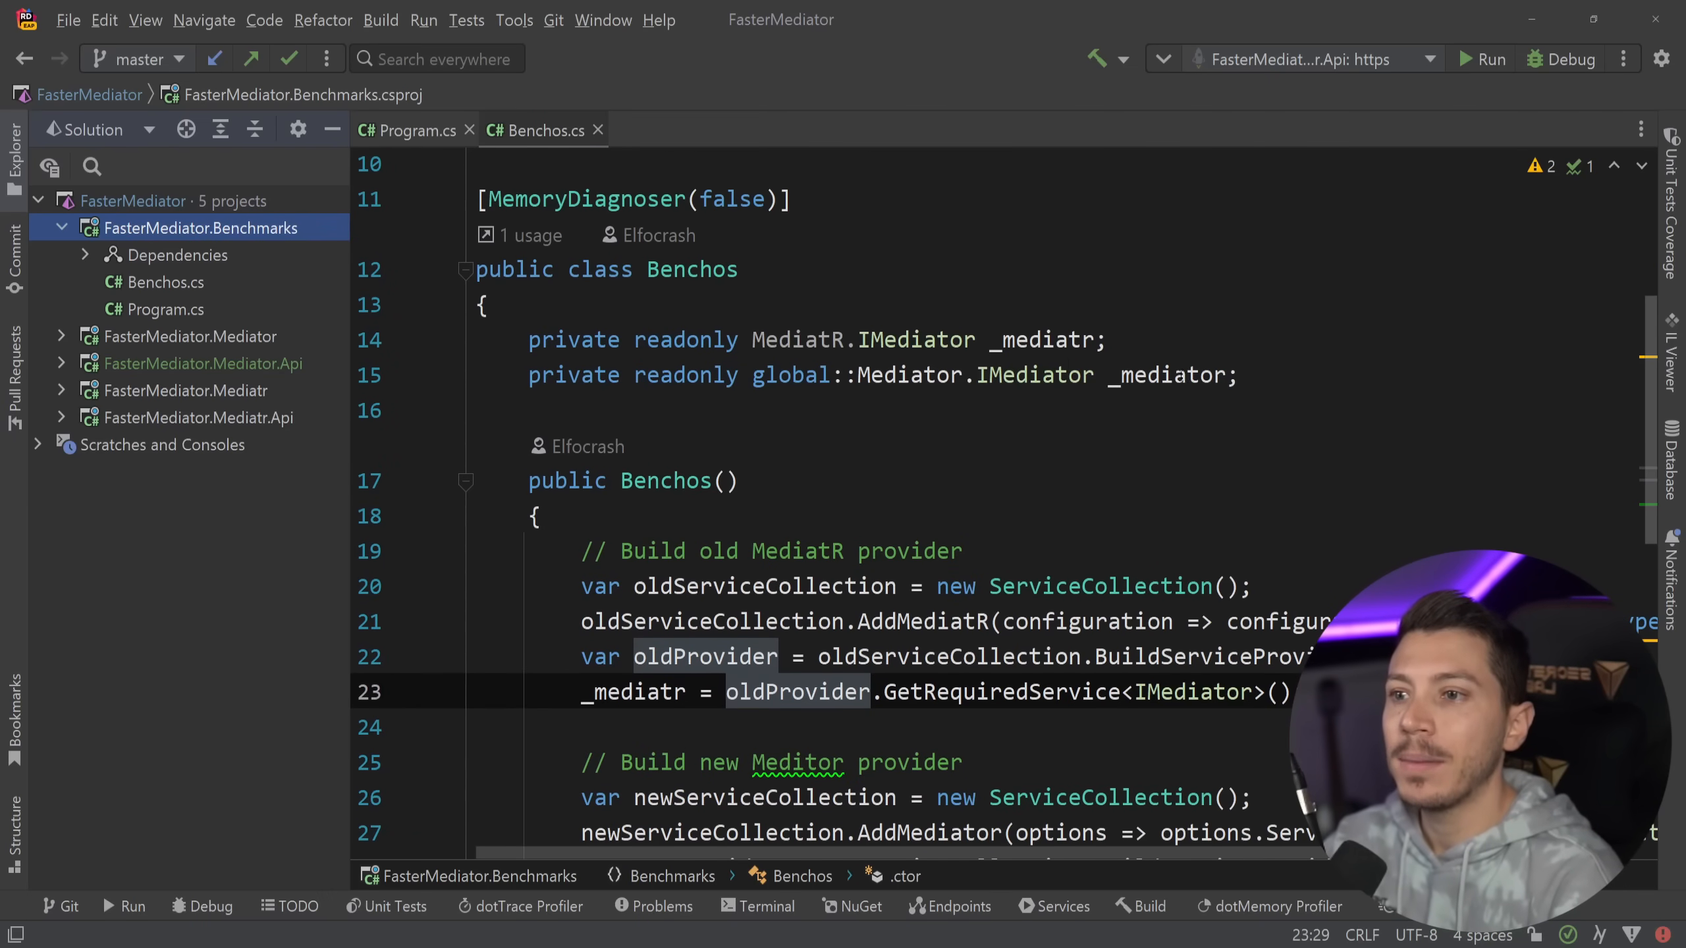
pyautogui.doubleClick(1169, 375)
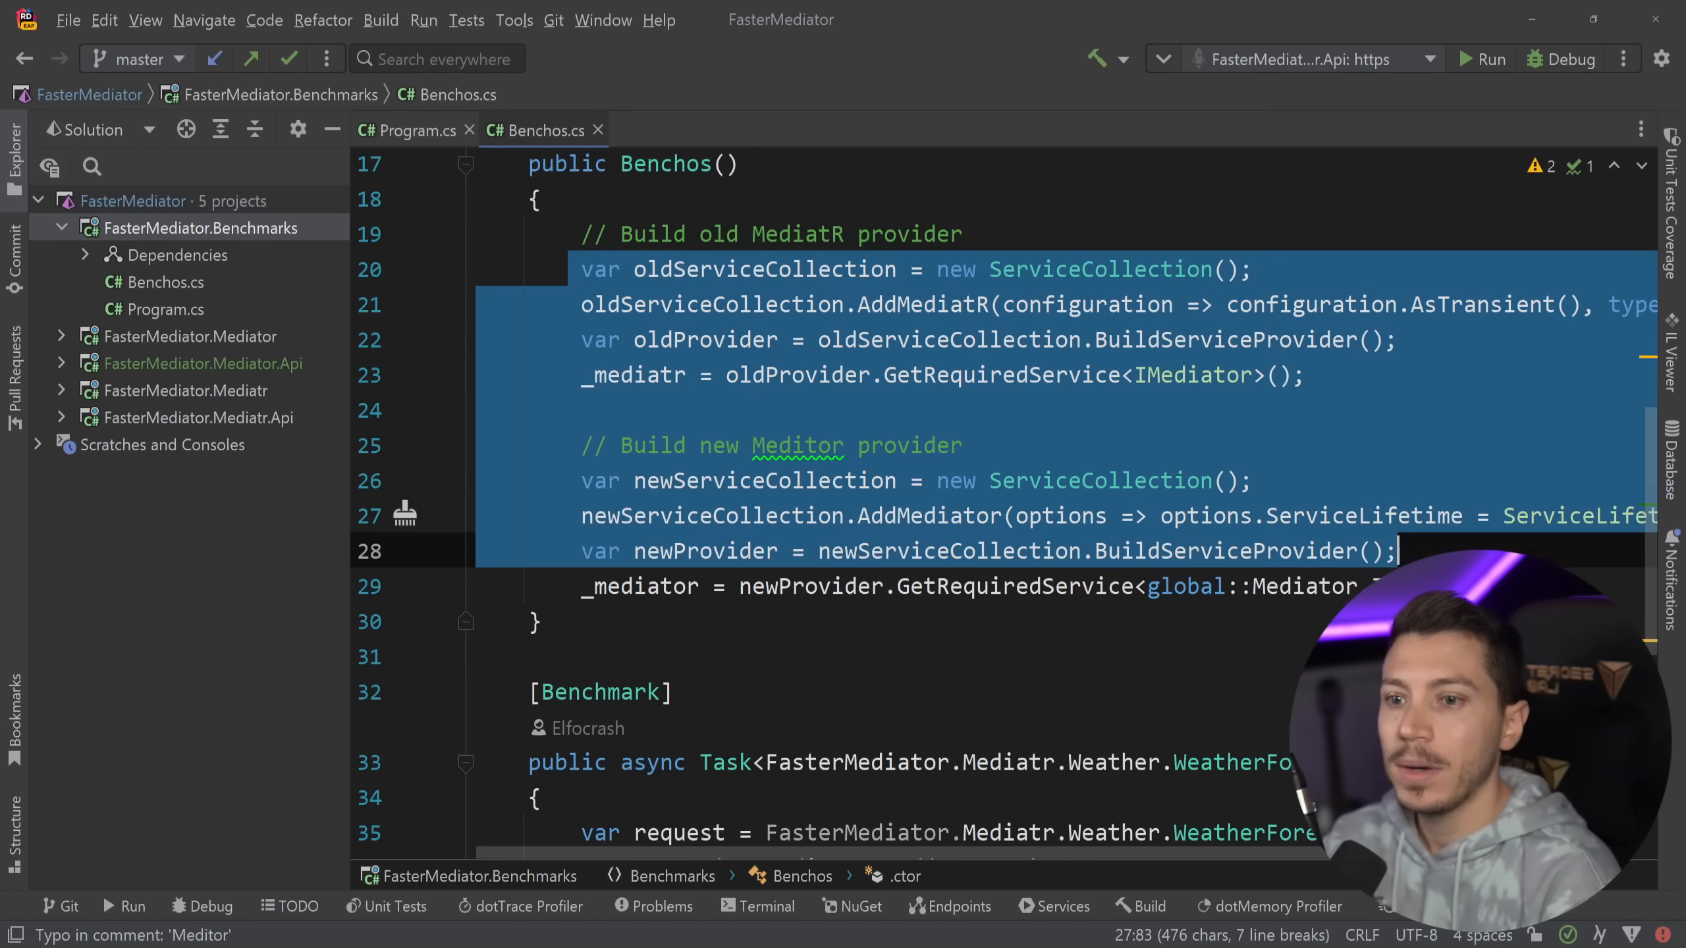
pyautogui.scroll(-3)
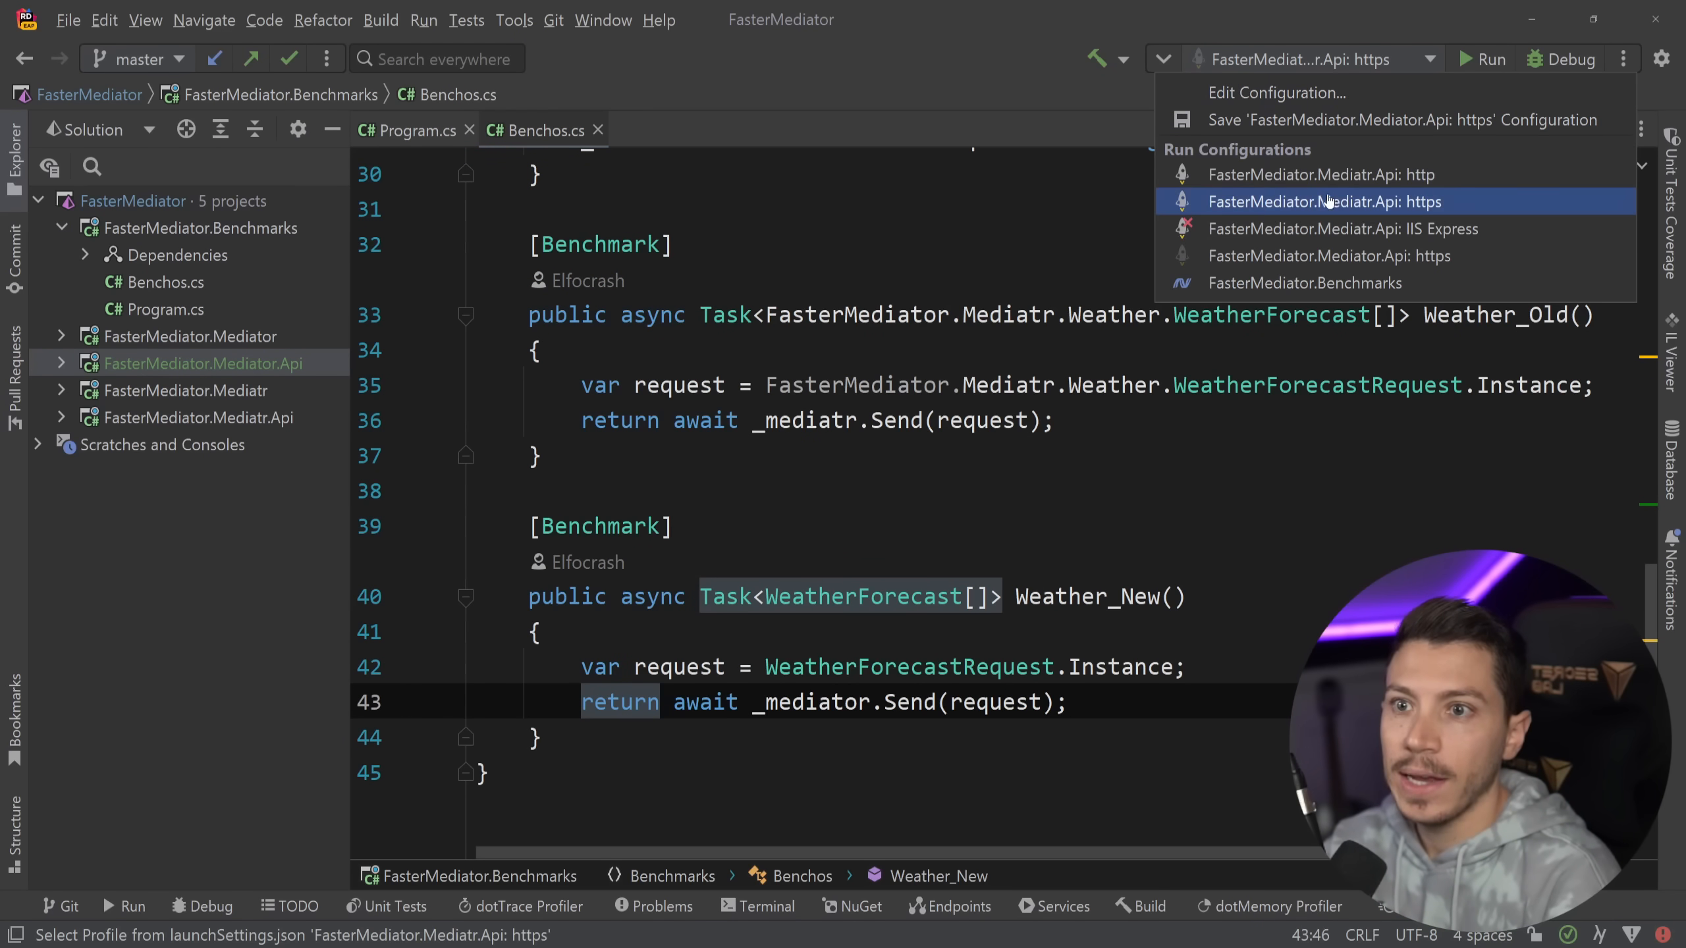
pyautogui.click(1306, 283)
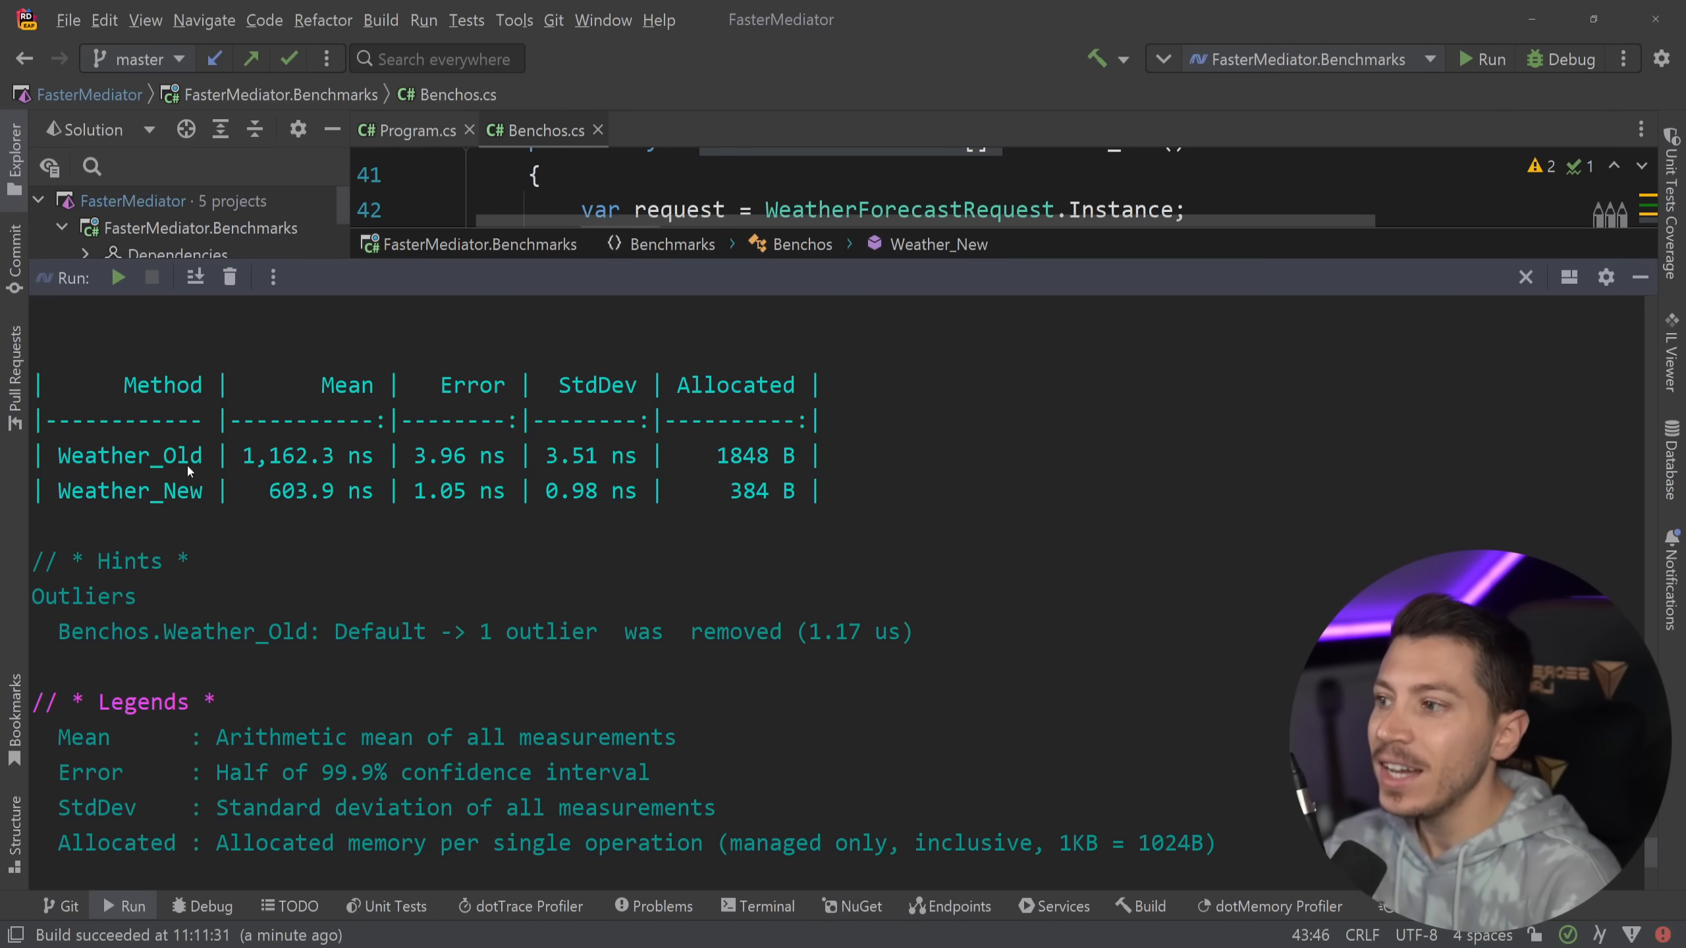
# Step: Compare results: Weather_New 603.9 ns, 384 B versus Weather_Old 1,162.3 ns, 1848 B
pyautogui.doubleClick(291, 455)
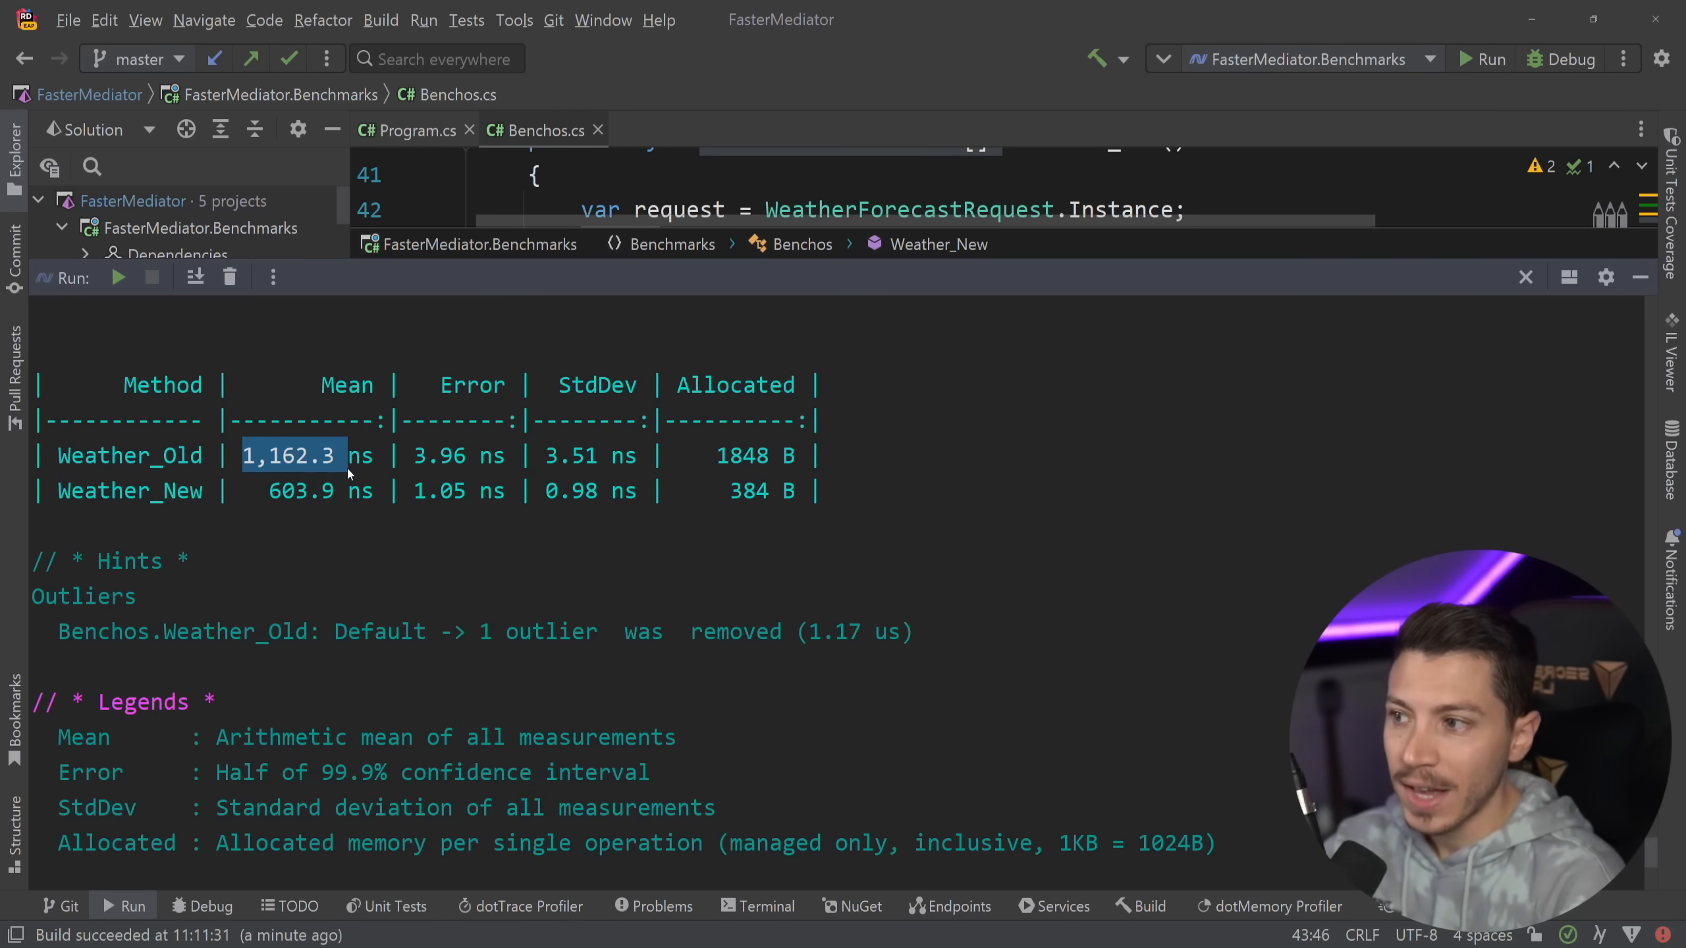
pyautogui.doubleClick(129, 490)
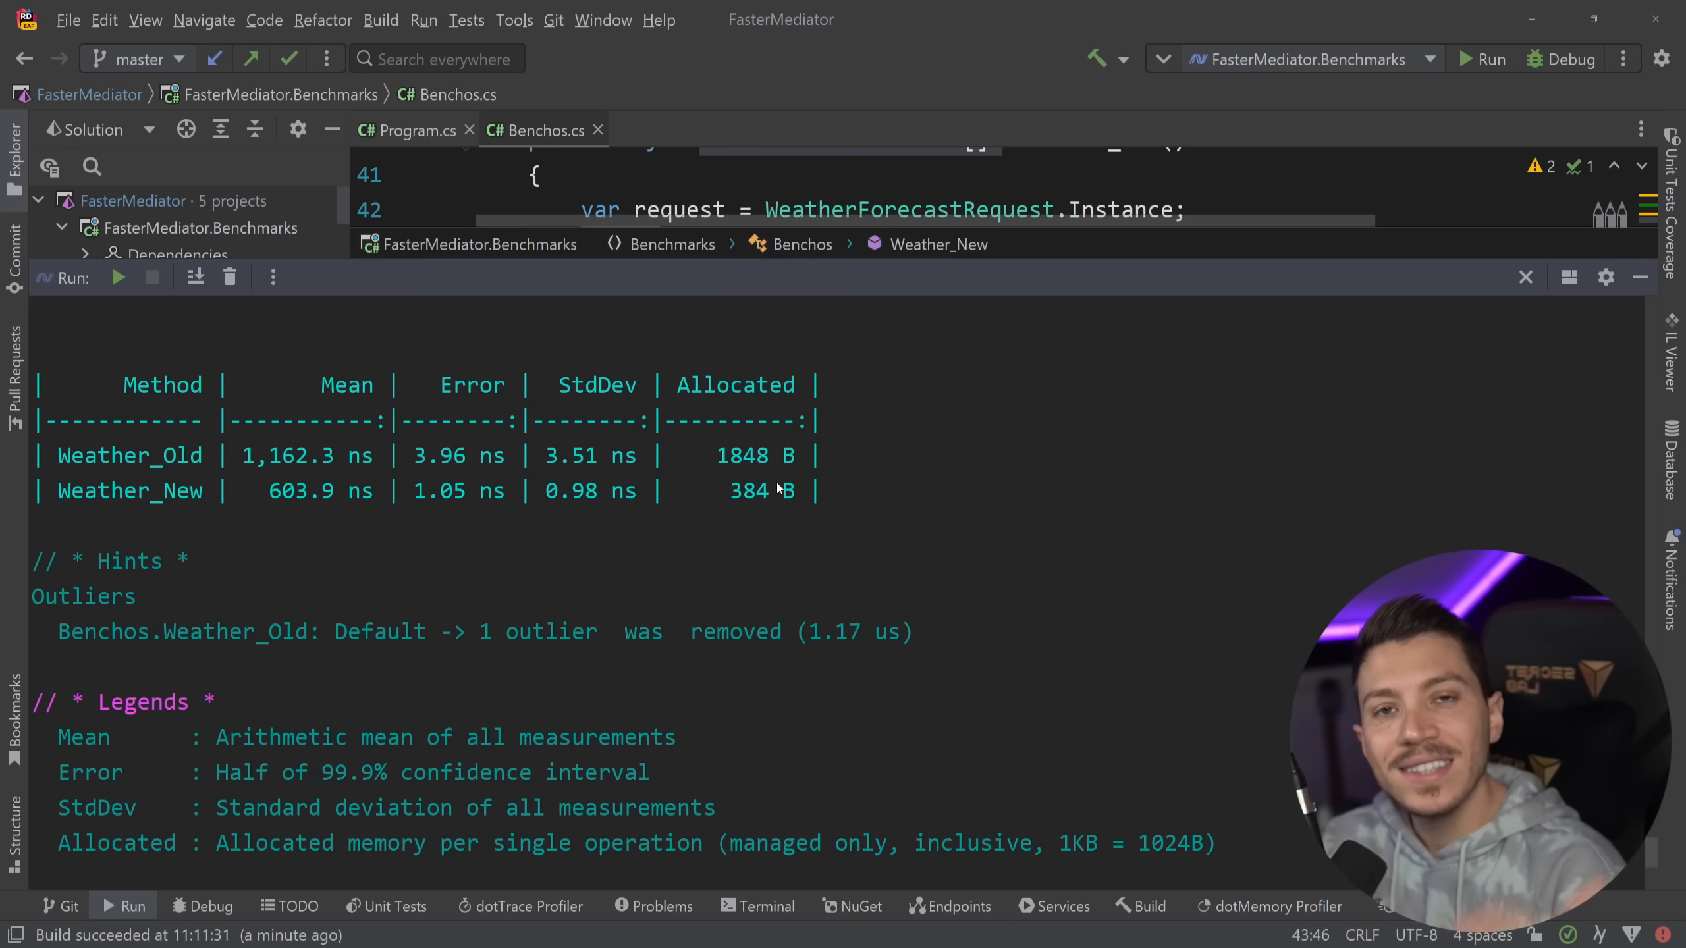
pyautogui.doubleClick(304, 492)
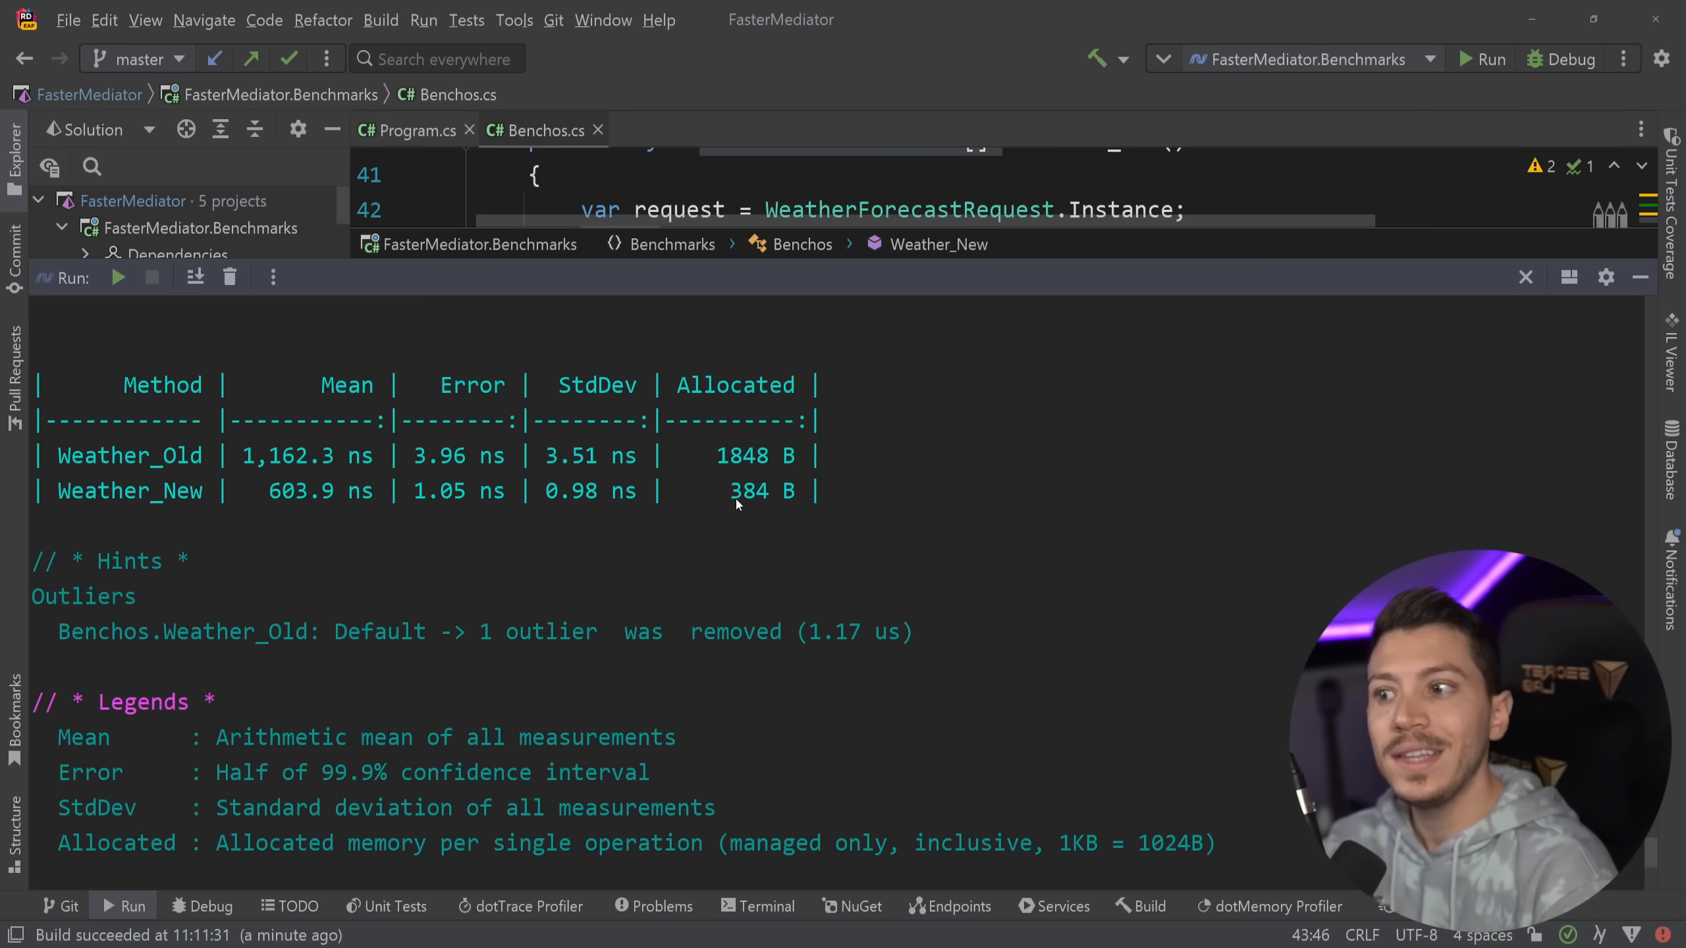
pyautogui.doubleClick(745, 455)
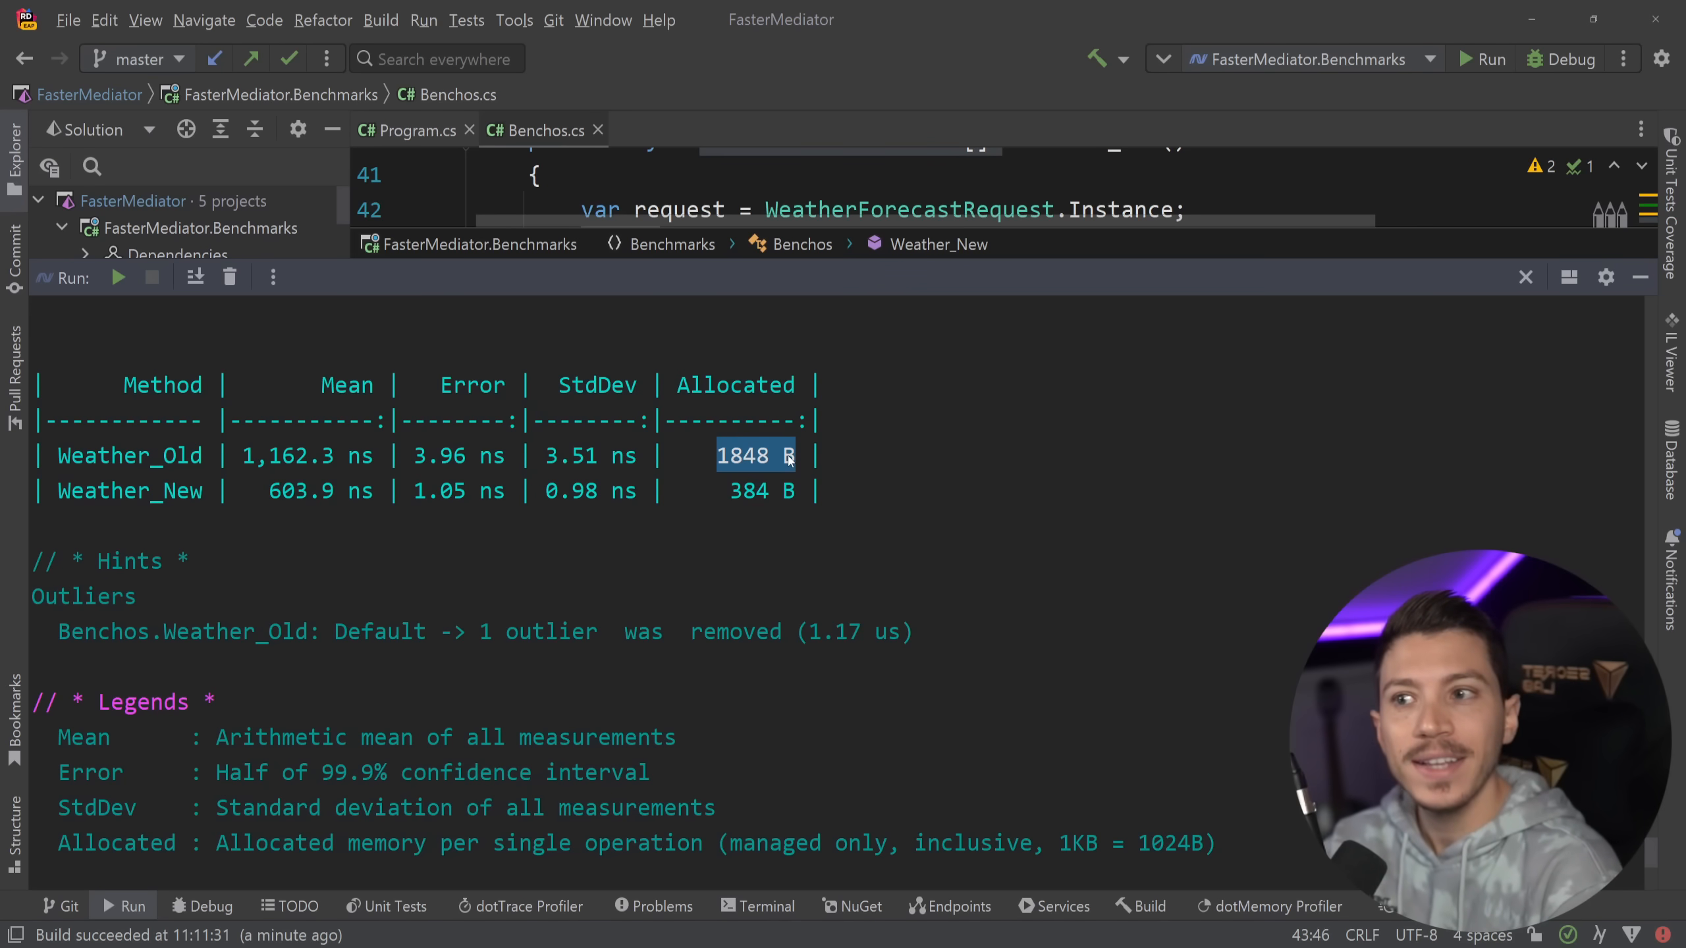